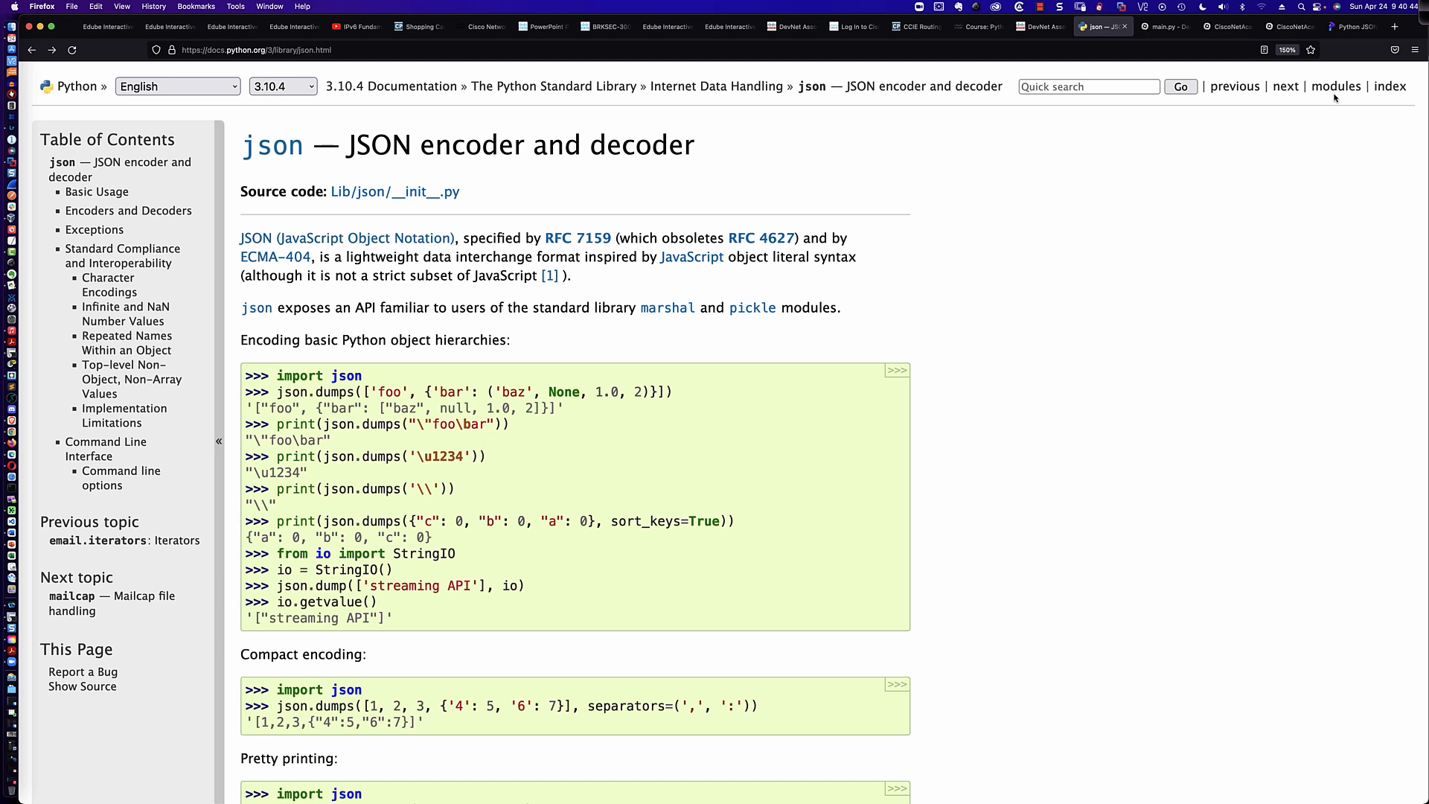
pyautogui.moveTo(921, 345)
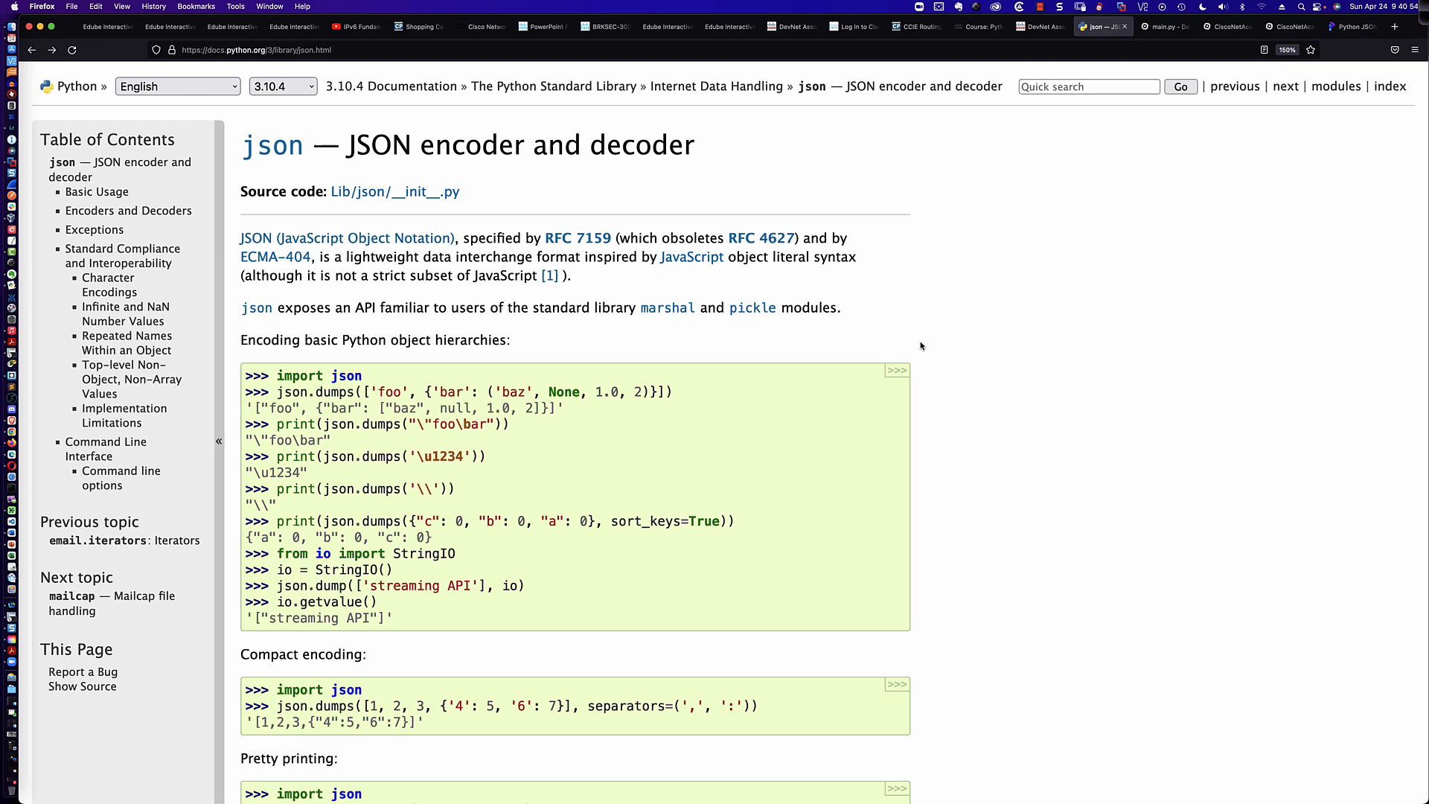
pyautogui.moveTo(925, 345)
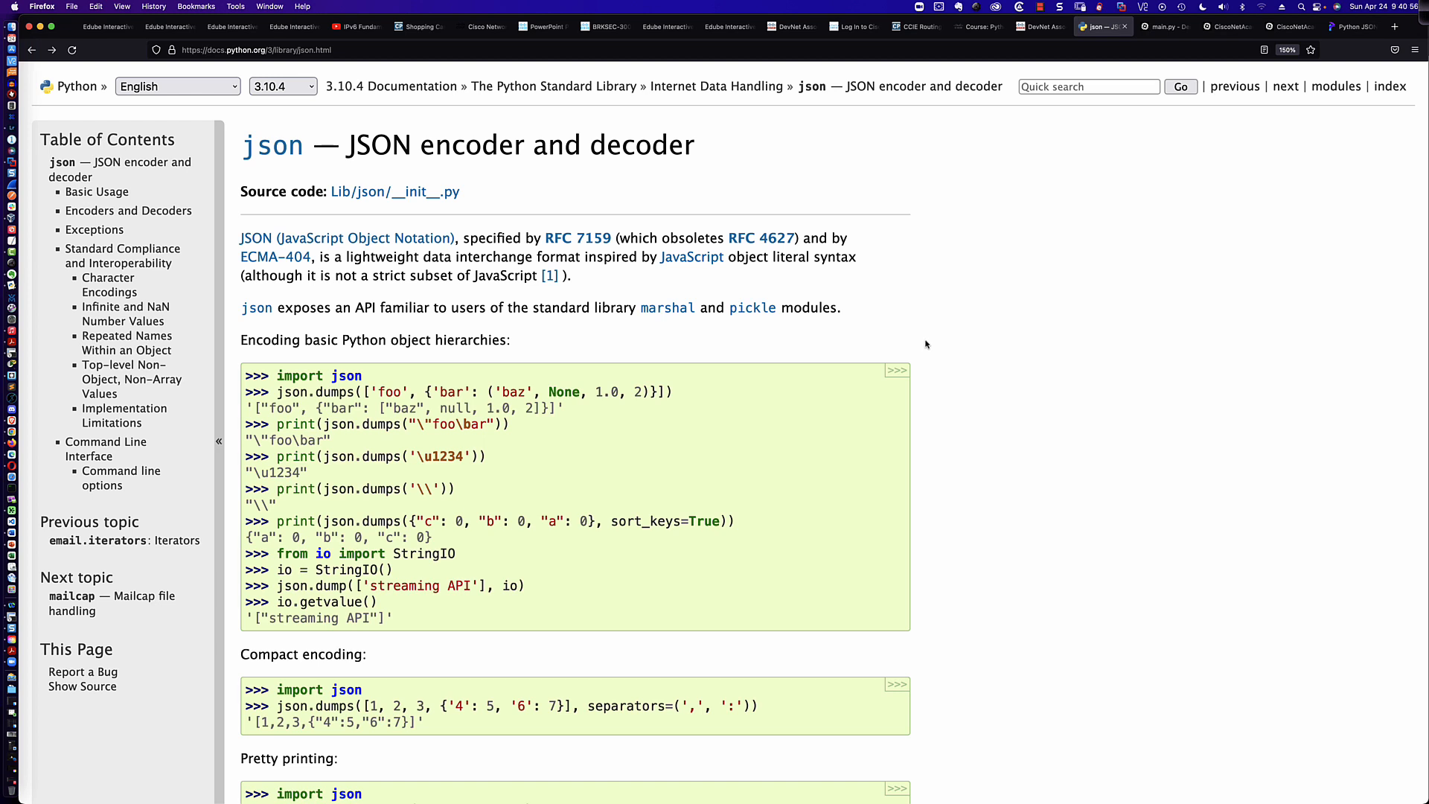
# Scroll the Python json docs down to the json.dump function and its parameters
pyautogui.scroll(-3)
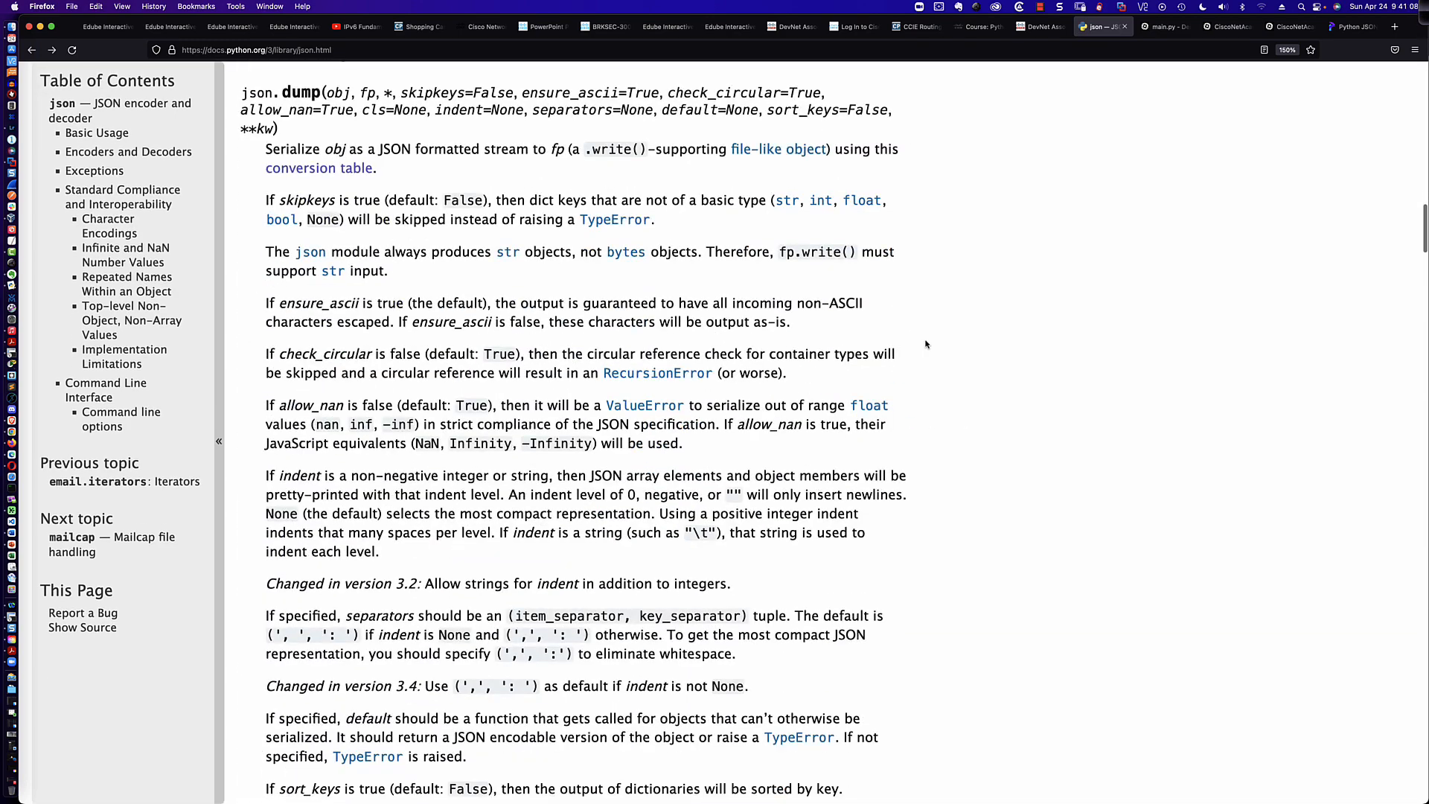
# Scroll past the json.load and json.loads entries to the Encoders and Decoders heading
pyautogui.scroll(-3)
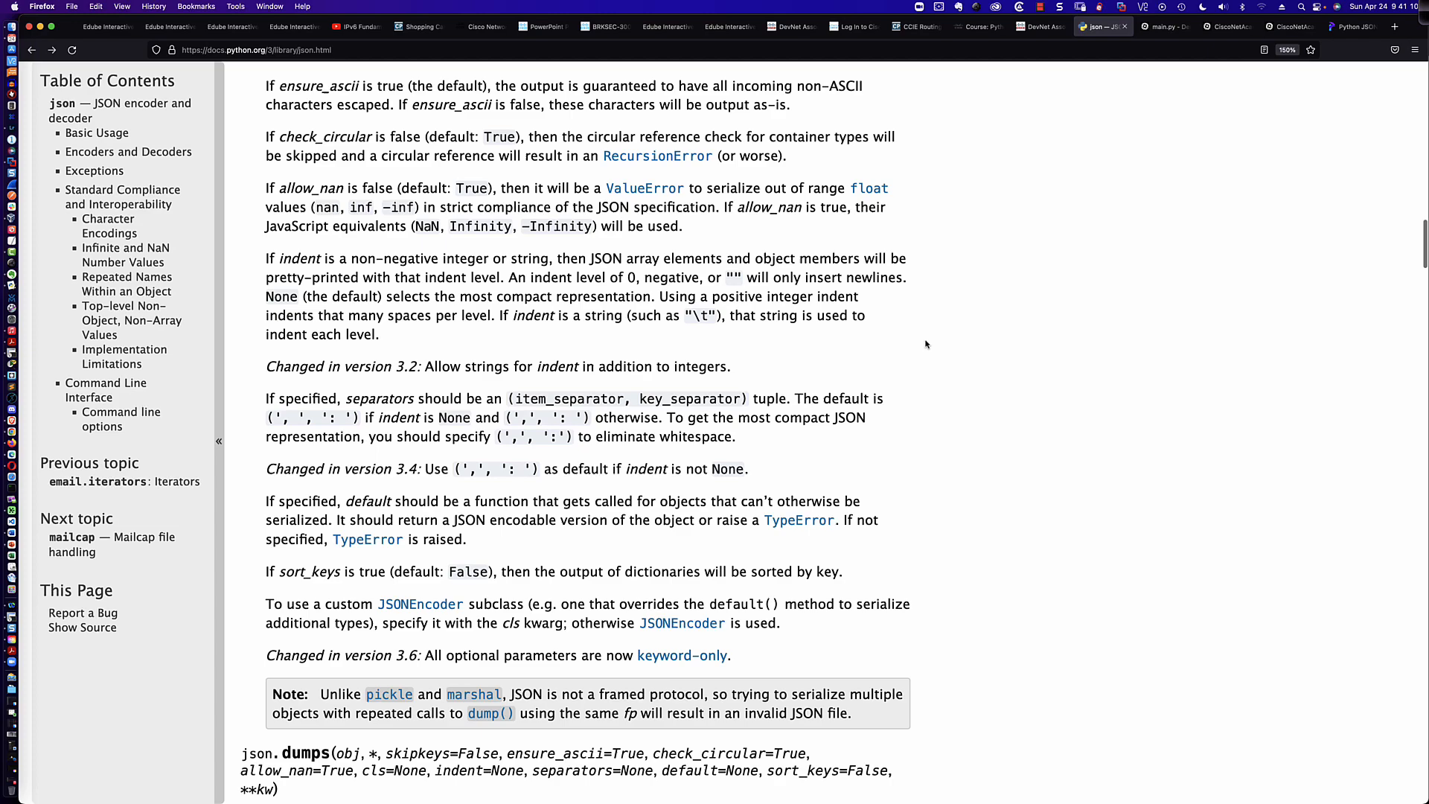
pyautogui.scroll(-3)
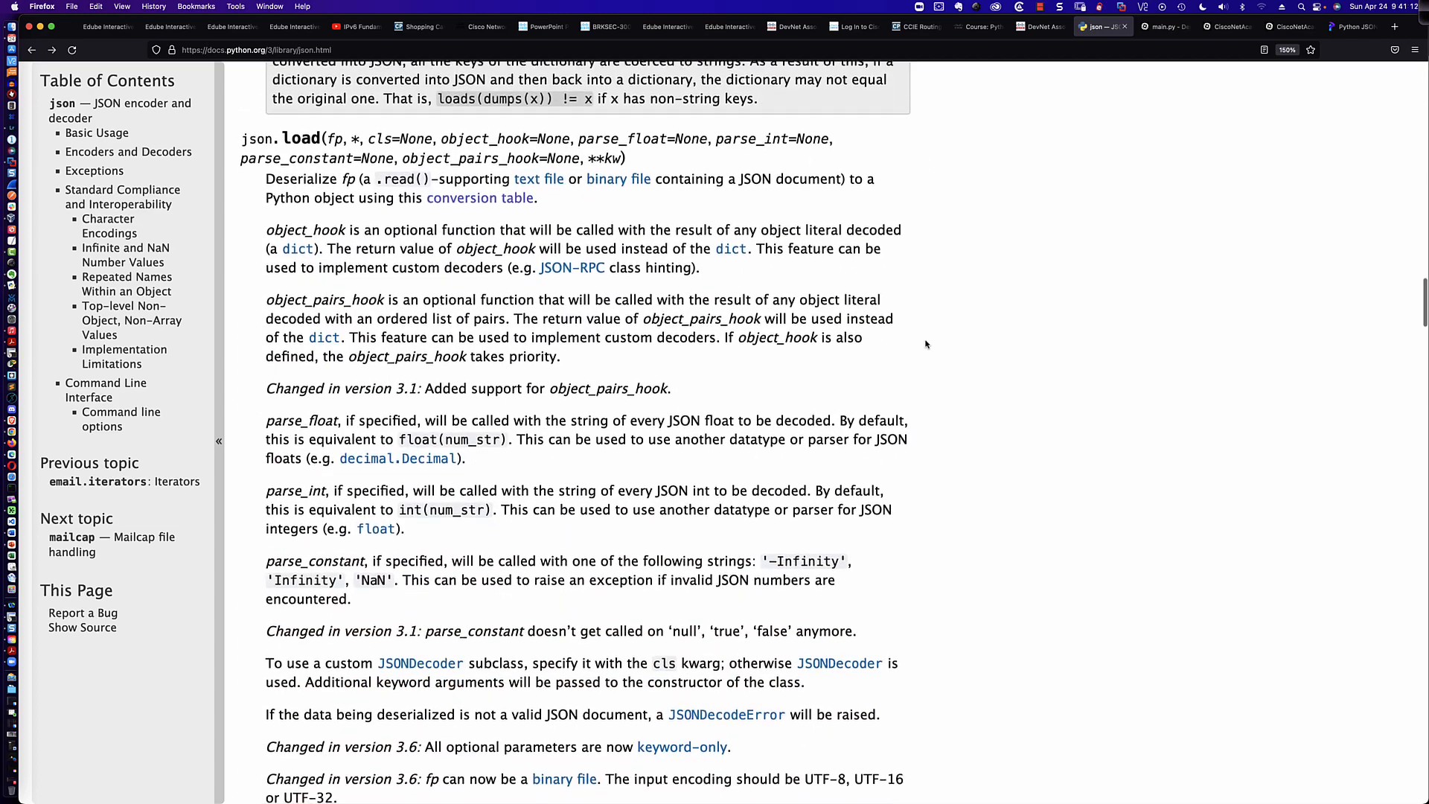
pyautogui.scroll(-3)
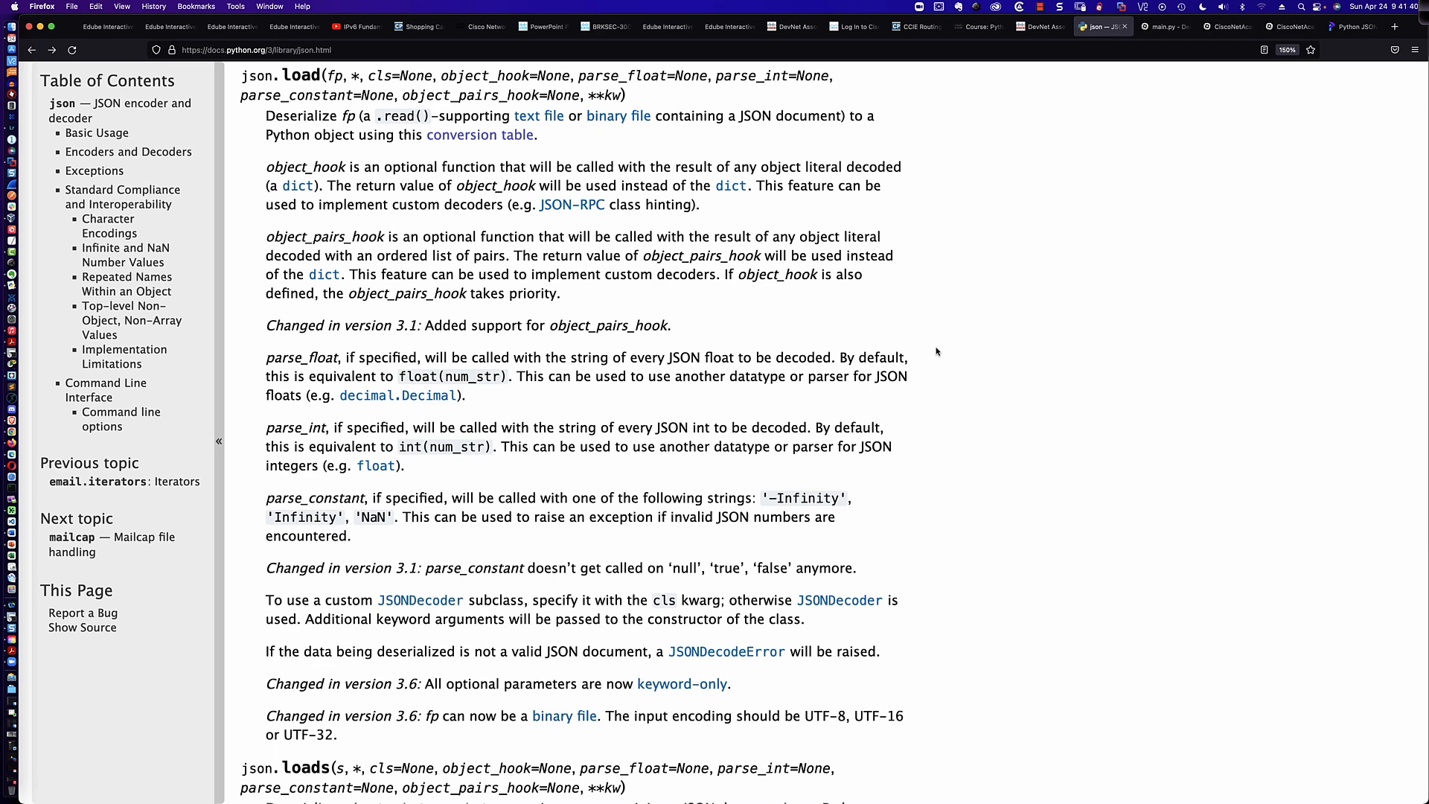
pyautogui.scroll(-3)
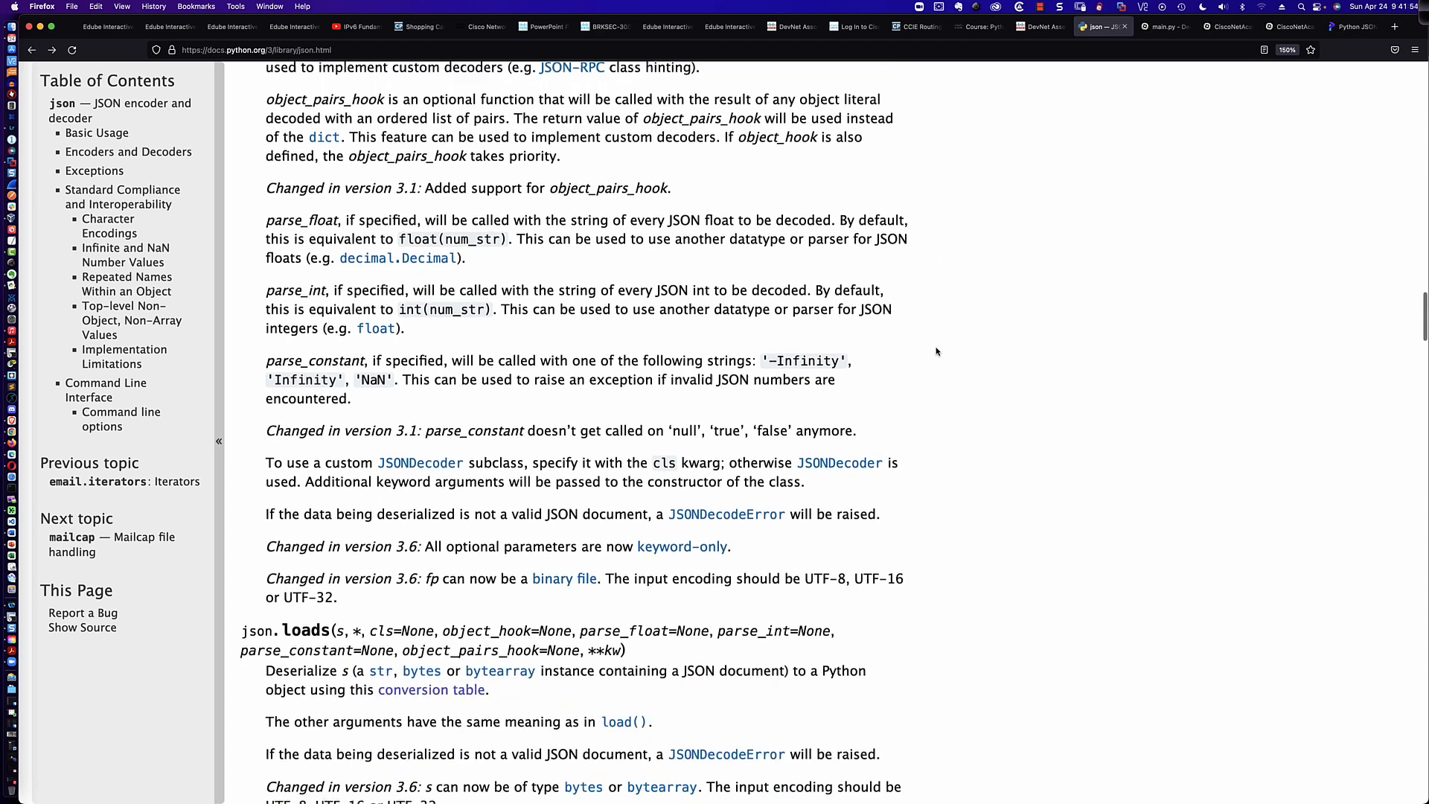
pyautogui.scroll(-3)
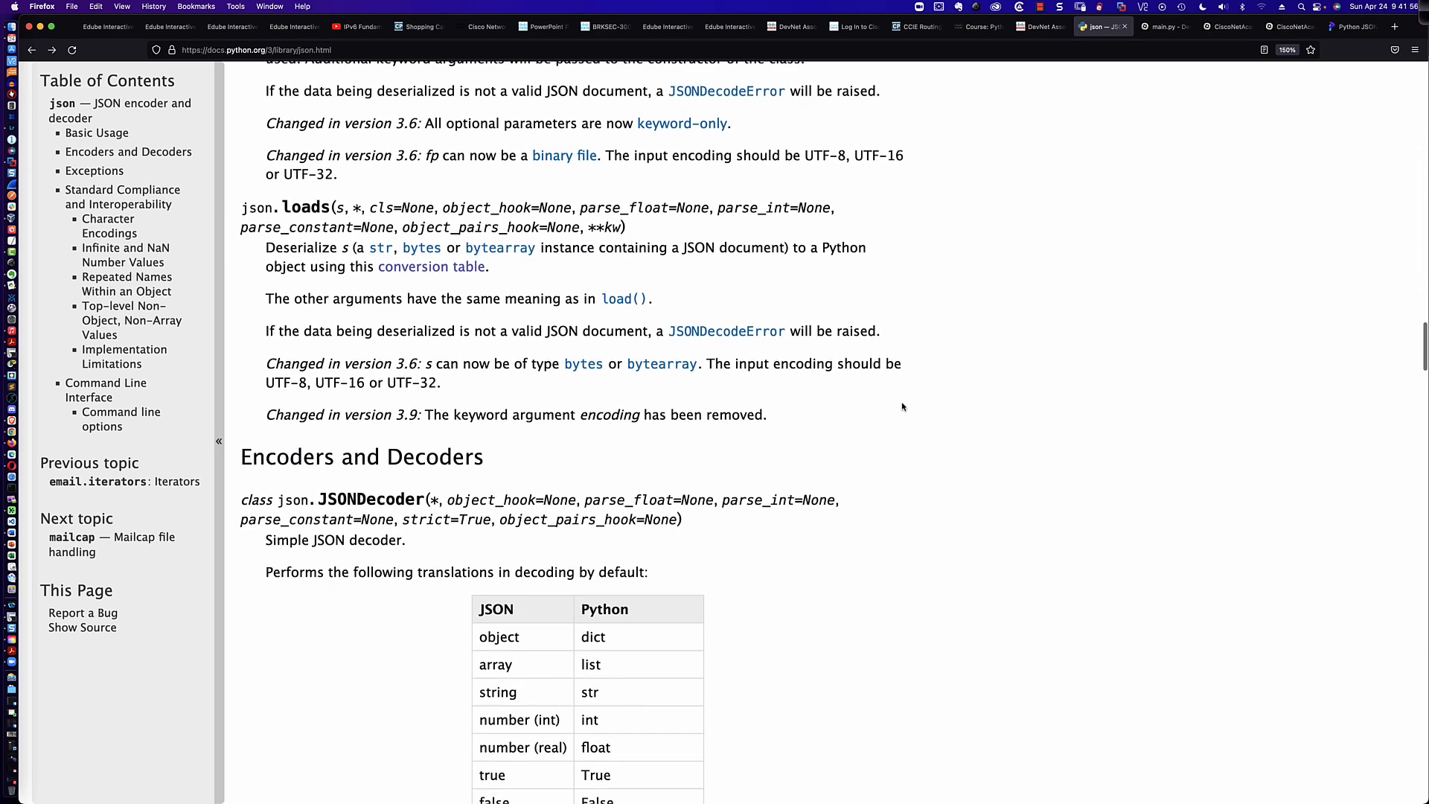
pyautogui.moveTo(828, 409)
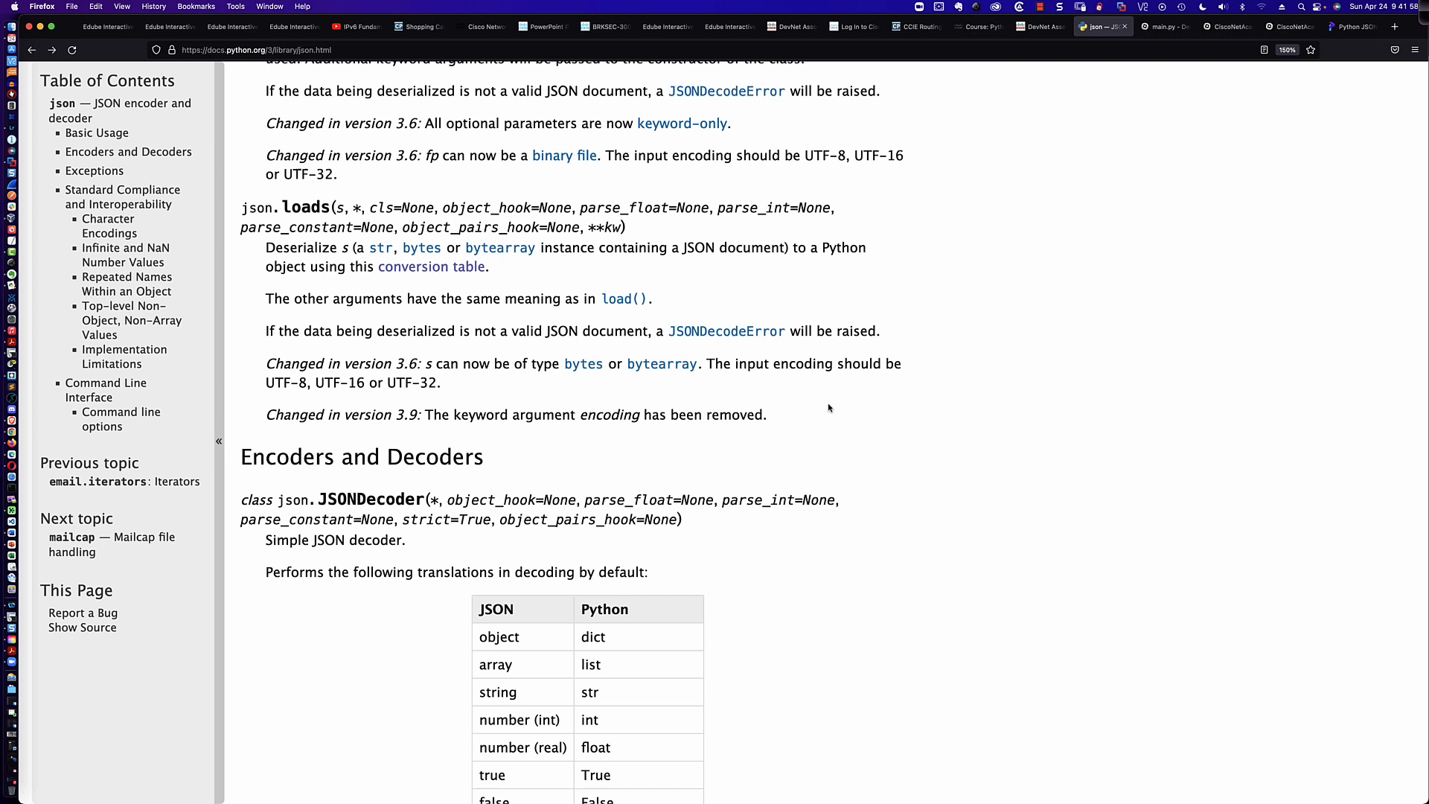
pyautogui.moveTo(661, 364)
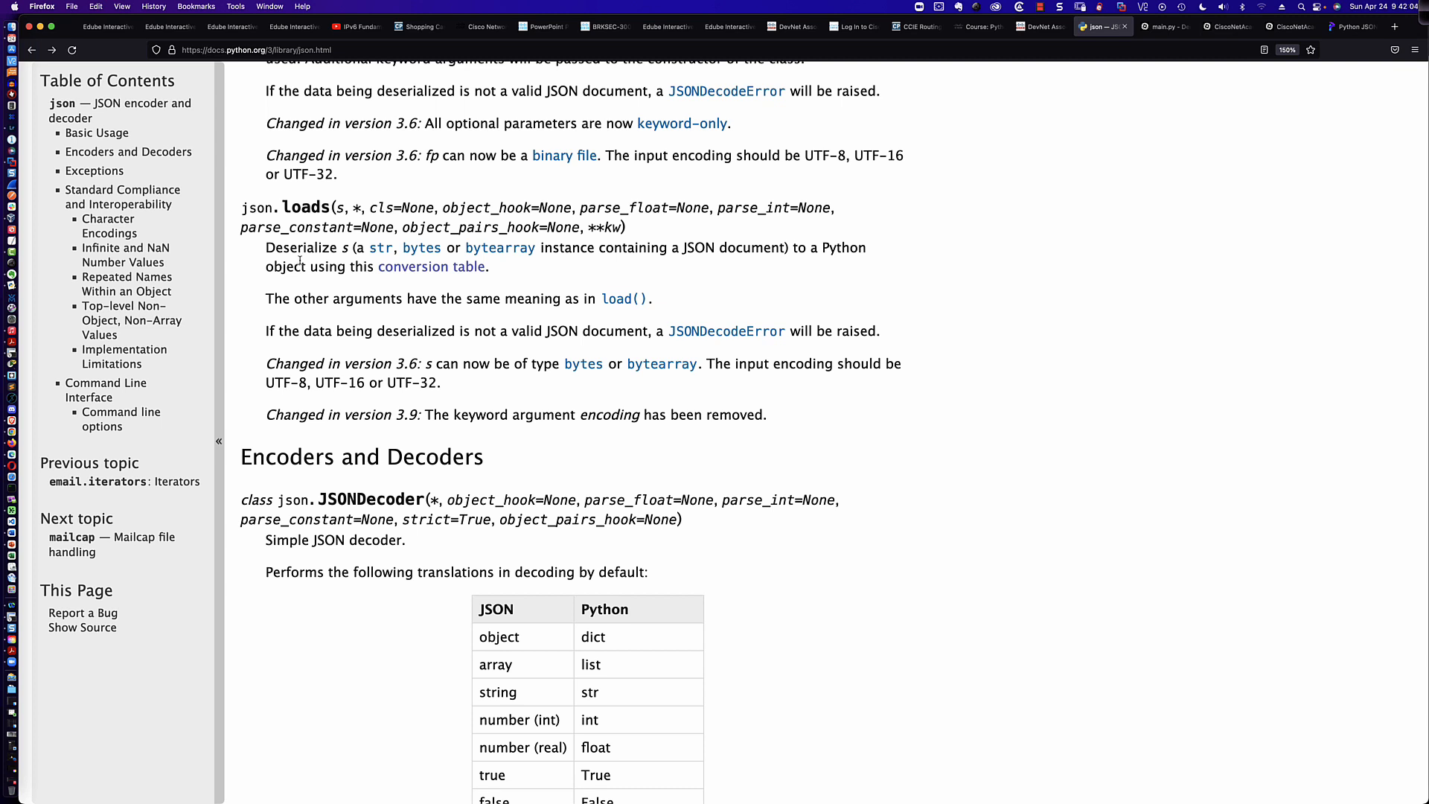
pyautogui.moveTo(431, 266)
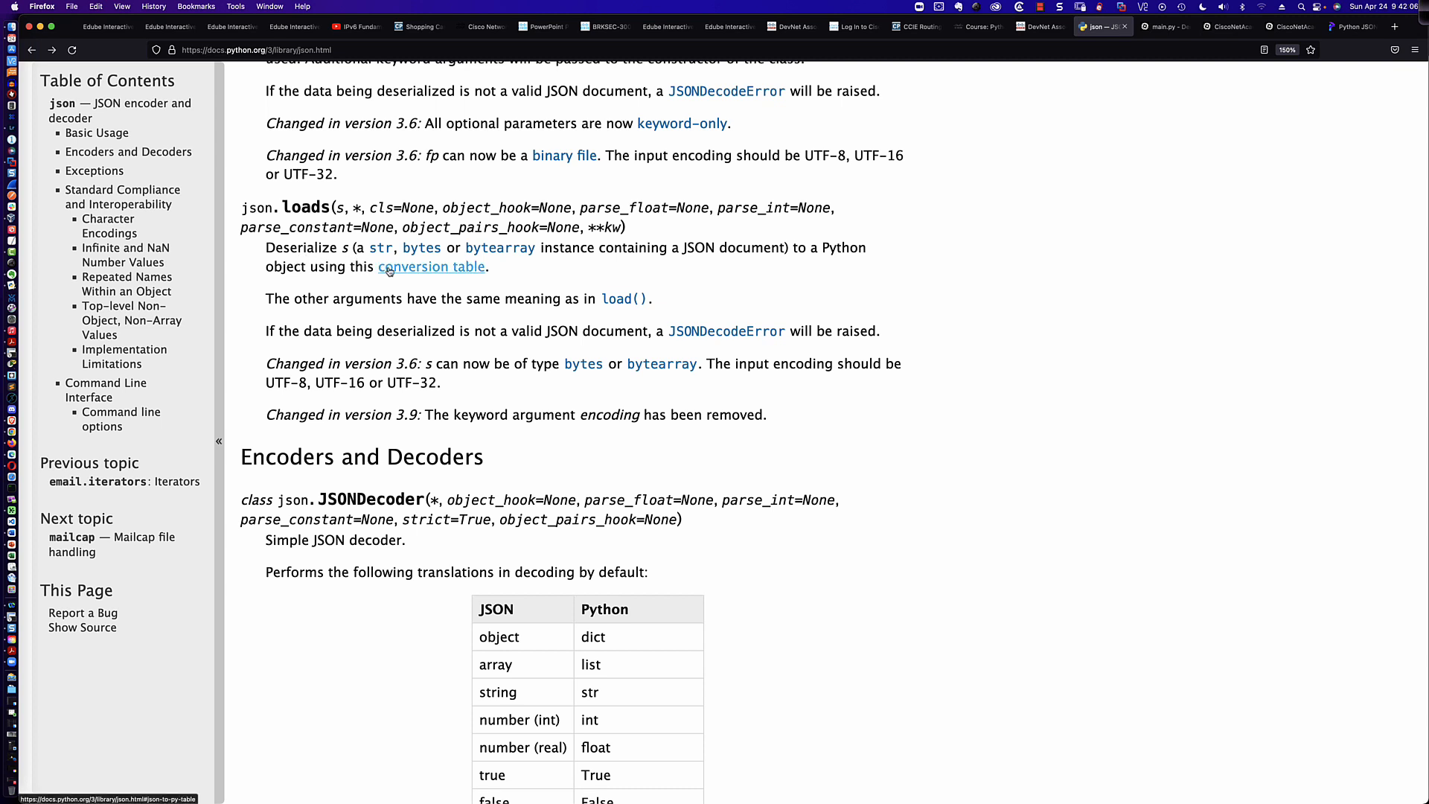
pyautogui.moveTo(422, 247)
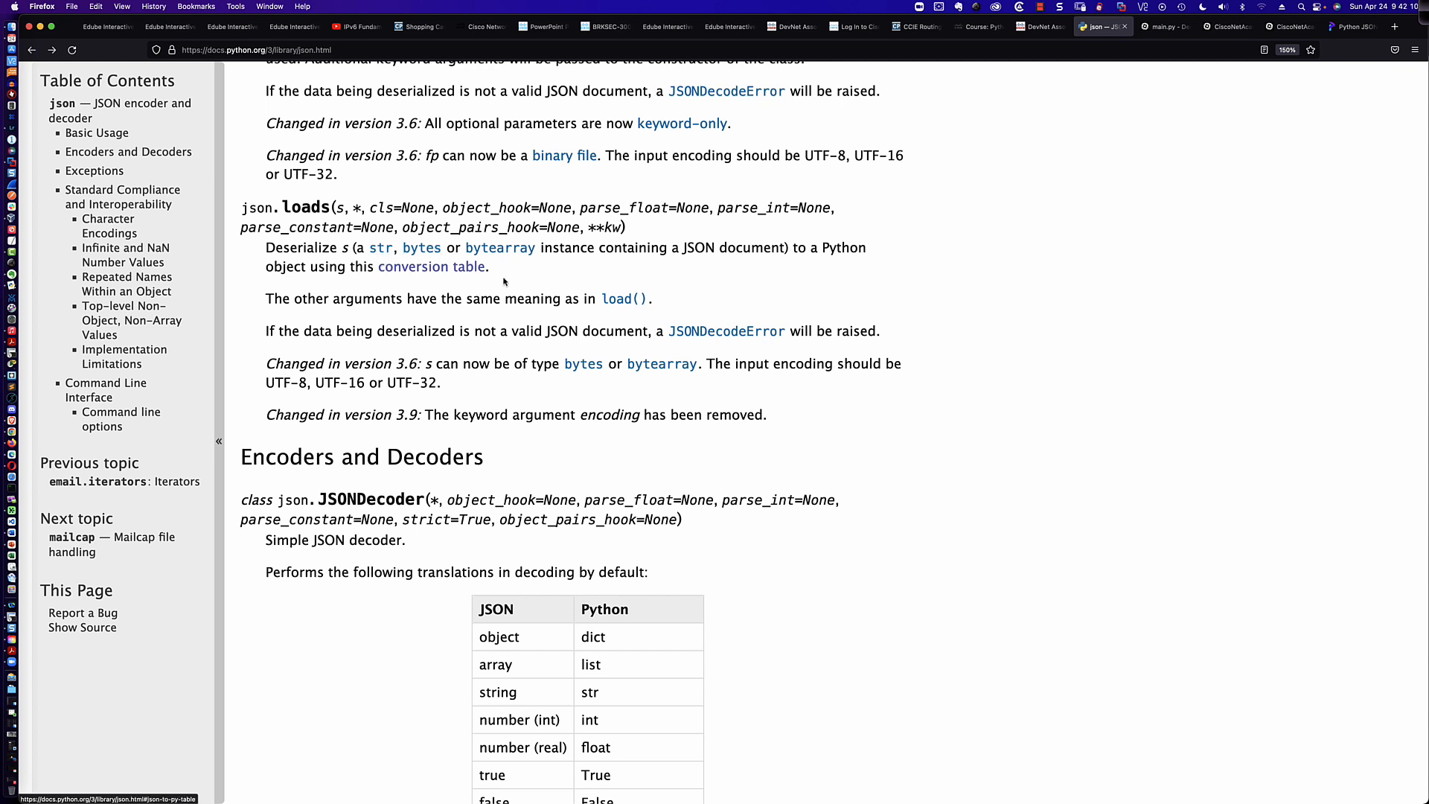
pyautogui.moveTo(512, 266)
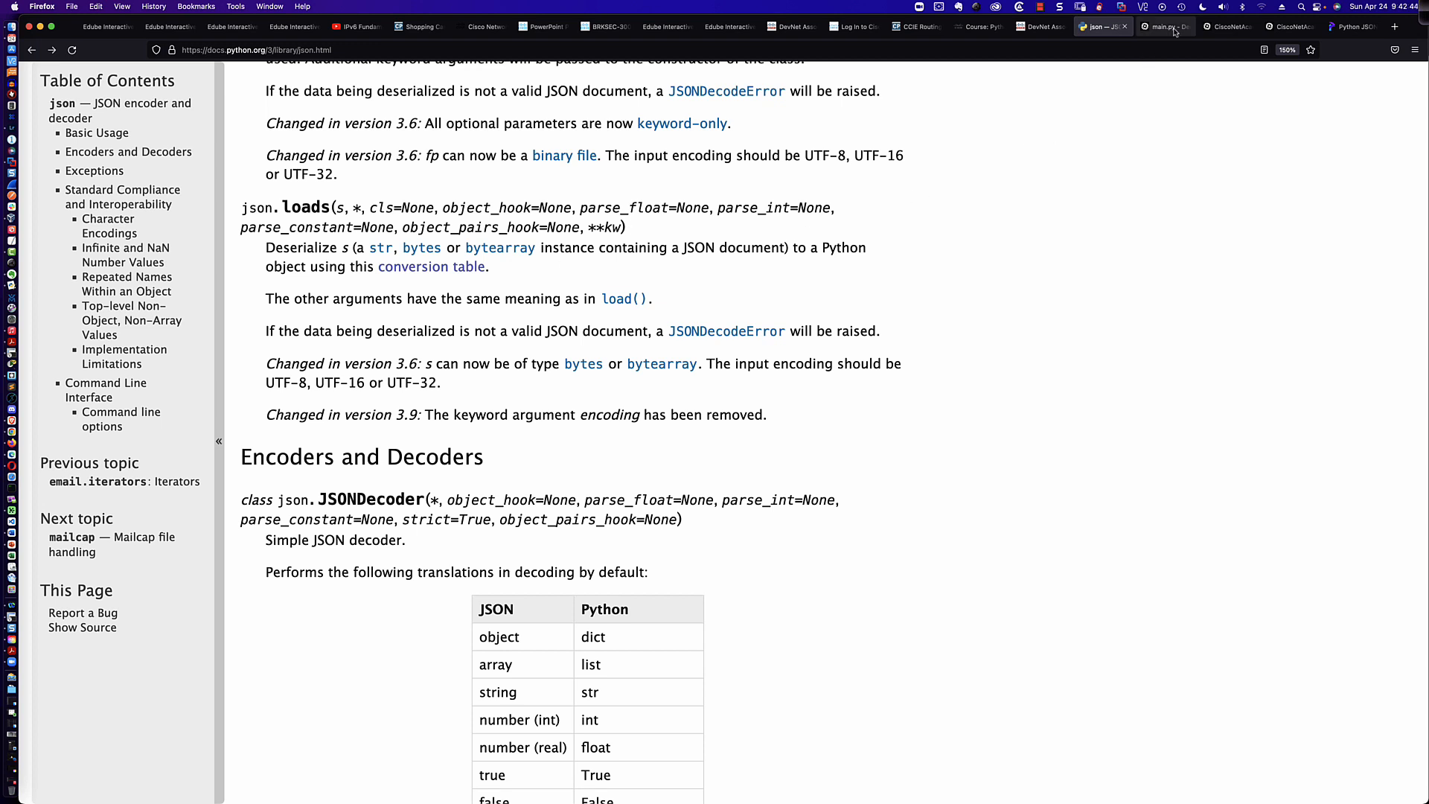
# In the Replit project, display issData.json with the saved ISS timestamp and position
pyautogui.click(1165, 25)
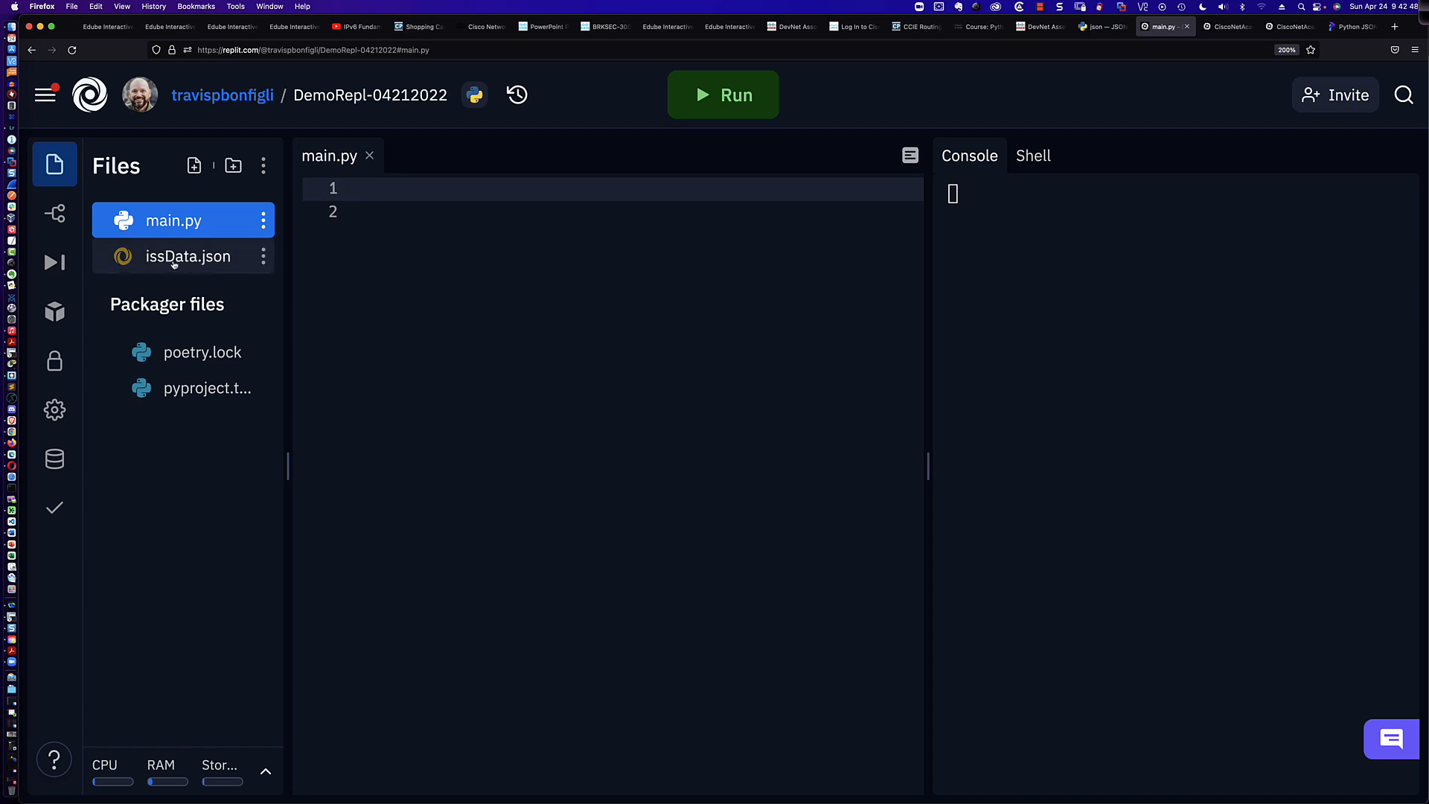
pyautogui.click(187, 256)
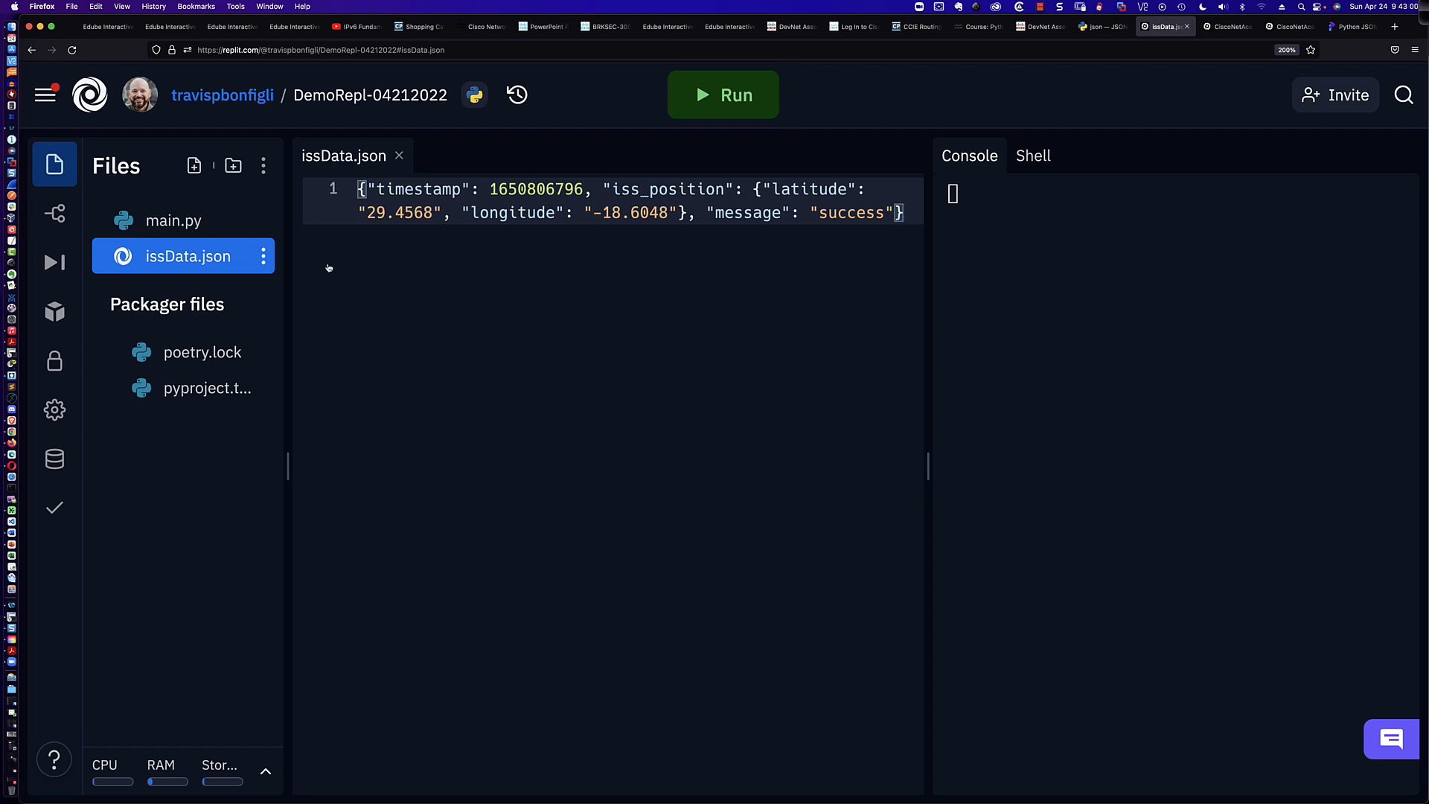
pyautogui.moveTo(174, 220)
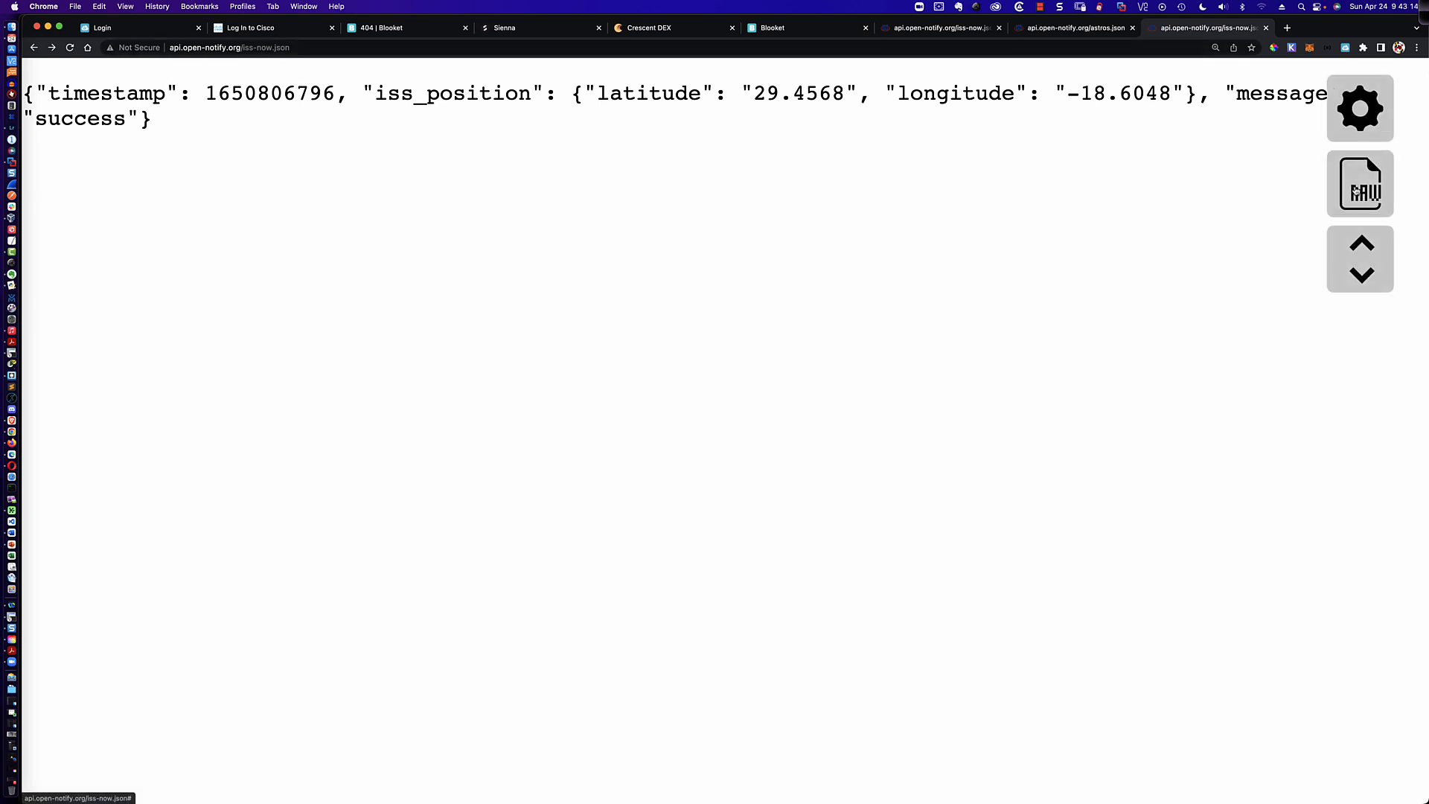
pyautogui.moveTo(1360, 183)
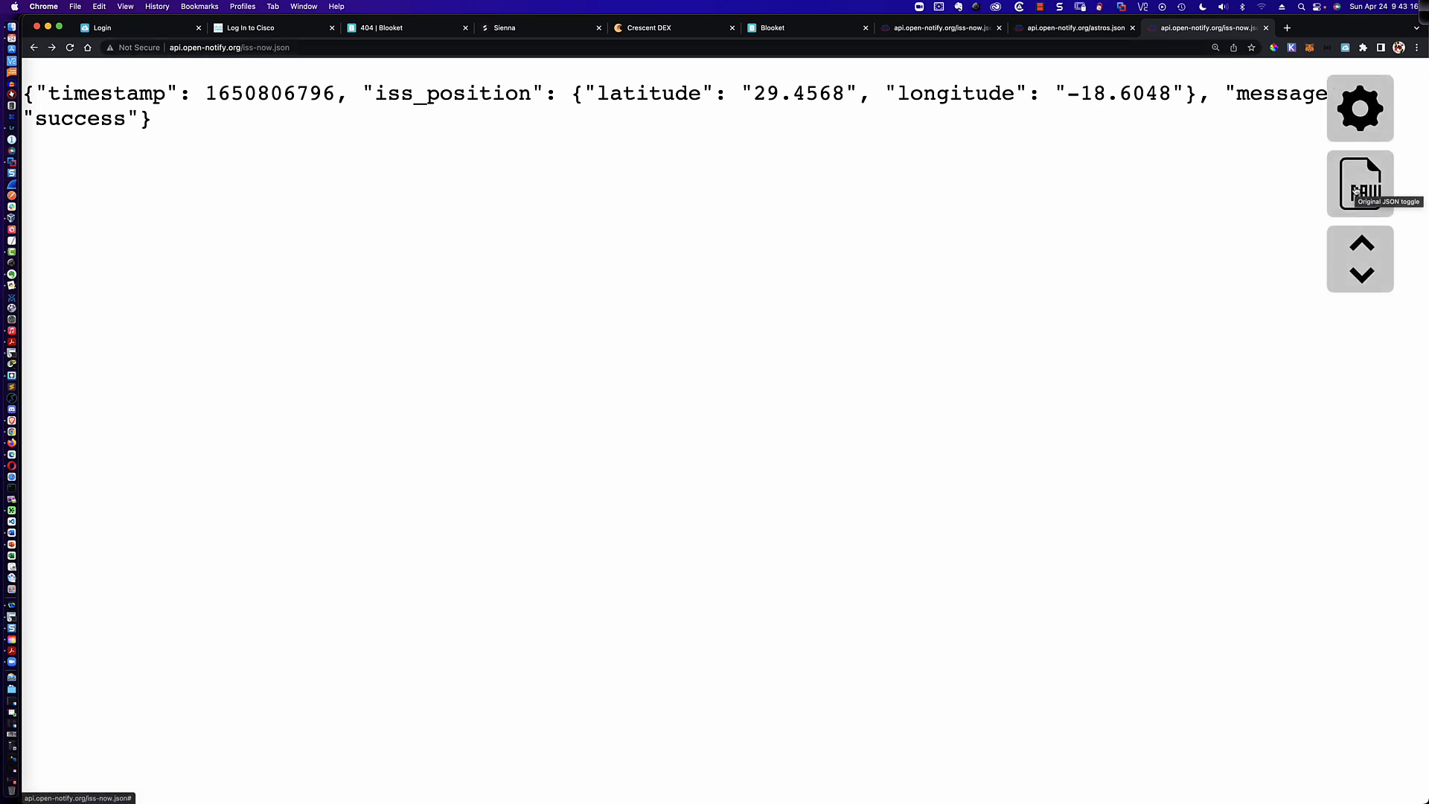
# Switch Chrome's iss-now.json response from raw to formatted JSON view
pyautogui.click(1359, 182)
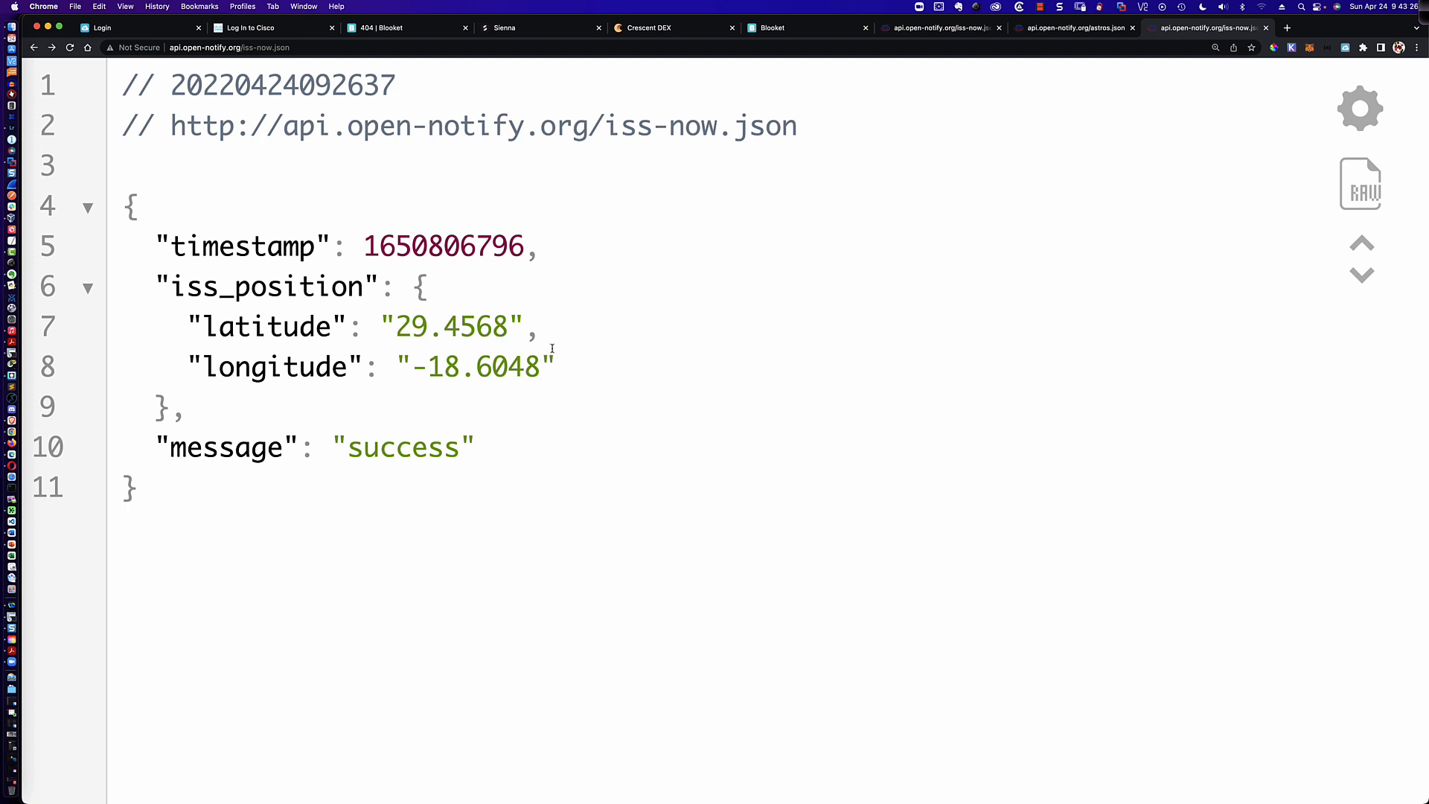
pyautogui.moveTo(565, 324)
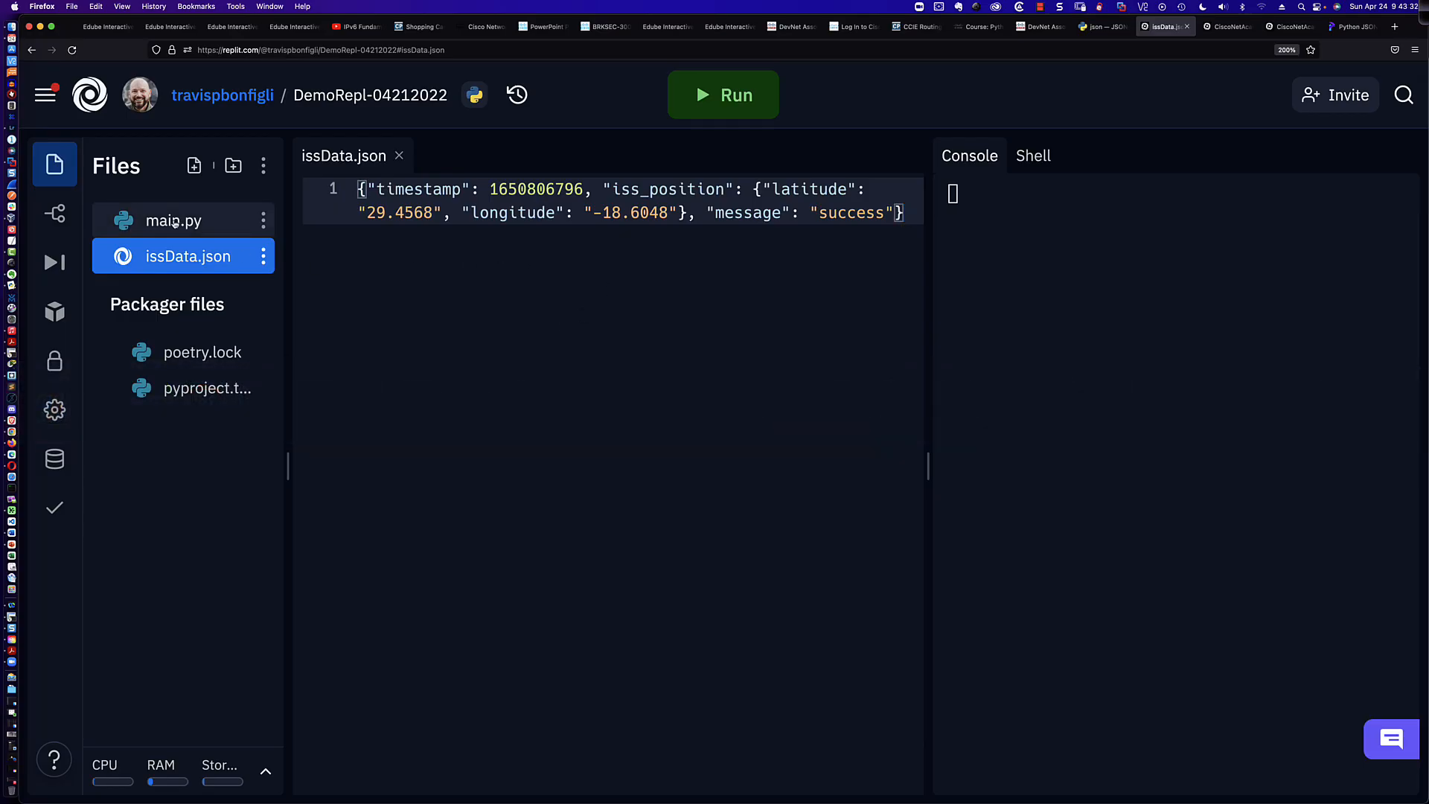
# Write 'from json import load, loads' on line 1 of main.py, removing the dump imports
pyautogui.click(174, 221)
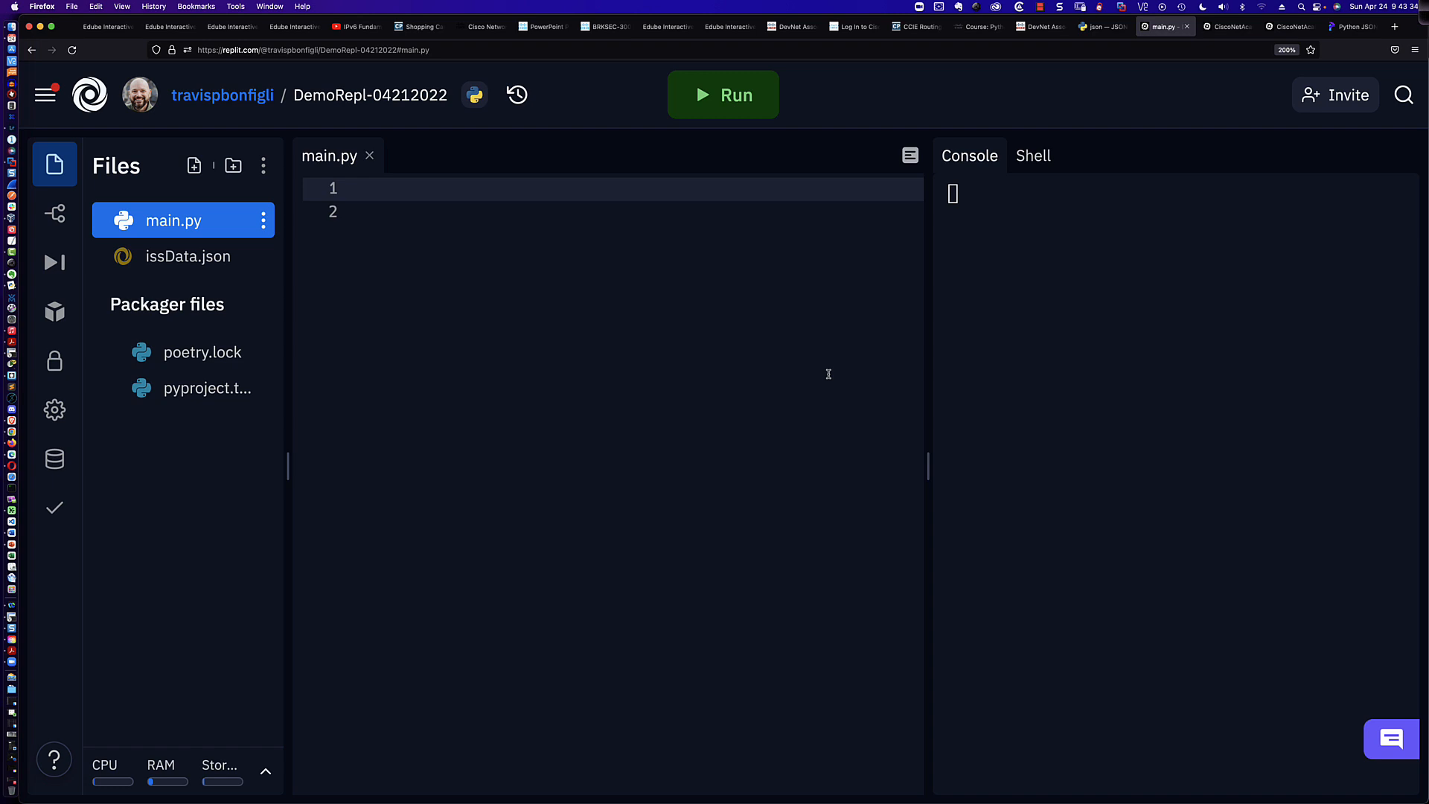
pyautogui.click(358, 188)
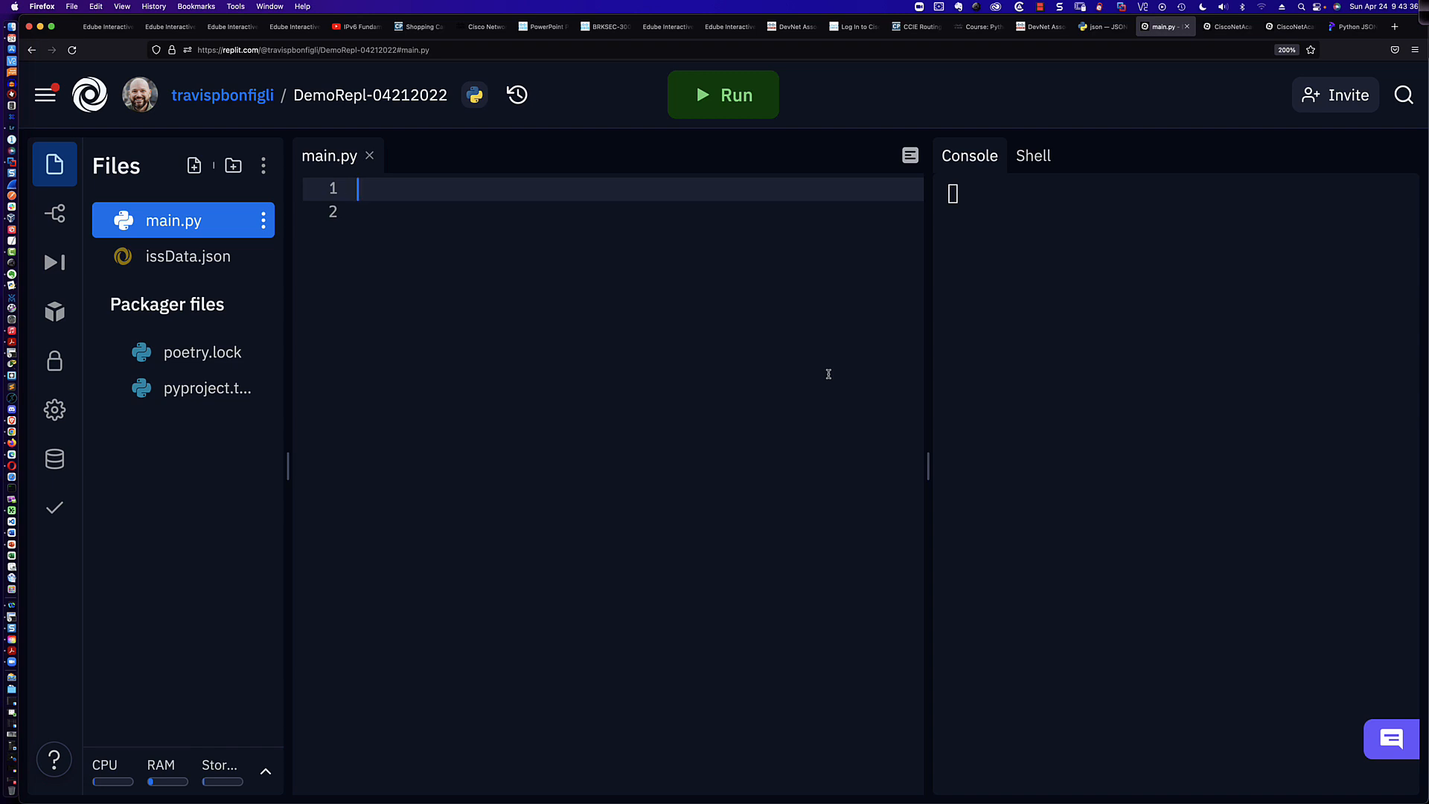
pyautogui.write('from')
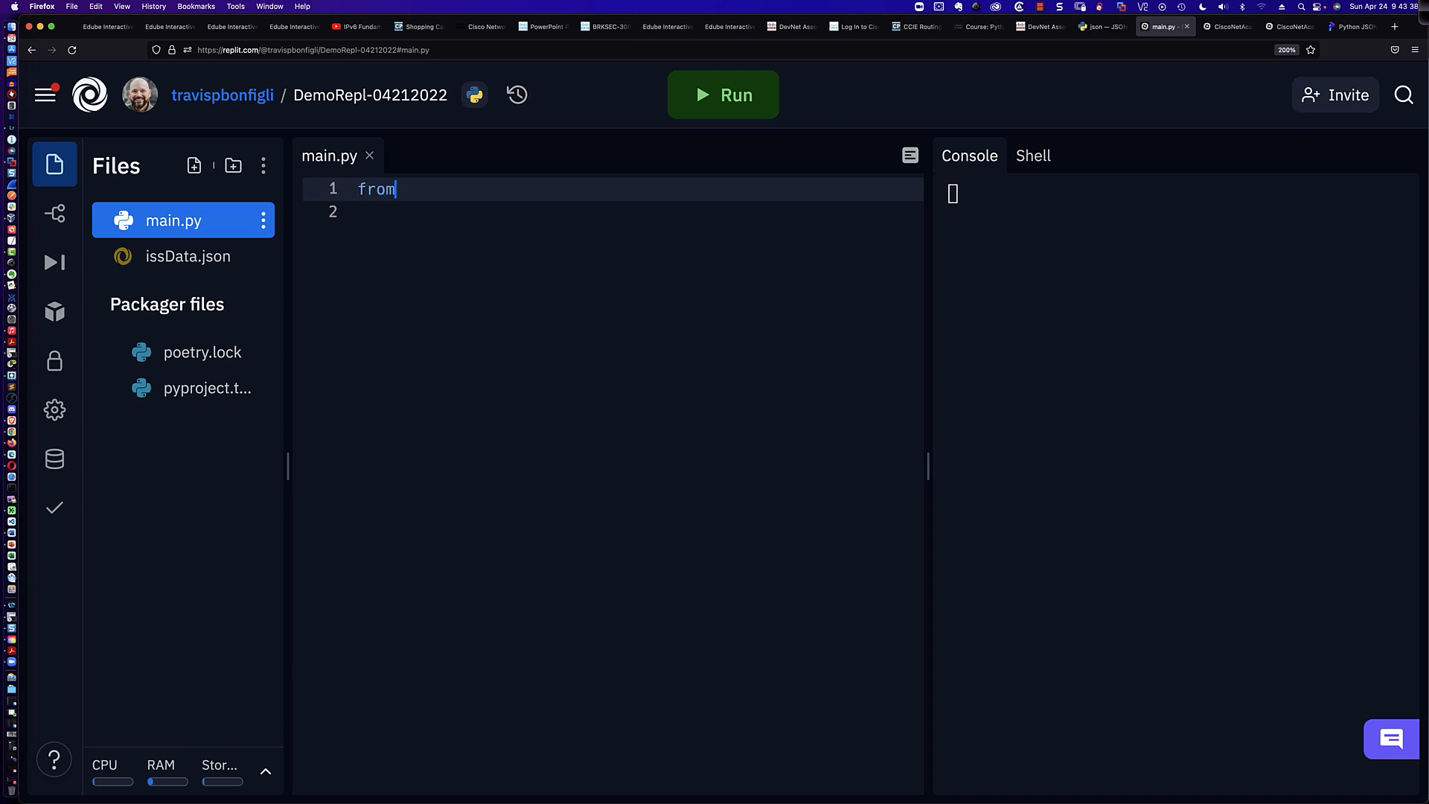
pyautogui.write('json')
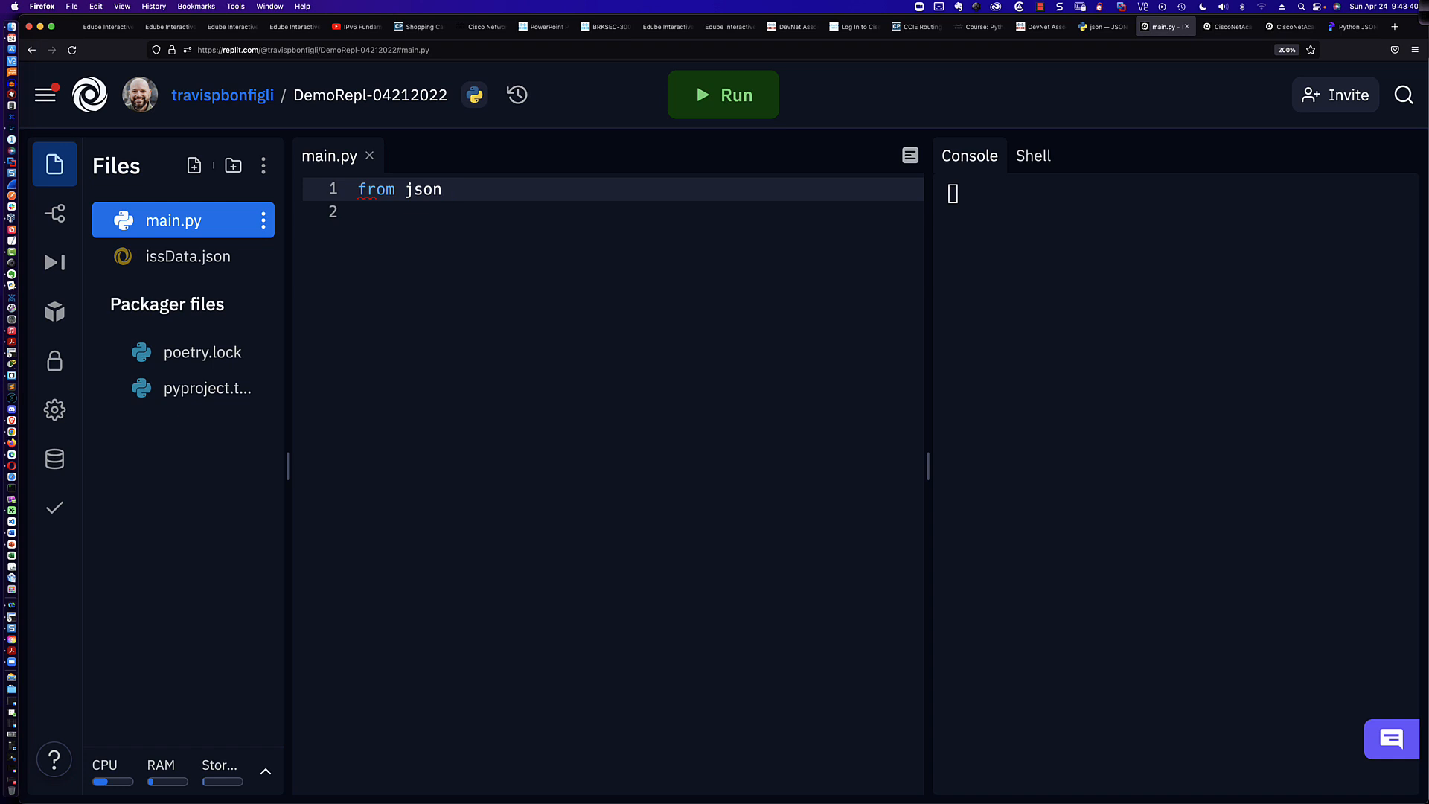
pyautogui.write('import loa')
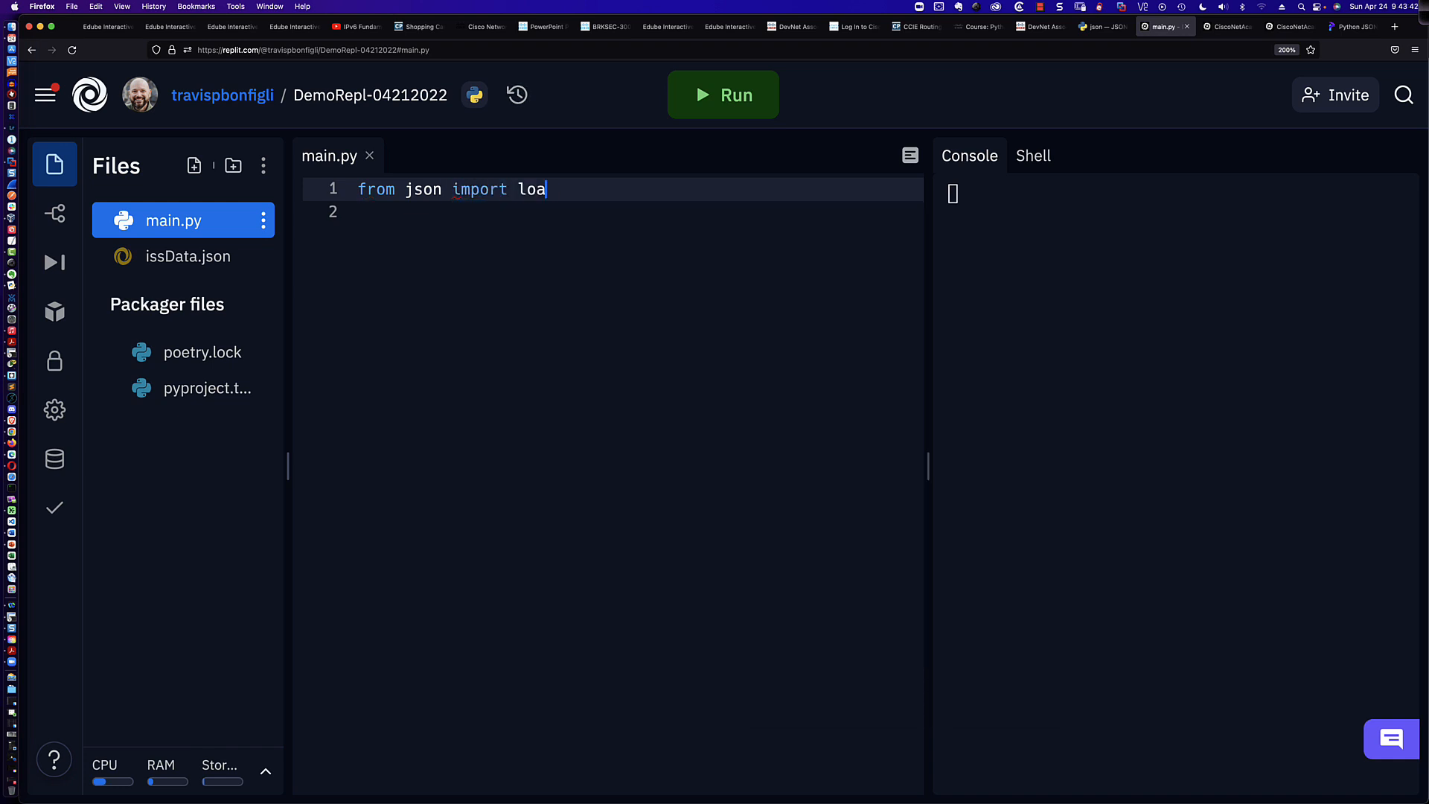
pyautogui.write('d, loads')
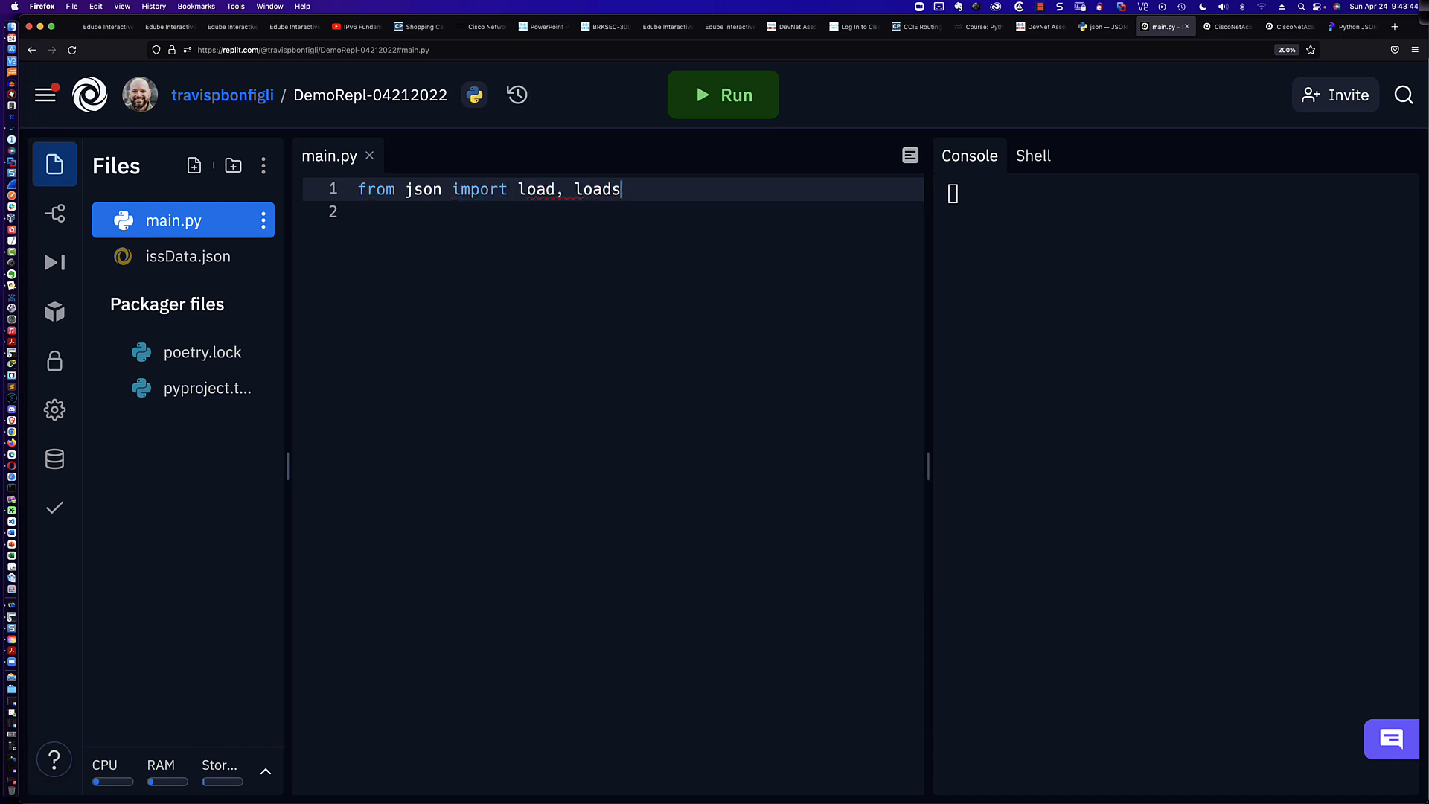
pyautogui.write(', dump, du')
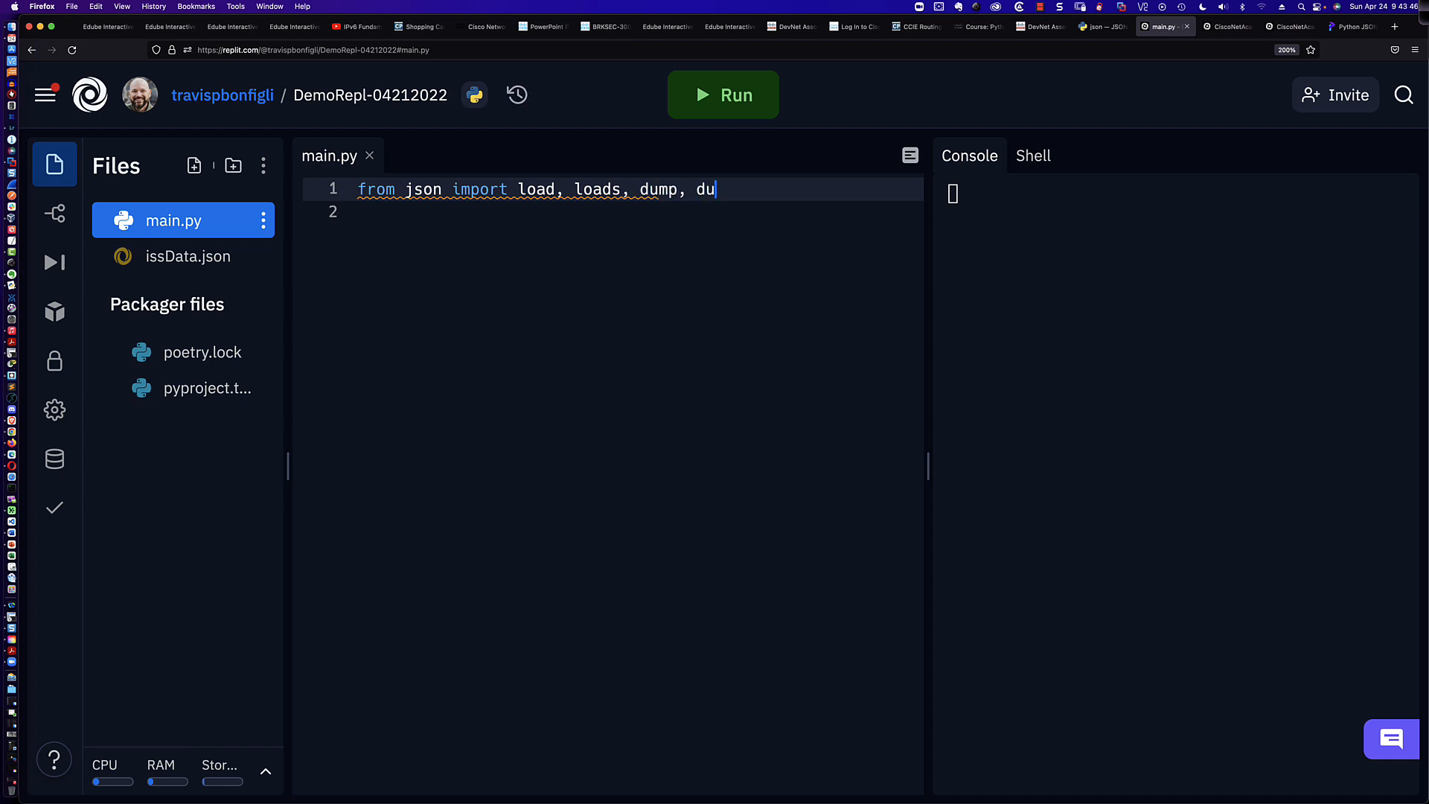
pyautogui.write('mps')
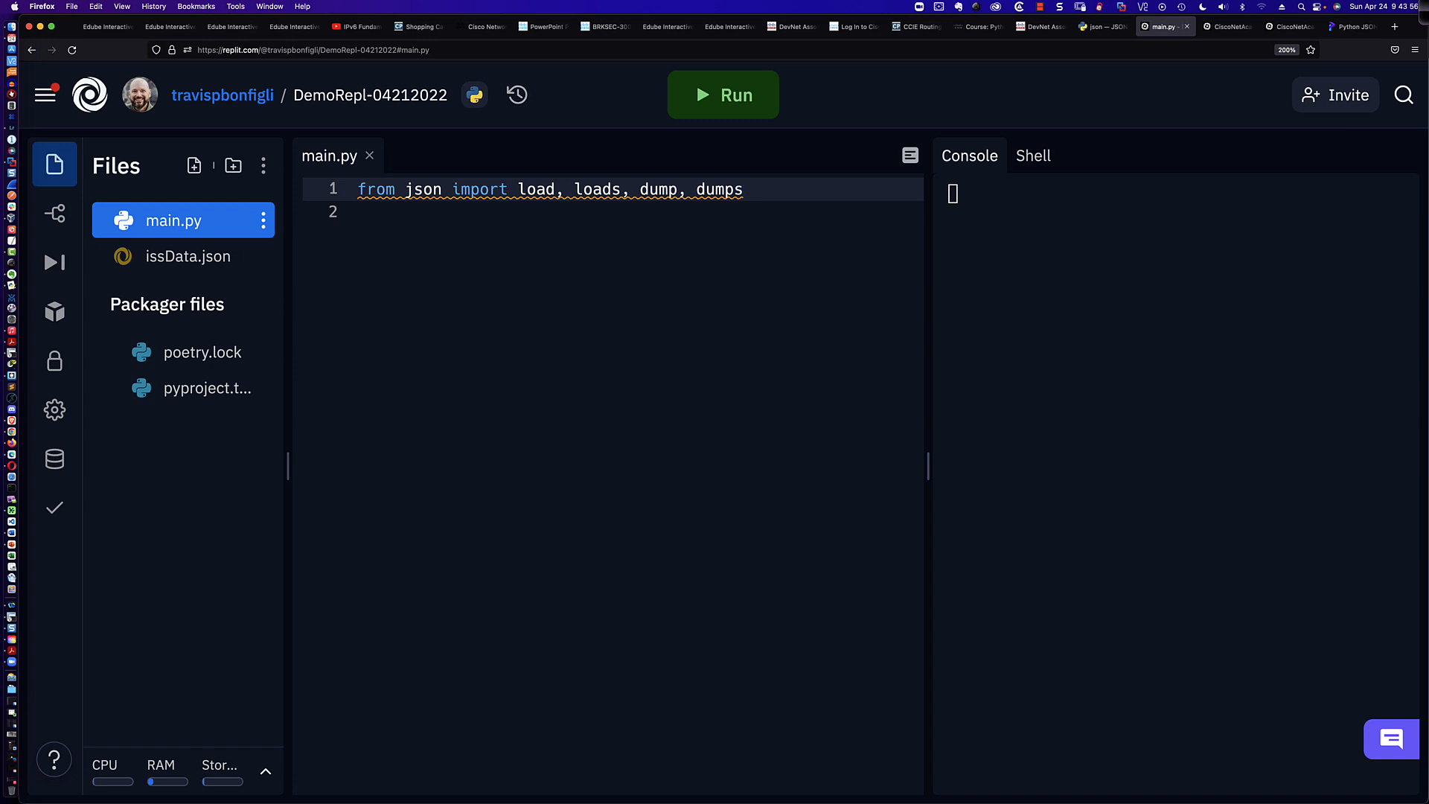
pyautogui.press('Backspace')
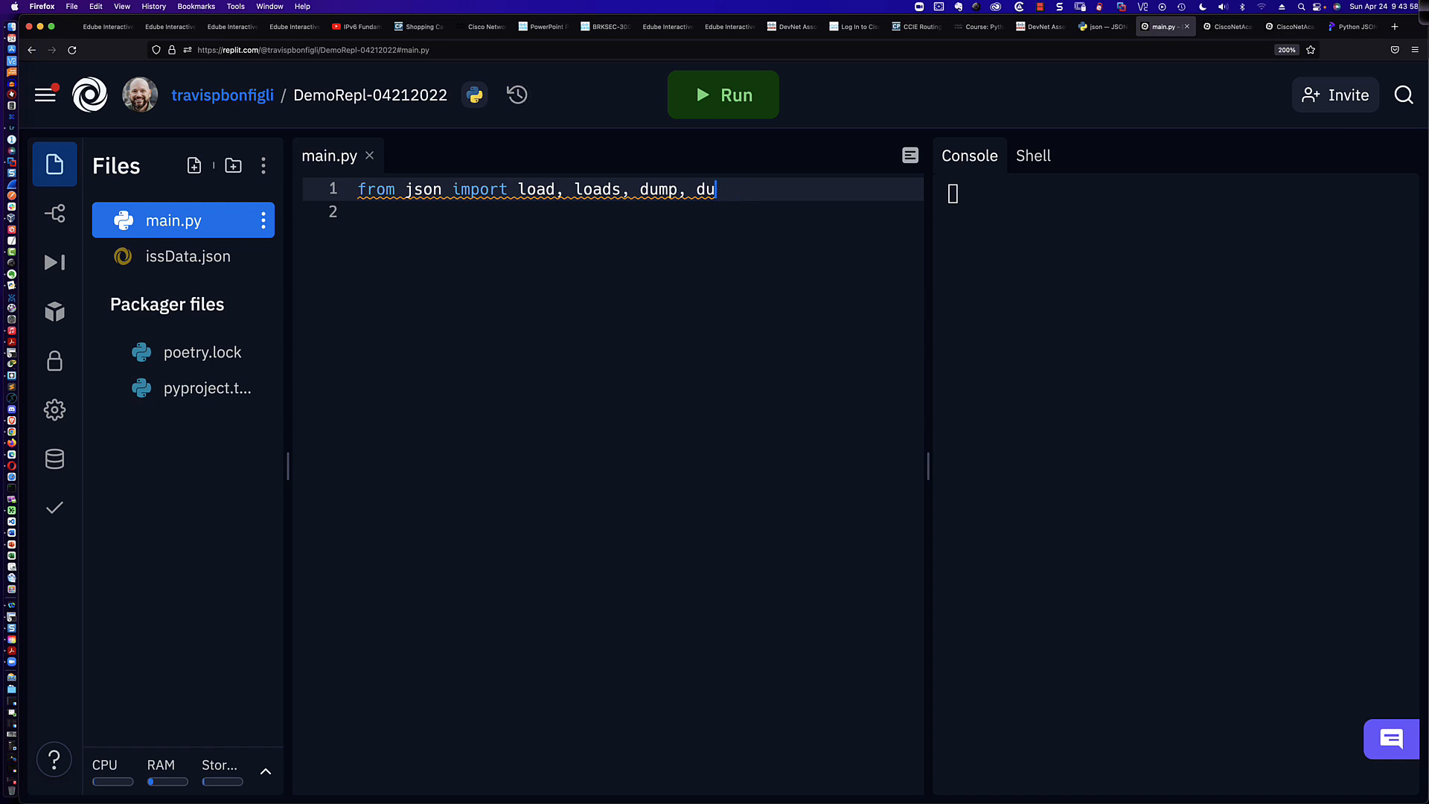
pyautogui.press('Backspace')
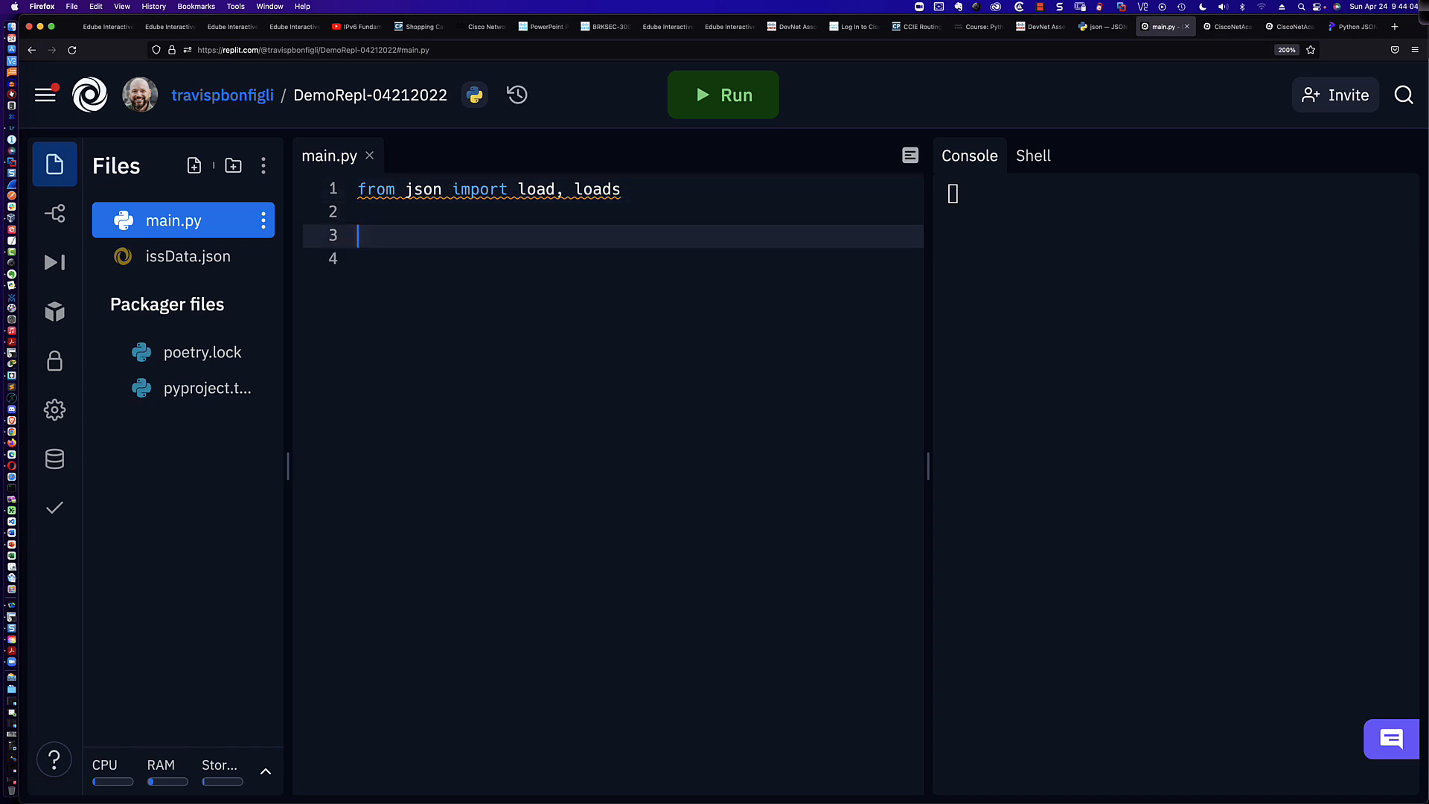
# Assign issData.json's JSON text to the string pythonStringData on line 3
pyautogui.write('jsonStringData')
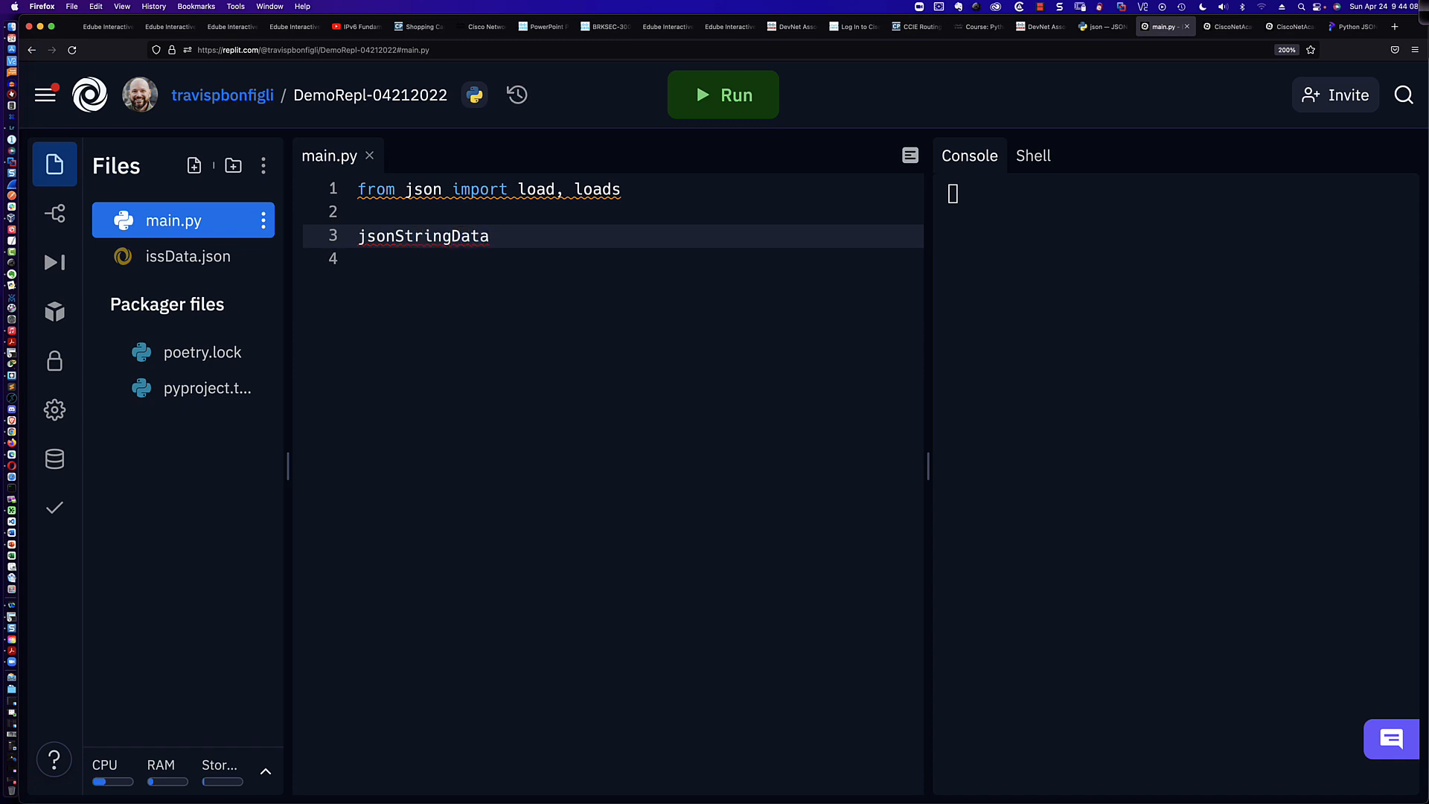
pyautogui.press('Backspace')
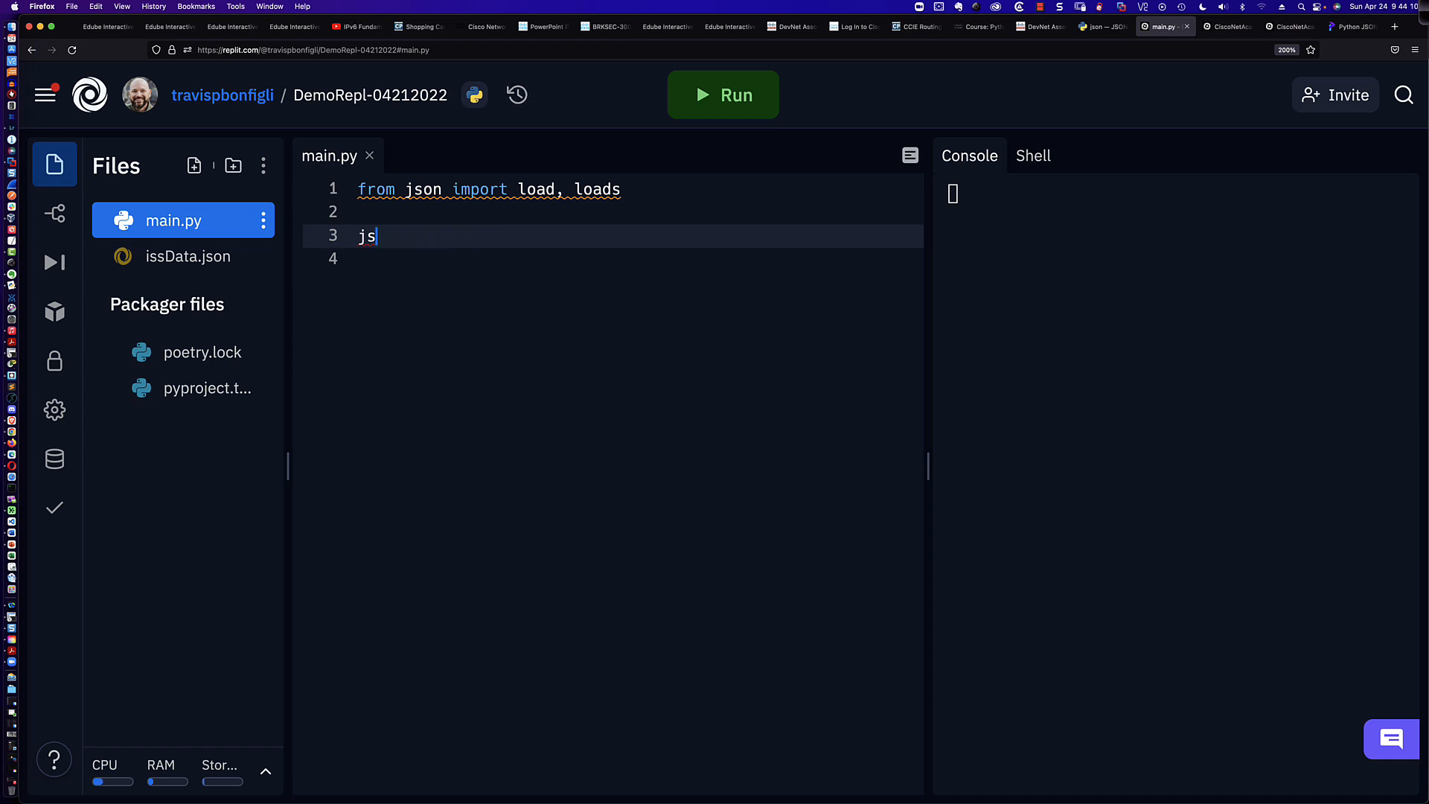
pyautogui.write('pythonS')
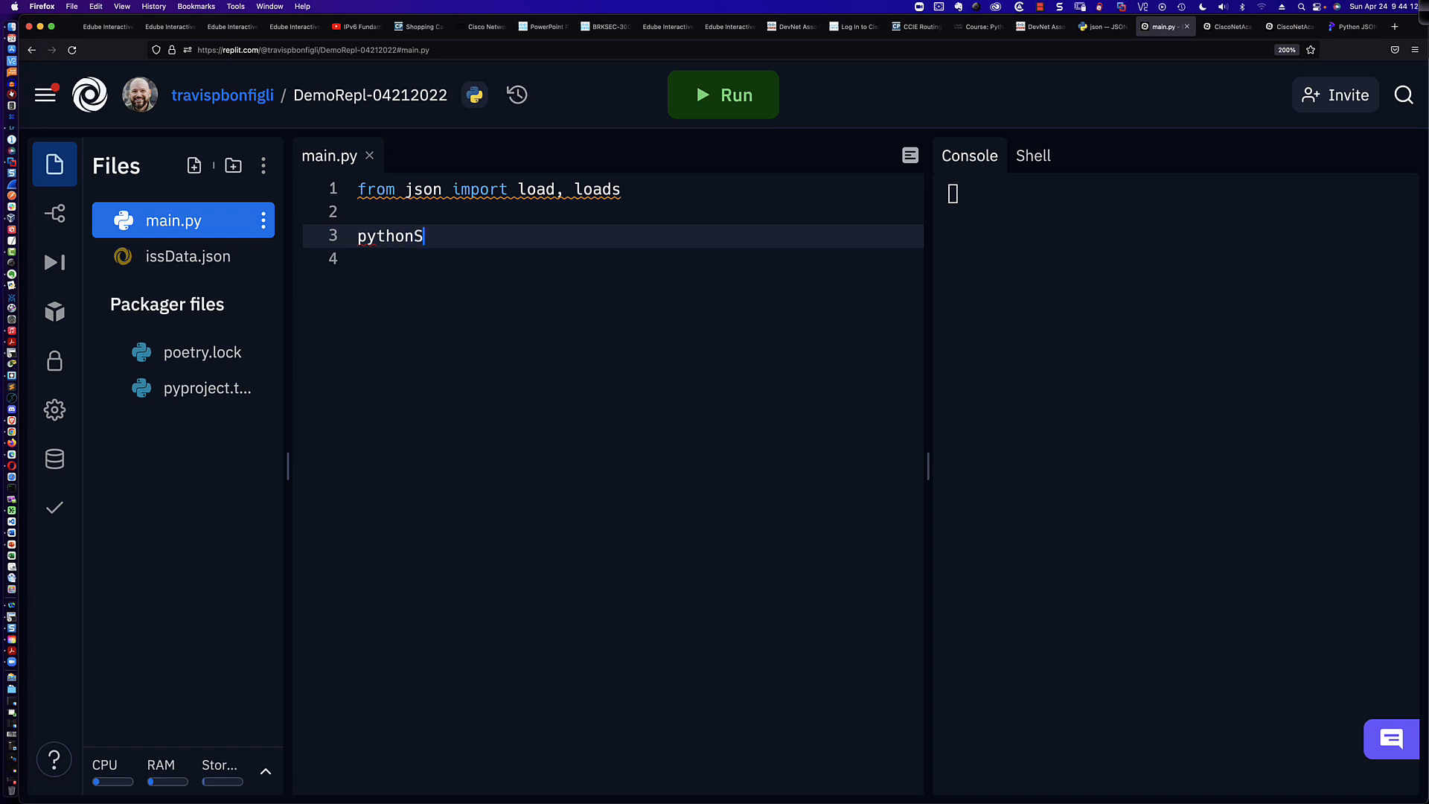
pyautogui.write('tringData')
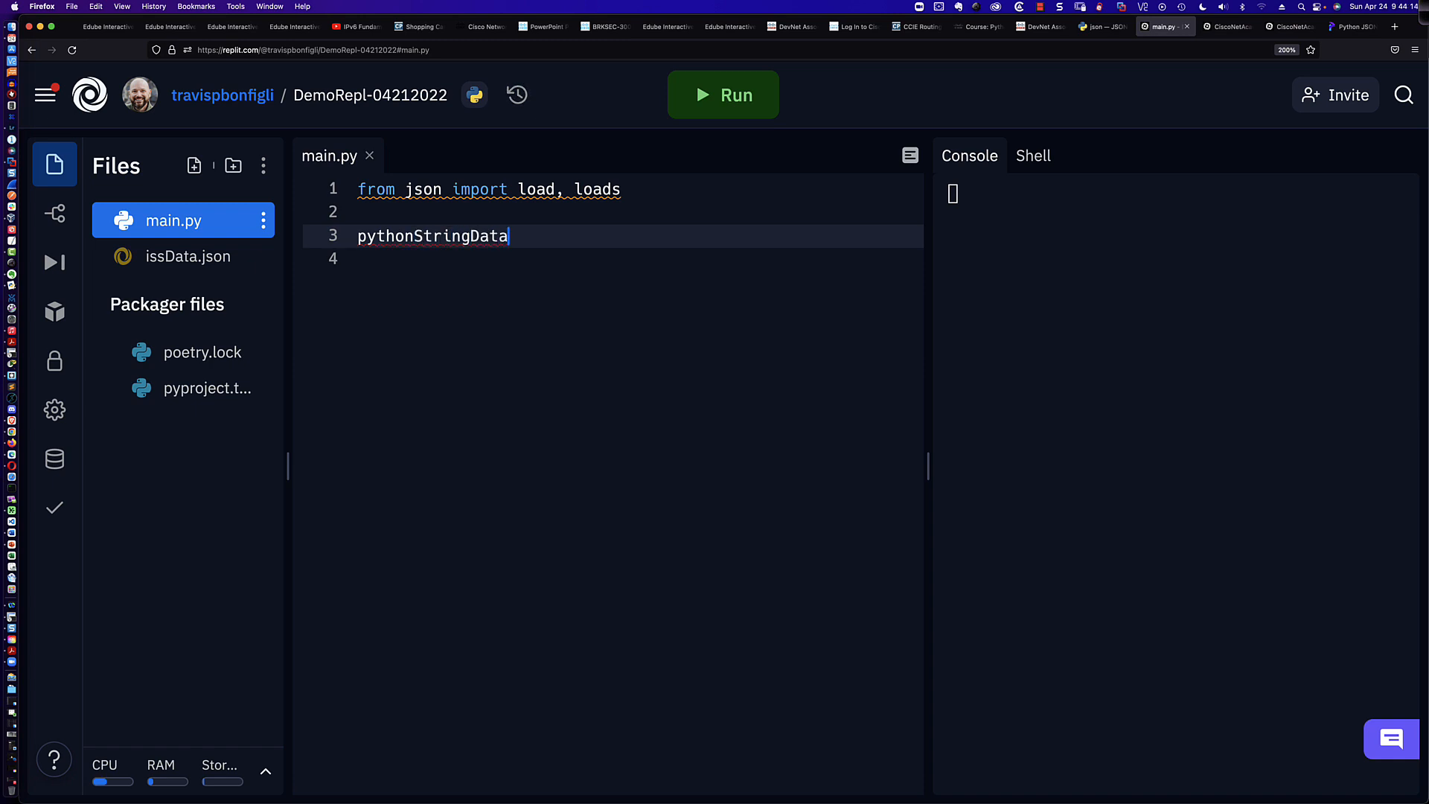
pyautogui.write('=')
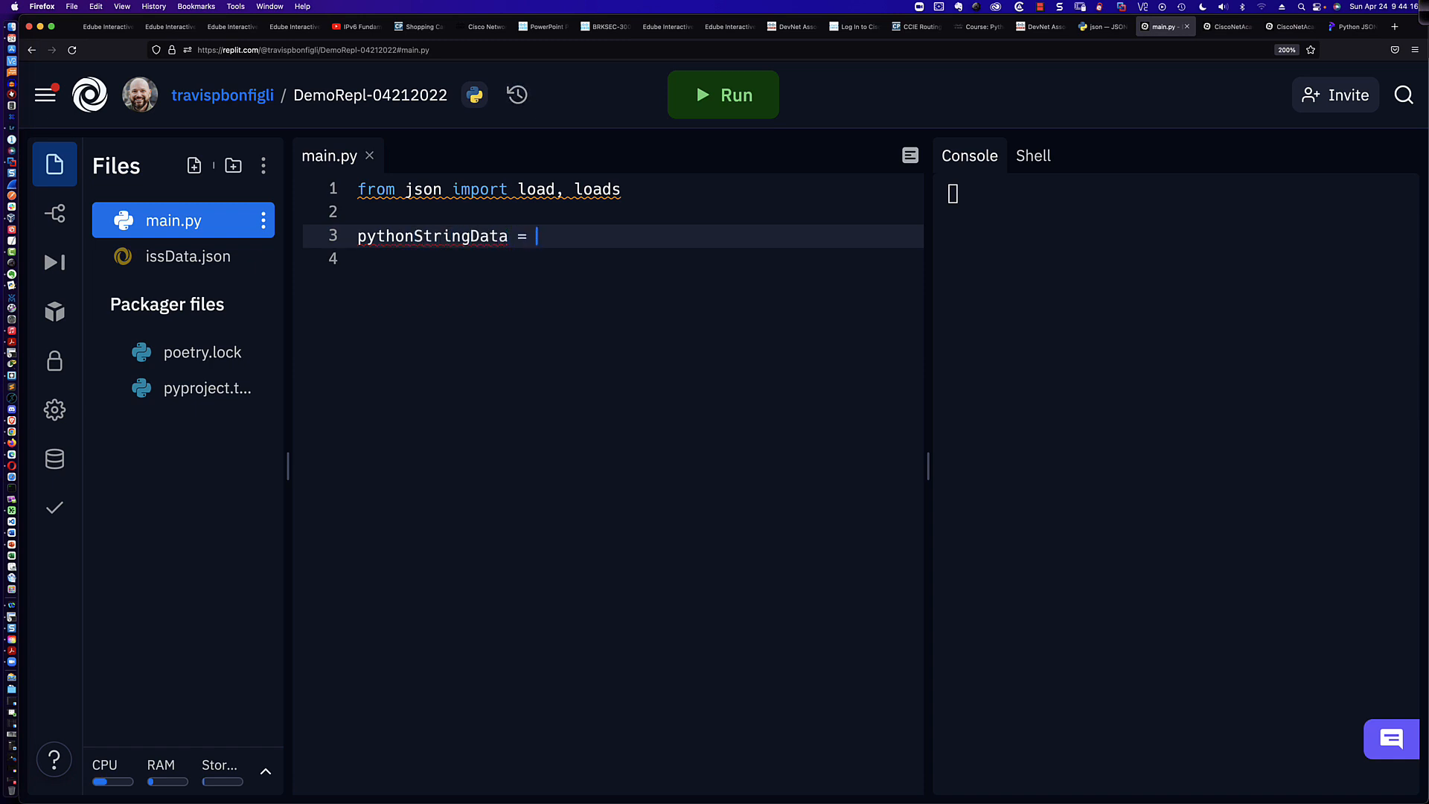
pyautogui.write("'")
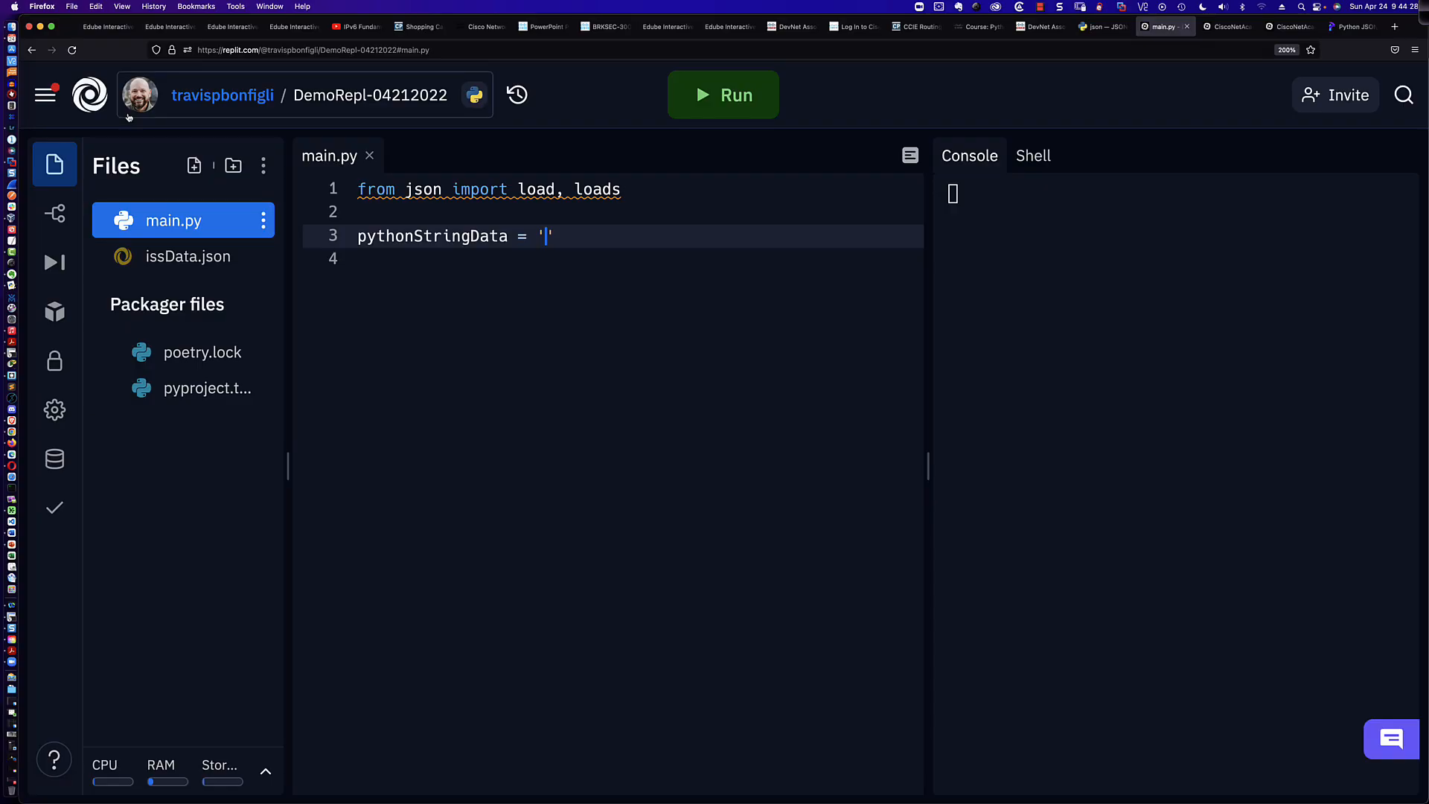
pyautogui.click(187, 256)
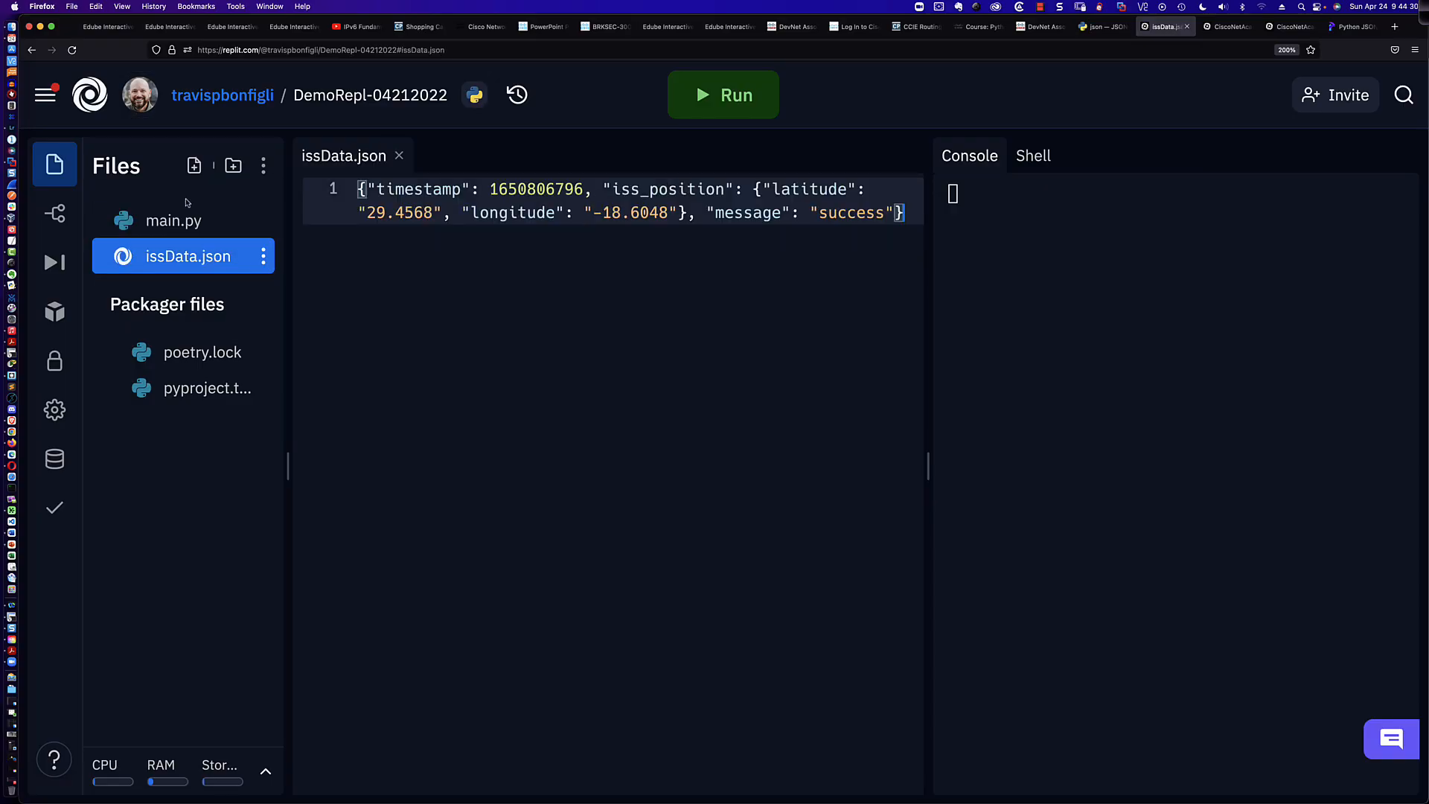
pyautogui.click(174, 220)
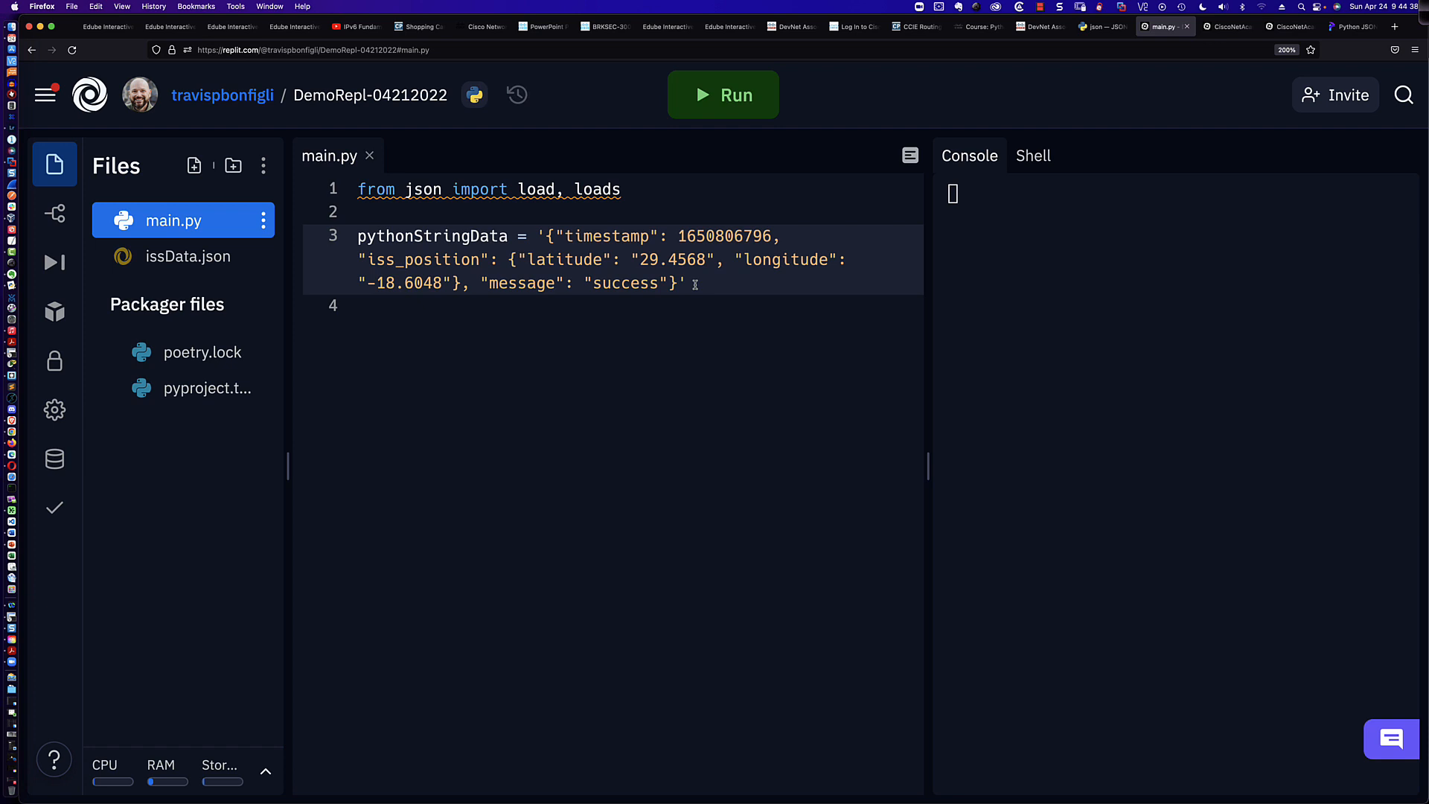
# Add print(type(pythonStringData)), fix the missing parenthesis, and run to see class 'str'
pyautogui.write('print')
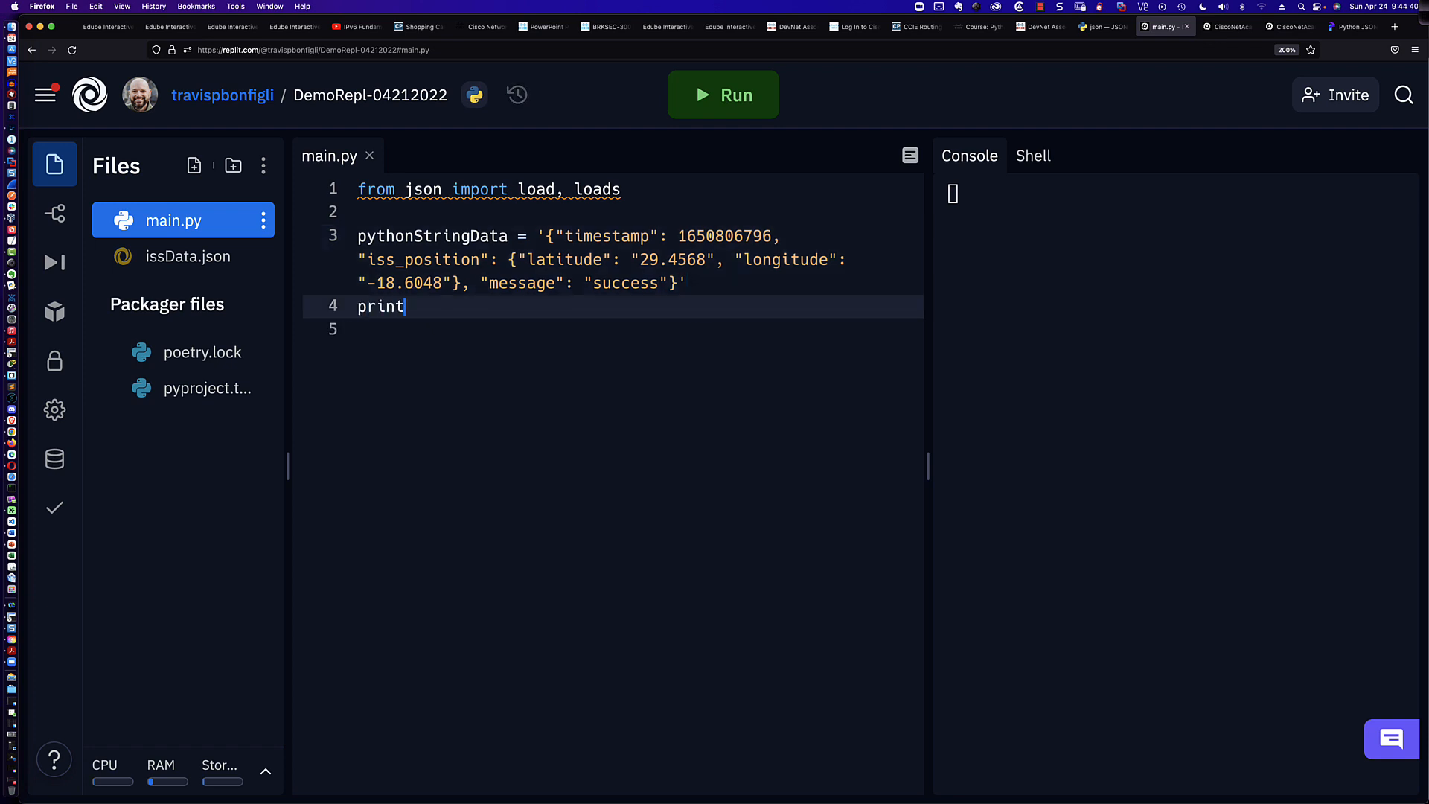
pyautogui.write('(')
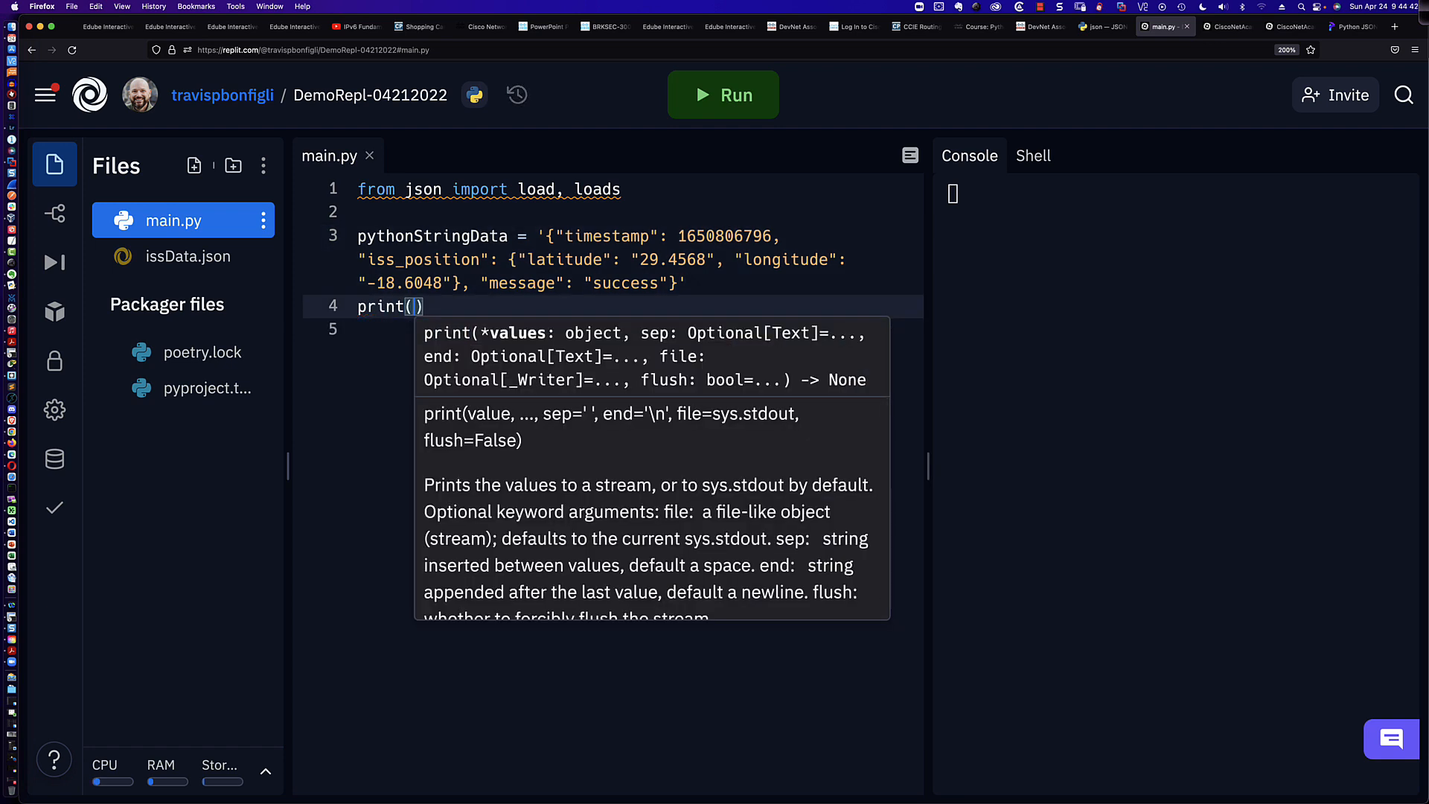
pyautogui.write('type')
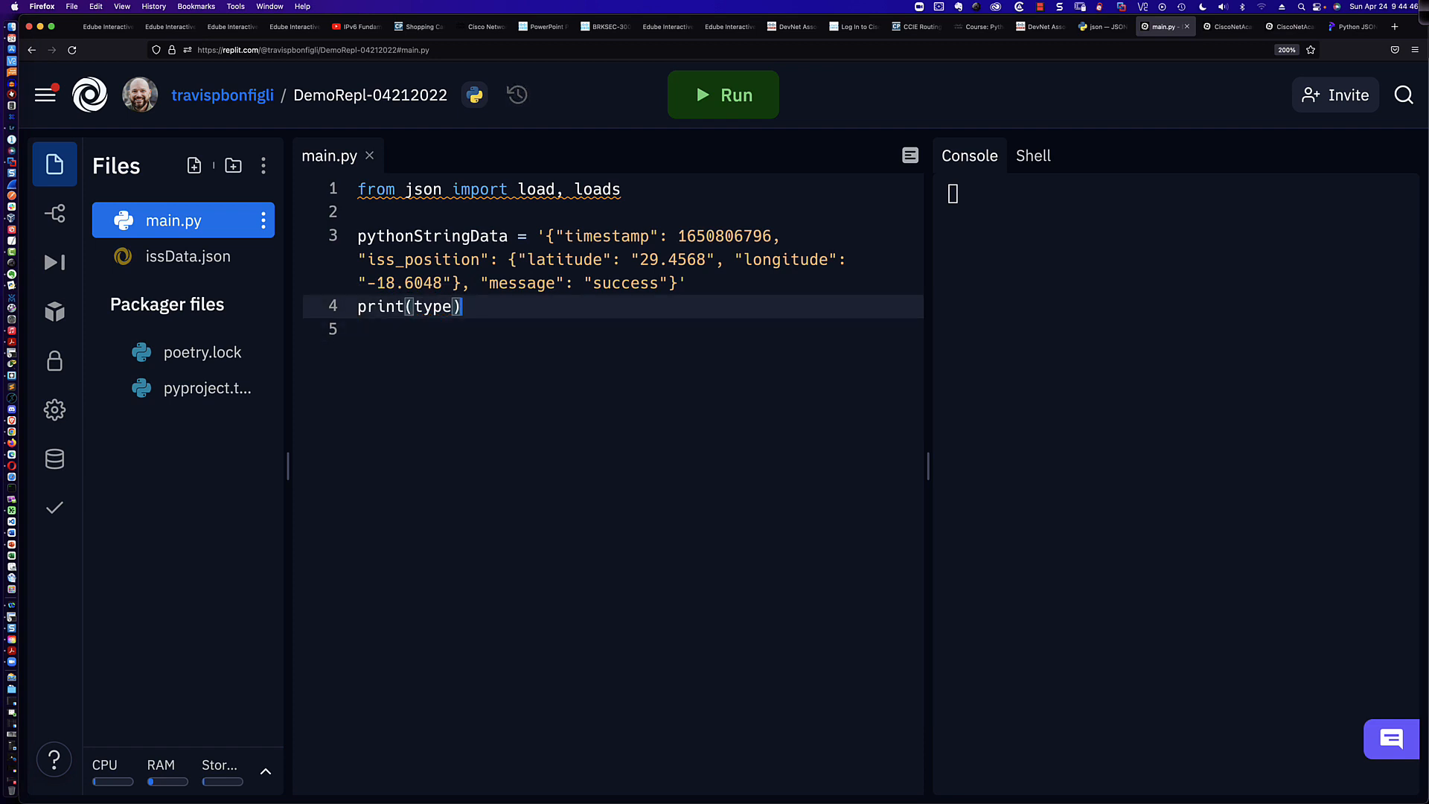
pyautogui.write('(')
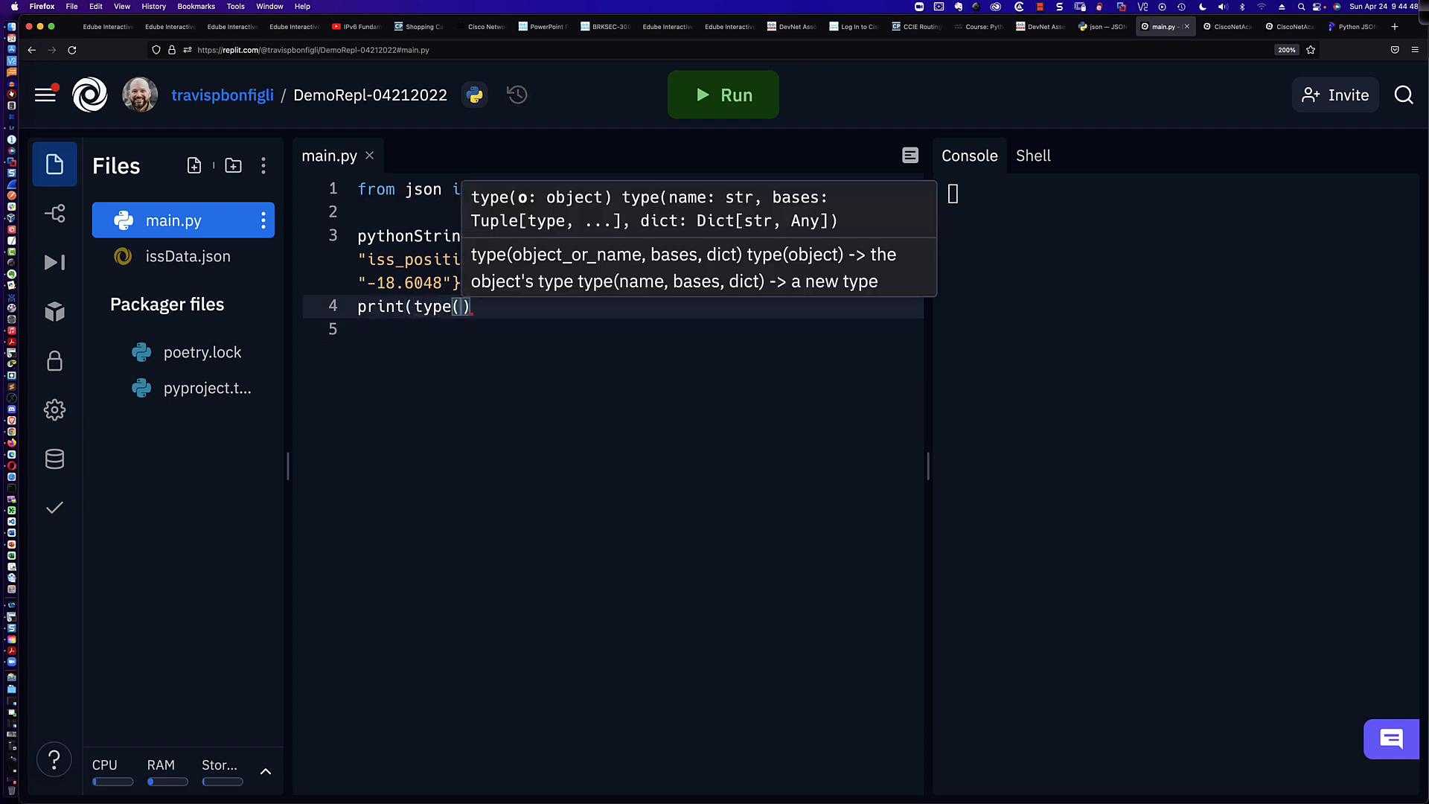
pyautogui.write('pythonStringData')
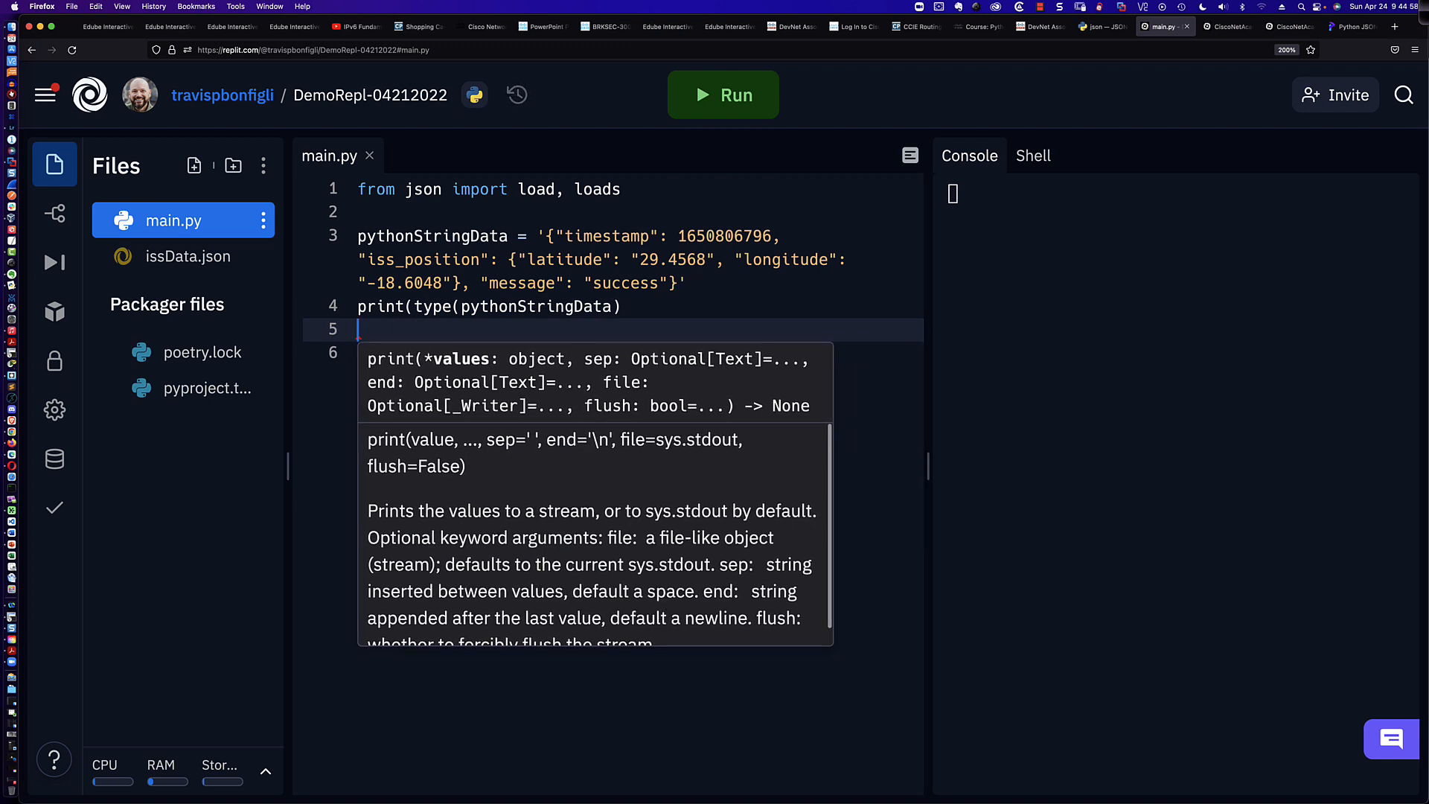
pyautogui.click(723, 94)
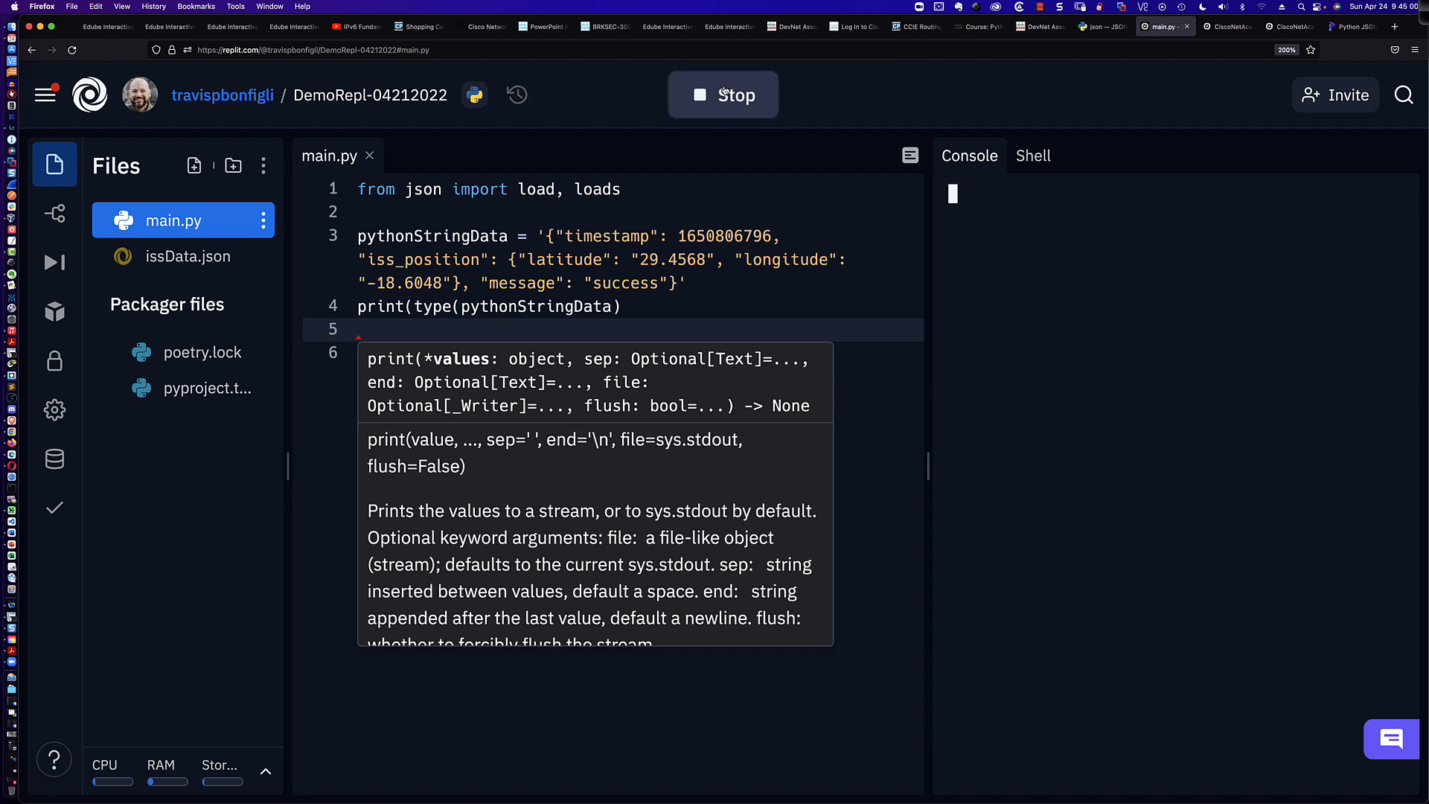
pyautogui.click(722, 95)
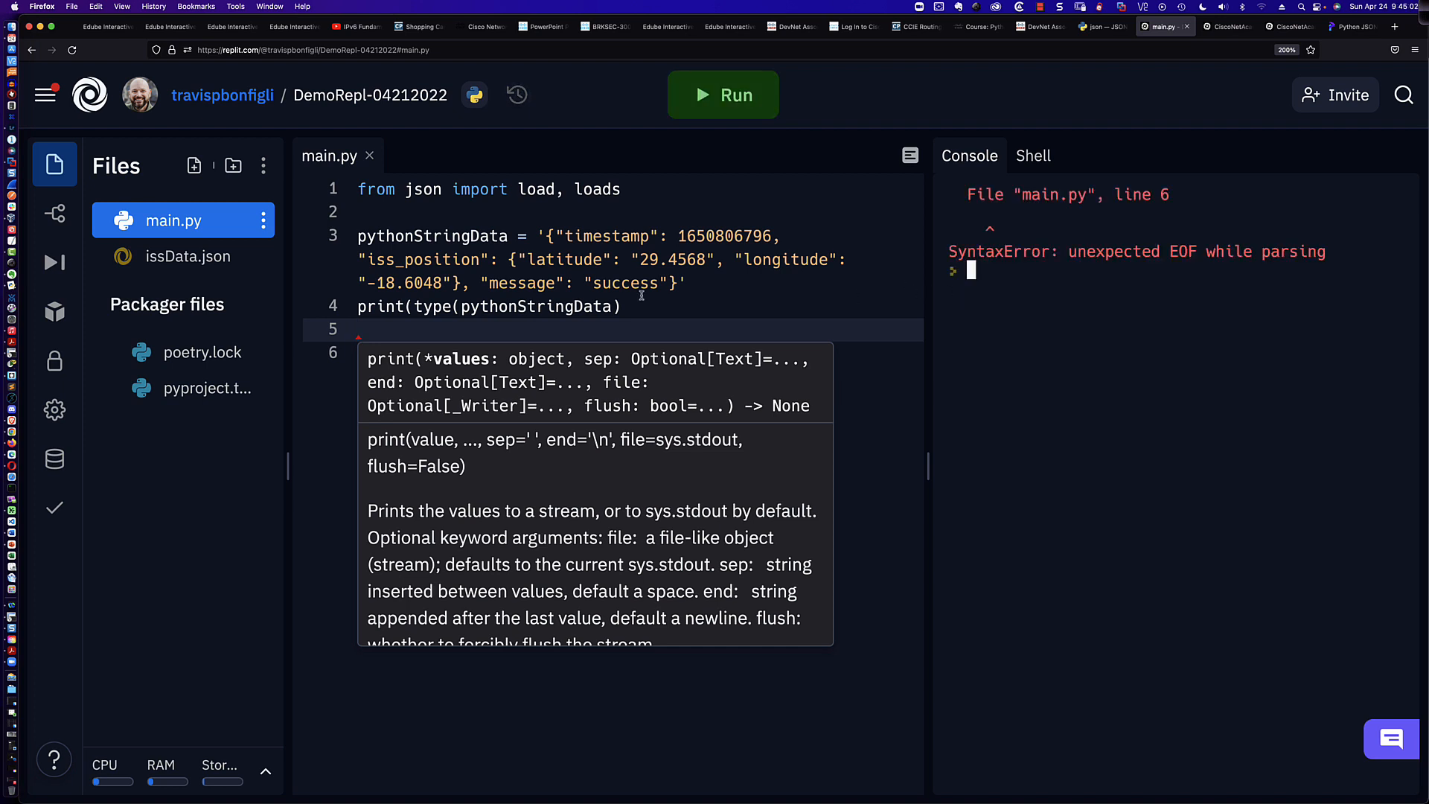
pyautogui.moveTo(516, 314)
pyautogui.write(')')
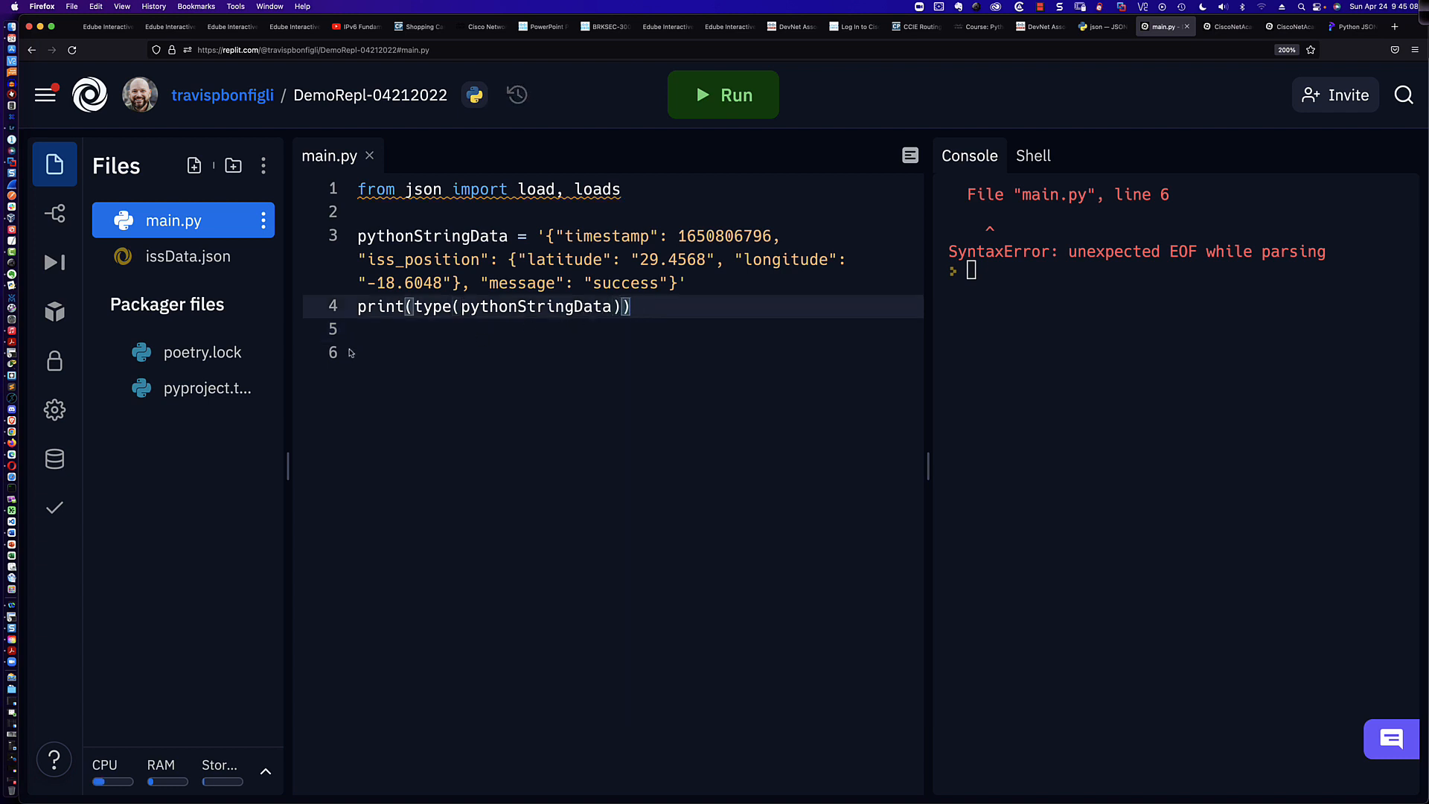
pyautogui.click(722, 94)
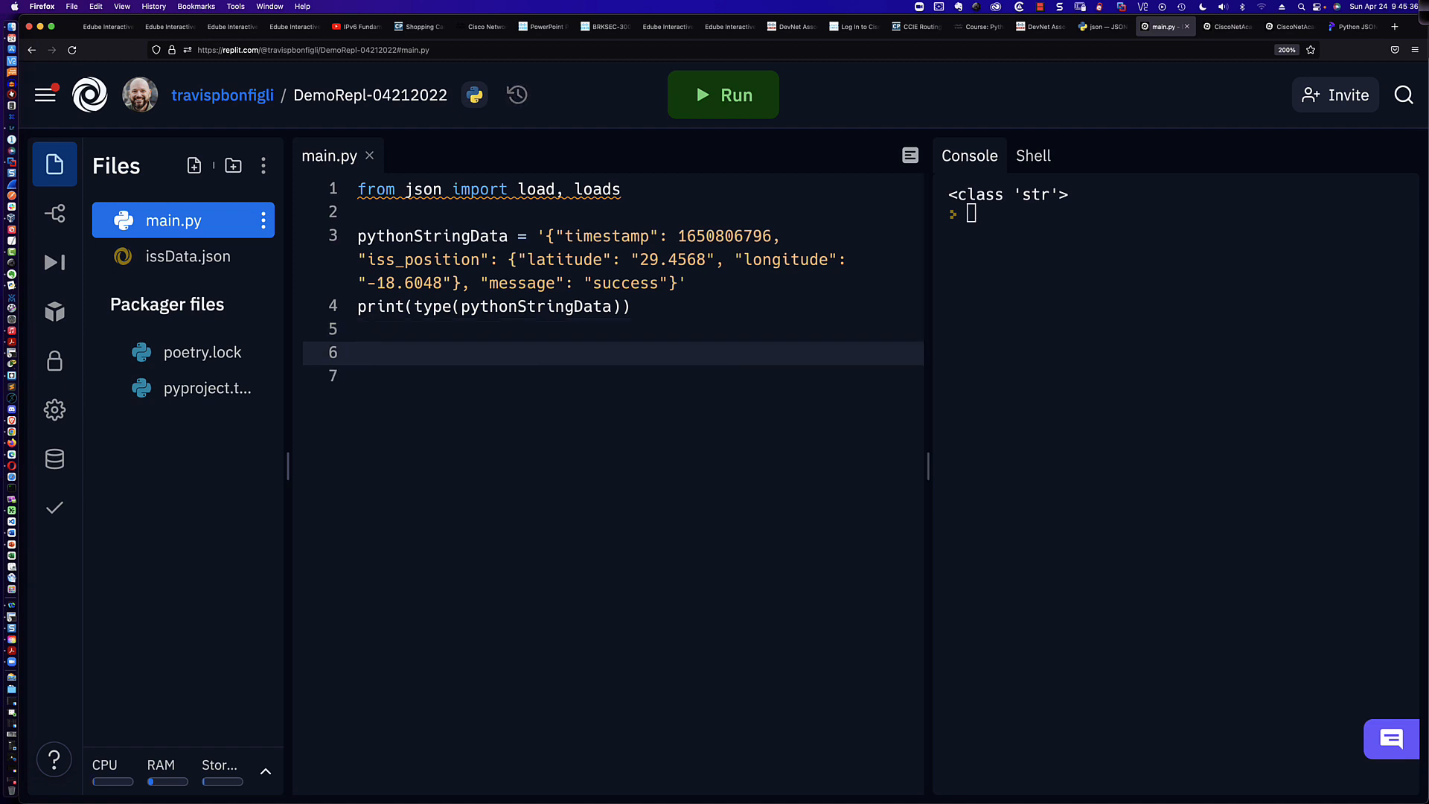
pyautogui.click(360, 353)
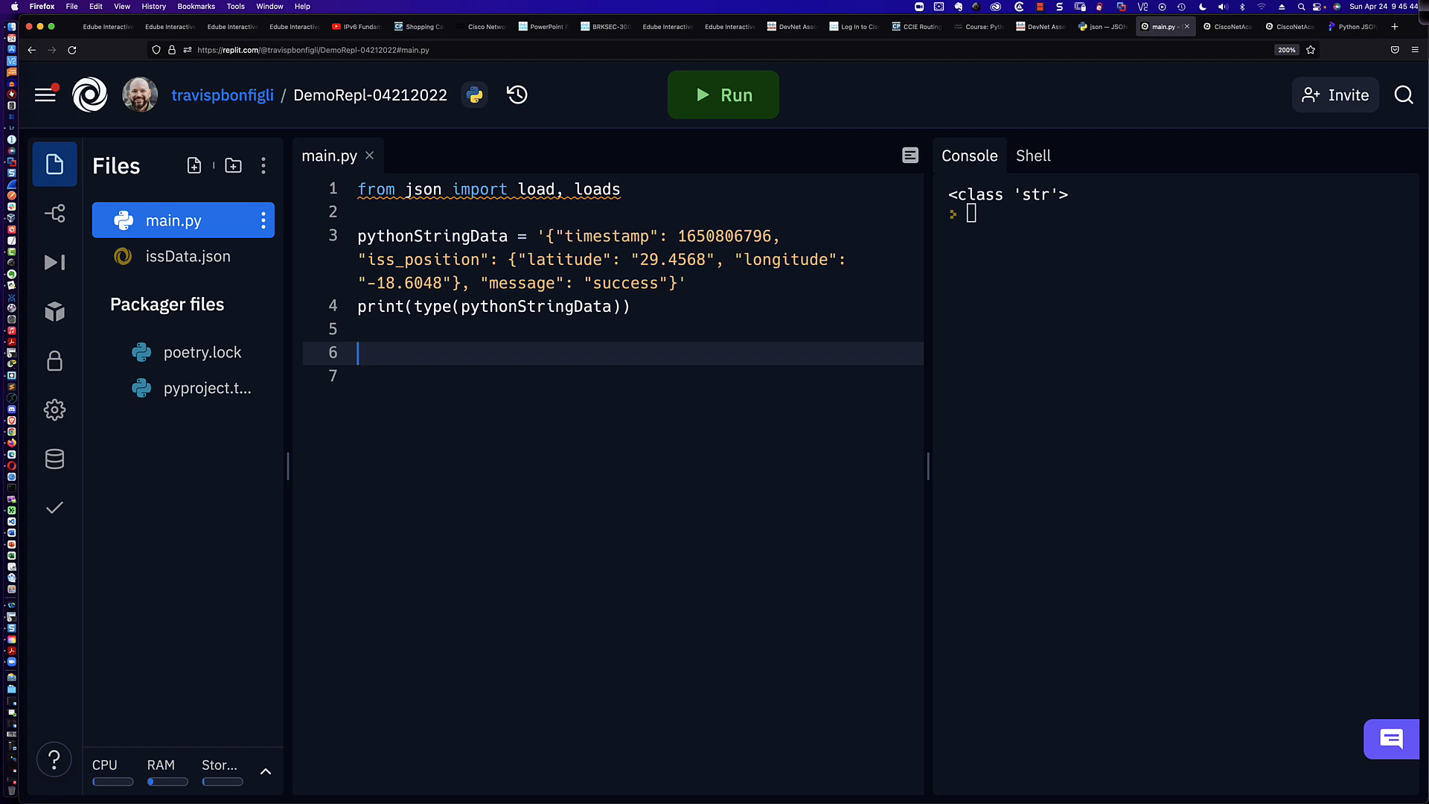
# Add issJsonData = loads(pythonStringData) on line 6
pyautogui.write('i')
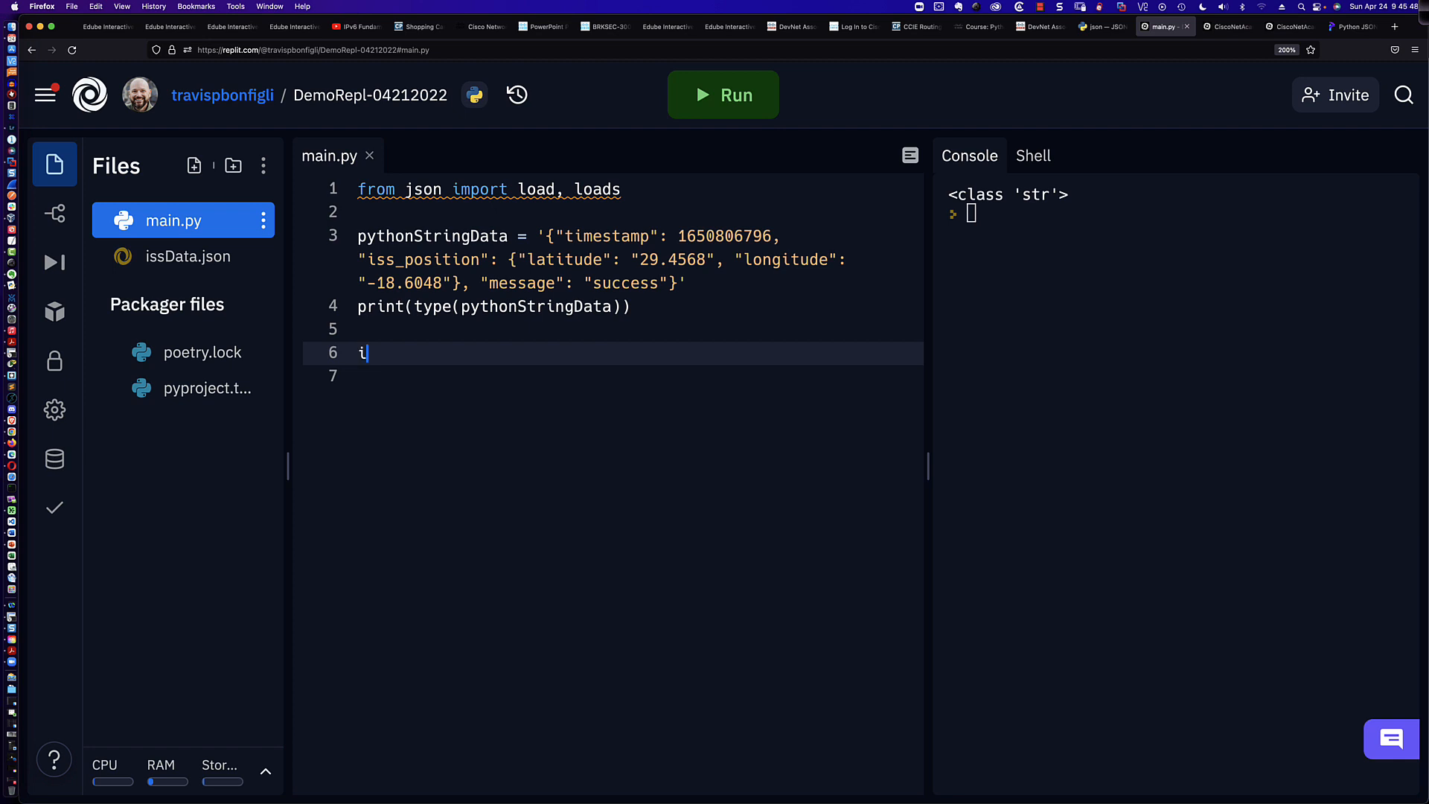
pyautogui.write('ssJ')
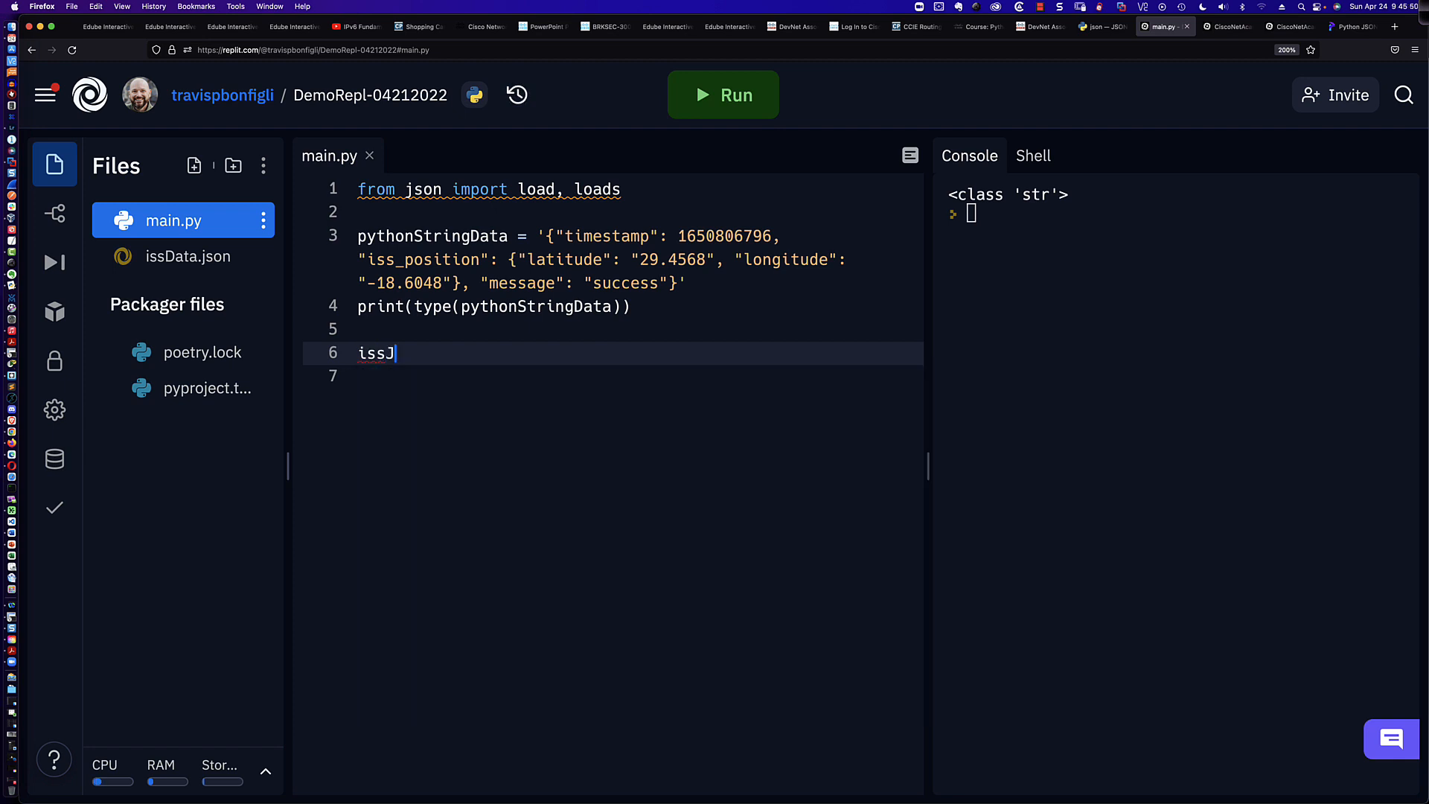
pyautogui.write('sonData')
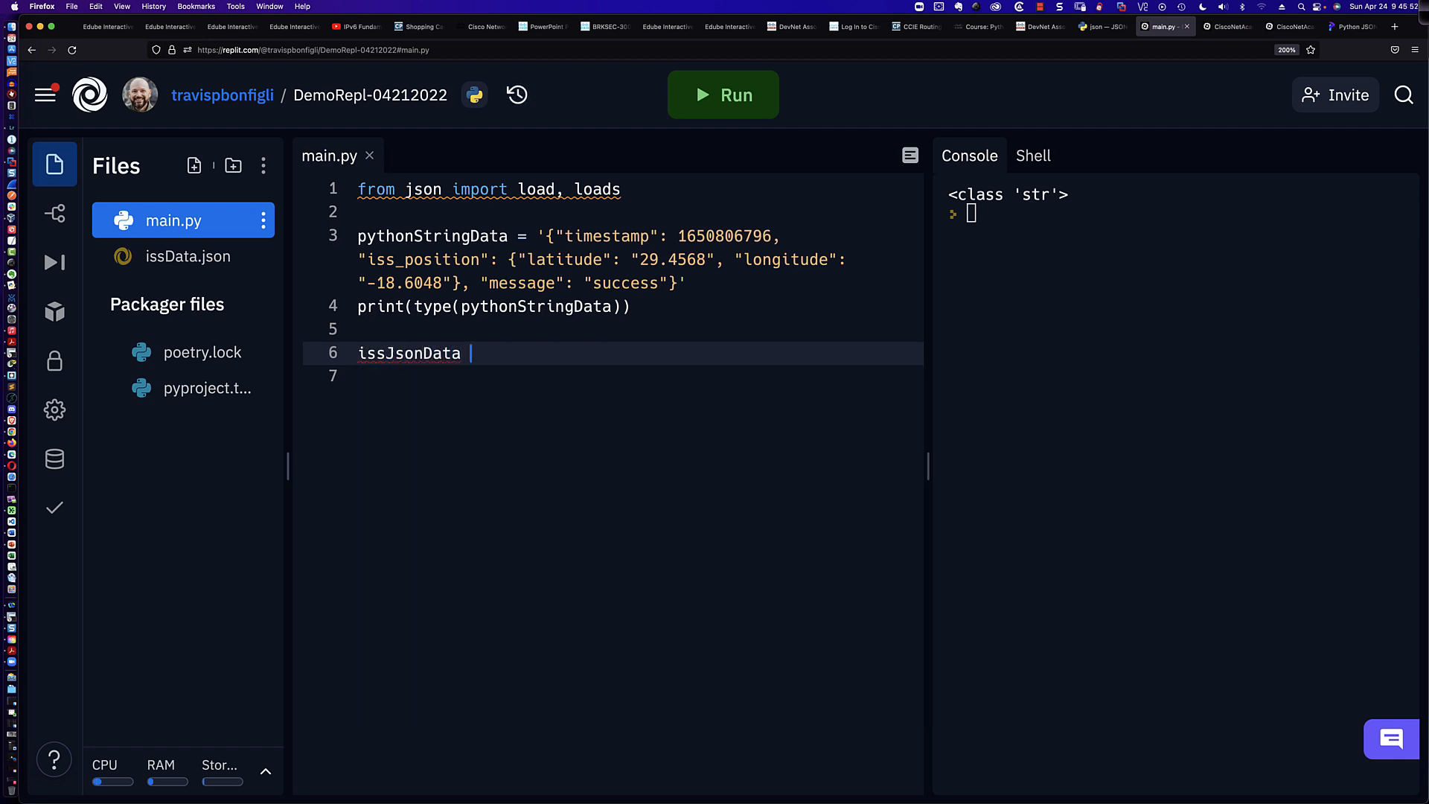
pyautogui.write('loads(')
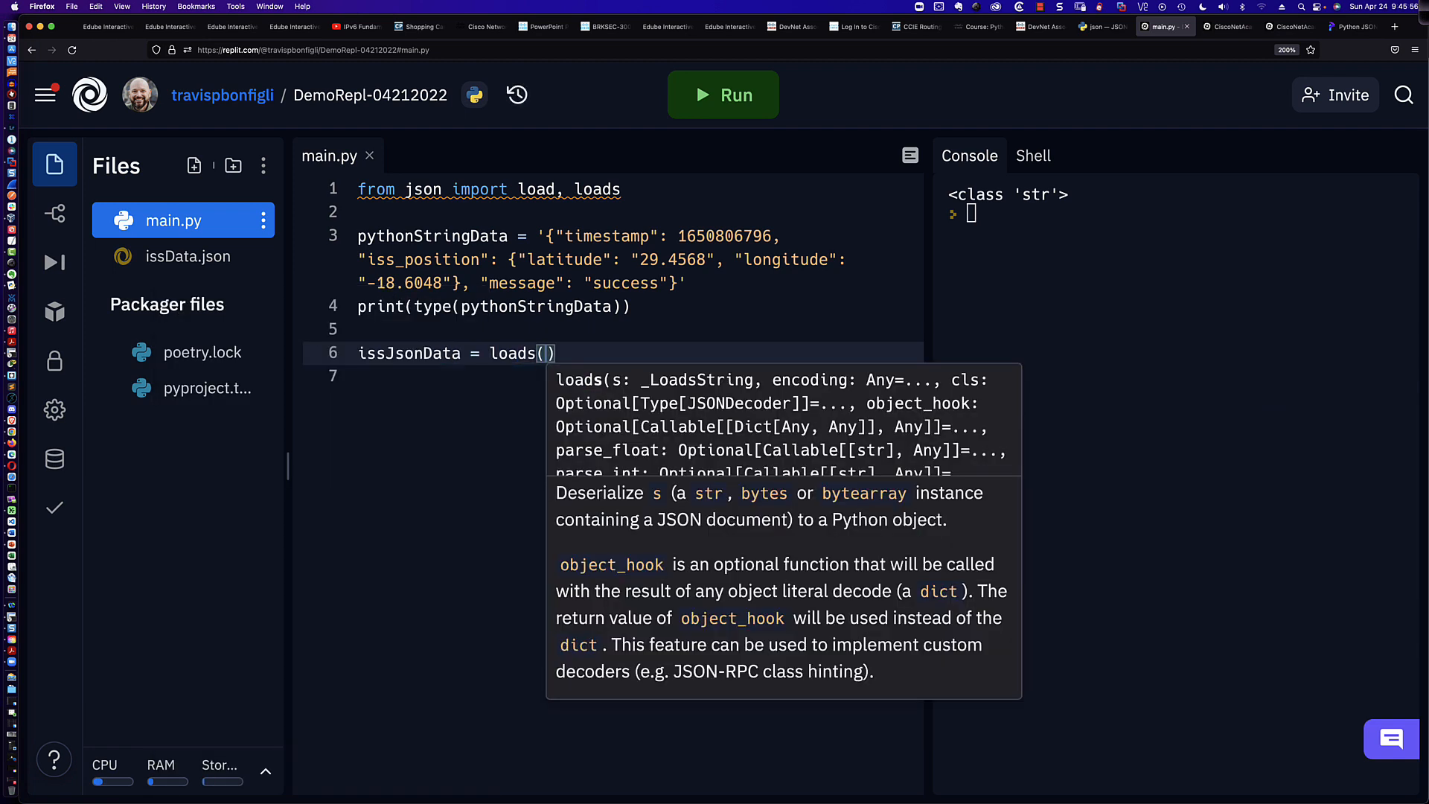
pyautogui.write('pythonStri')
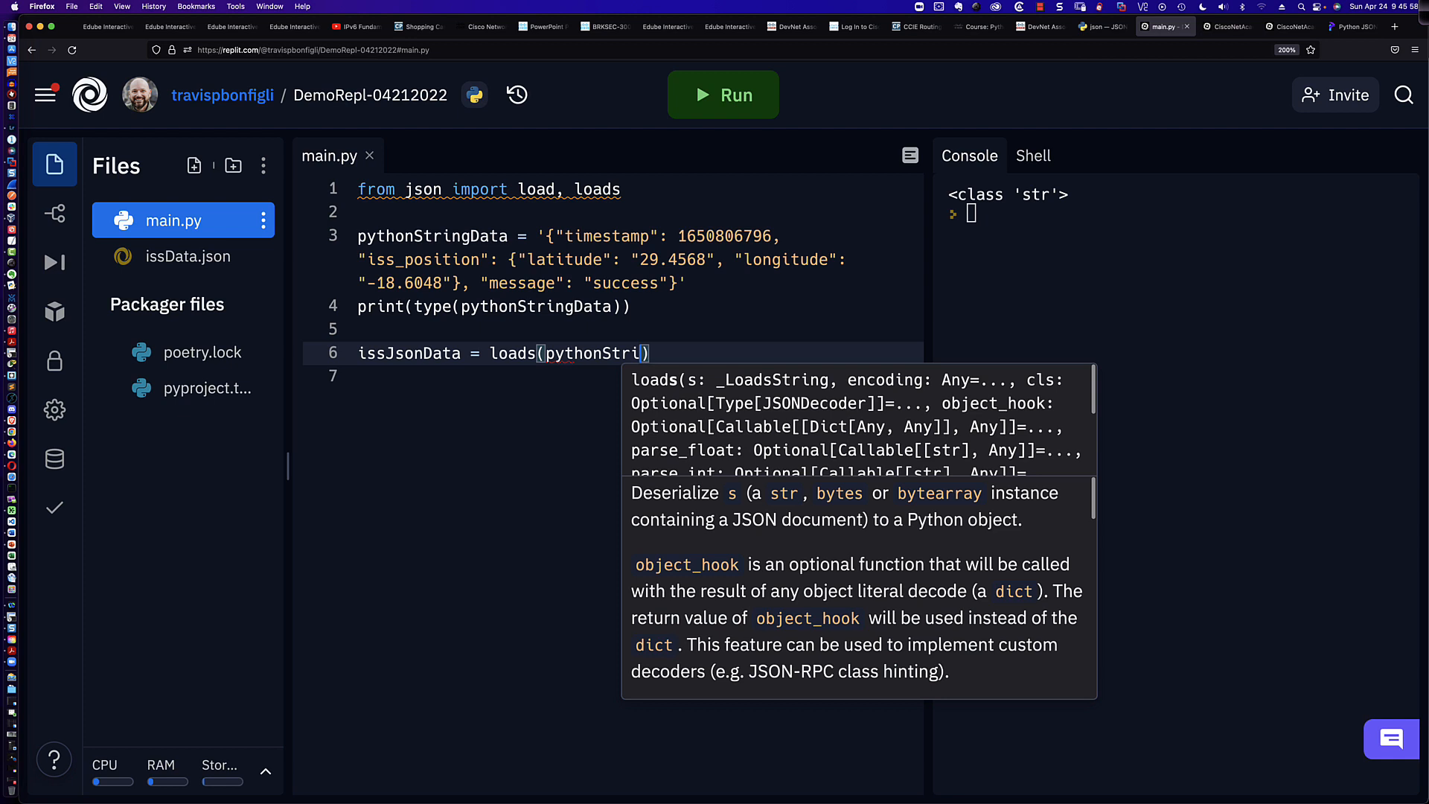
pyautogui.write('ngData')
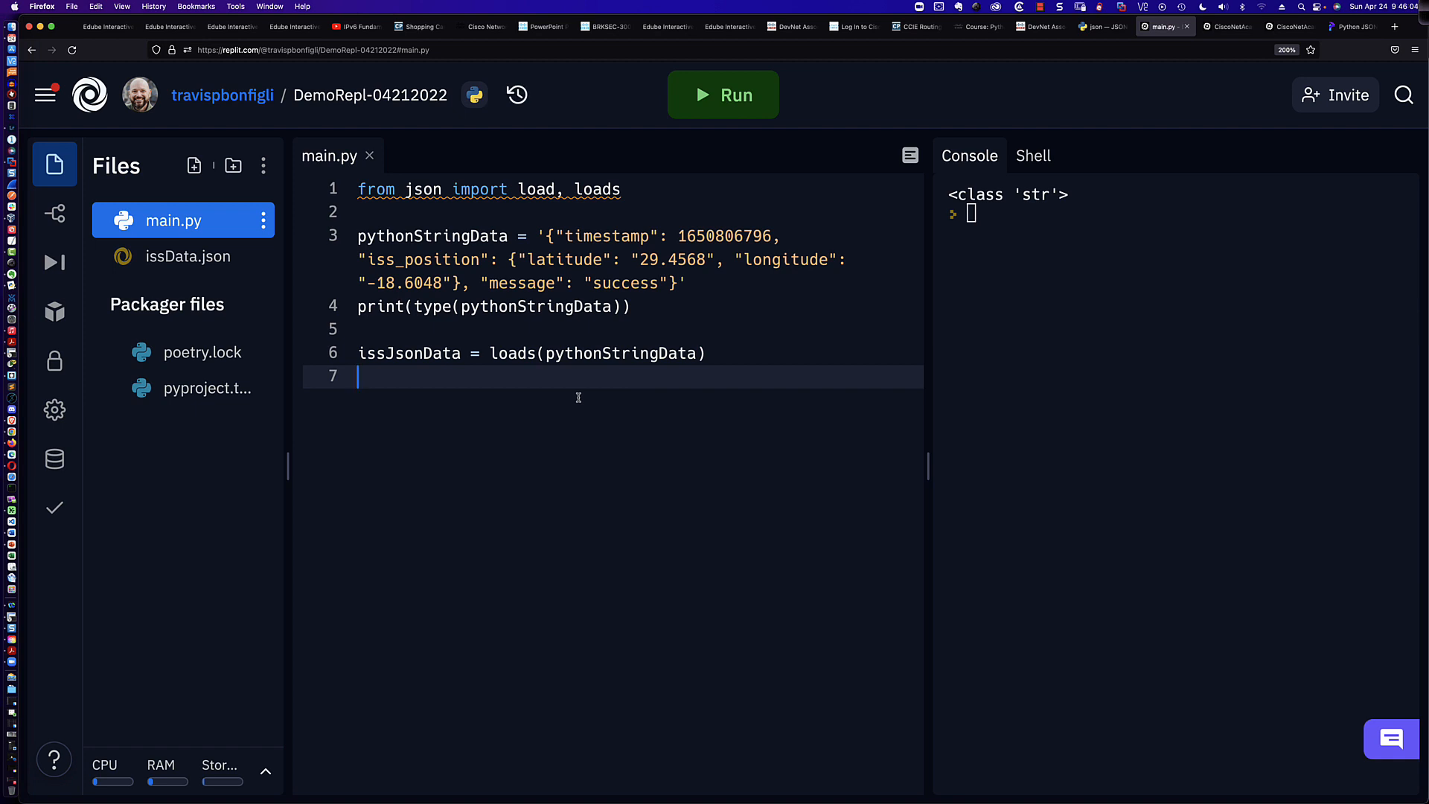
pyautogui.doubleClick(366, 354)
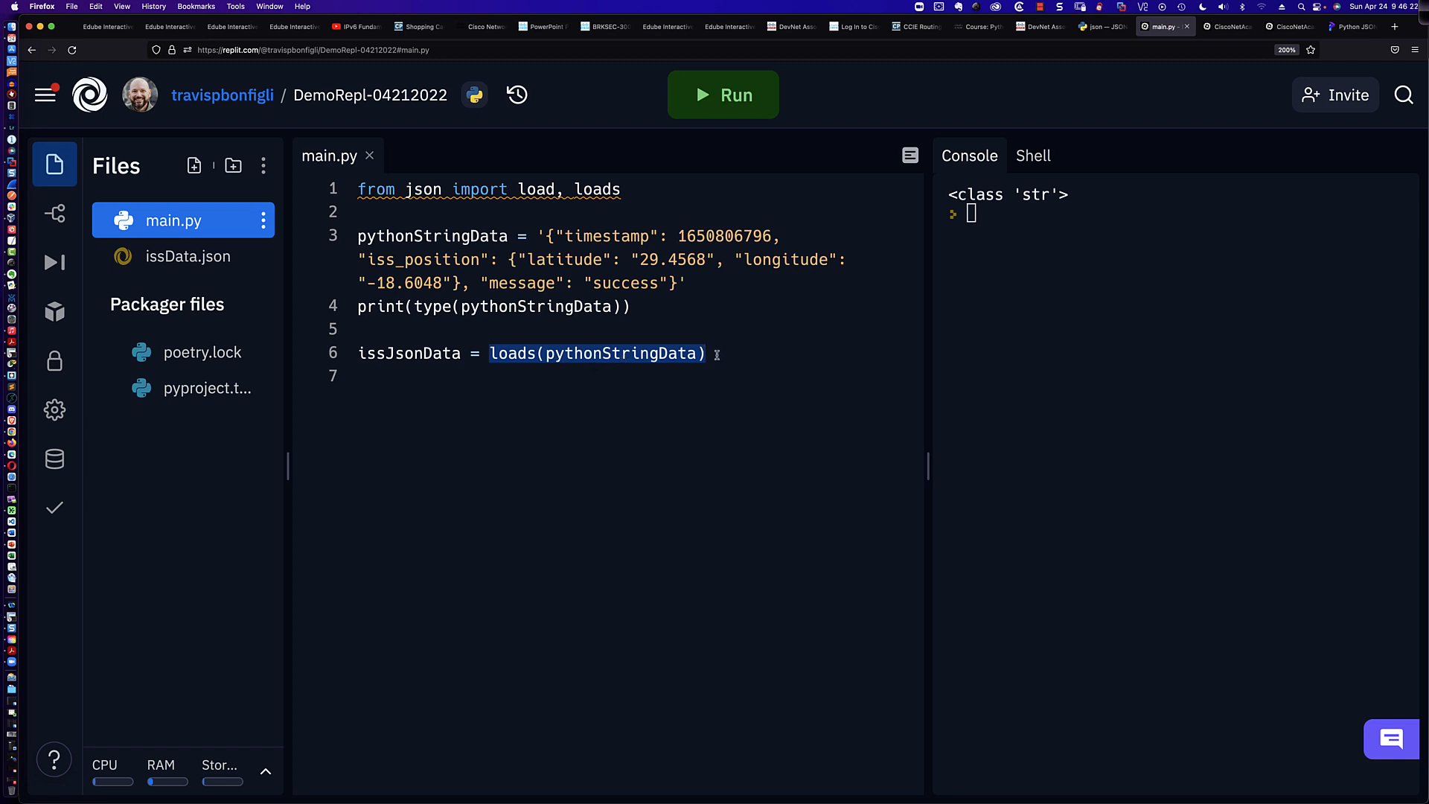
# Print type(issJsonData) on line 7 and run, showing class 'dict'
pyautogui.click(597, 354)
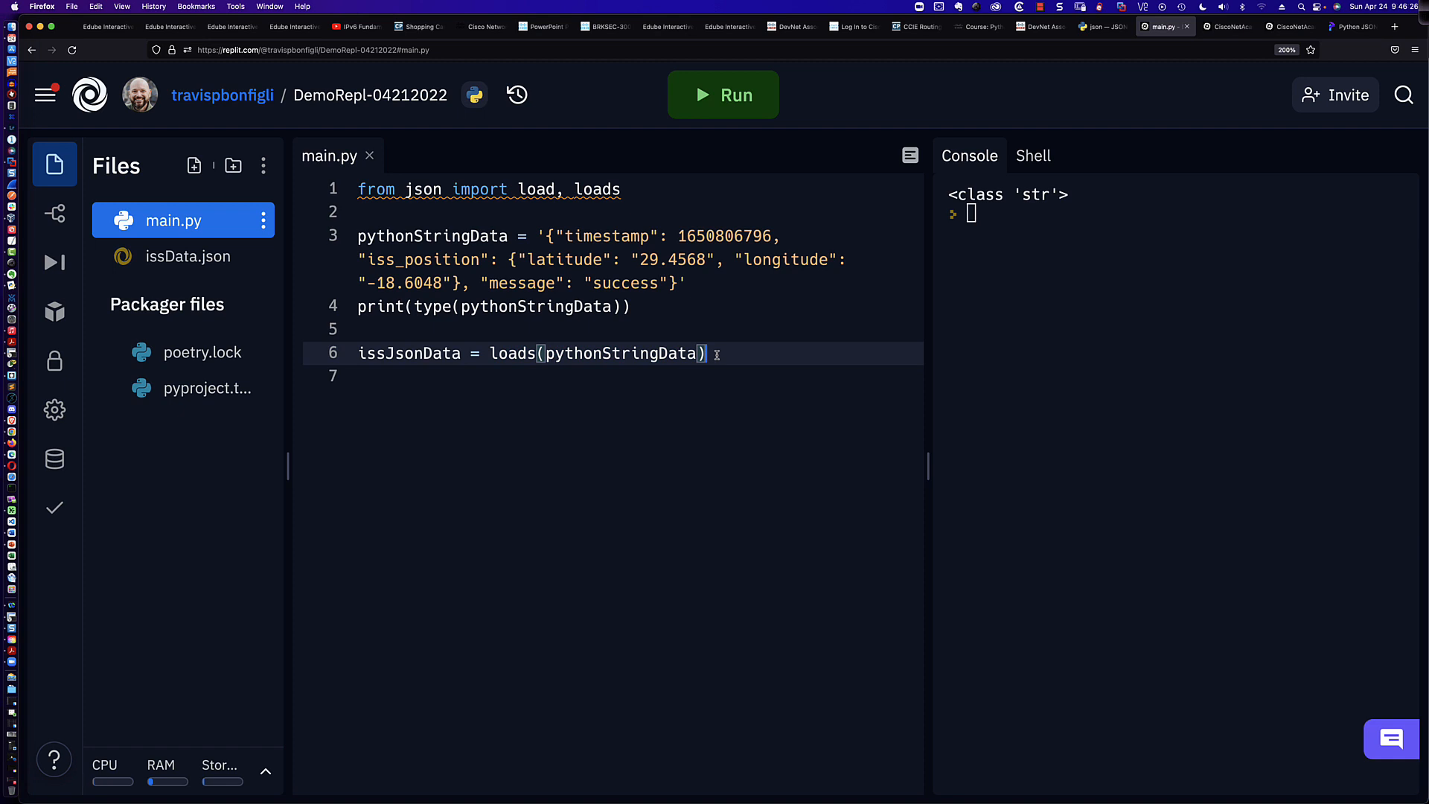
pyautogui.write('print(')
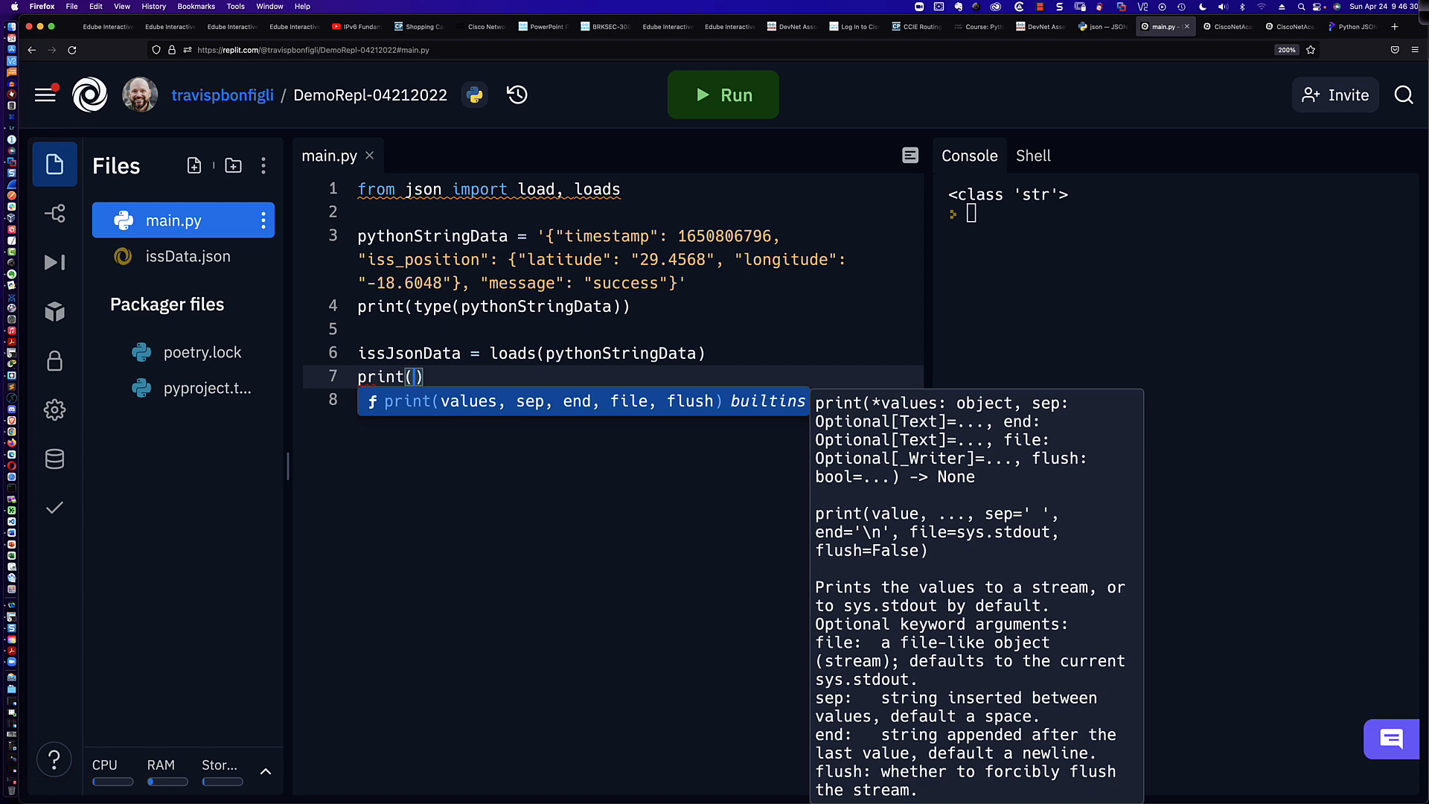
pyautogui.write('type(')
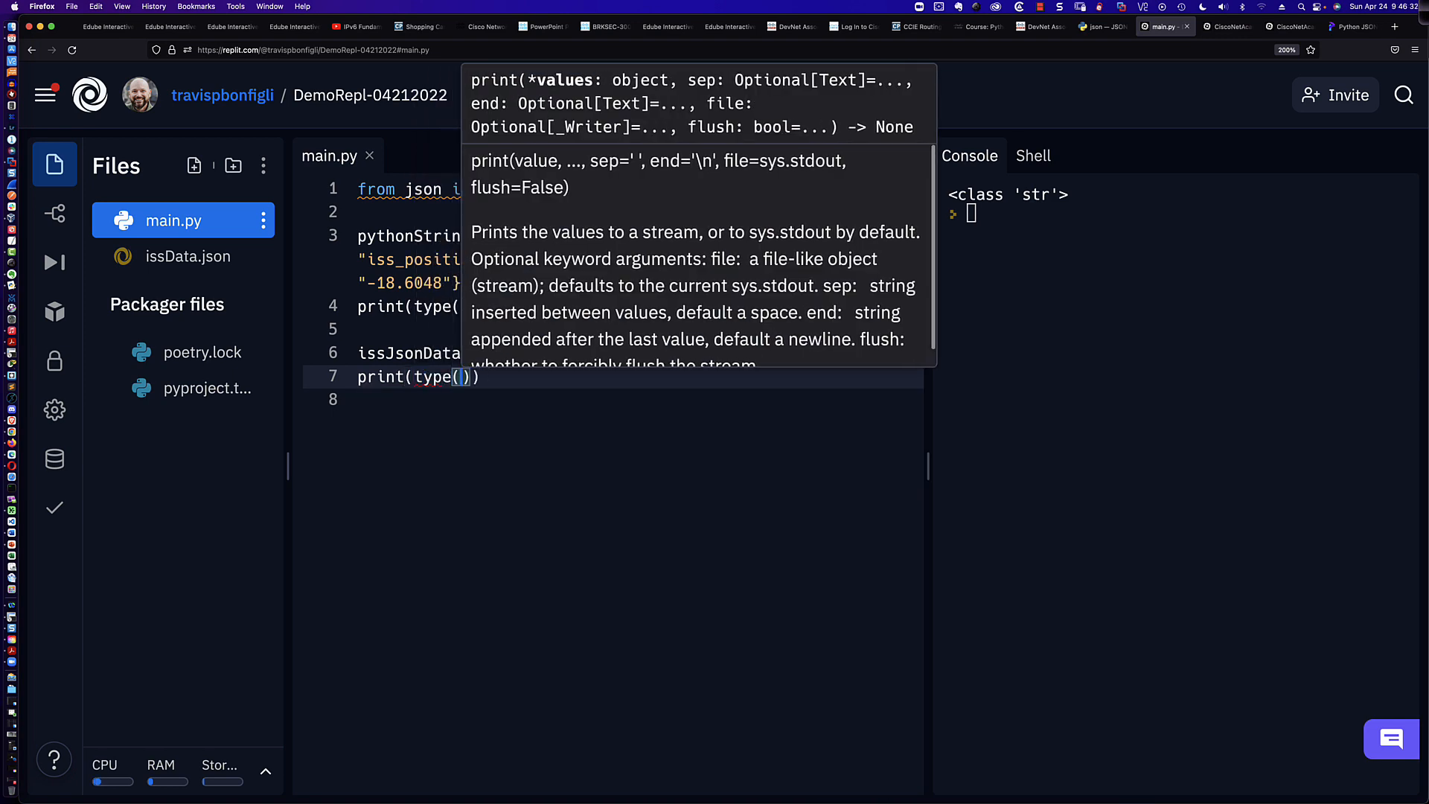
pyautogui.write('issJsonData')
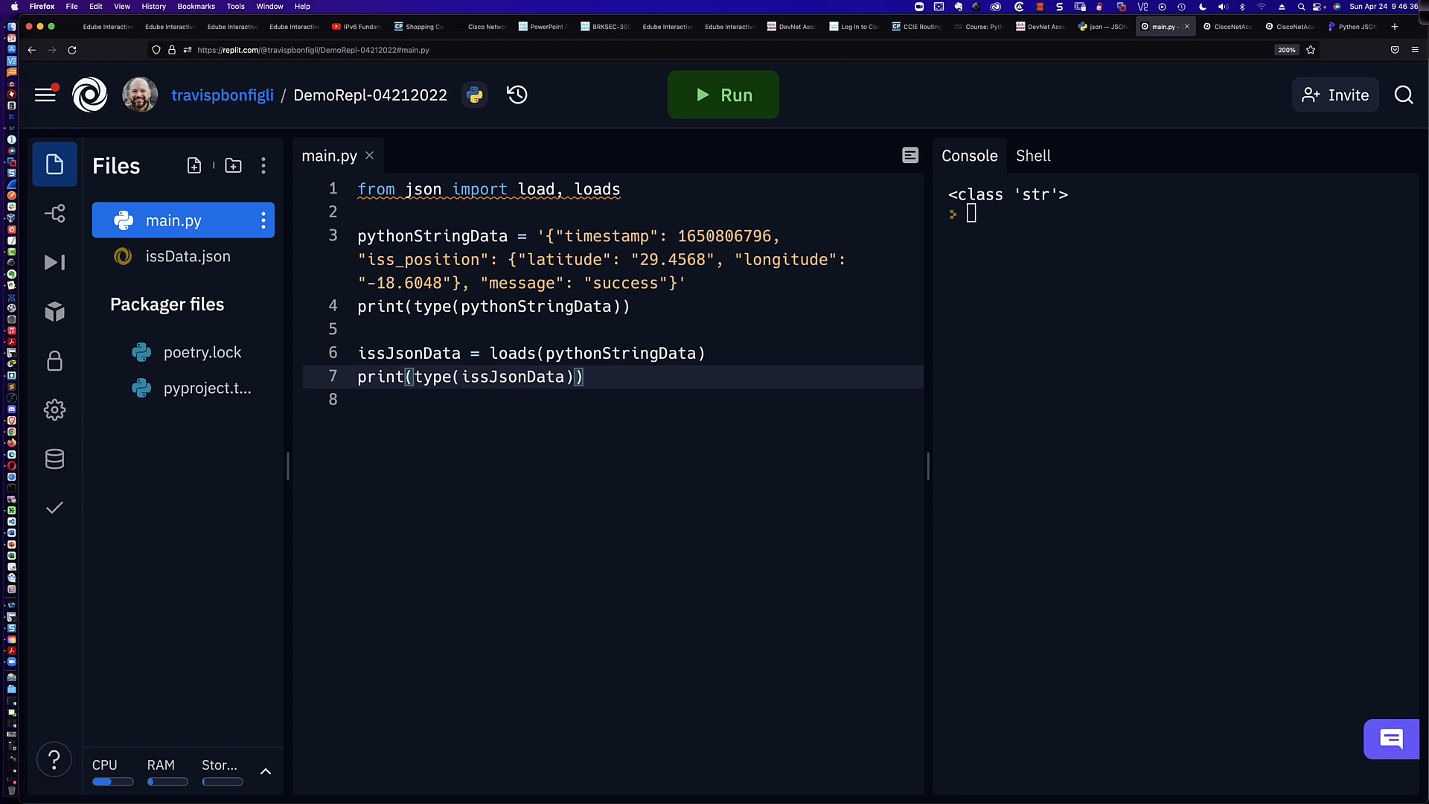
pyautogui.moveTo(723, 95)
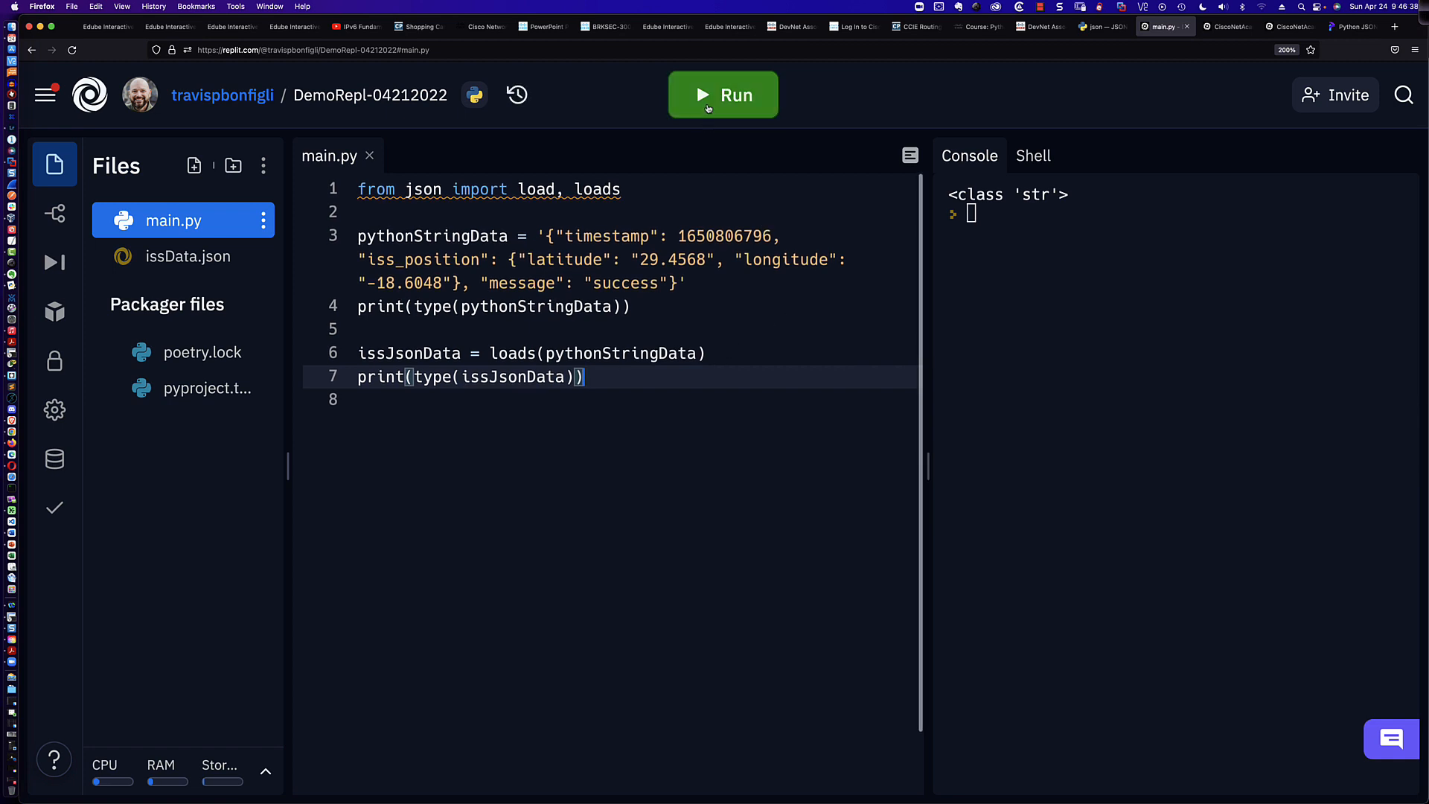
pyautogui.click(723, 95)
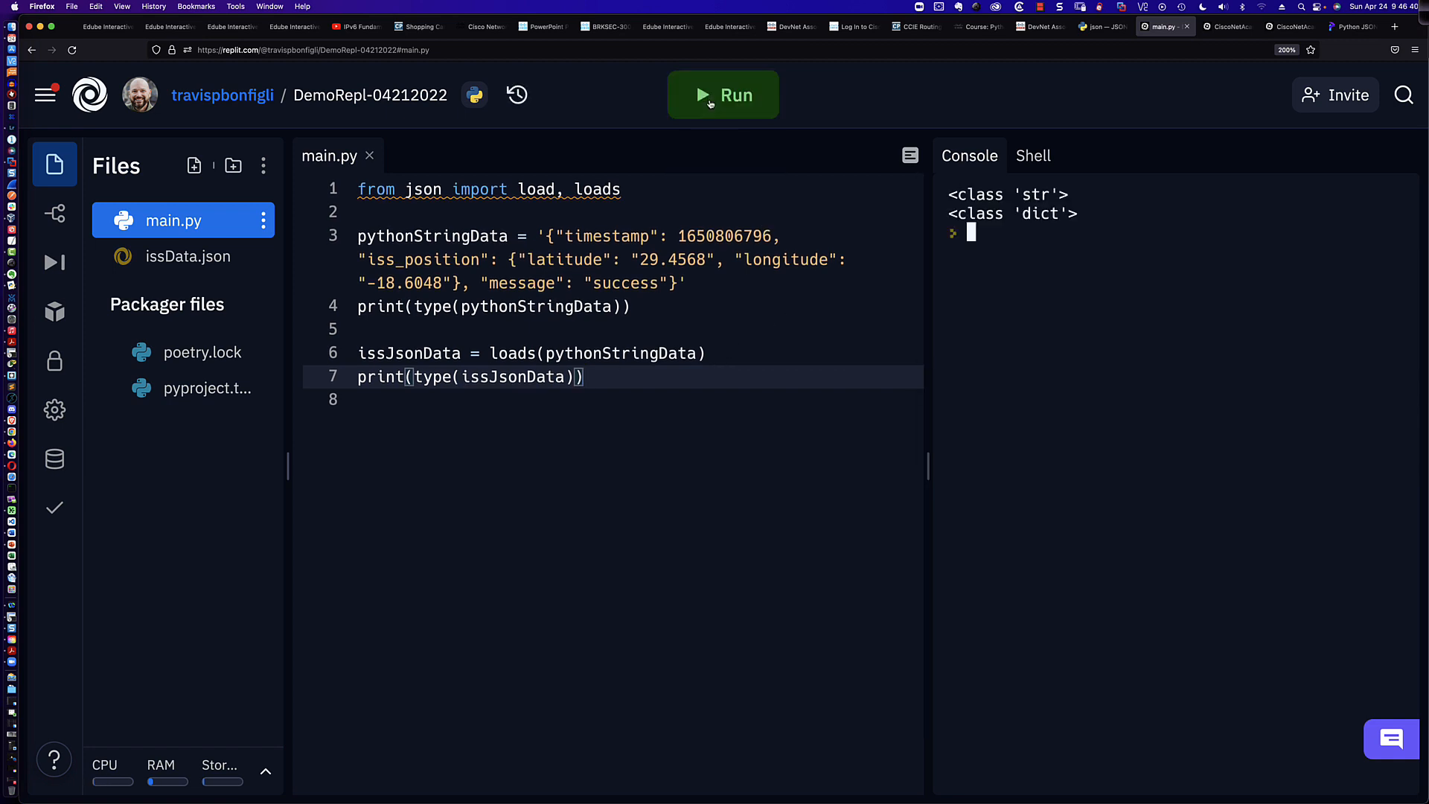
pyautogui.moveTo(666, 308)
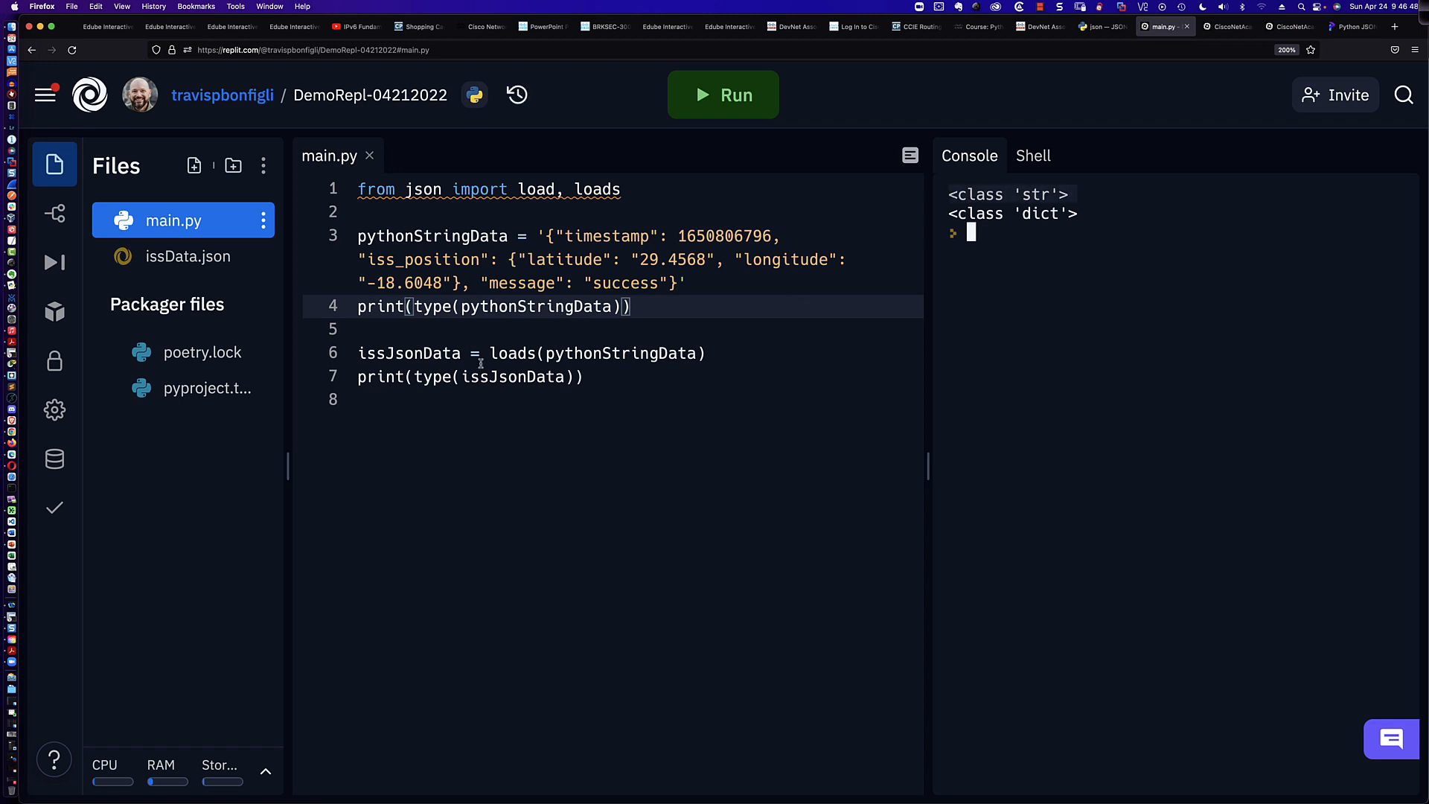
pyautogui.moveTo(358, 353); pyautogui.dragTo(691, 353)
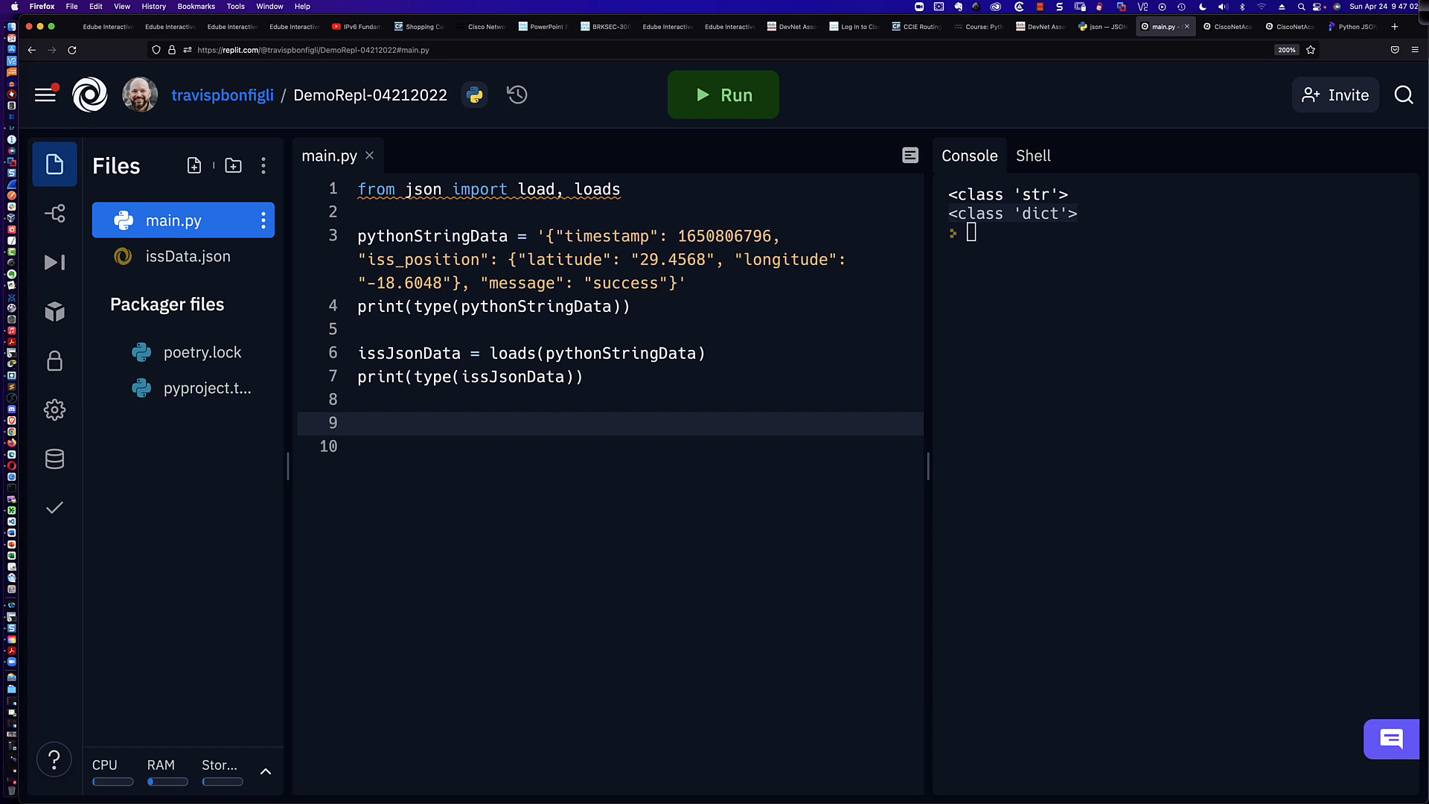
# Add print(issJsonData['timestamp']) on line 9
pyautogui.click(359, 423)
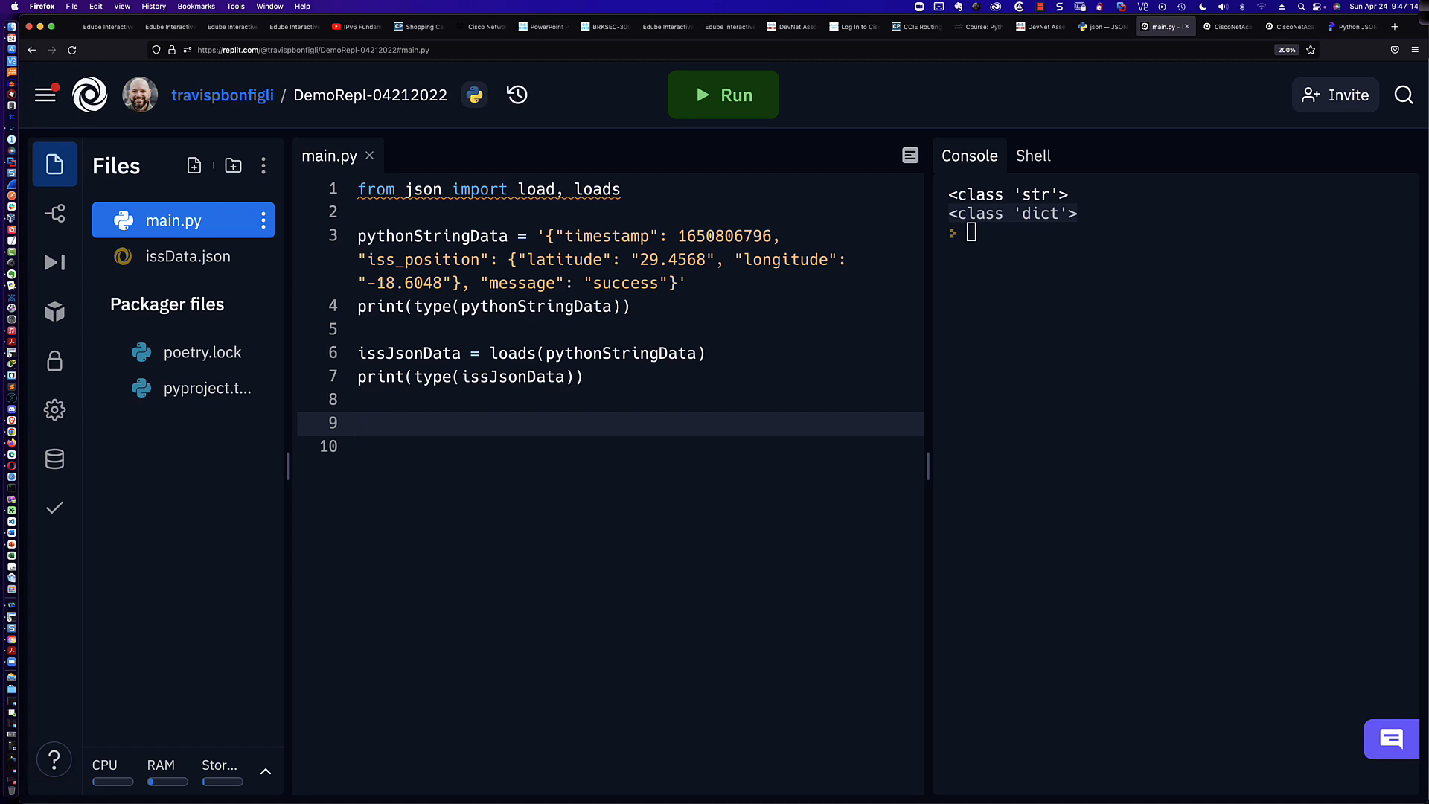
pyautogui.write('issJsonData[')
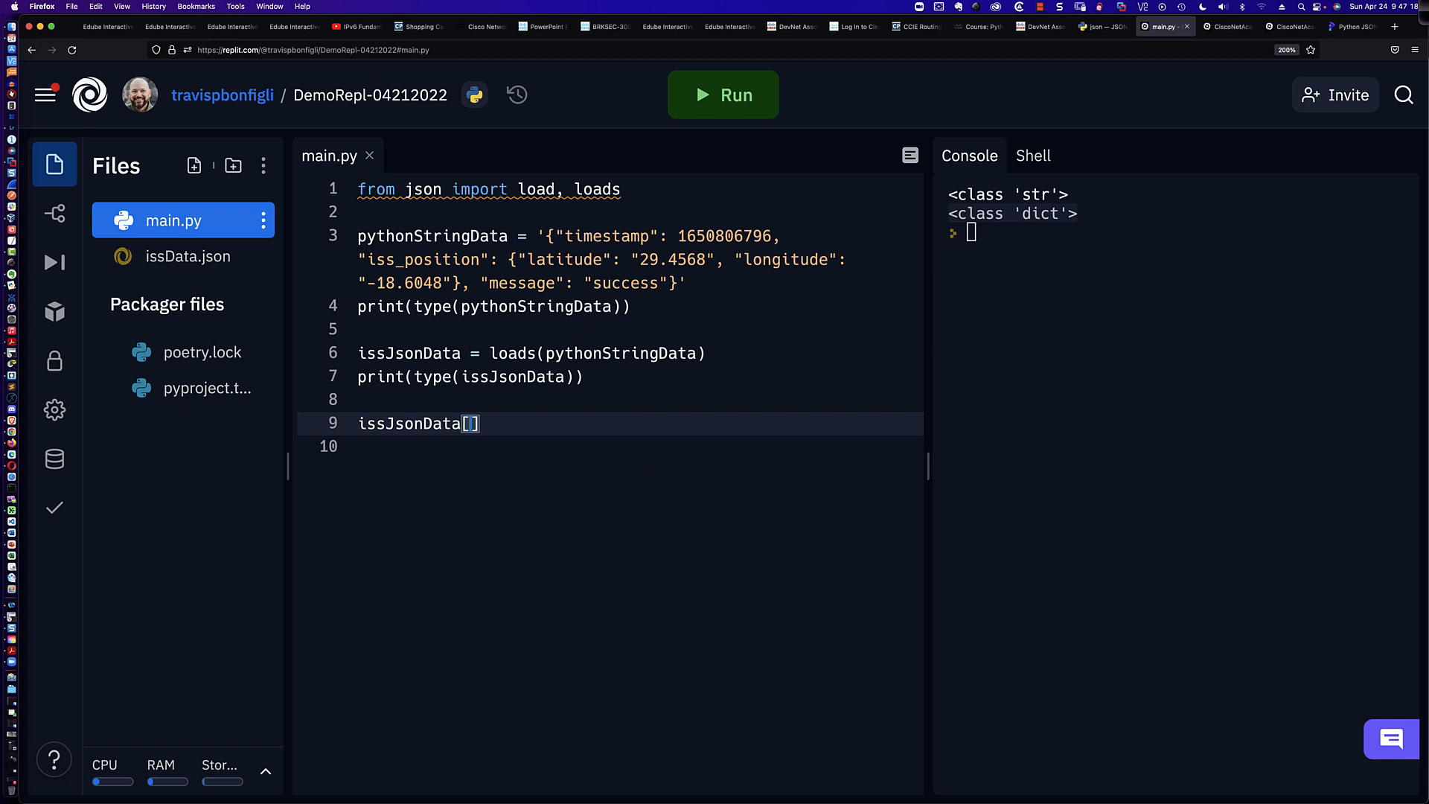
pyautogui.write("'timestam")
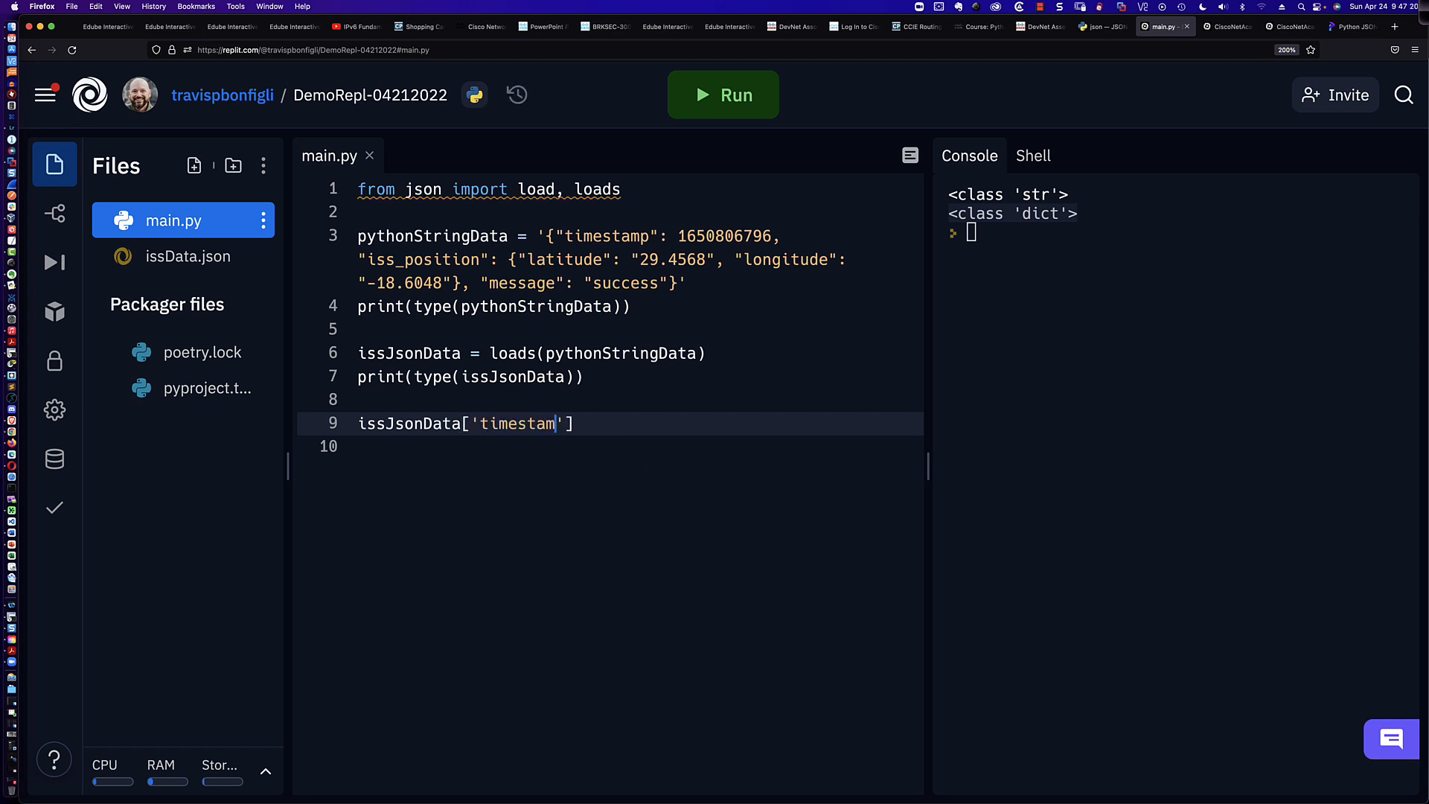
pyautogui.write('p')
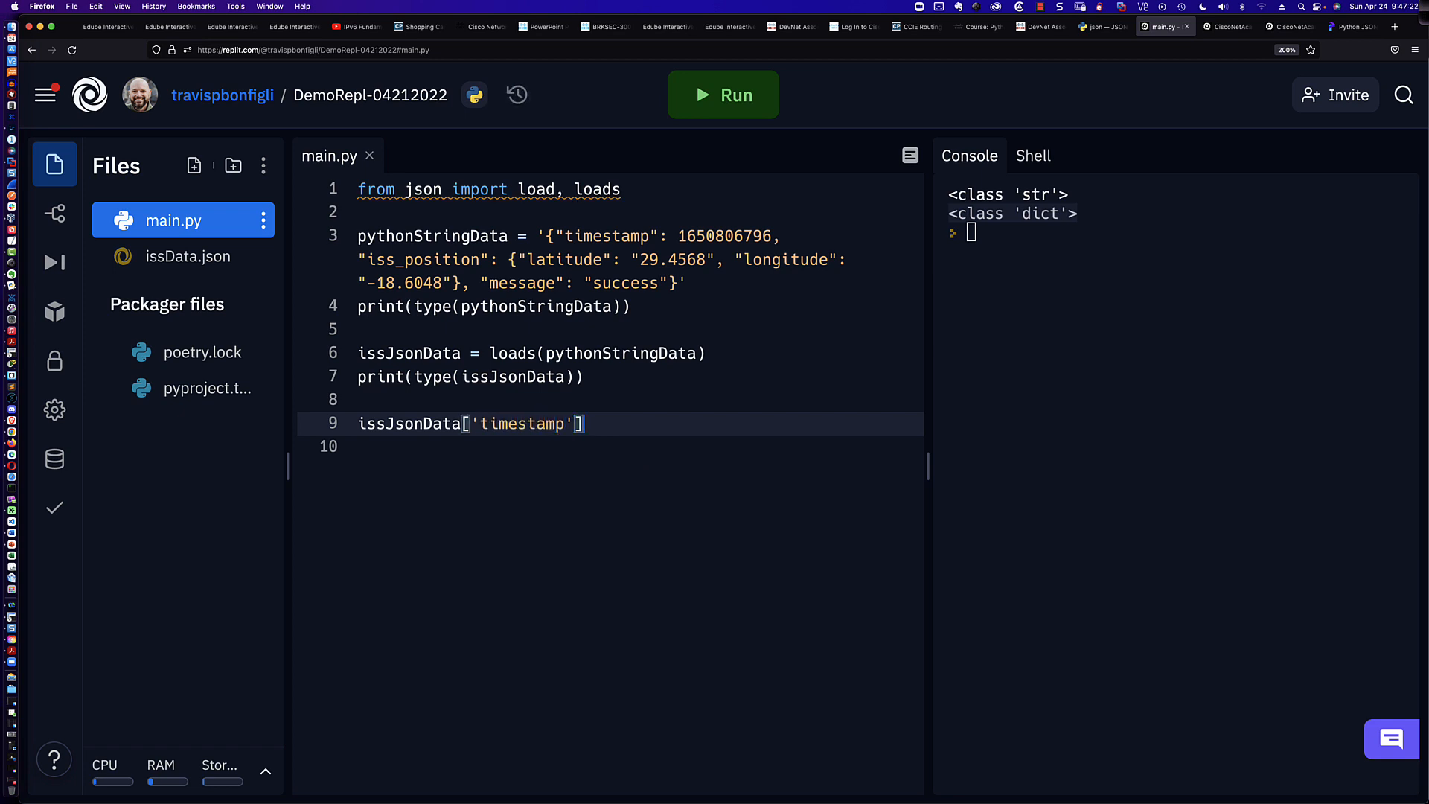
pyautogui.write('()')
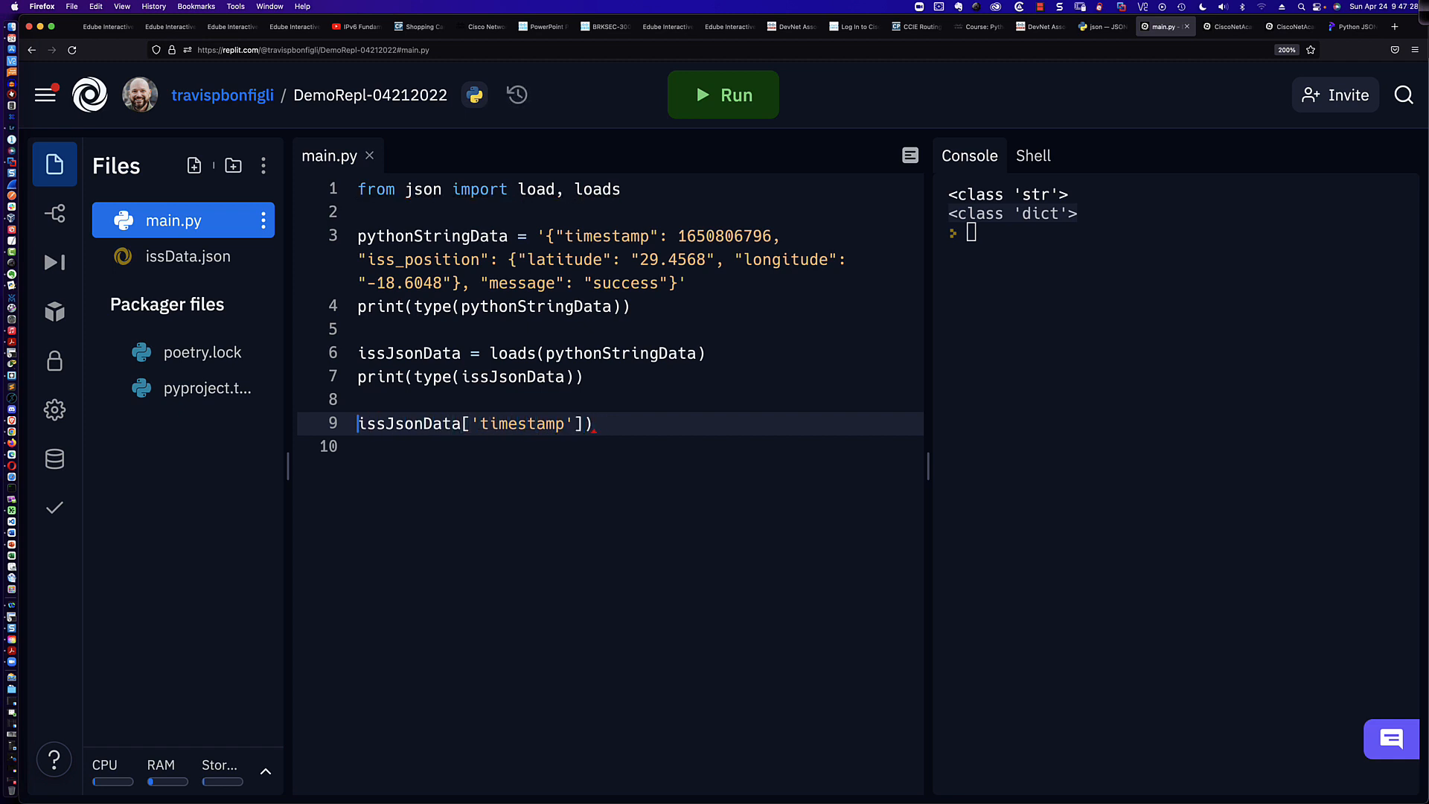
pyautogui.write('print(')
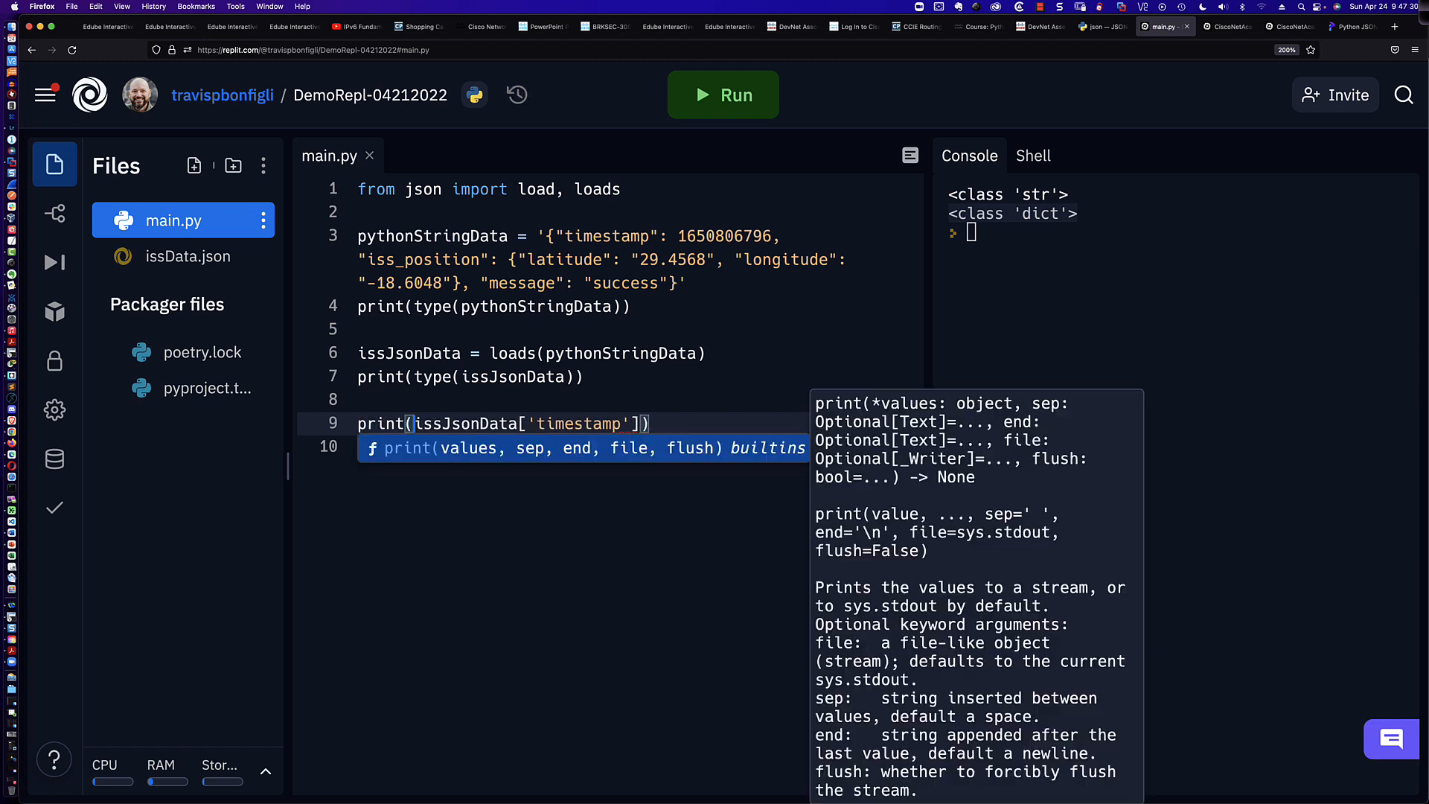
pyautogui.click(681, 424)
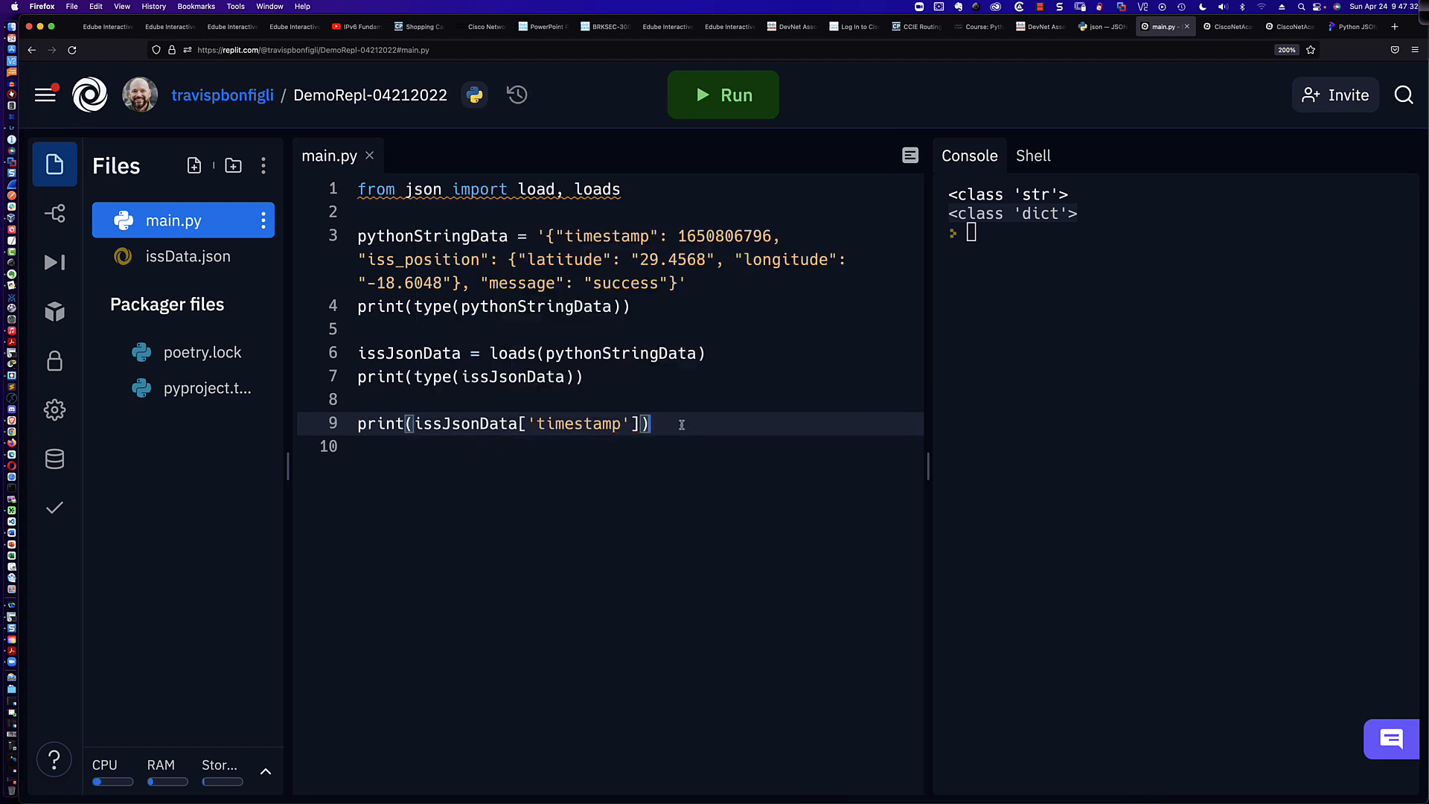
# Add print(issJsonData['iss_position']['latitude']) on line 10 and run the script
pyautogui.write('print(')
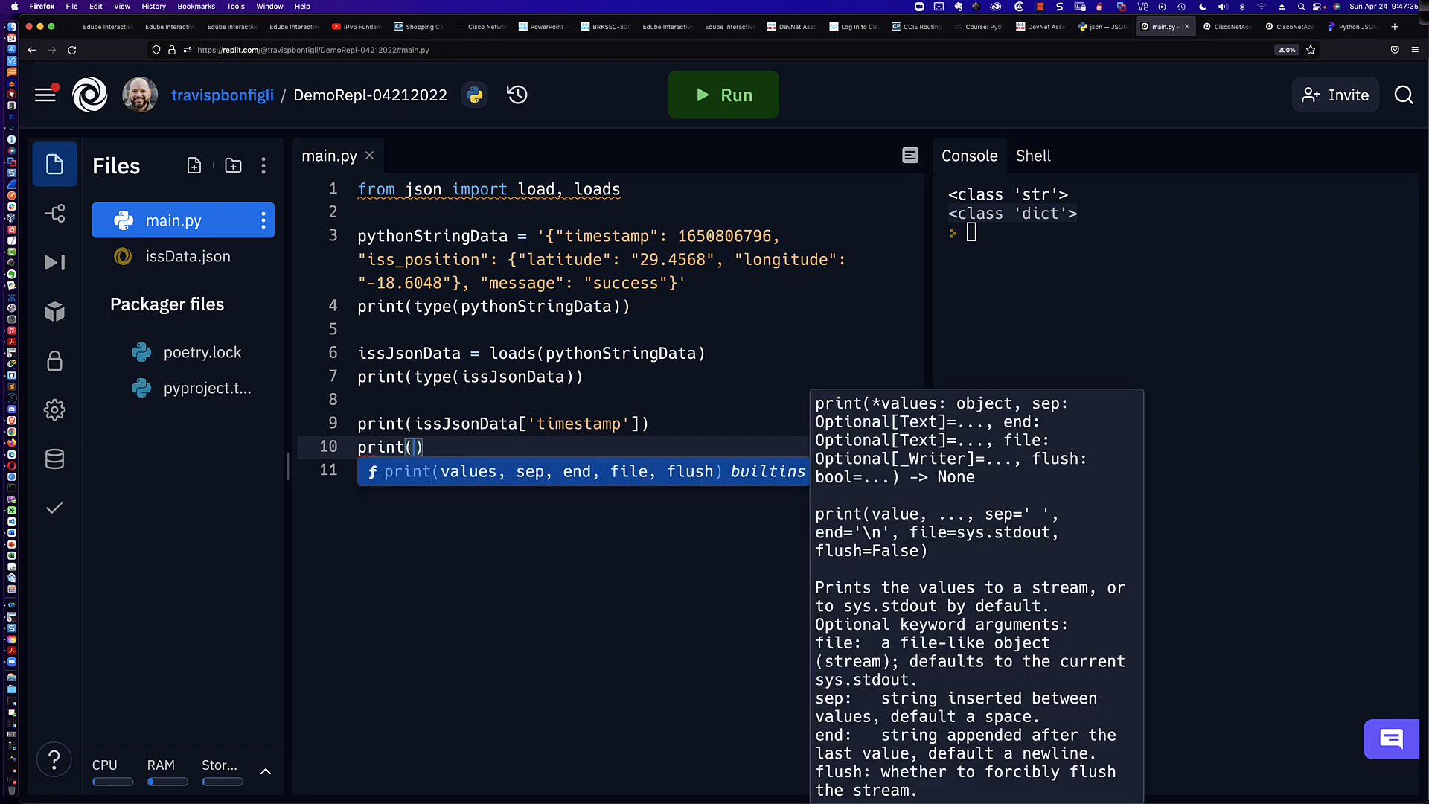
pyautogui.write("''")
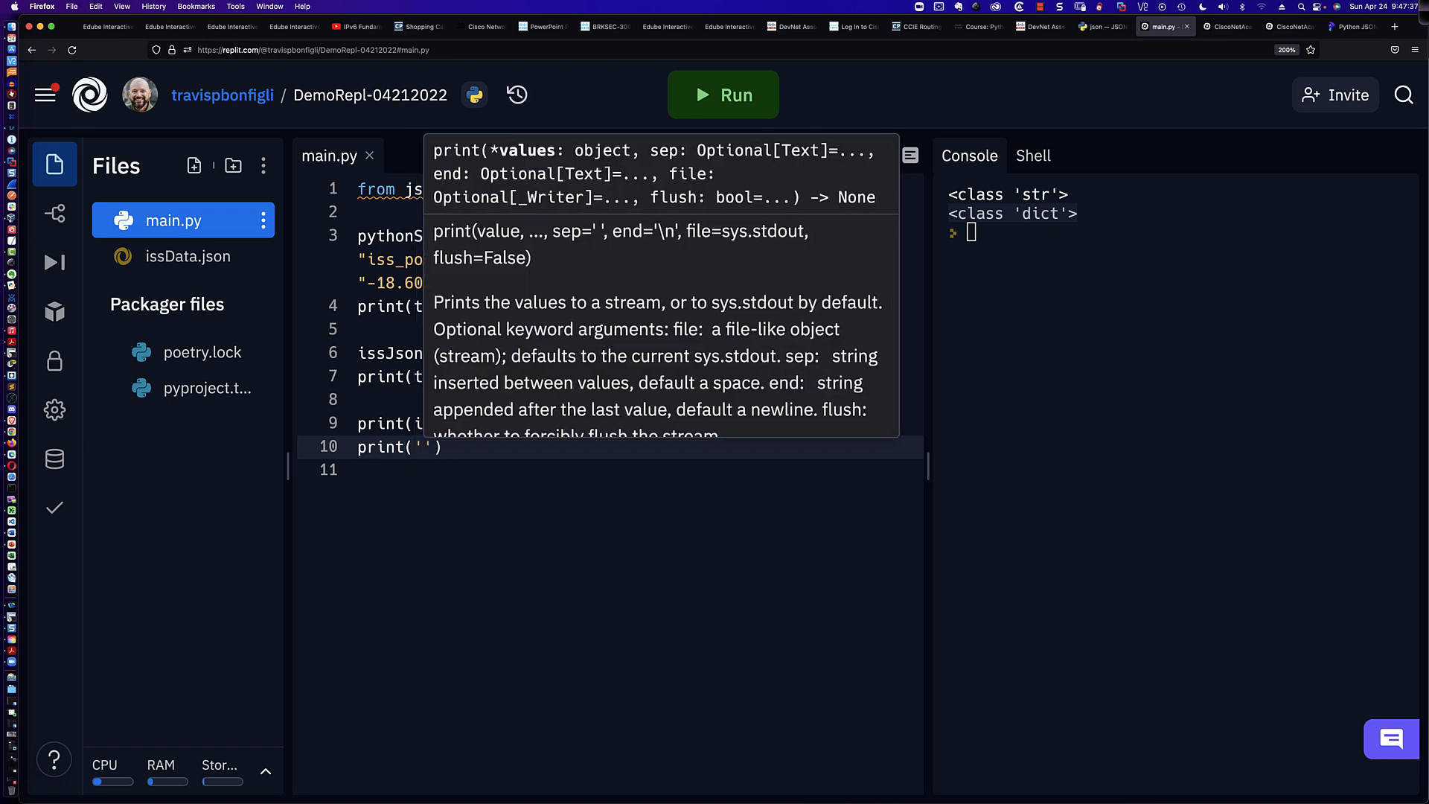
pyautogui.write('issJ')
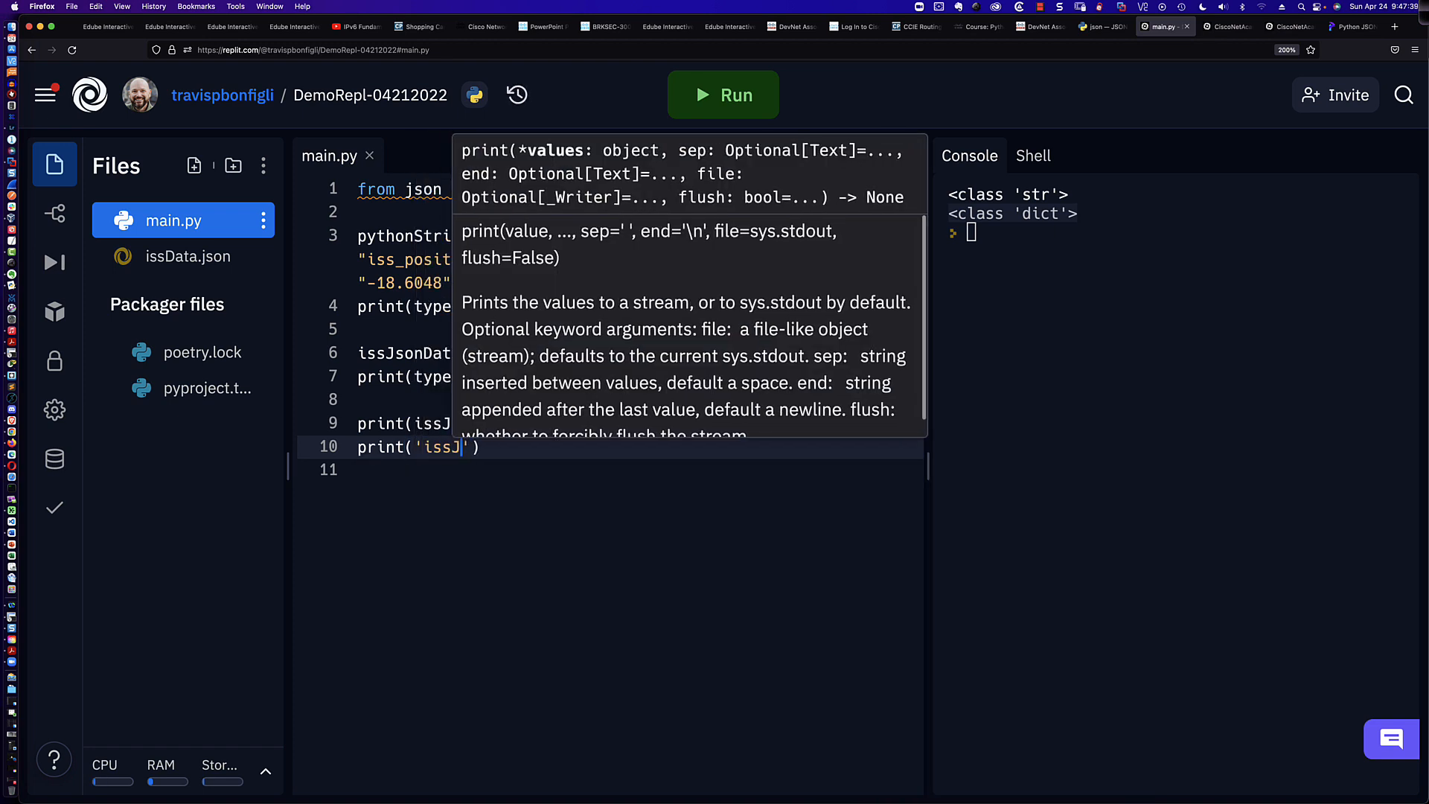
pyautogui.write('sonData')
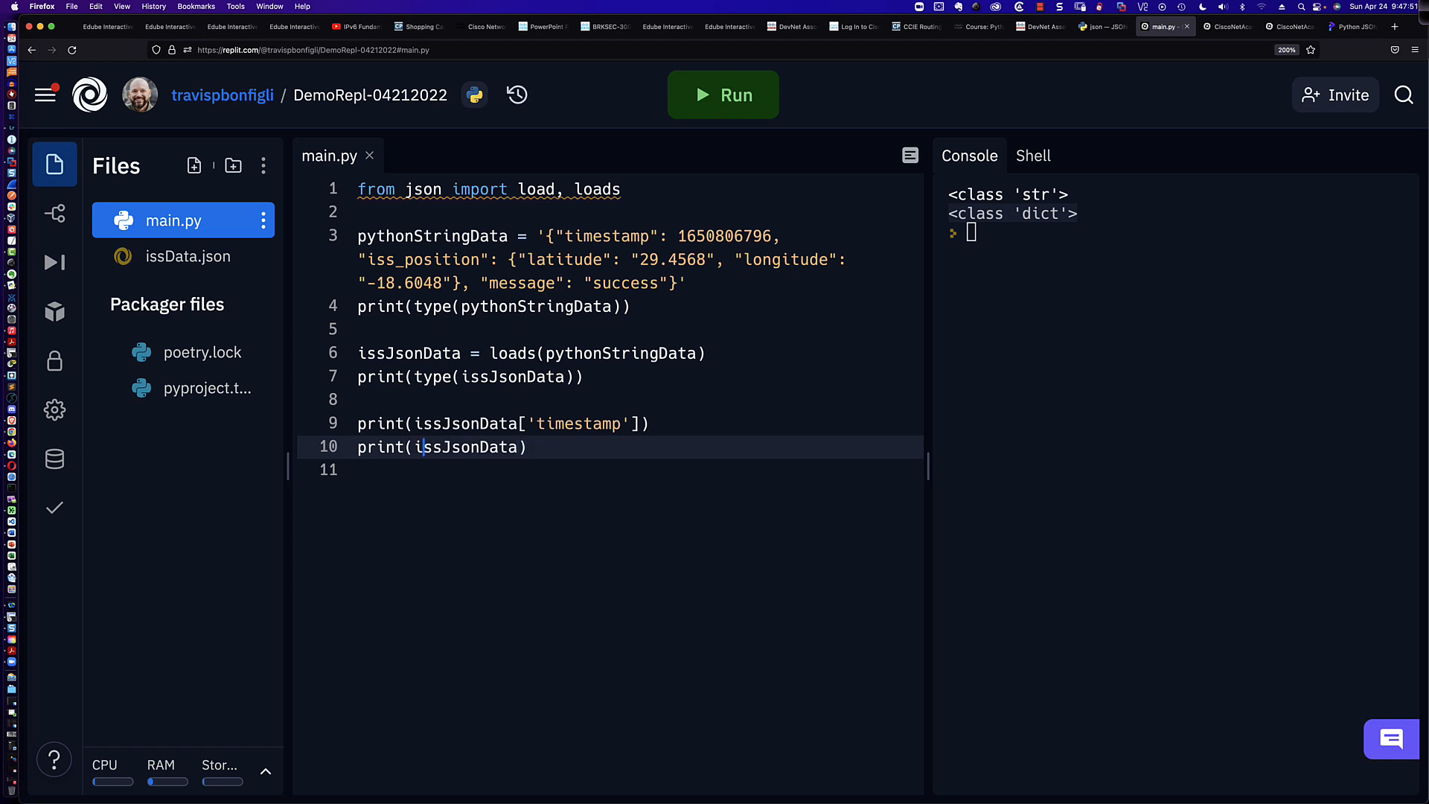
pyautogui.write('[]')
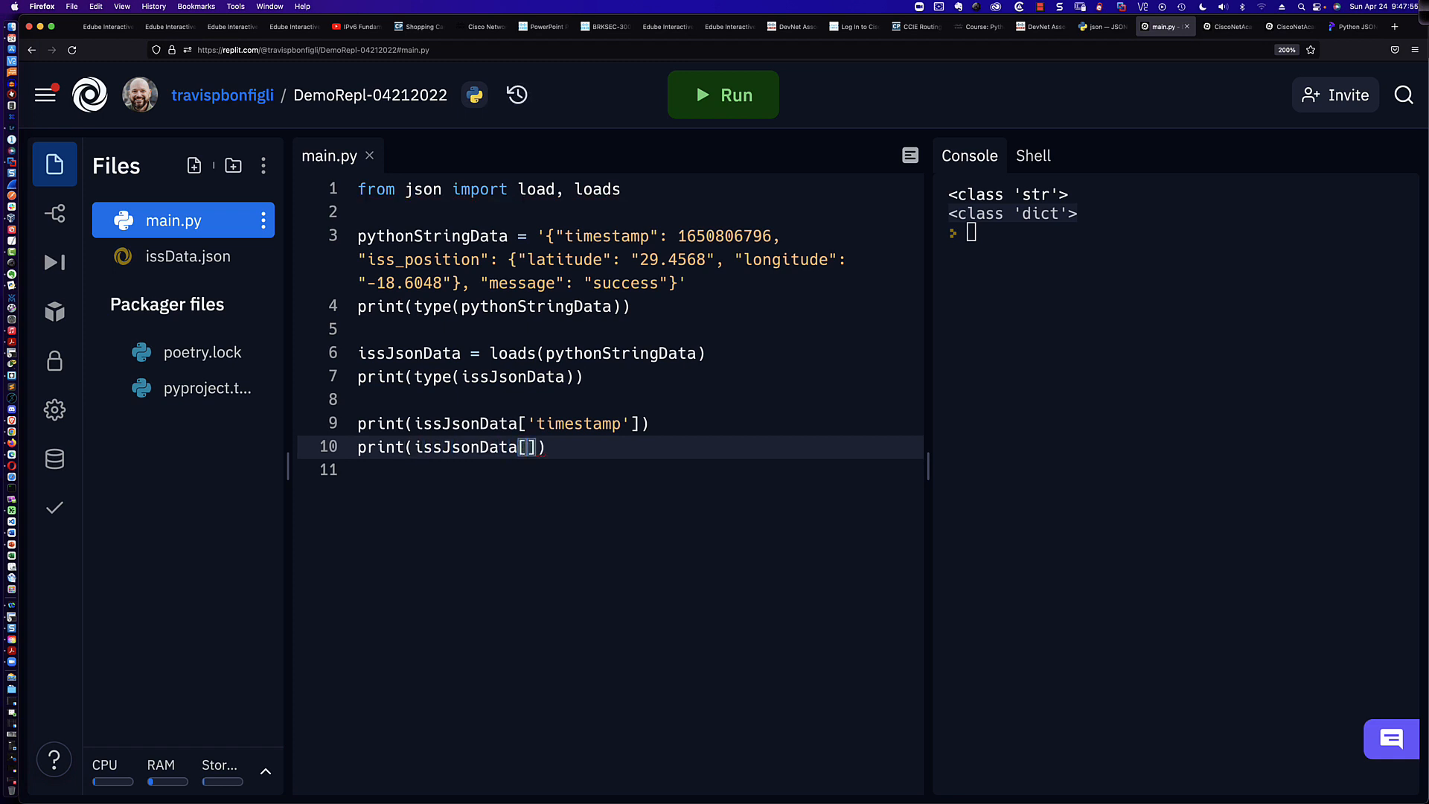
pyautogui.write("'is'")
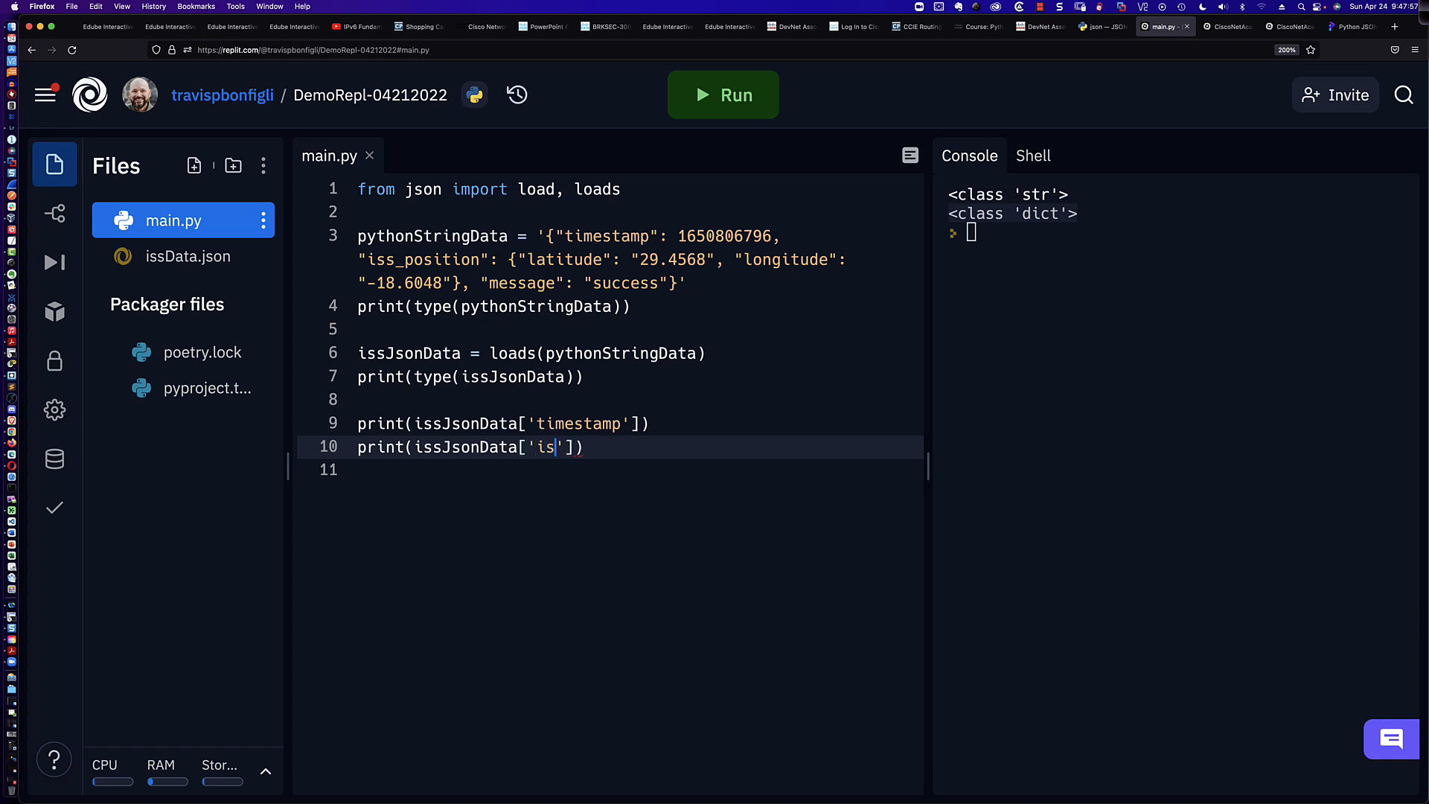
pyautogui.write('_position')
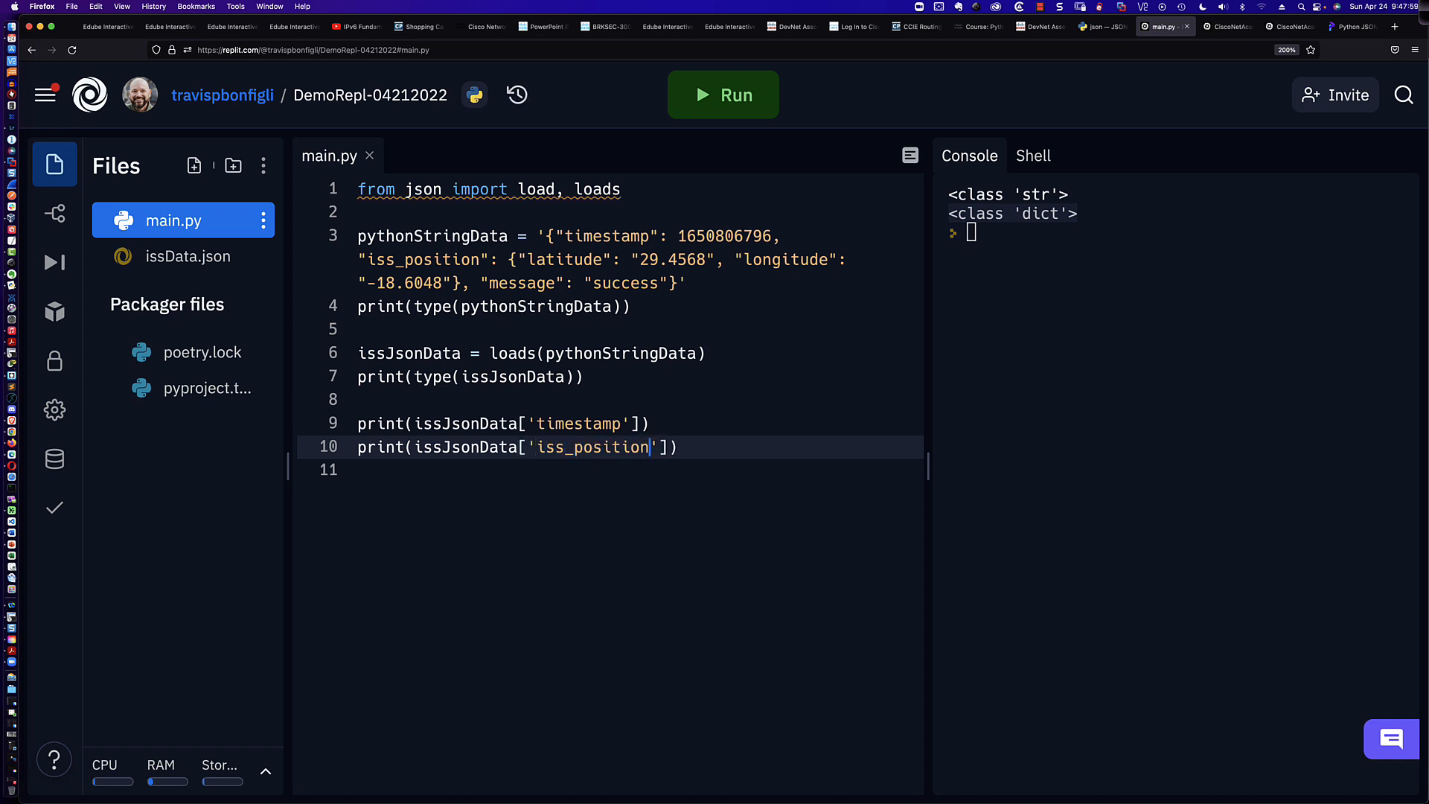
pyautogui.write('[]')
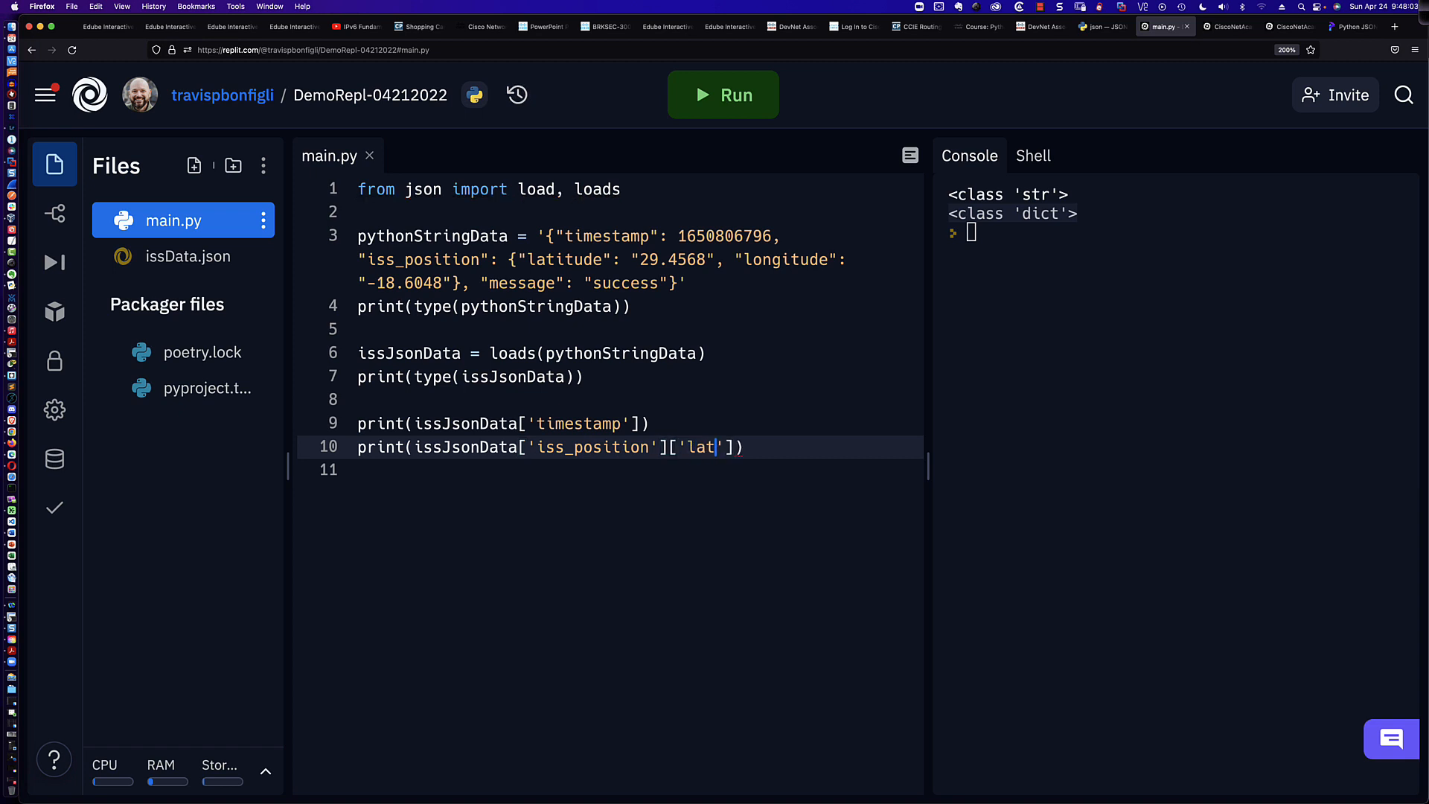
pyautogui.write('itude')
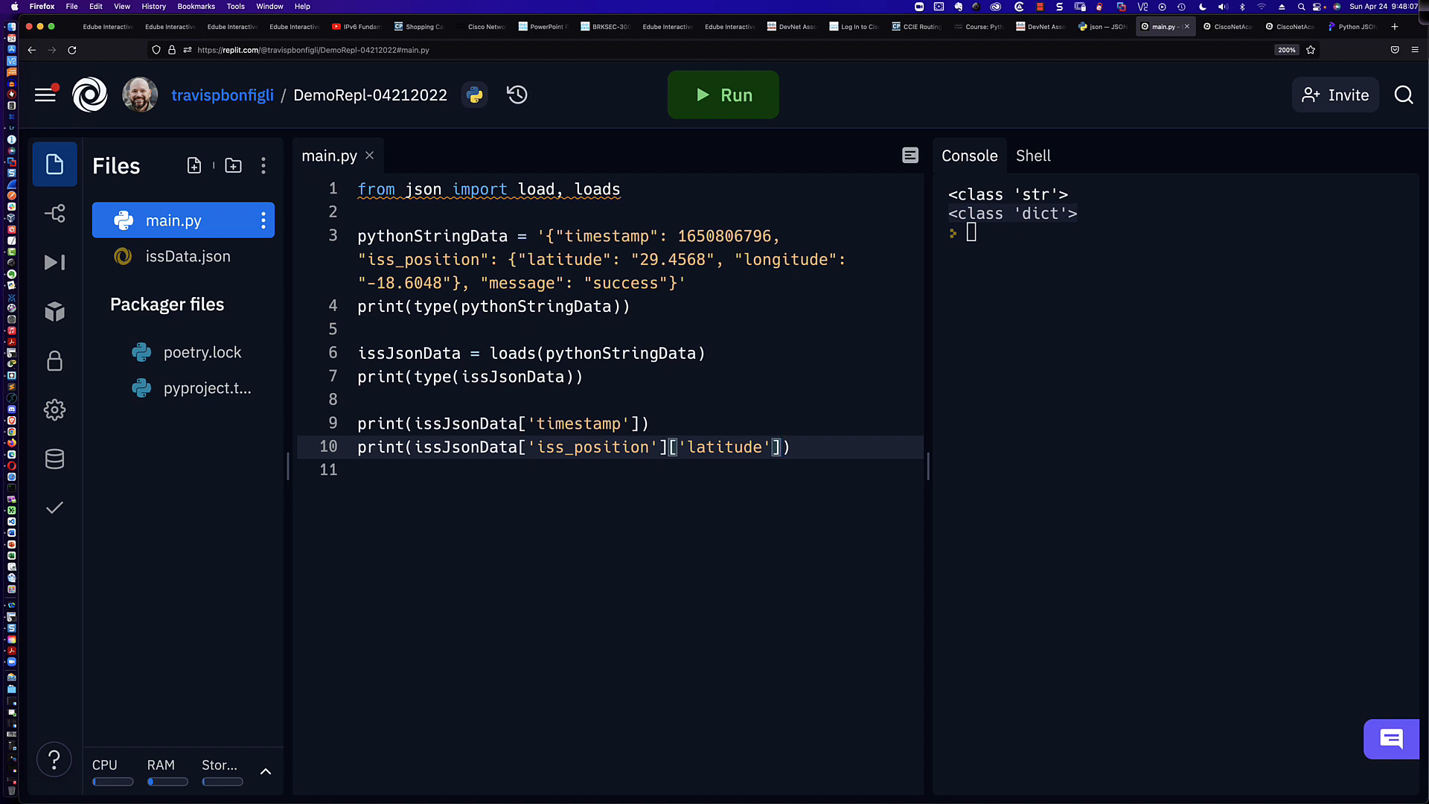
pyautogui.click(722, 95)
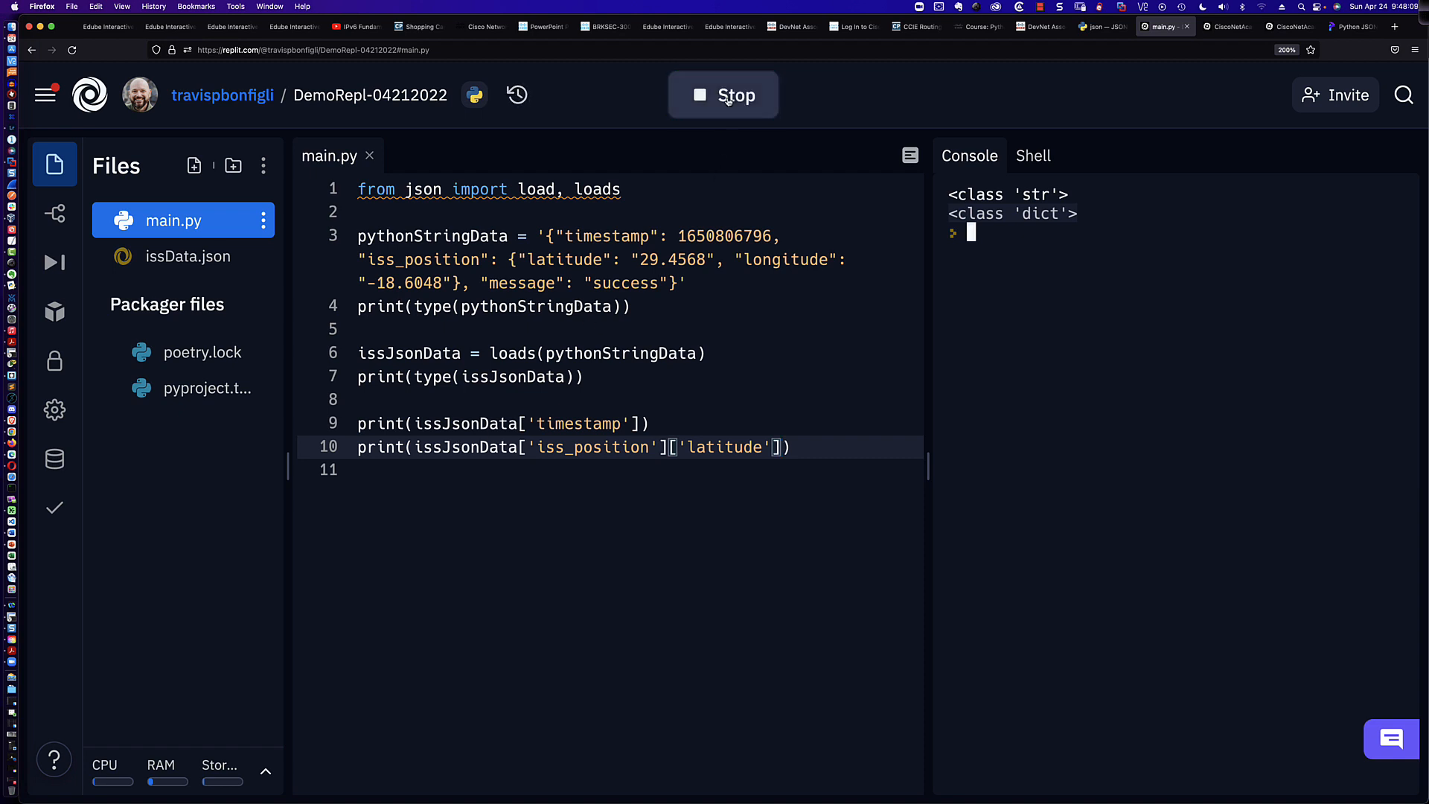
pyautogui.click(722, 94)
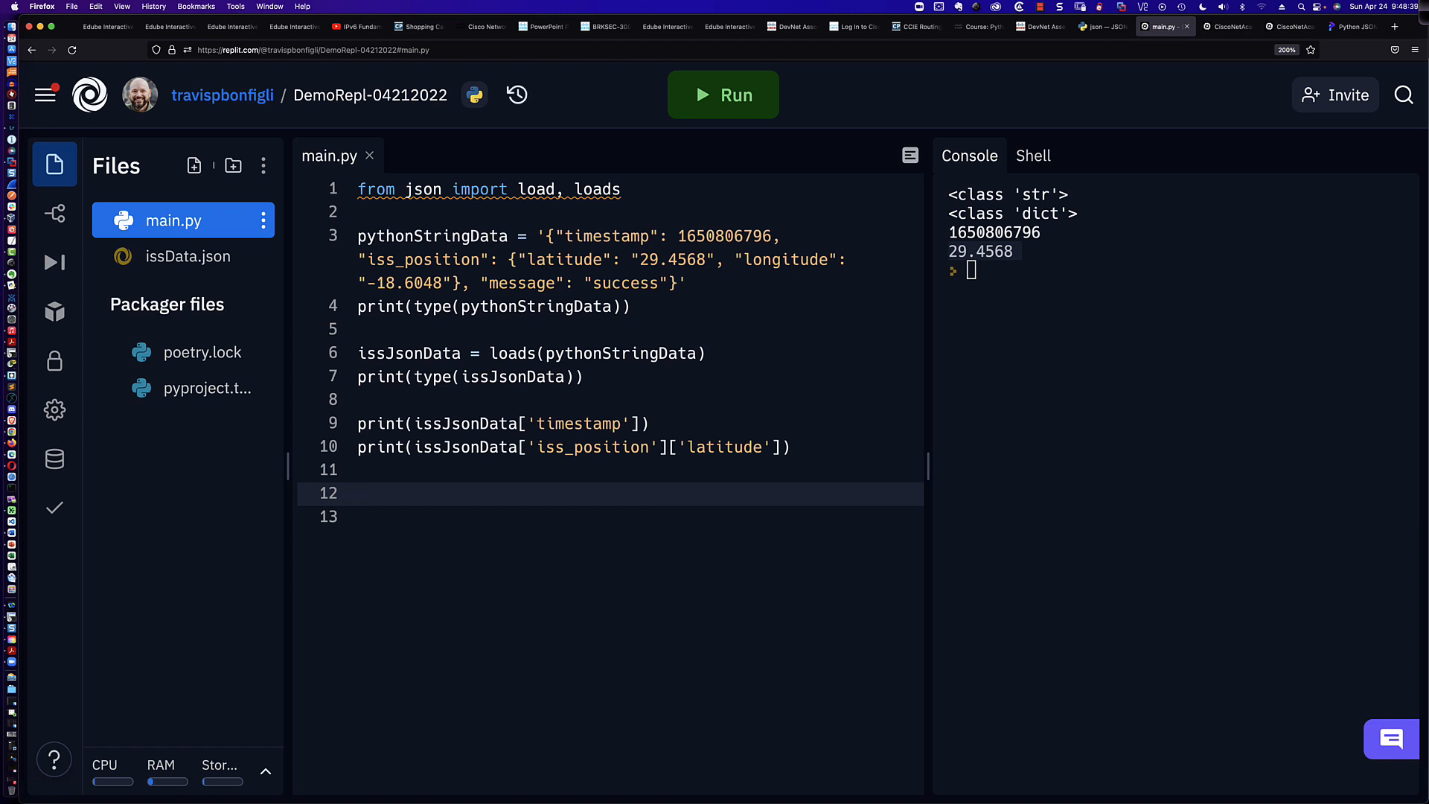
pyautogui.click(357, 492)
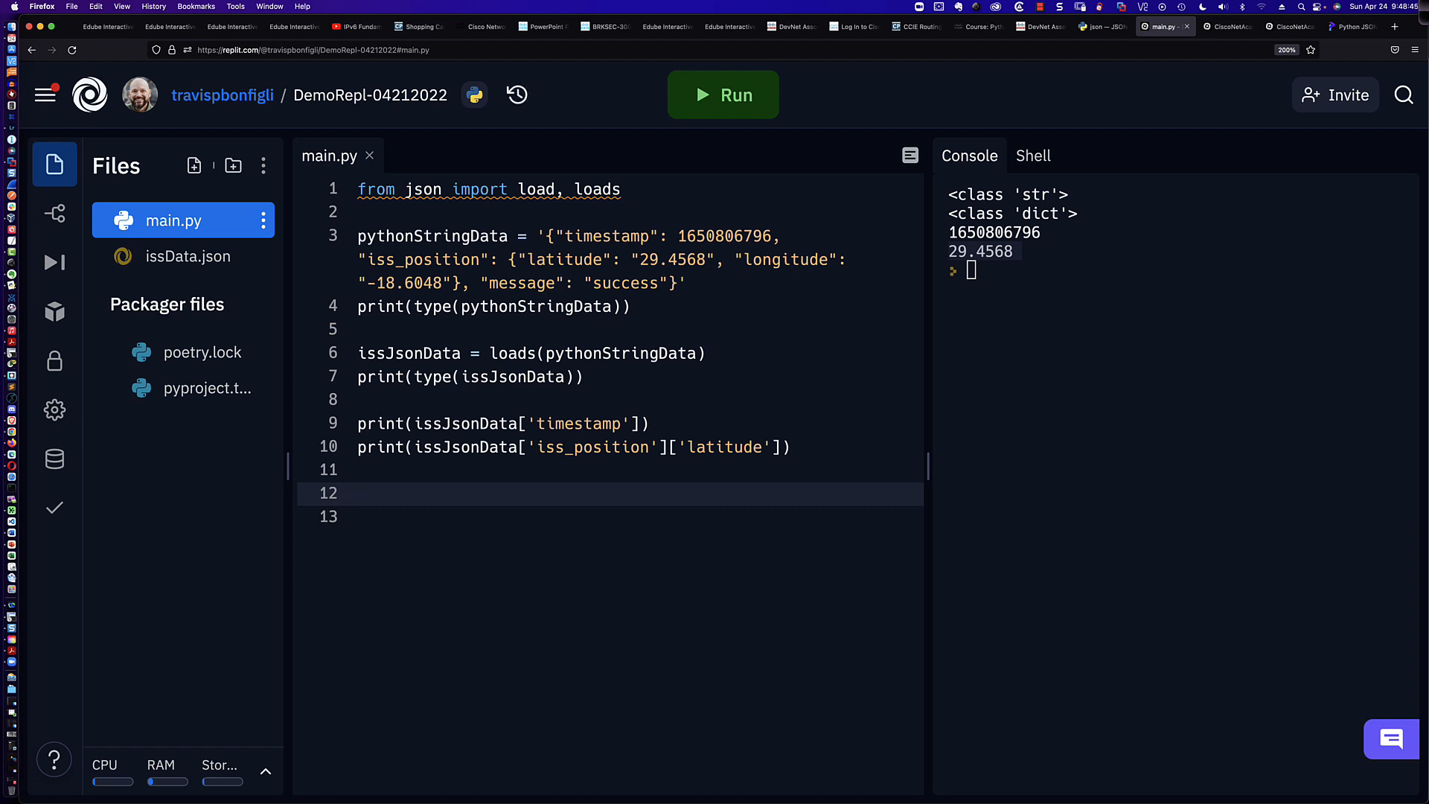
pyautogui.click(357, 493)
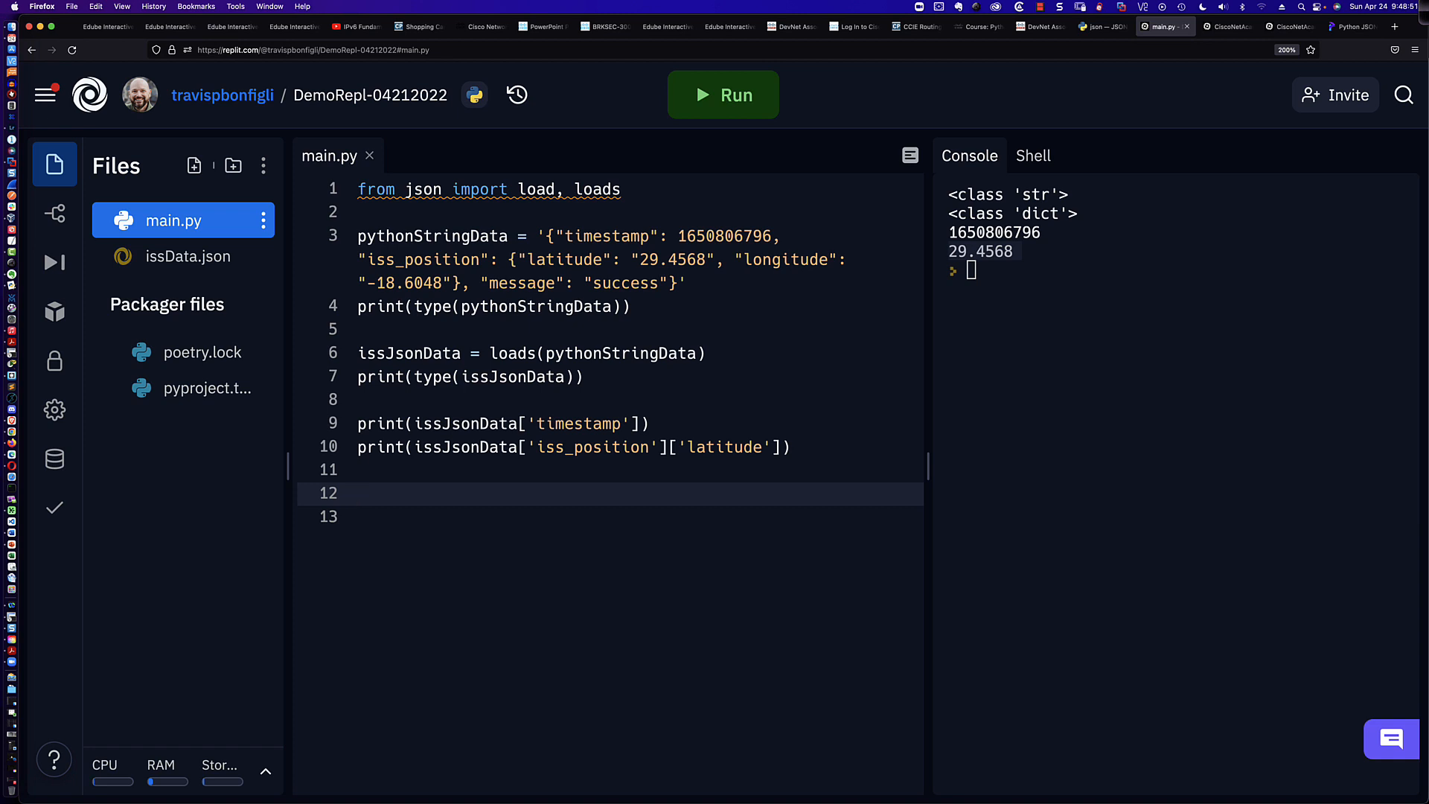
pyautogui.click(358, 493)
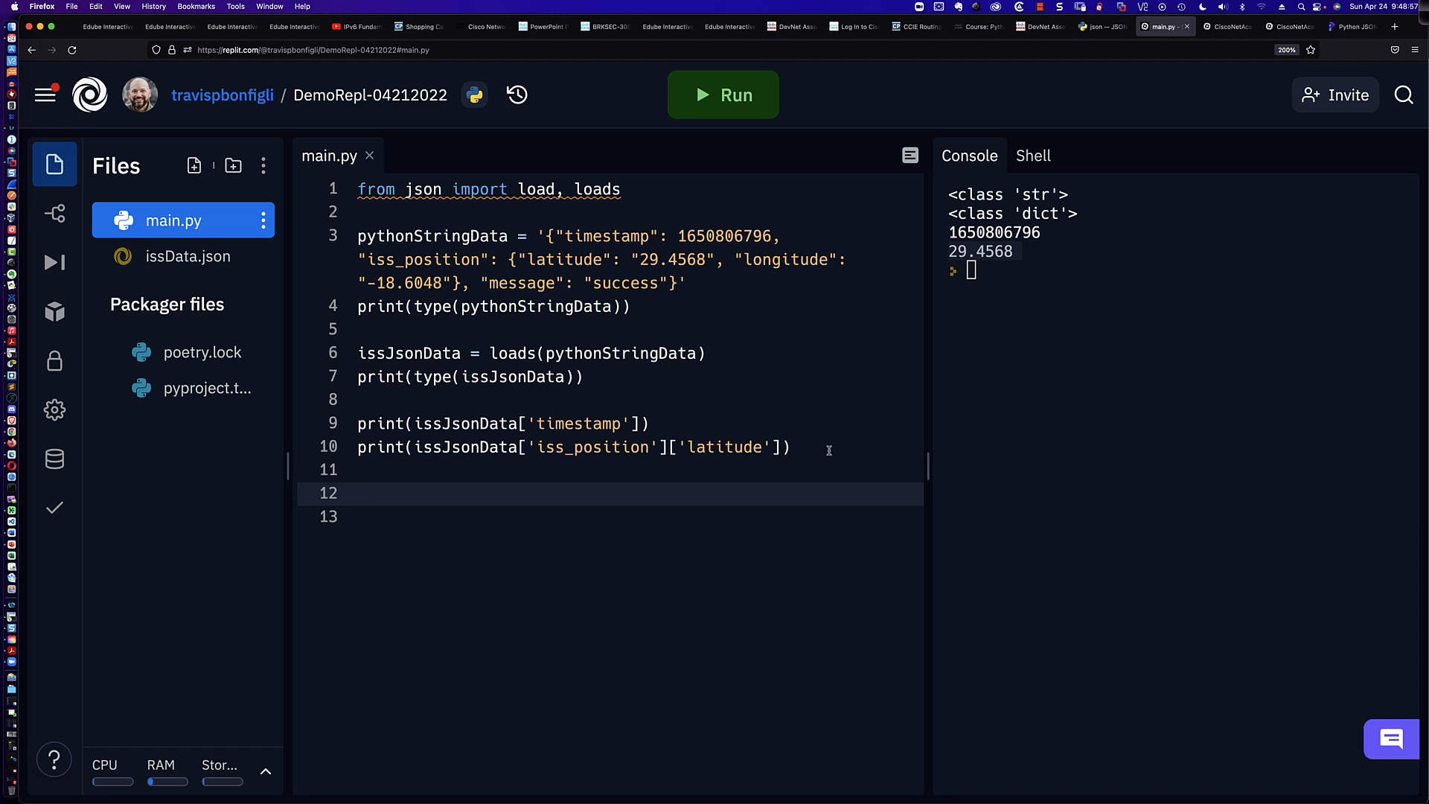
pyautogui.click(187, 256)
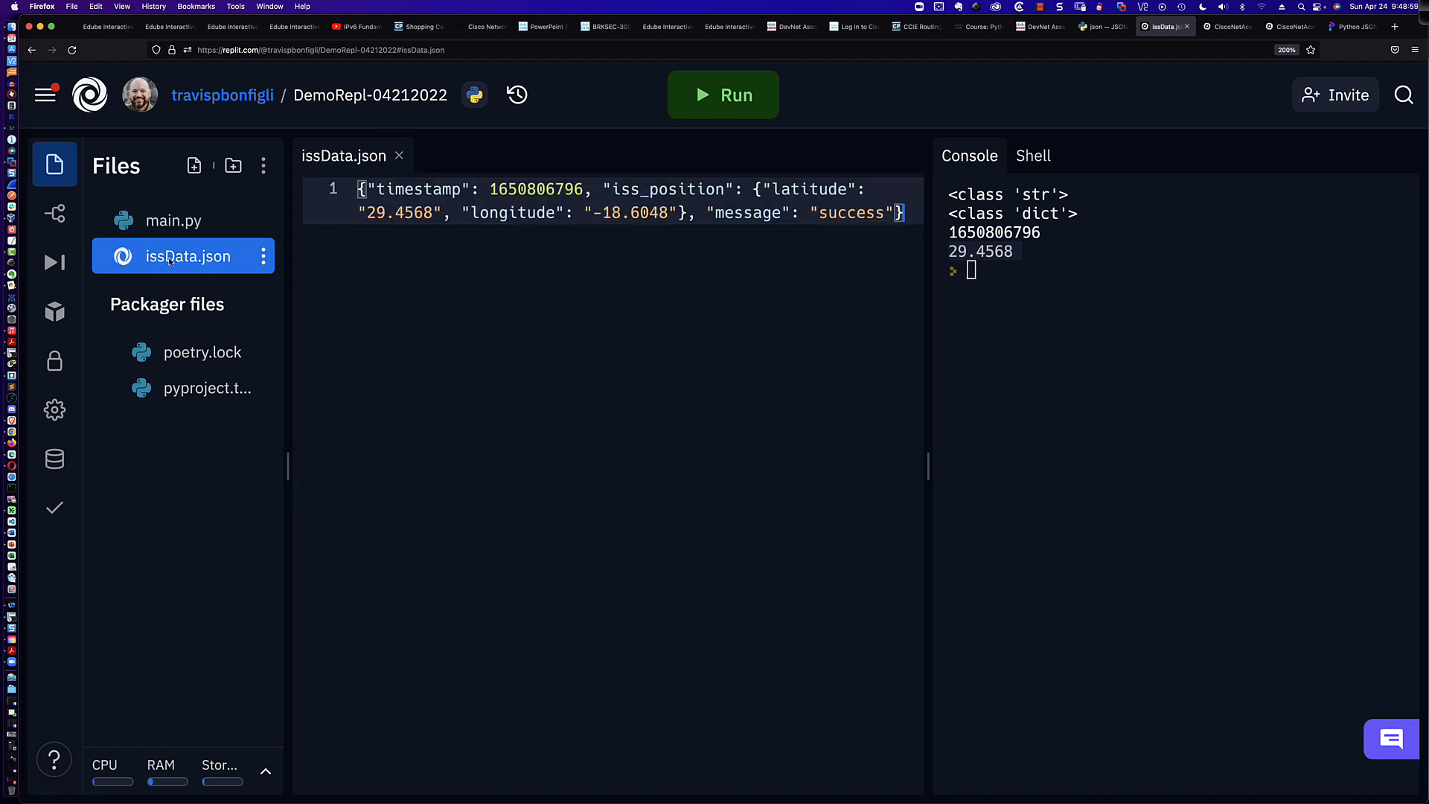
pyautogui.moveTo(174, 220)
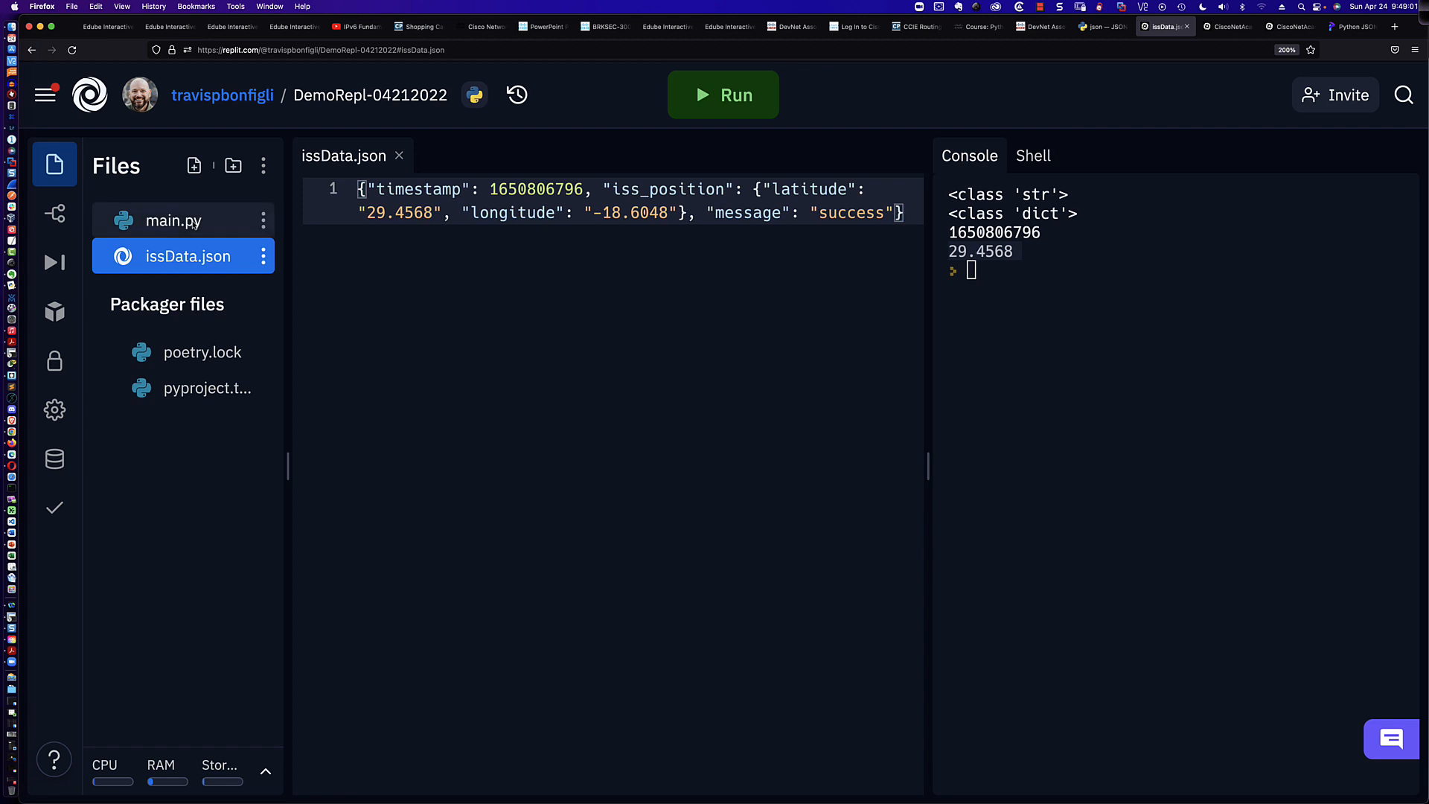
pyautogui.click(172, 220)
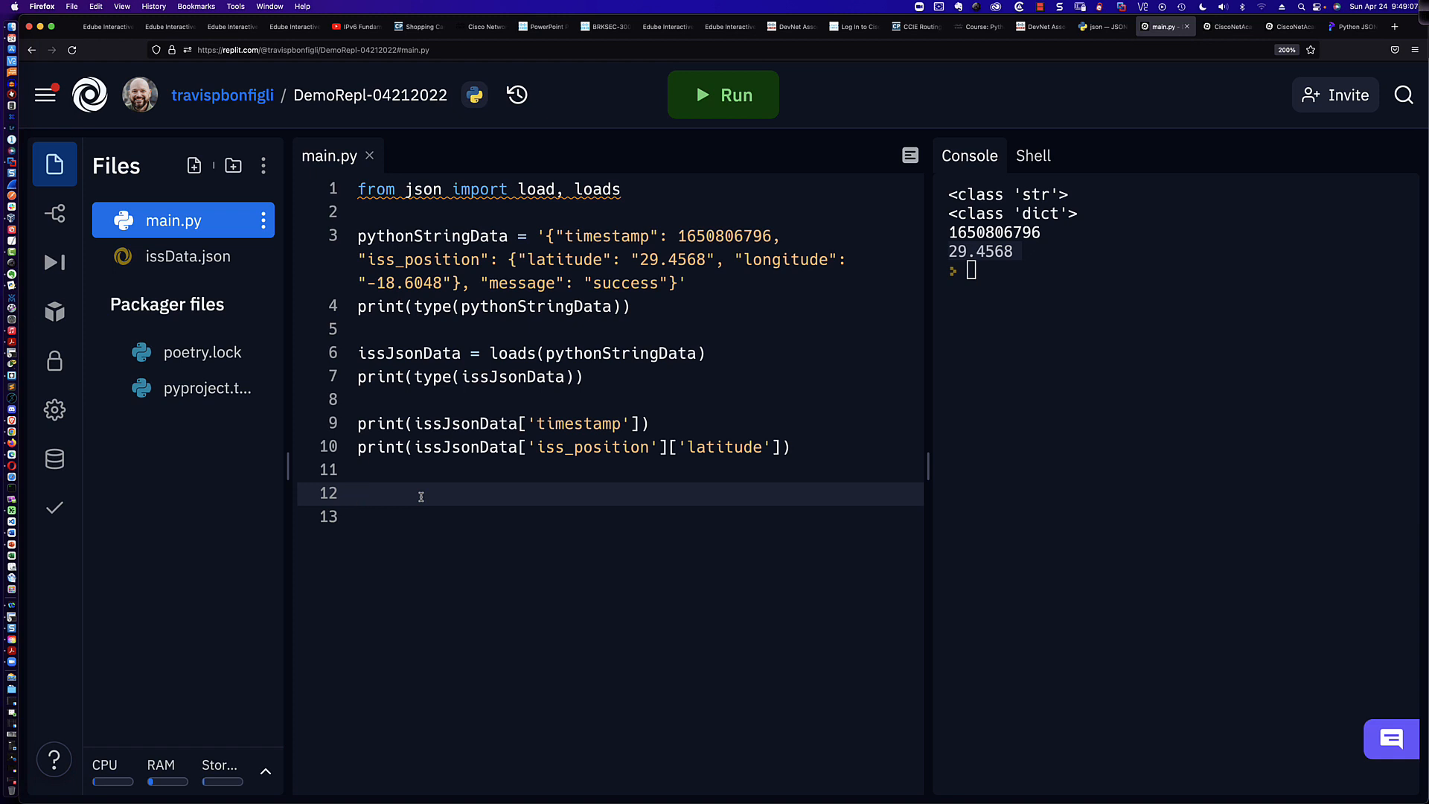
pyautogui.click(361, 493)
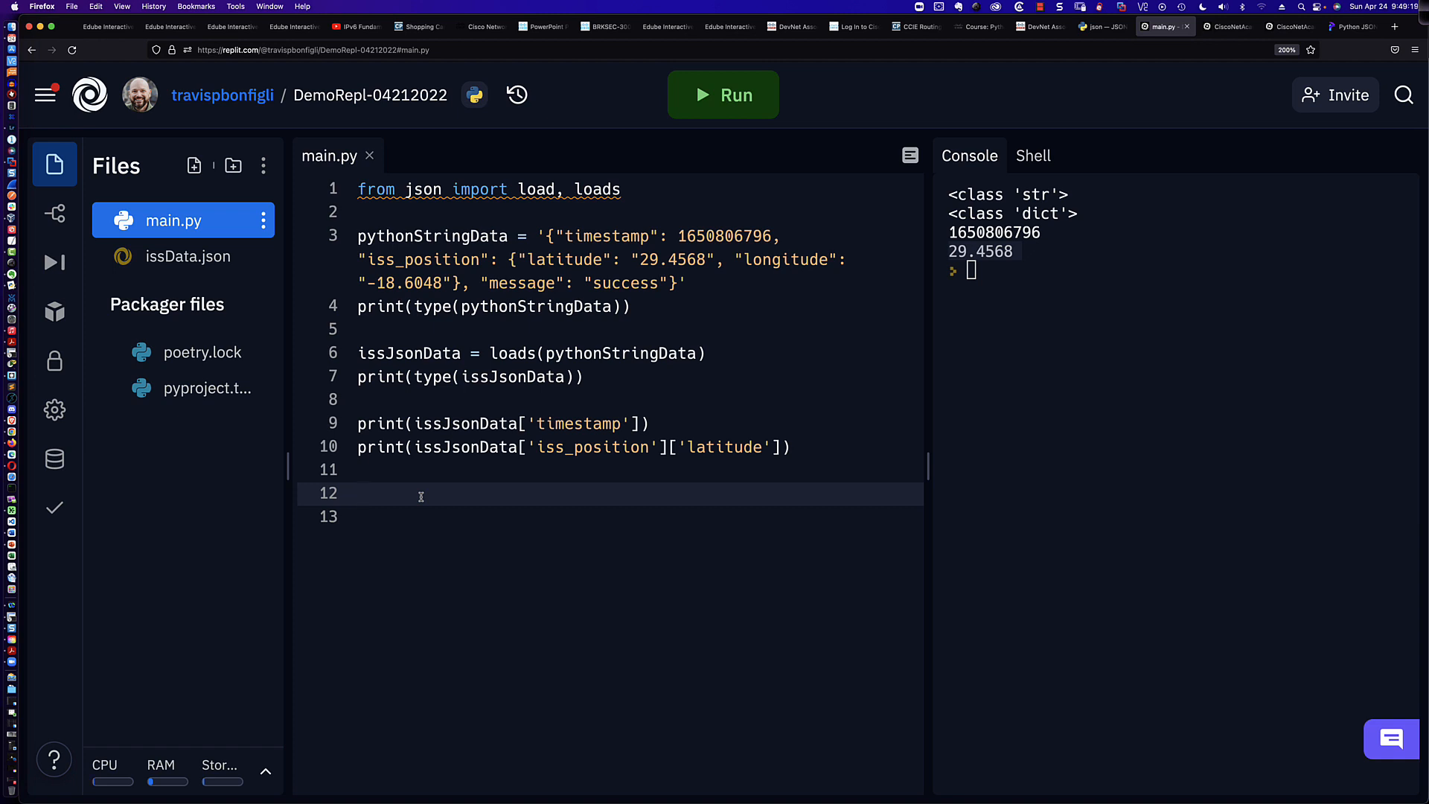
pyautogui.click(358, 493)
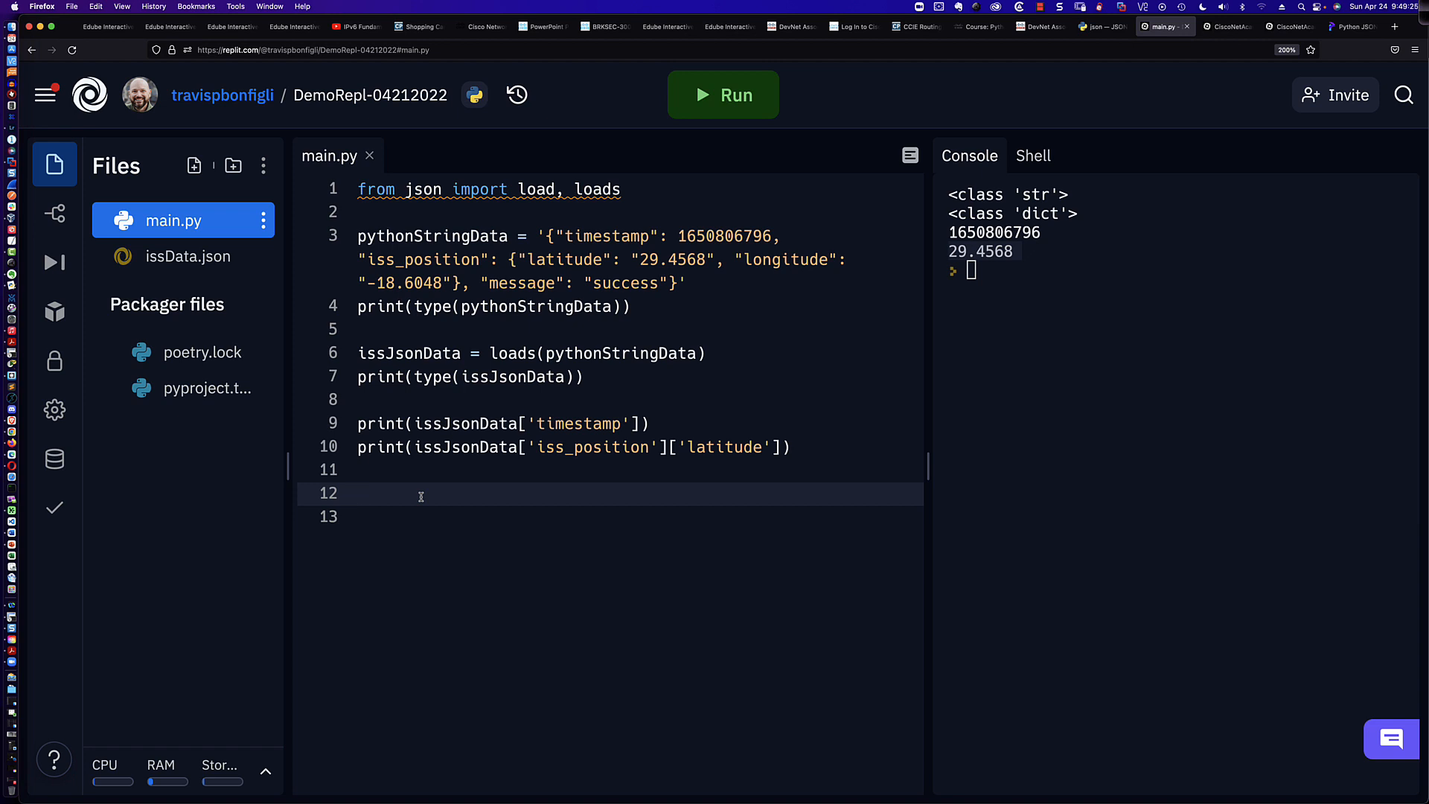
pyautogui.click(358, 495)
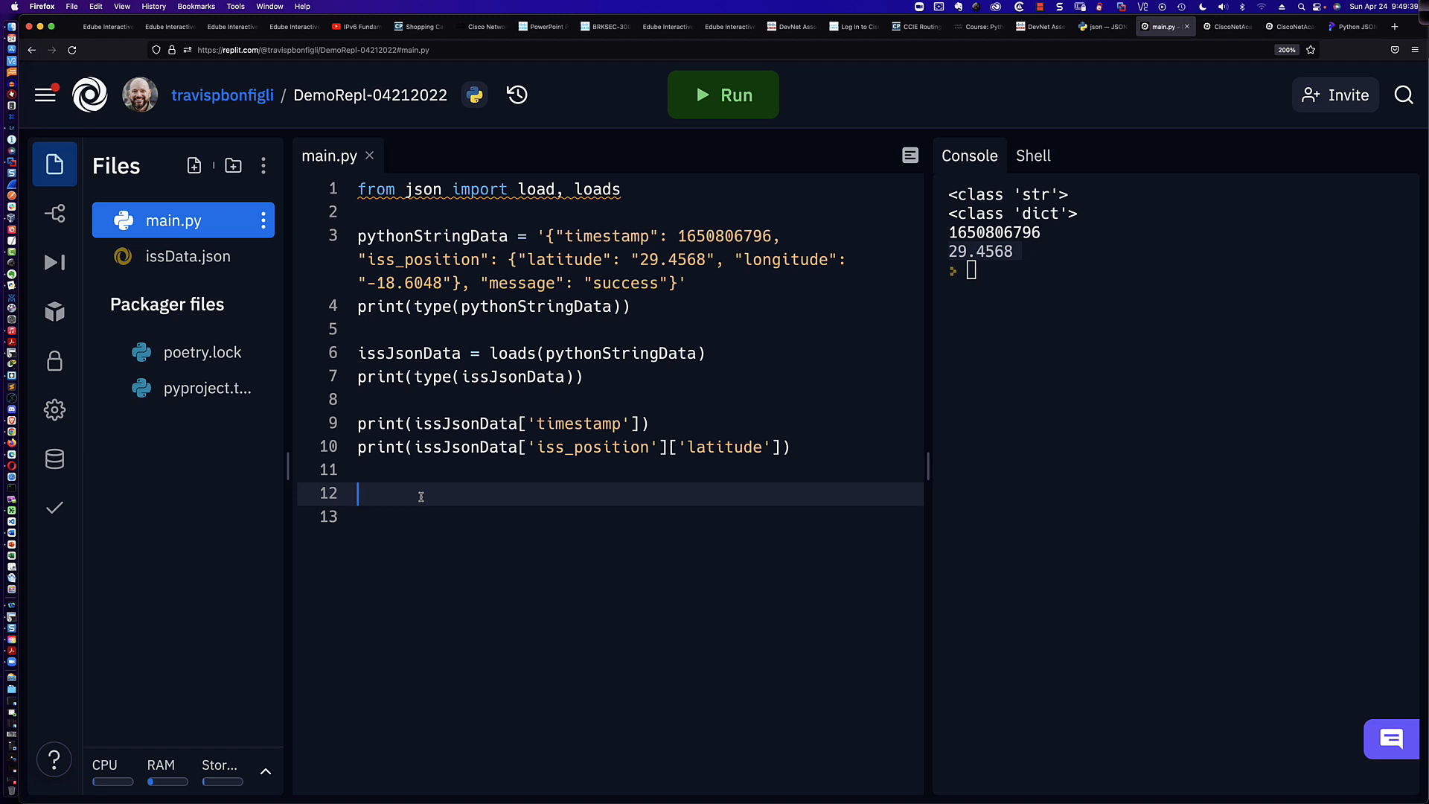
# Write with open('issData.json') as f: on line 12
pyautogui.write("with open('")
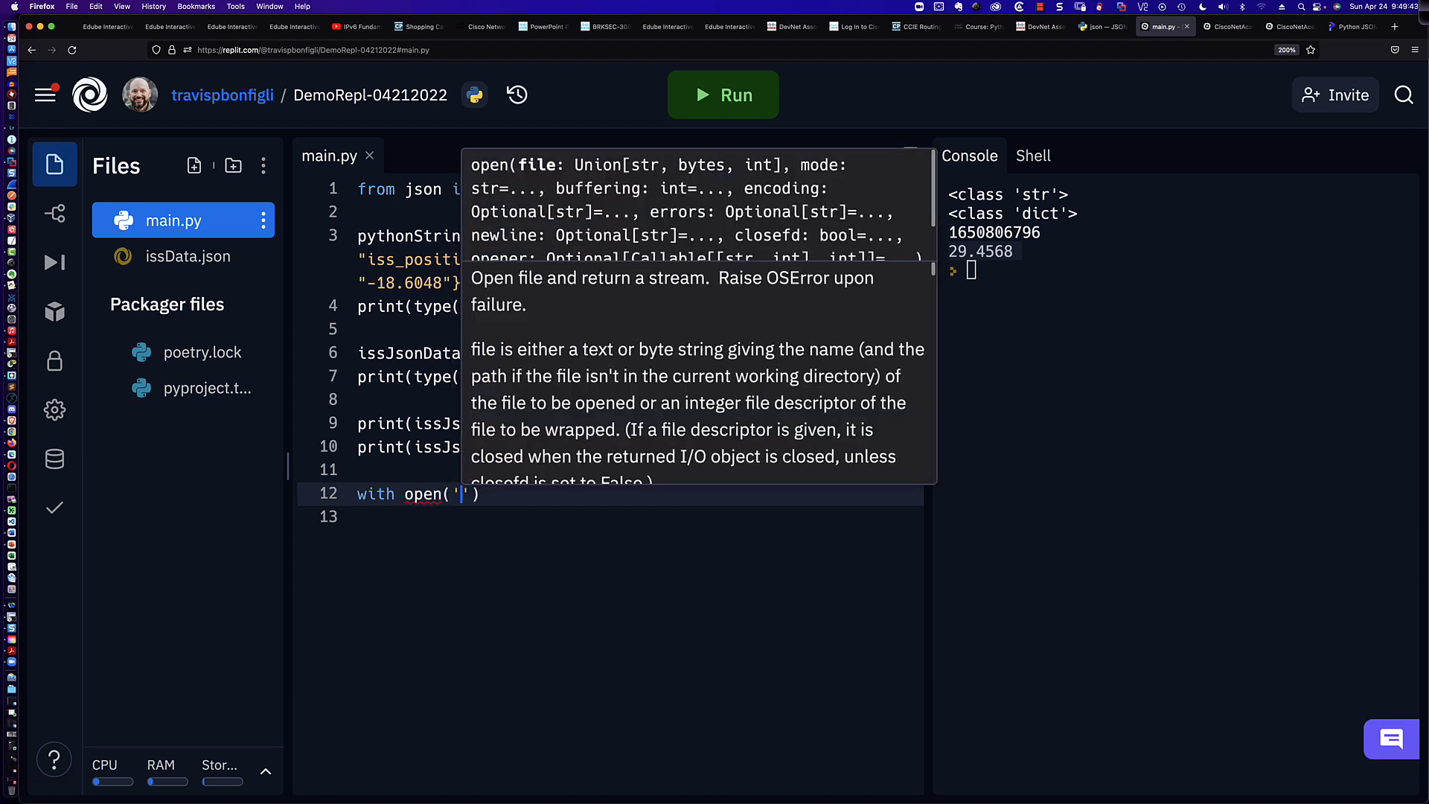
pyautogui.write('issData.json')
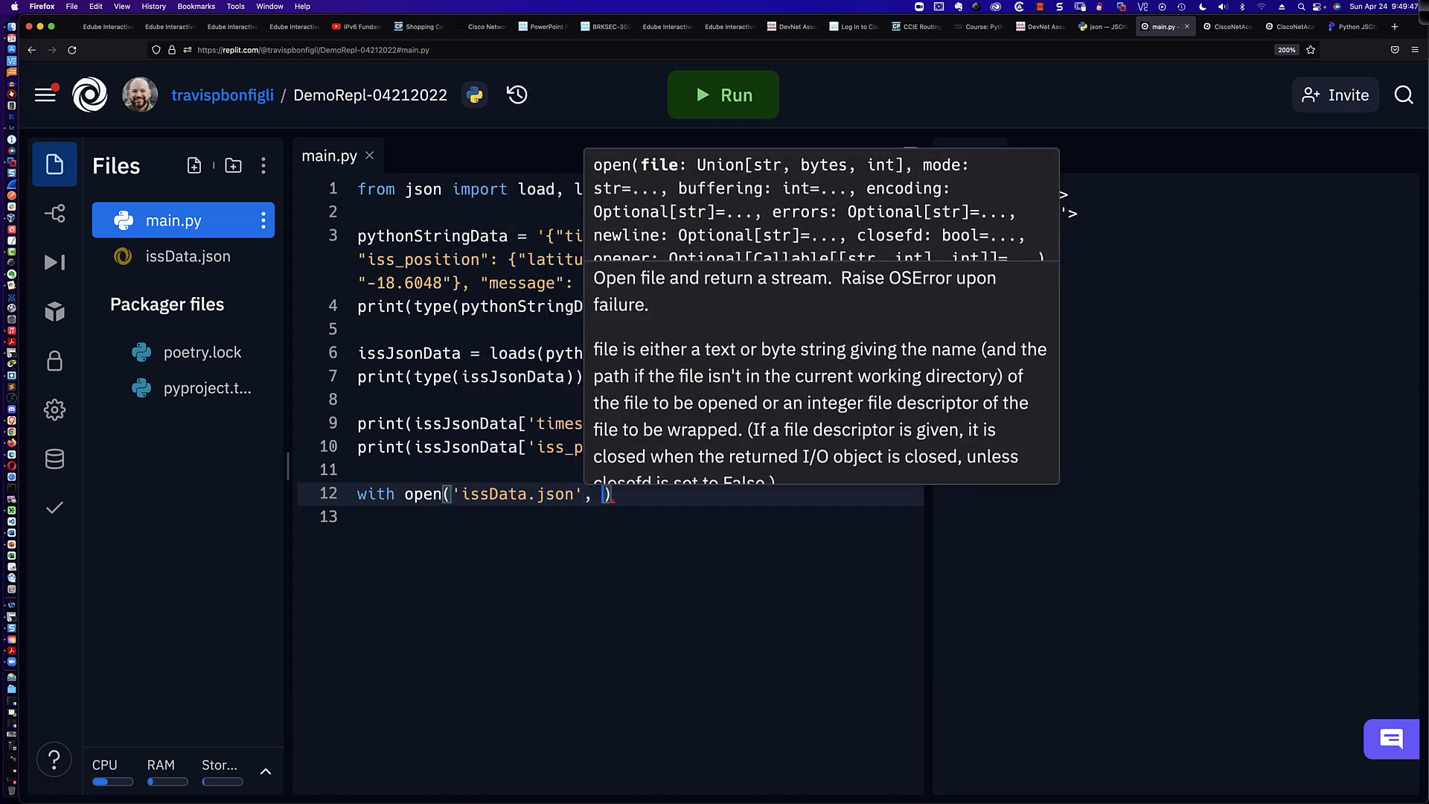
pyautogui.write('r')
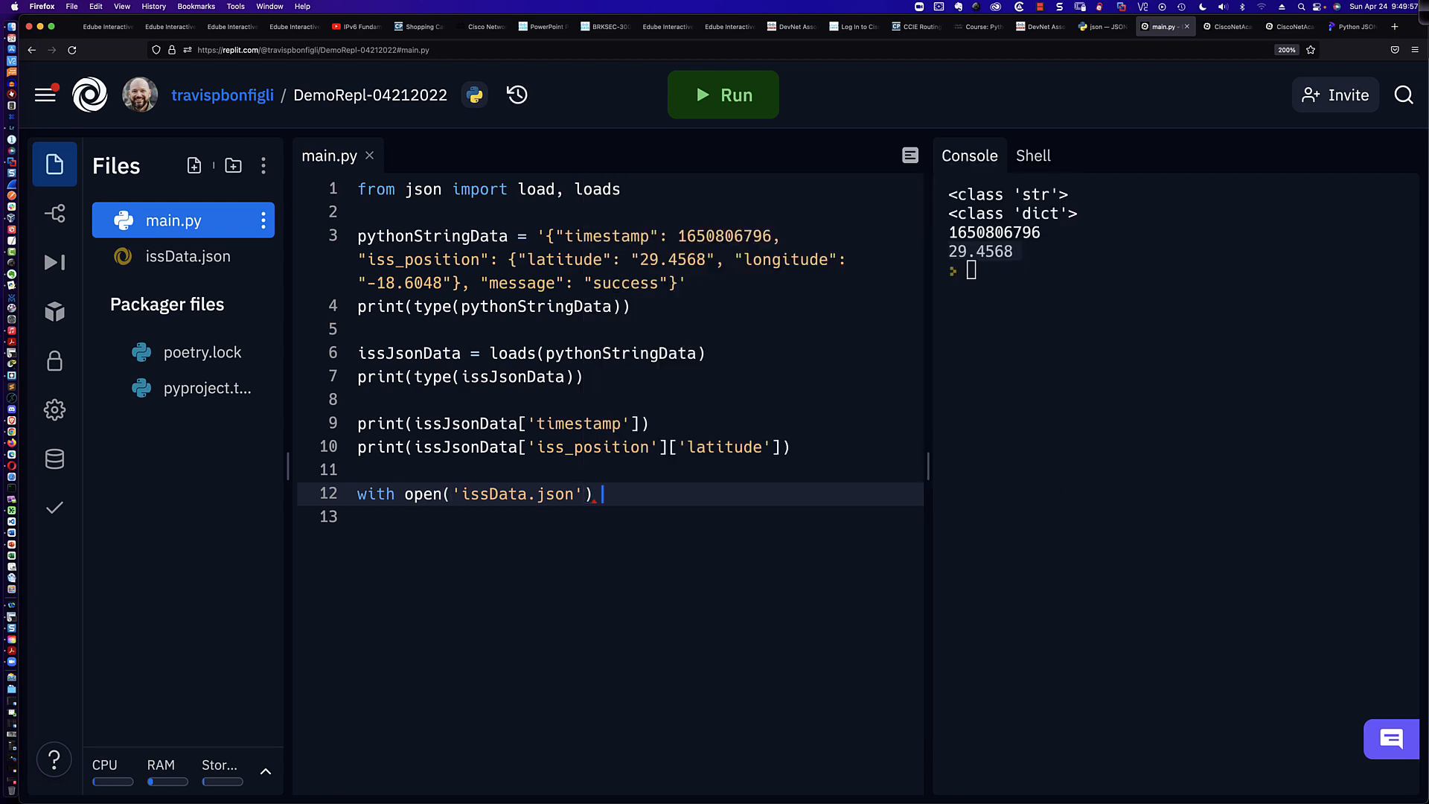
pyautogui.write('as')
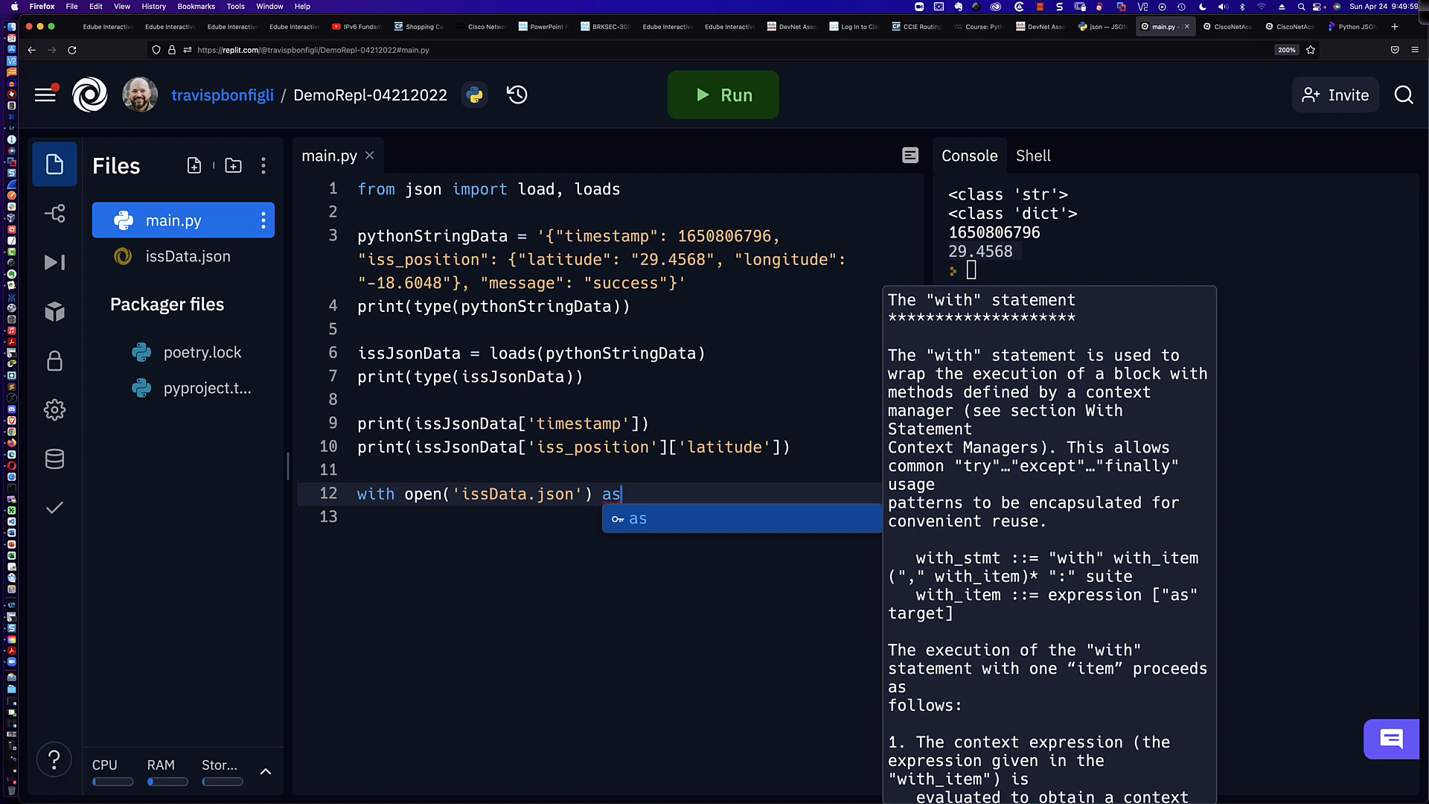
pyautogui.write('f:')
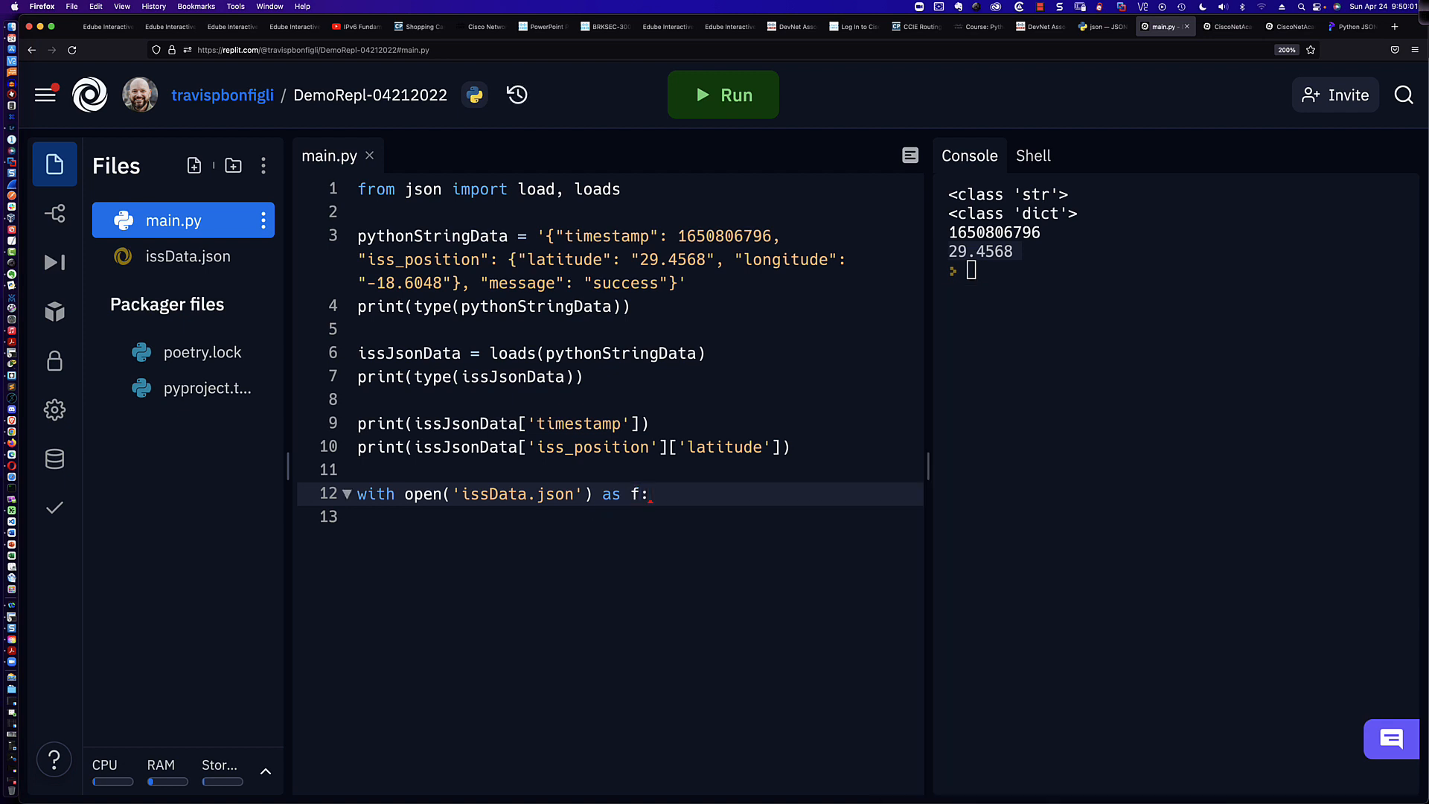
pyautogui.press('Backspace')
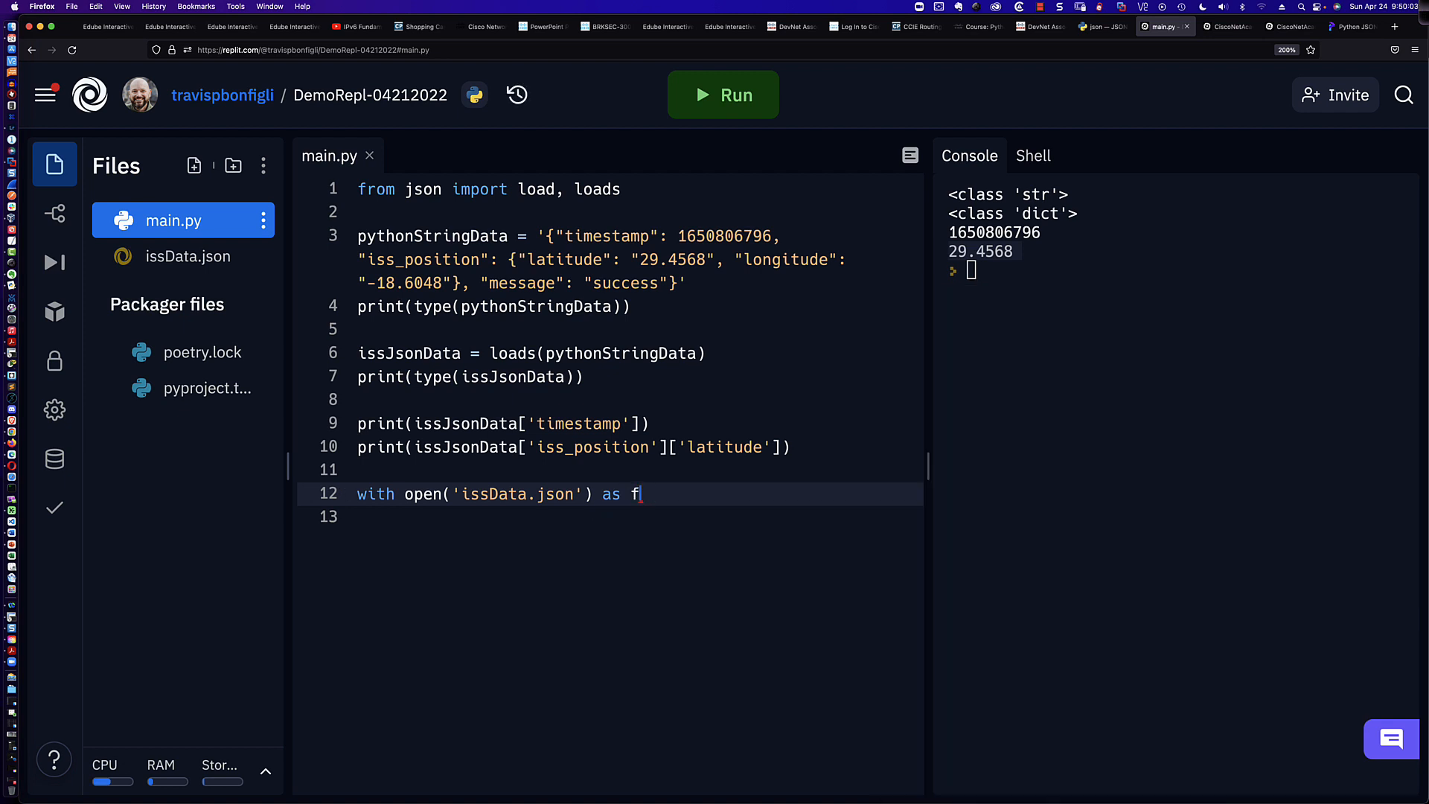
pyautogui.write('i')
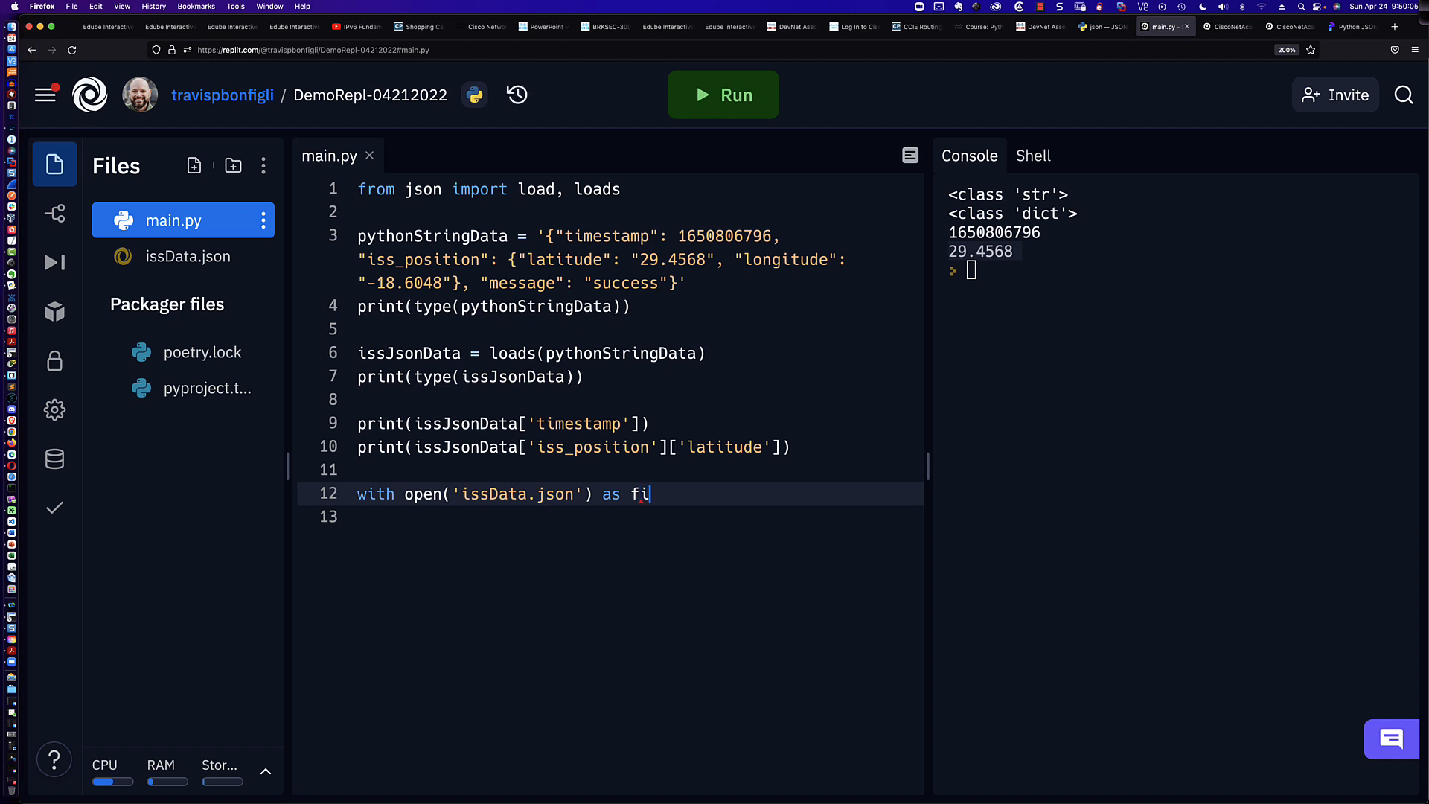
pyautogui.write('myf')
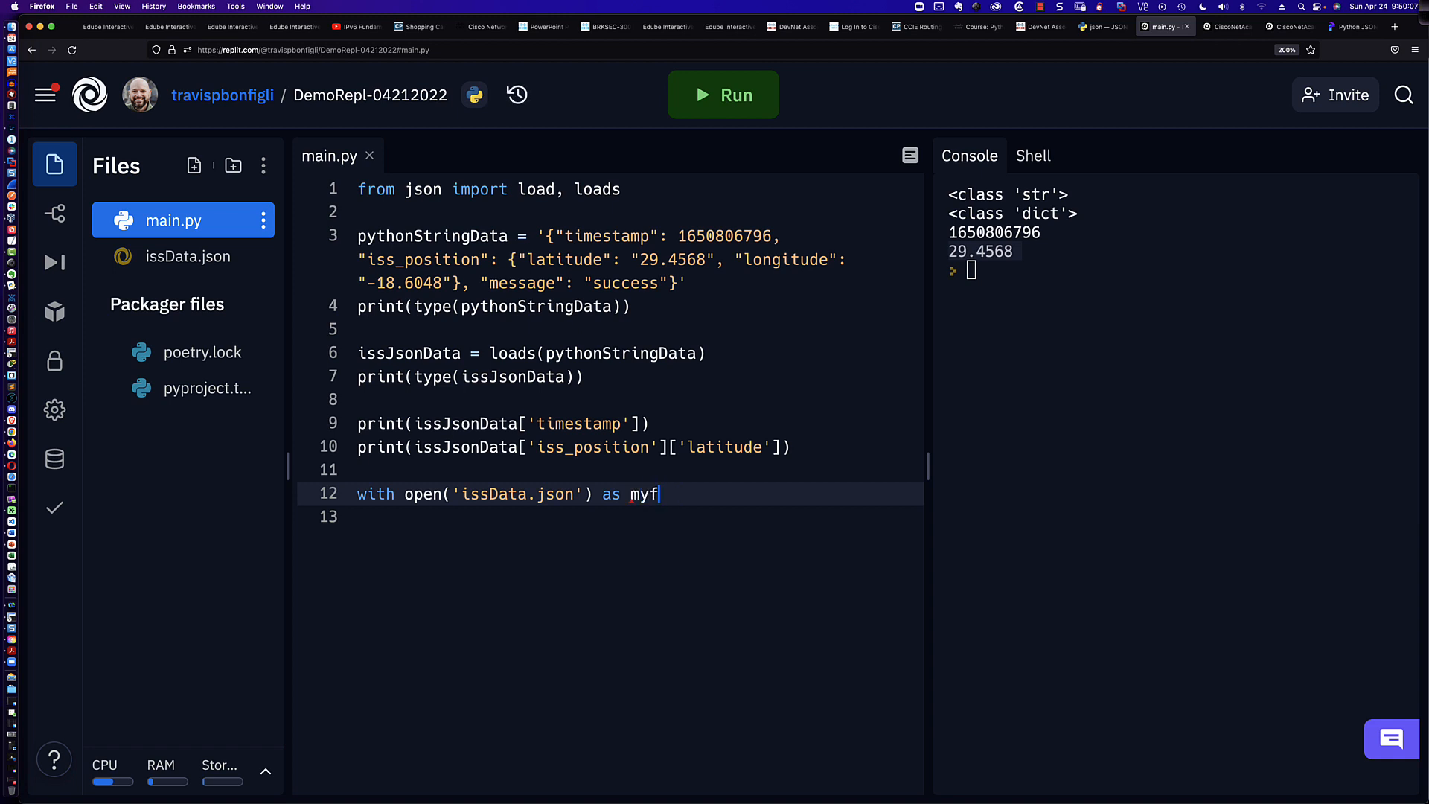
pyautogui.press('Backspace')
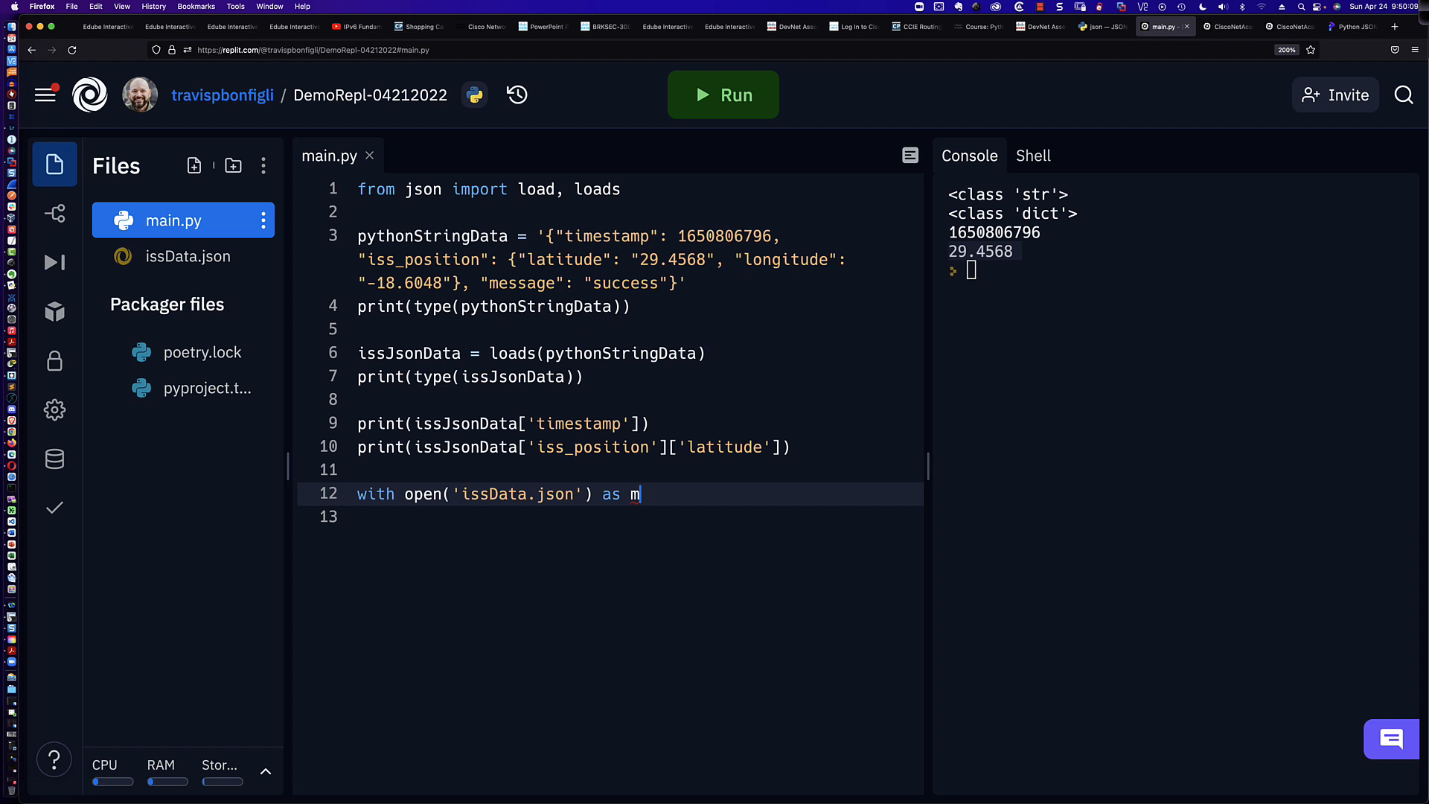
pyautogui.press('Backspace')
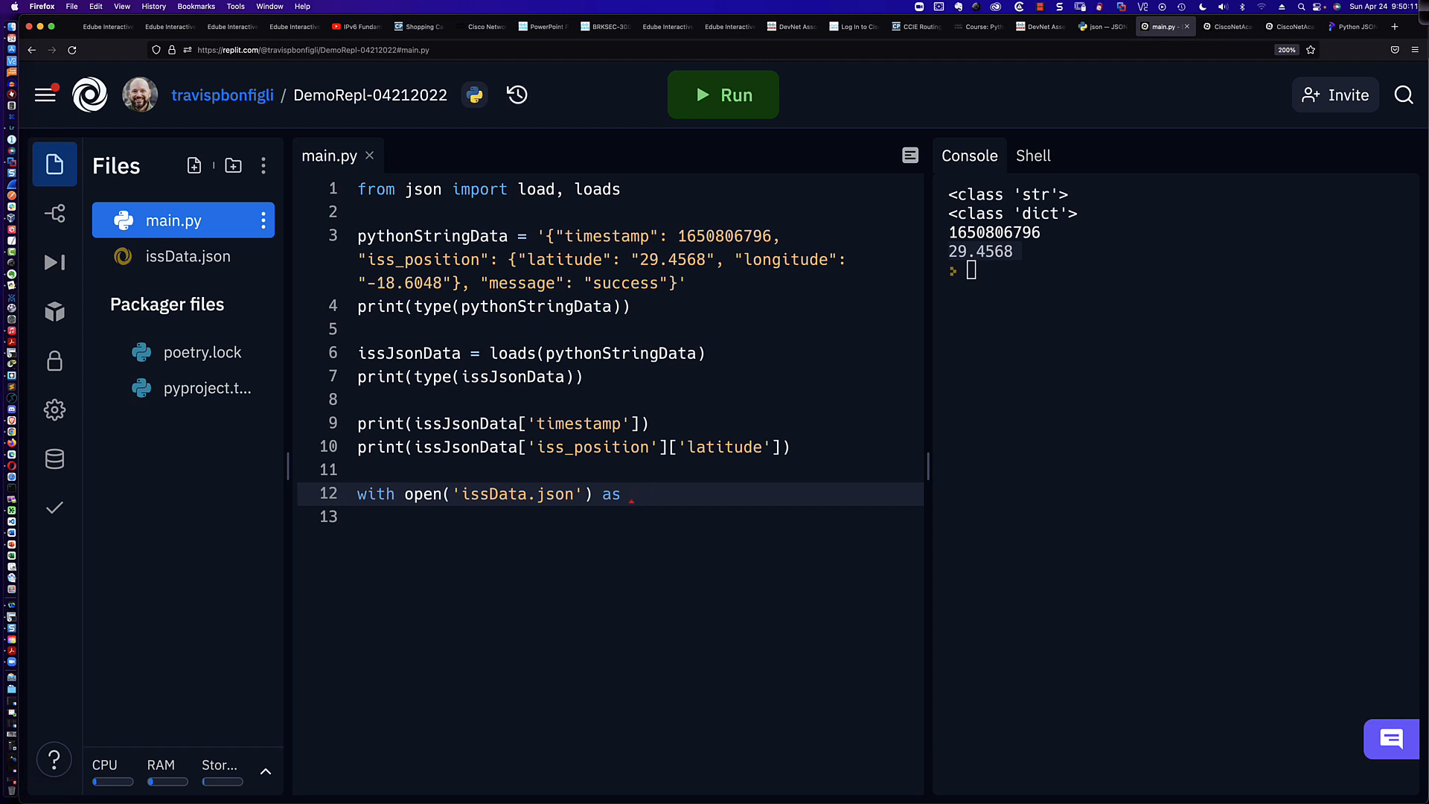
pyautogui.write('f:')
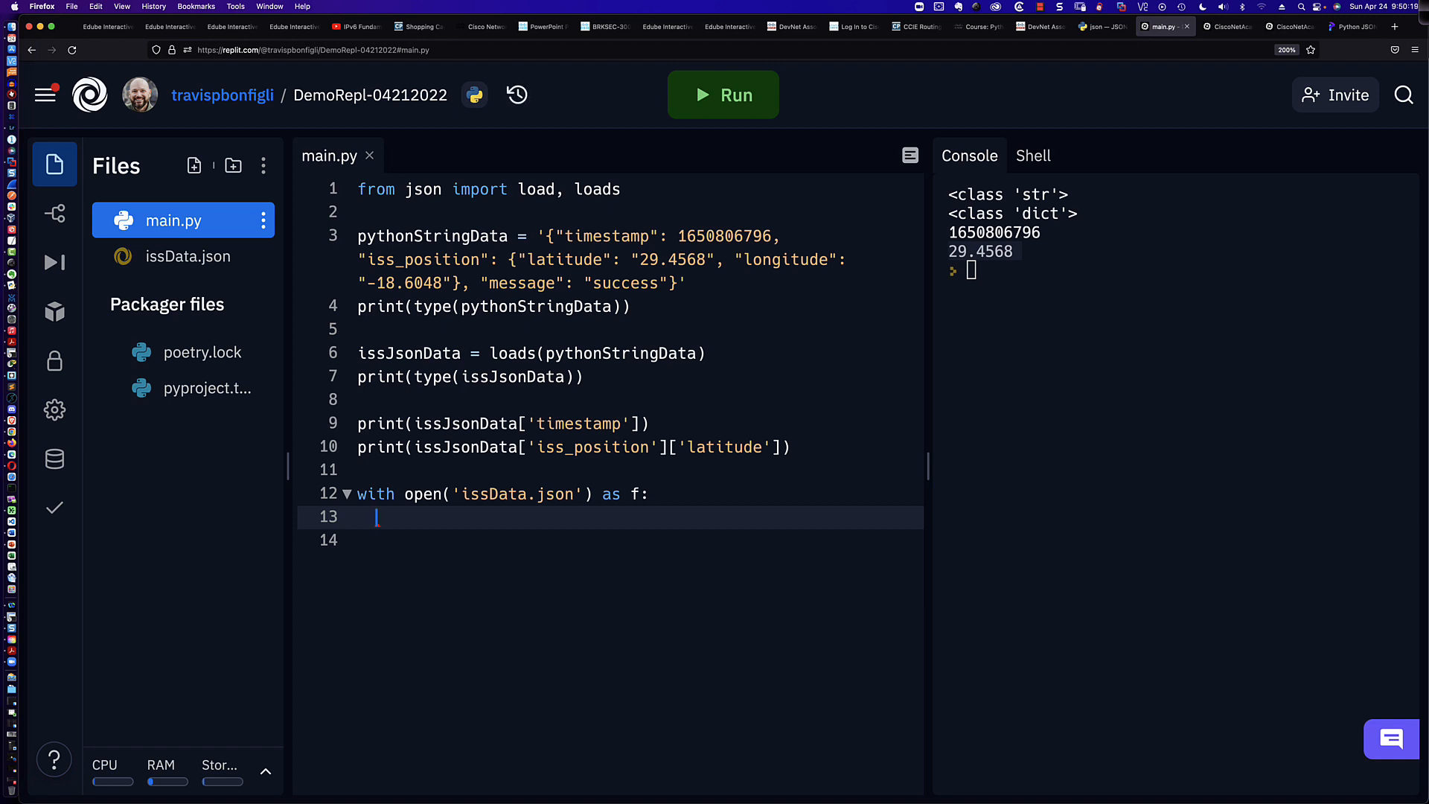
# On the indented next line, load the file with pythonDictionary = load(f)
pyautogui.write('pythonD')
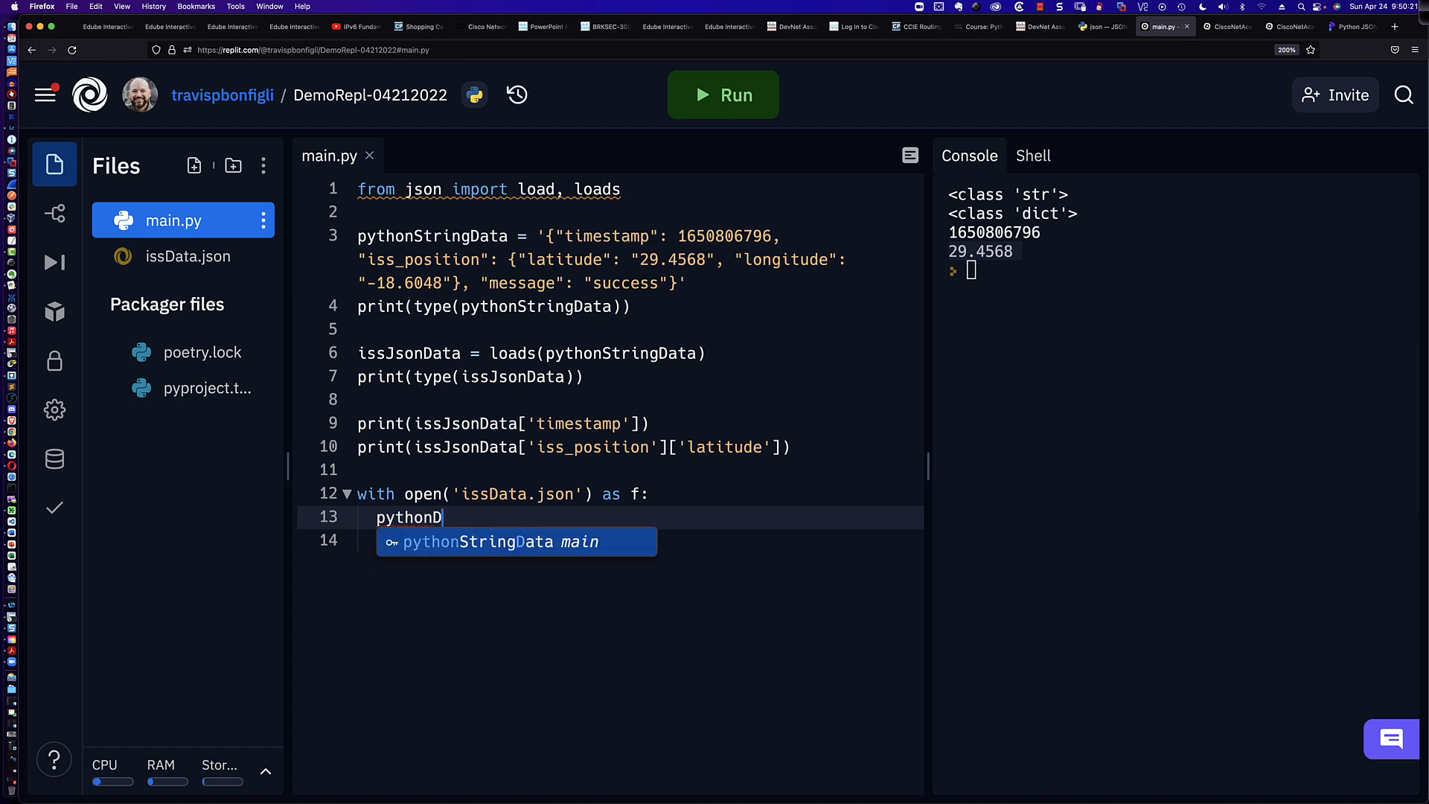
pyautogui.write('ictionary')
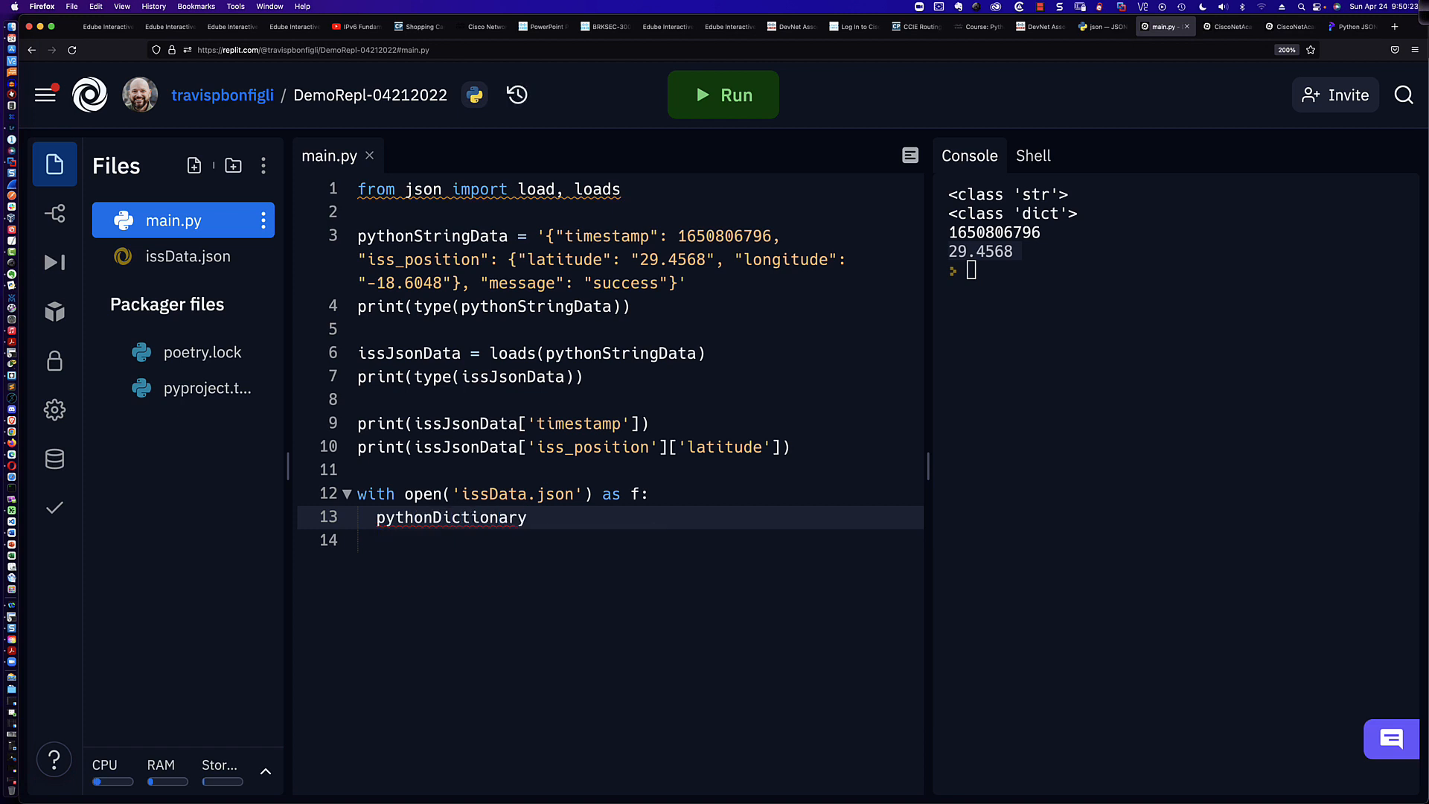
pyautogui.write('= loa')
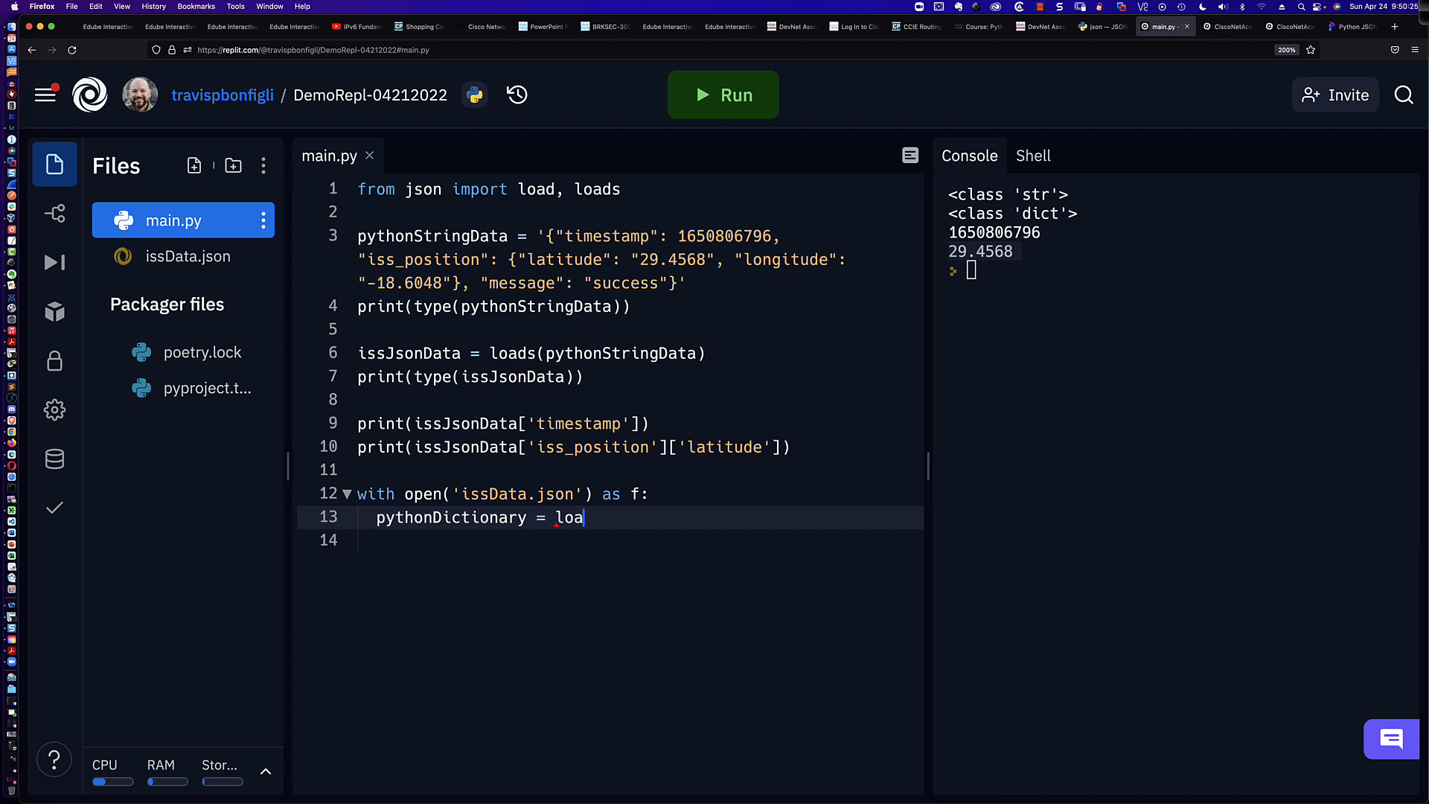
pyautogui.write('d(f)')
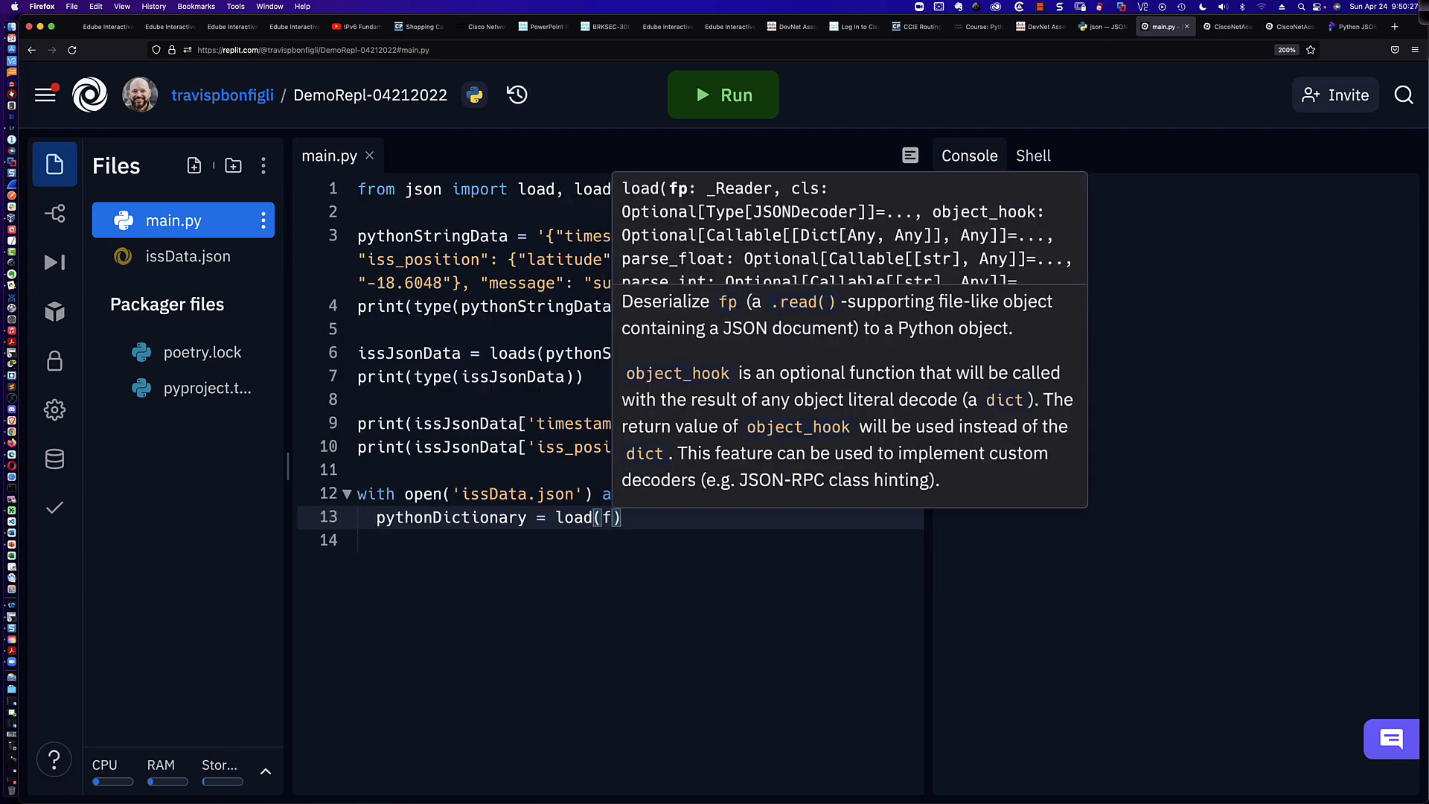
pyautogui.click(722, 94)
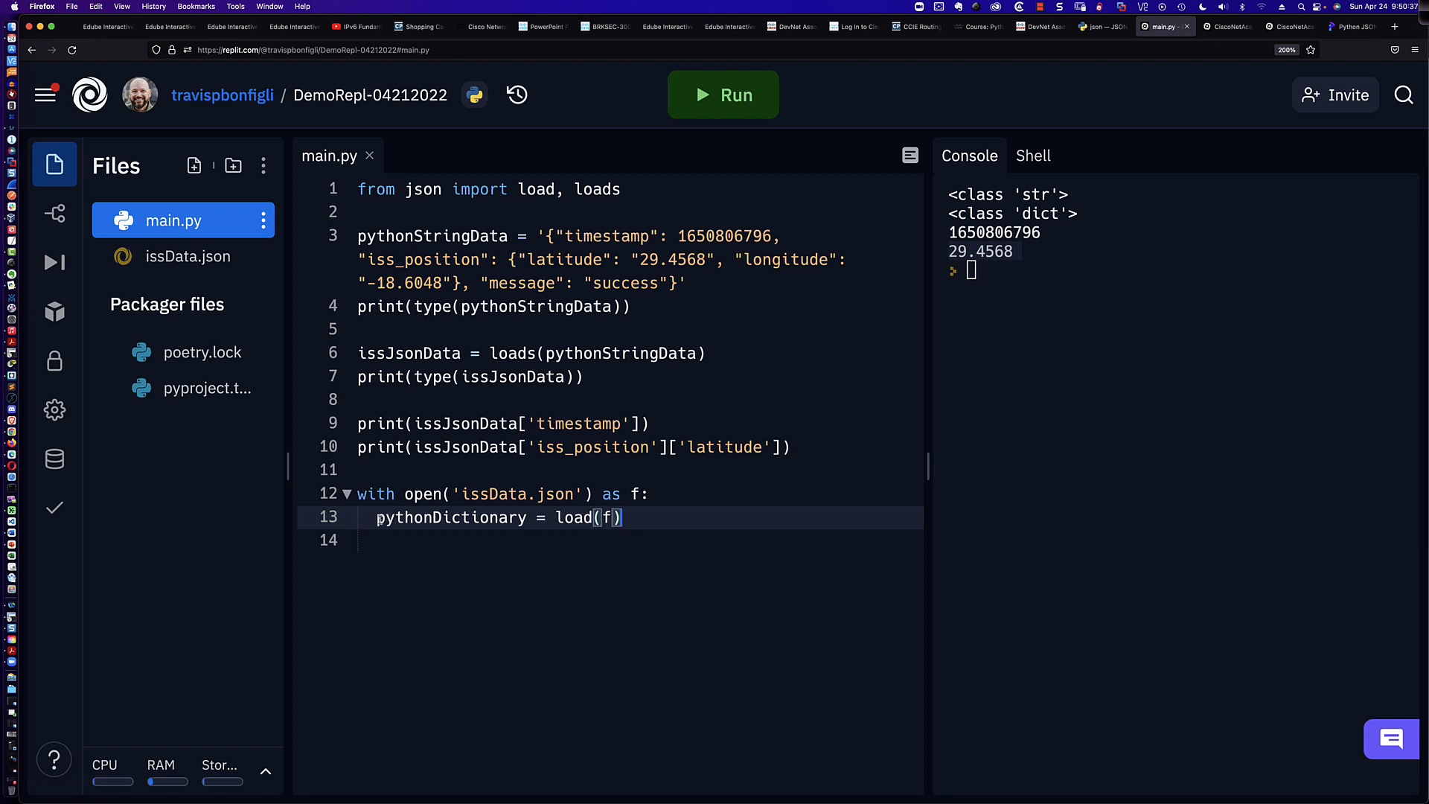
pyautogui.doubleClick(451, 516)
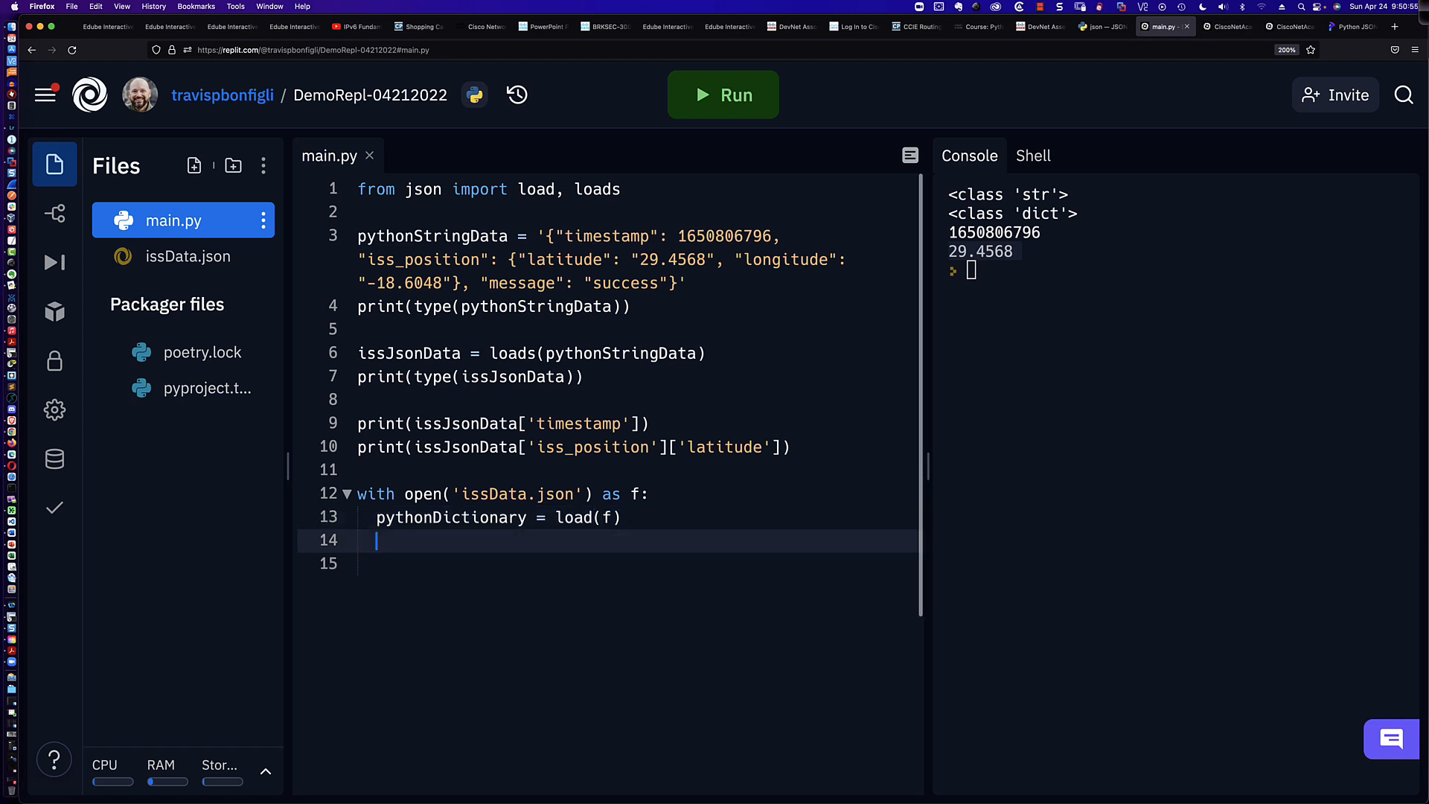
# Add print(type(pythonDictionary)) on line 14 and run it to show <class 'dict'>
pyautogui.write('print(type(')
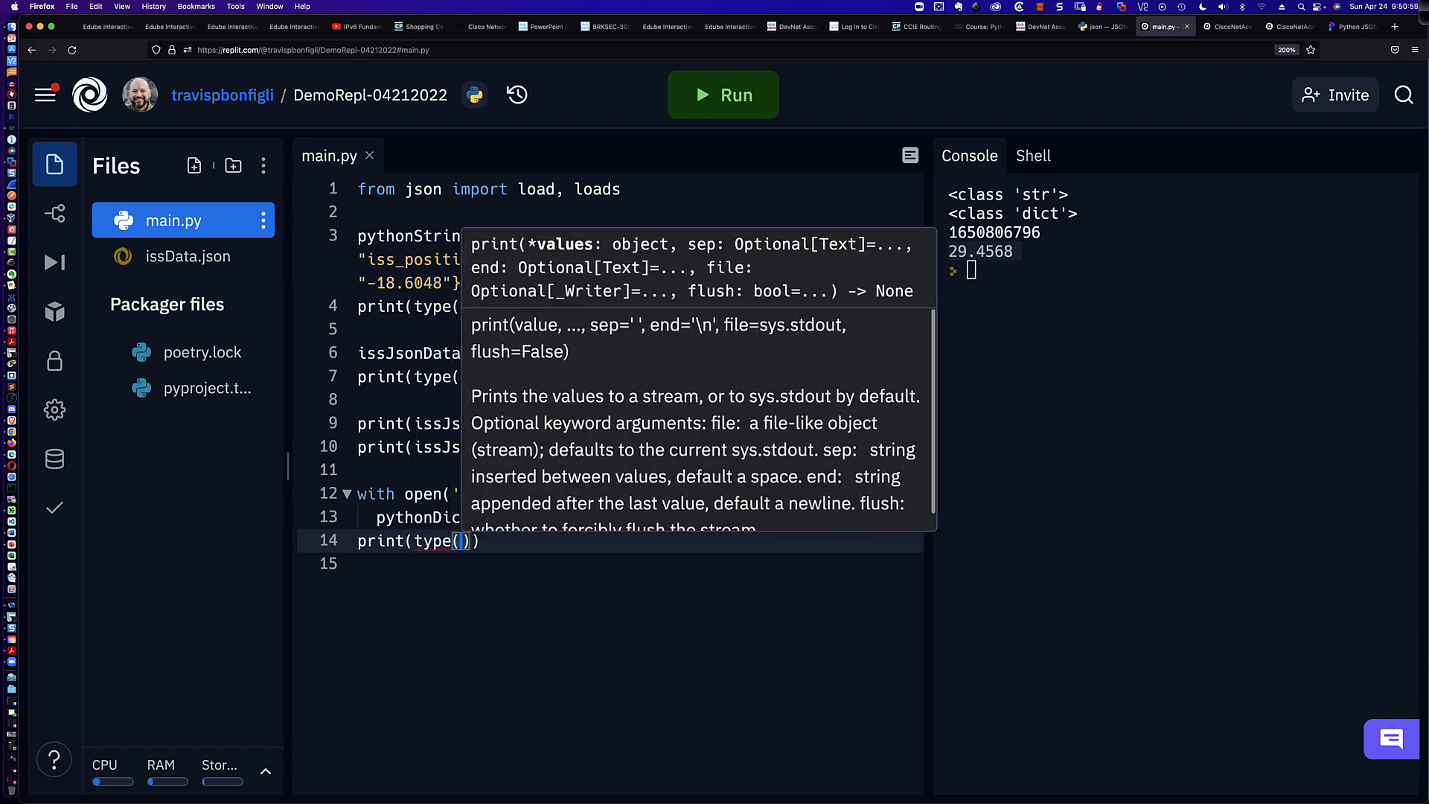
pyautogui.write('pythonDictionary')
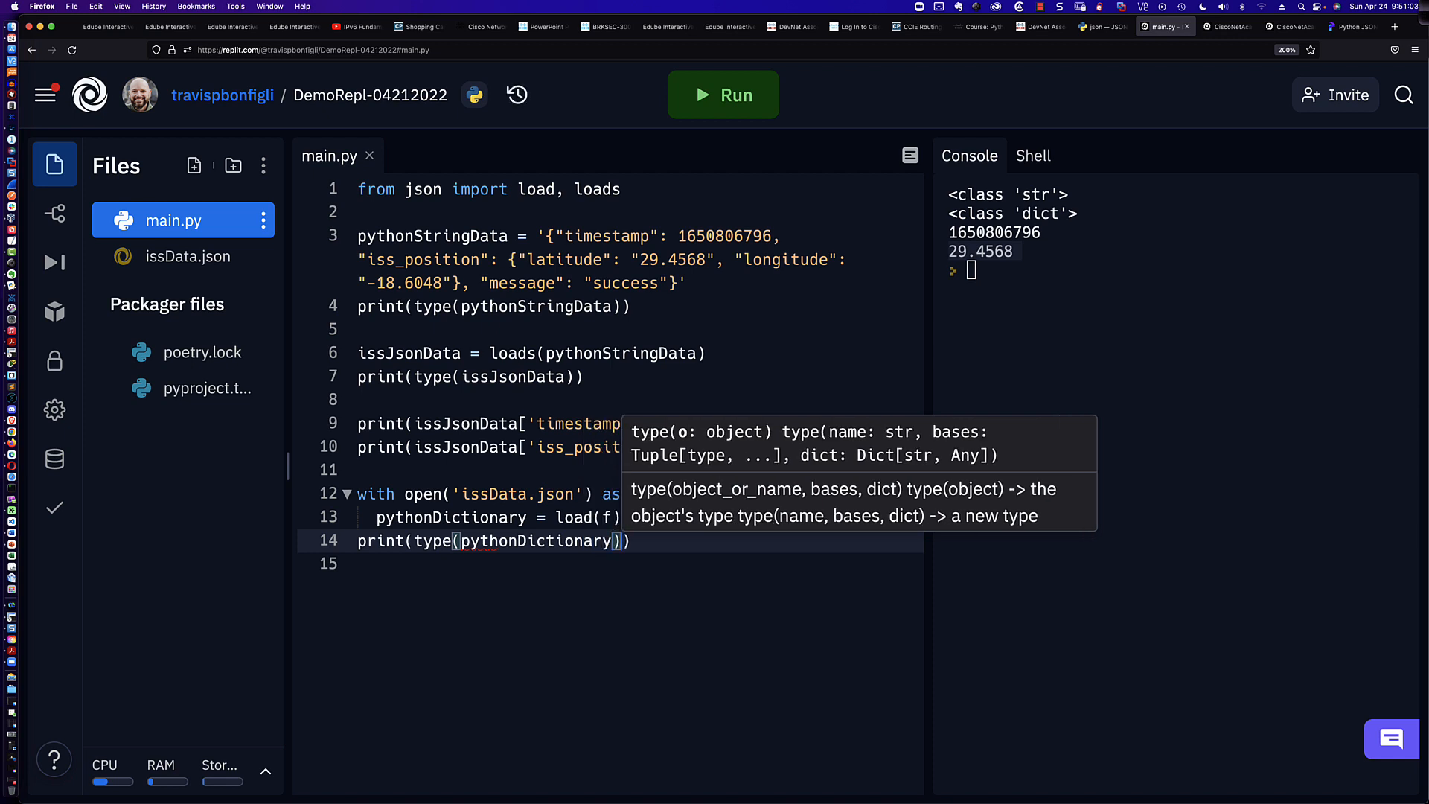
pyautogui.click(723, 94)
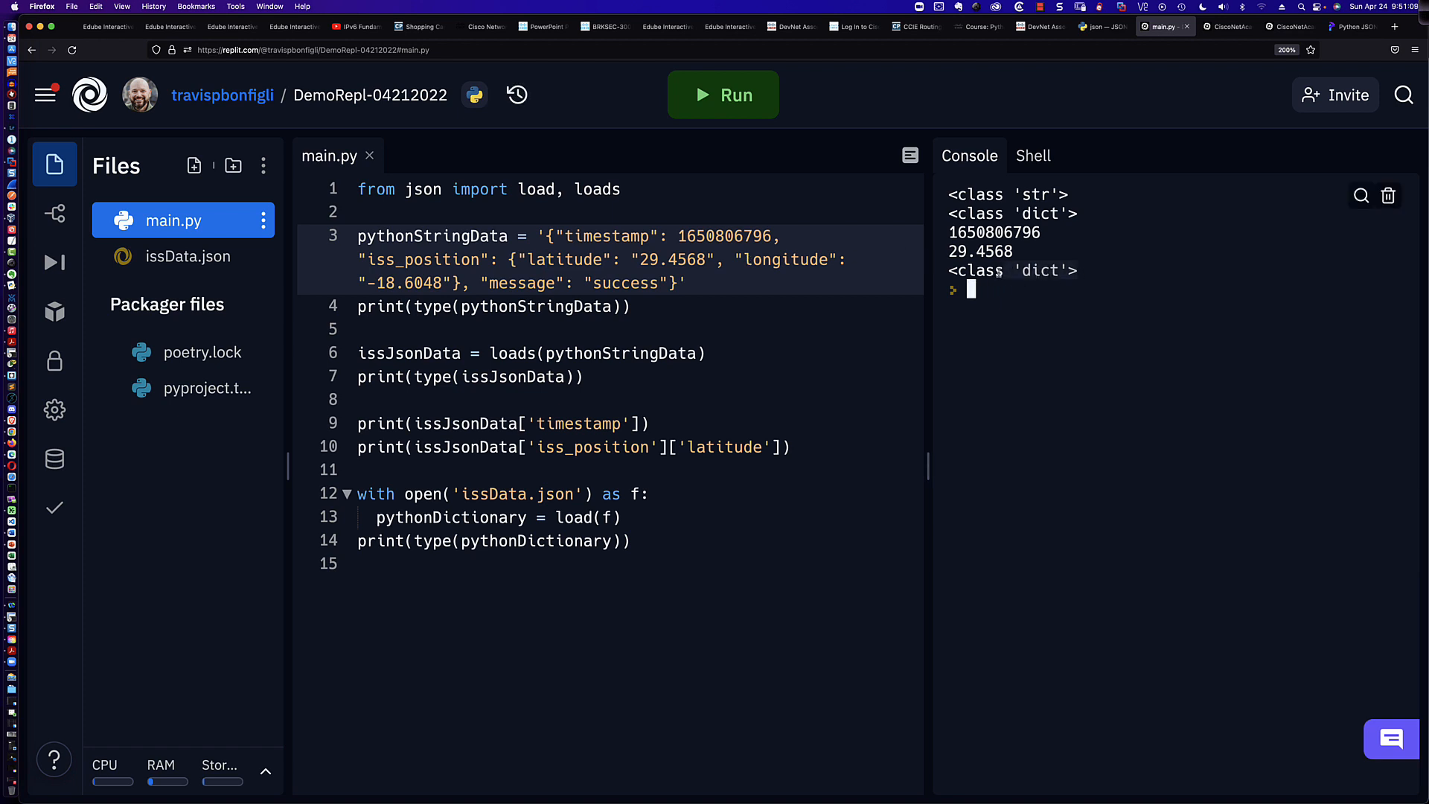
pyautogui.moveTo(998, 320)
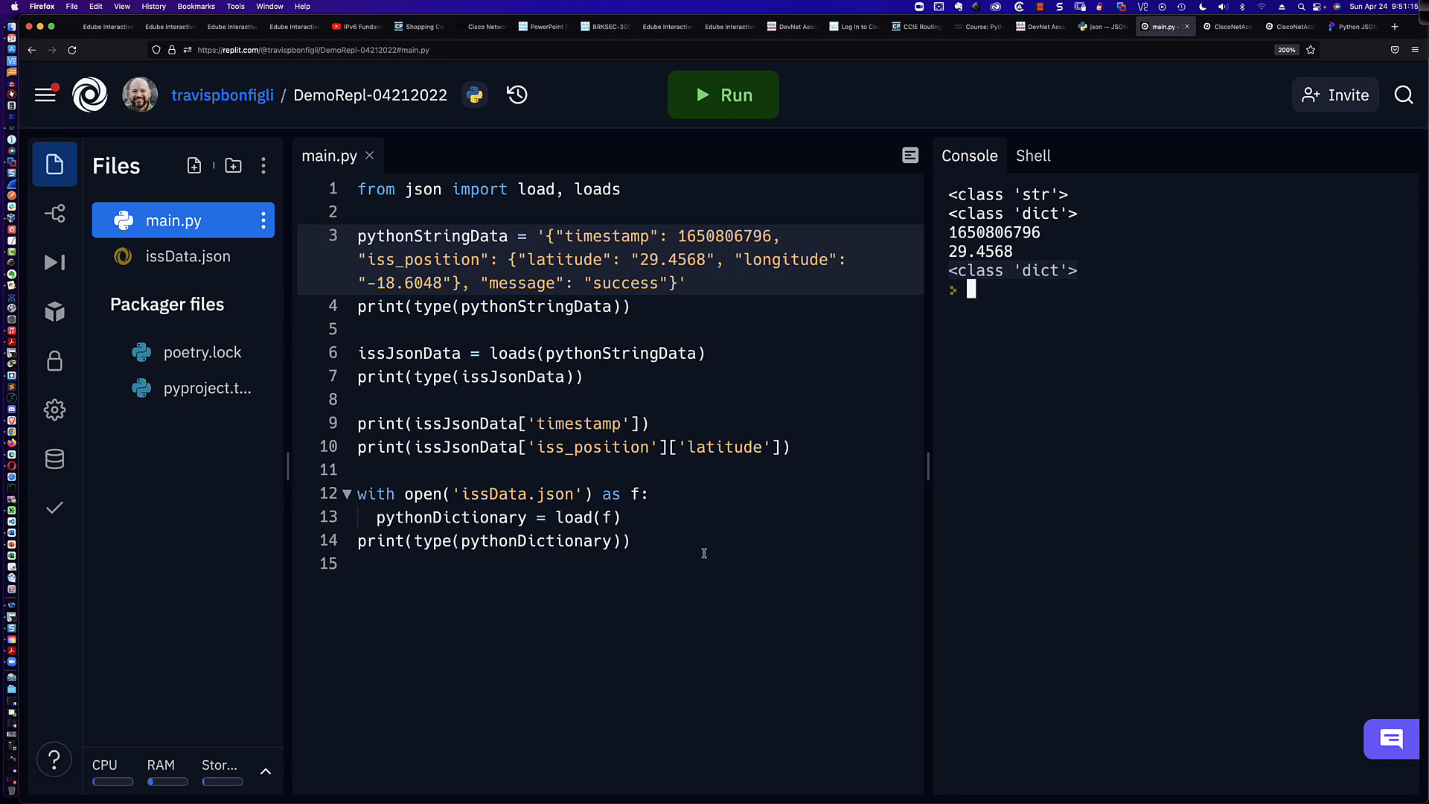
pyautogui.click(631, 540)
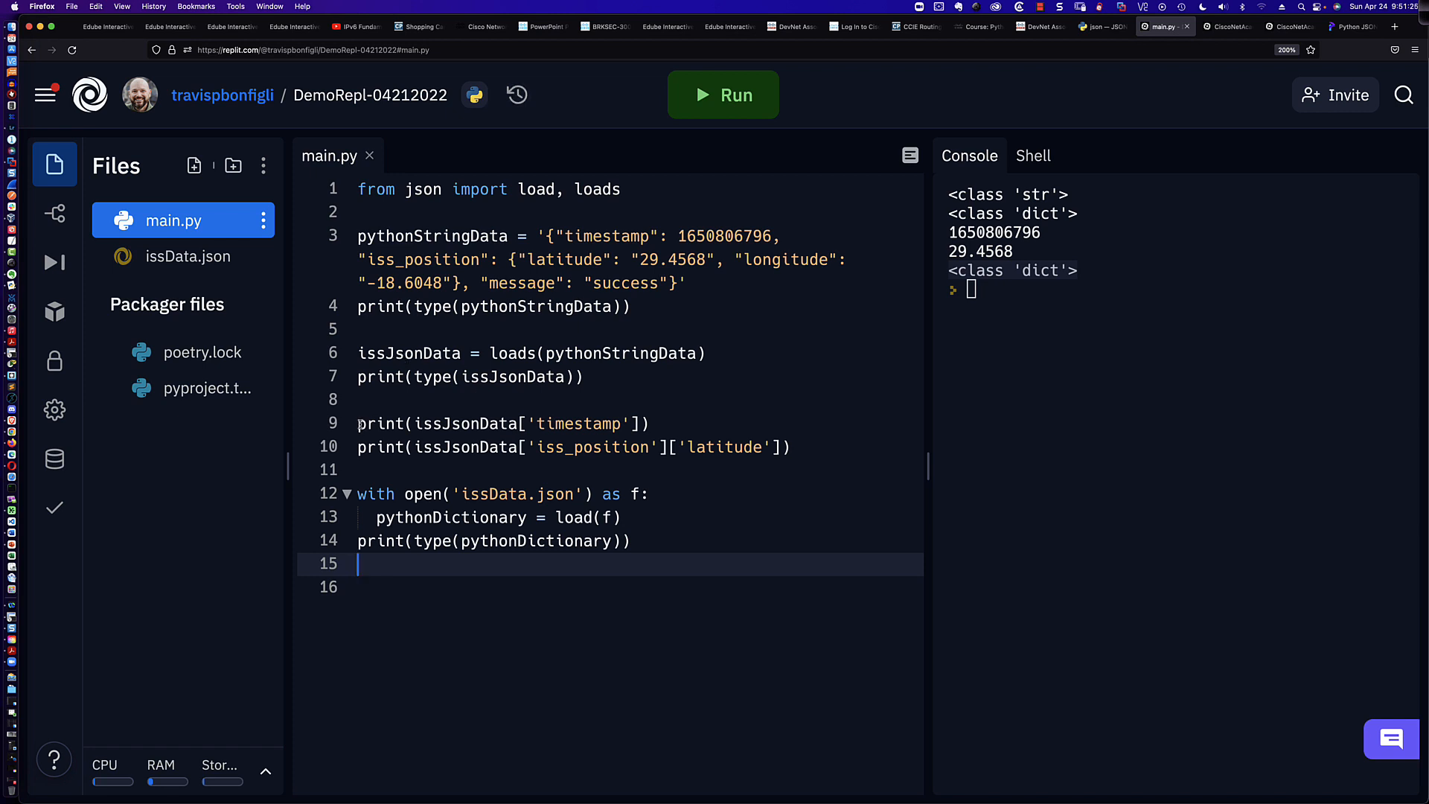
# Copy the timestamp and latitude print lines, swapping issJsonData for pythonDictionary
pyautogui.moveTo(358, 423); pyautogui.dragTo(790, 447)
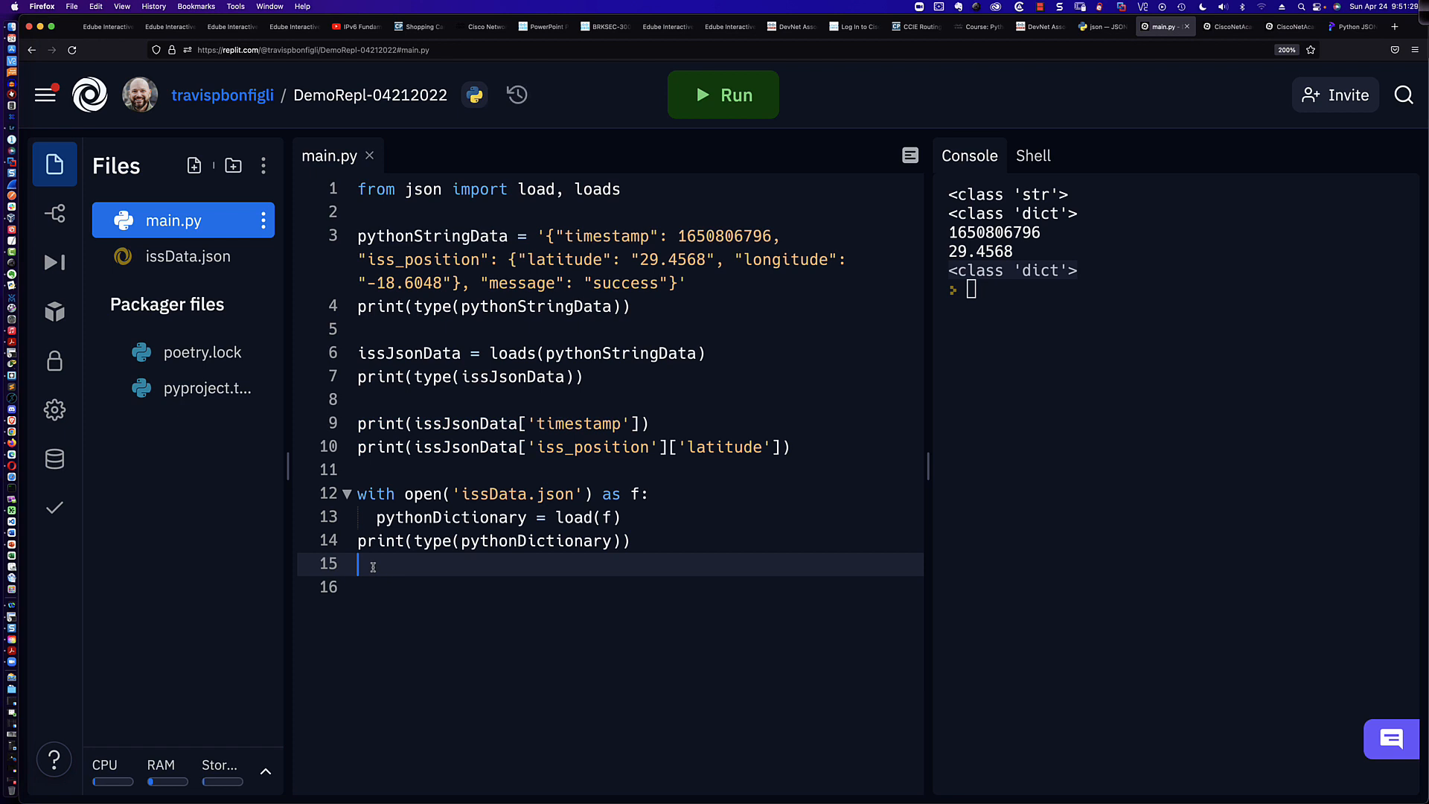
pyautogui.write("print(issJsonData['timestamp'])")
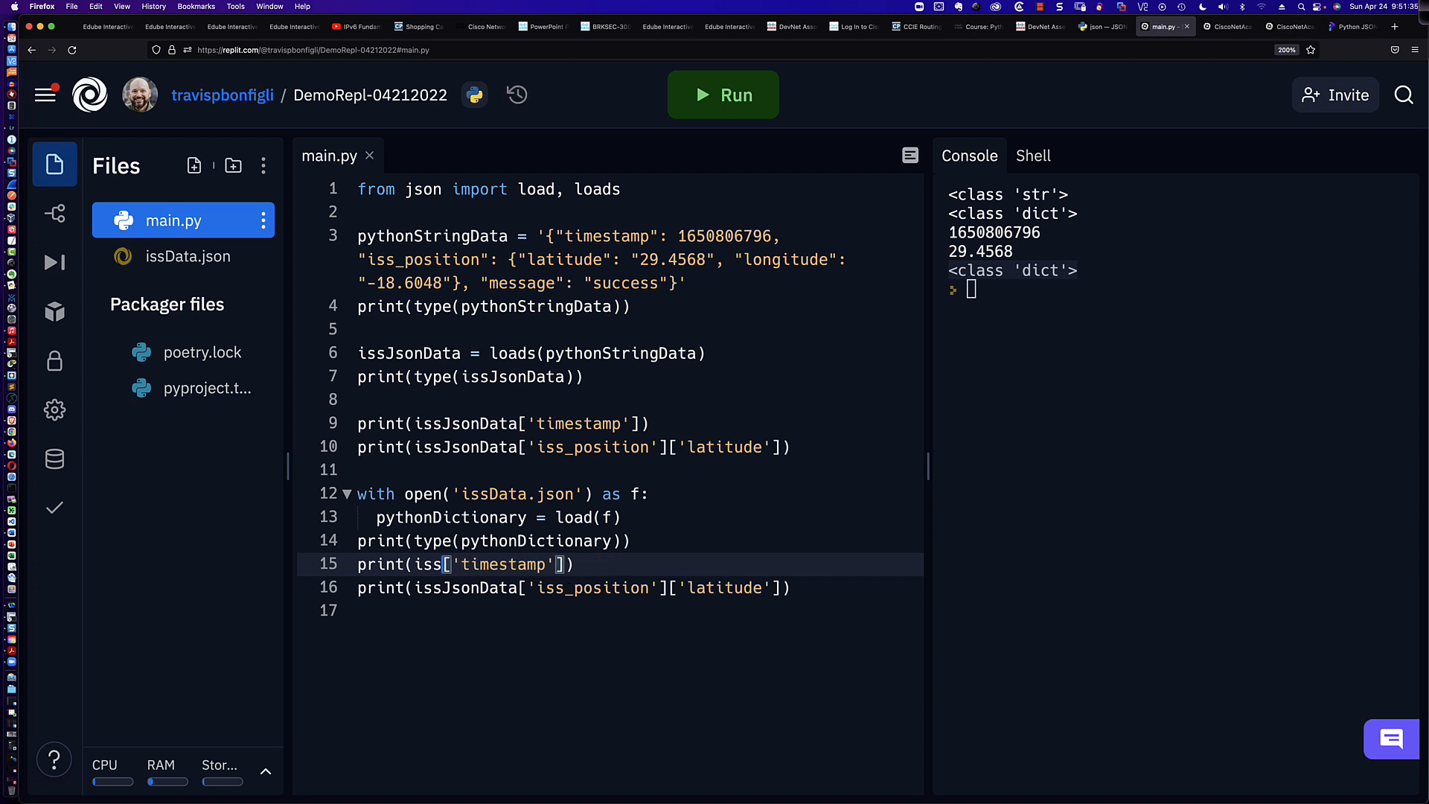
pyautogui.write('python')
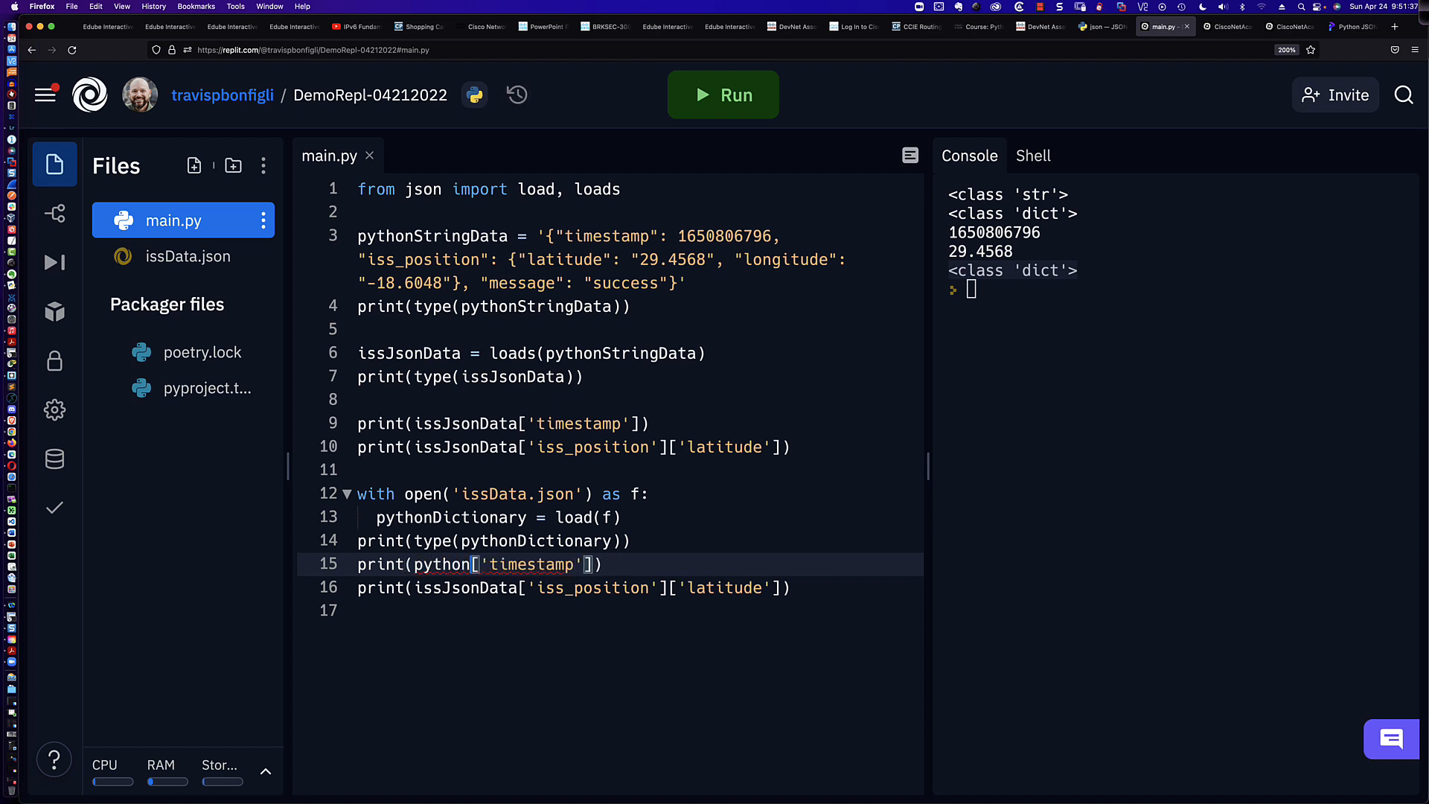
pyautogui.write('Dictionary')
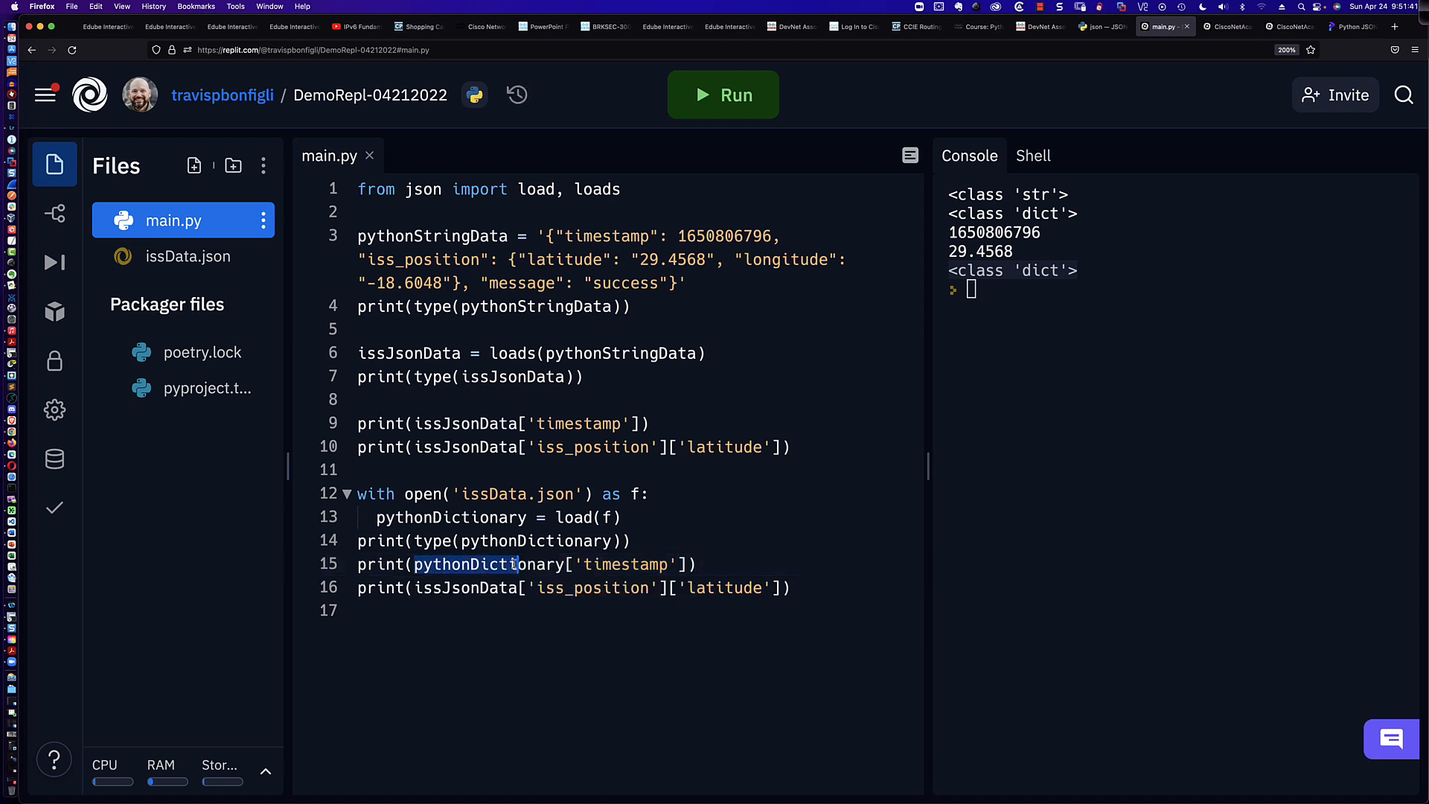
pyautogui.doubleClick(474, 563)
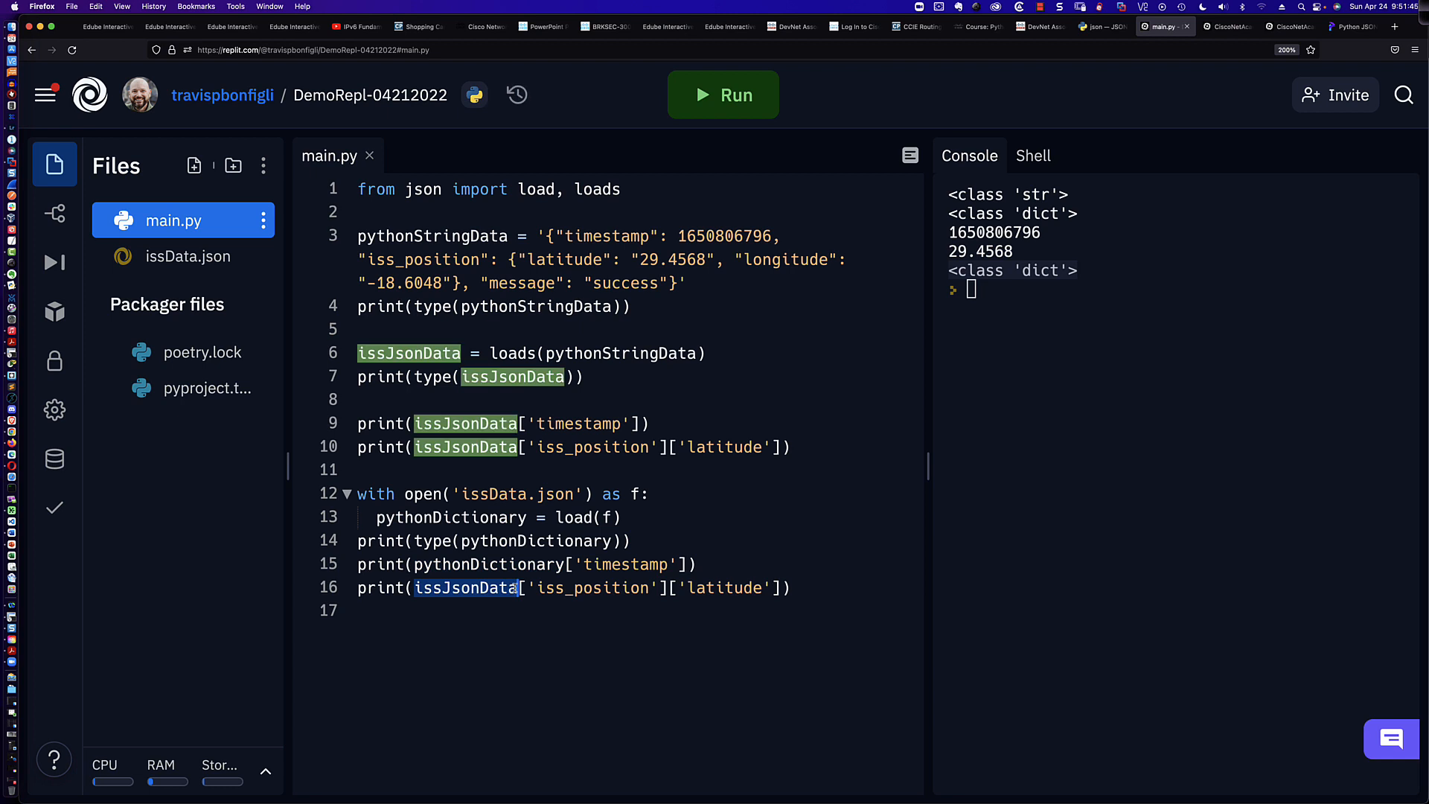
pyautogui.write('pythonDictionary')
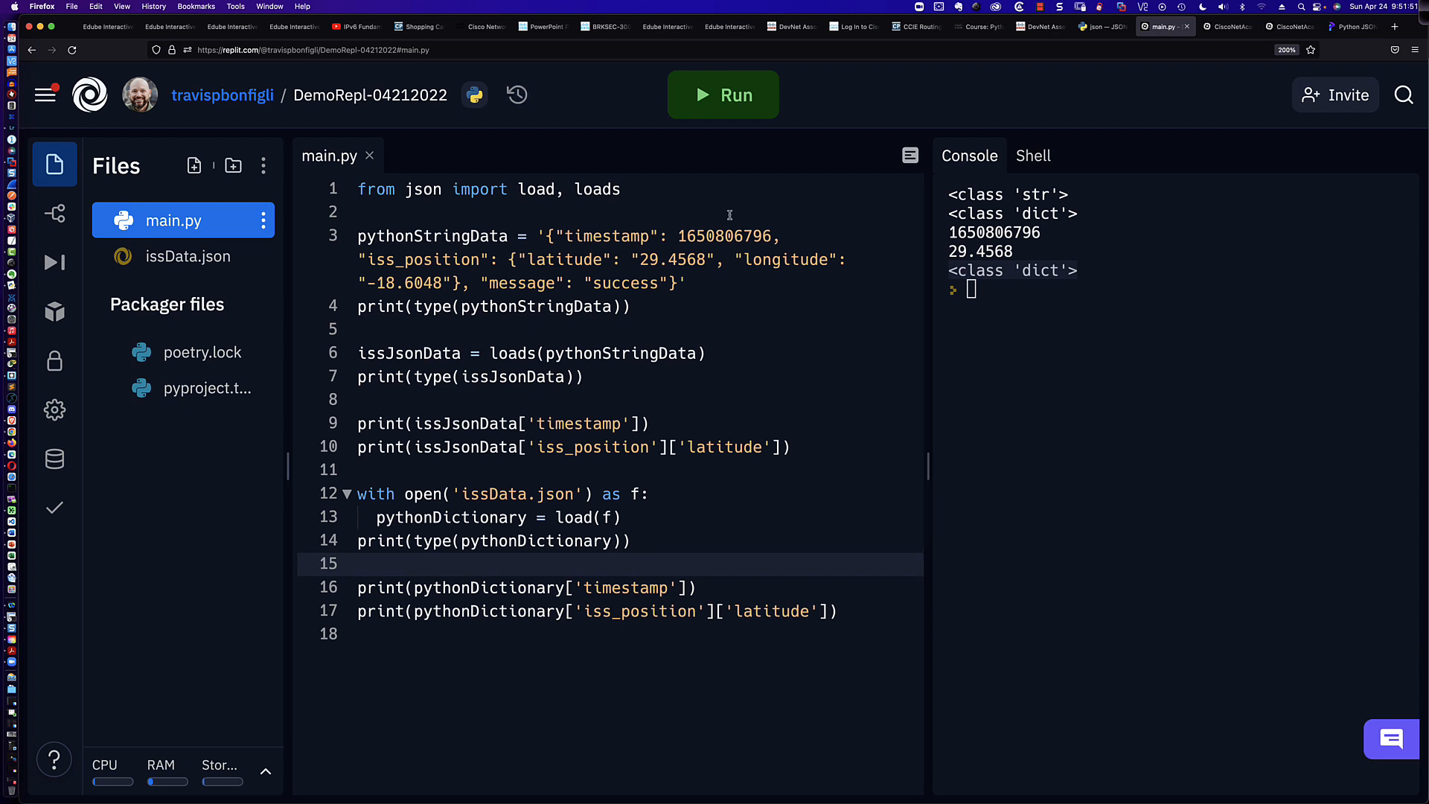
pyautogui.moveTo(723, 95)
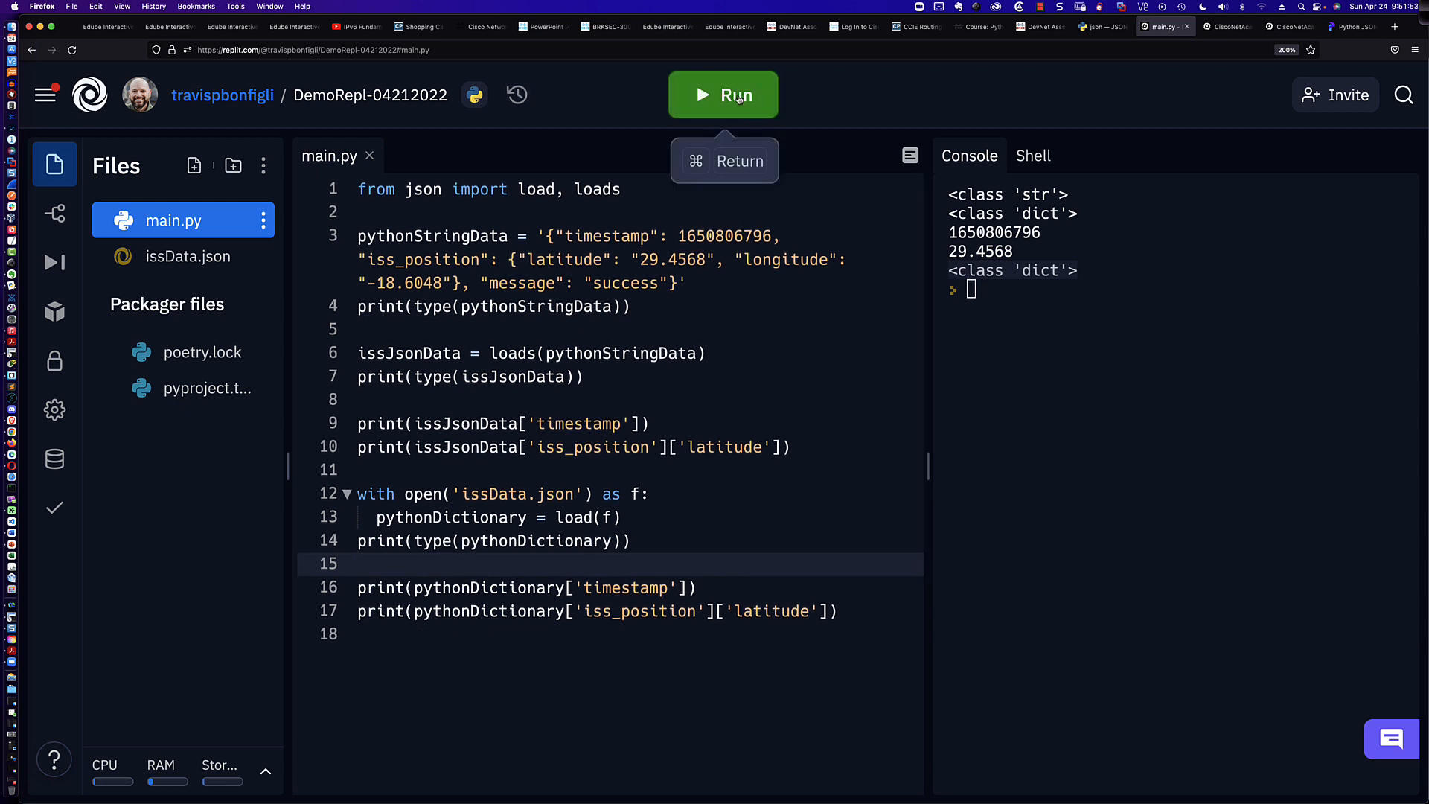
pyautogui.click(722, 95)
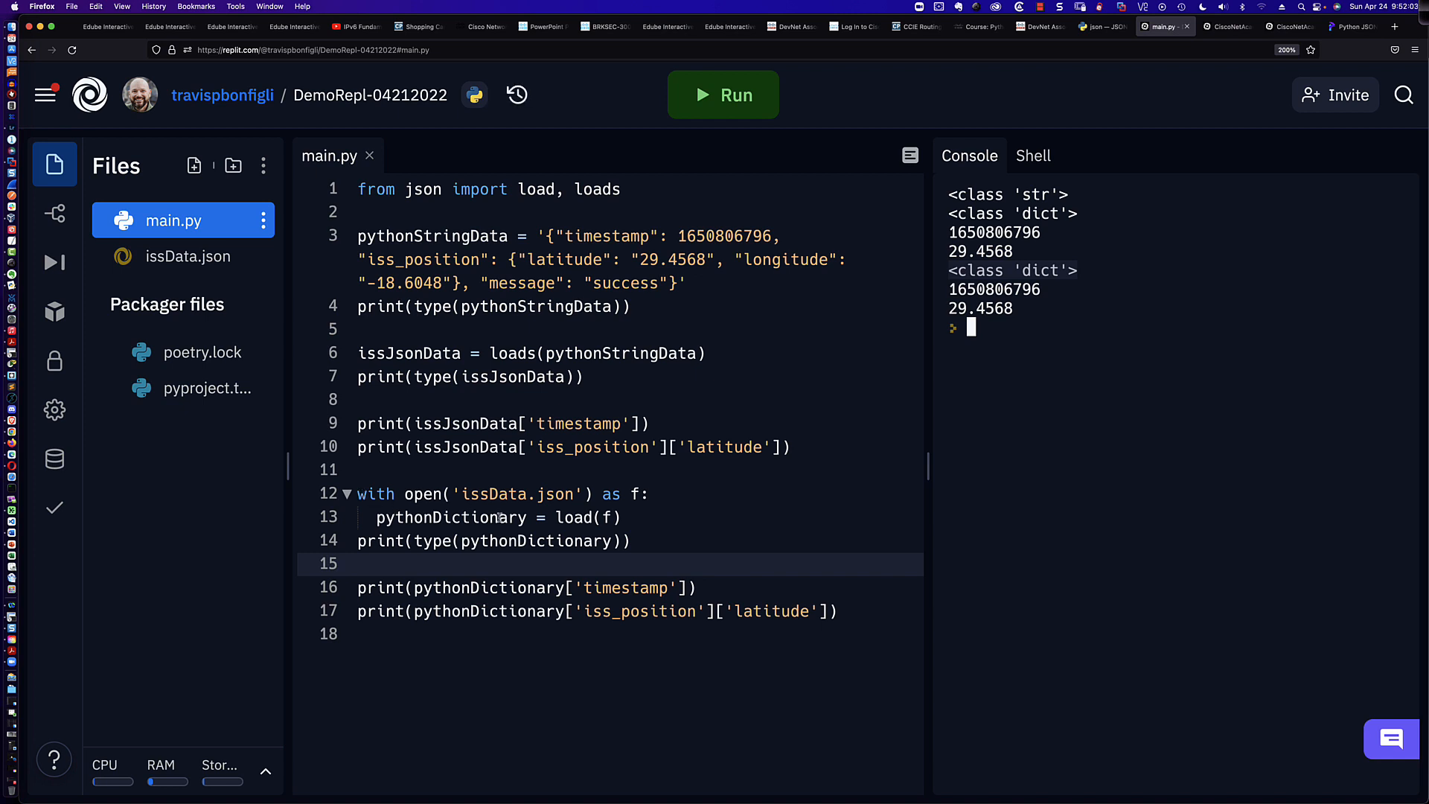
pyautogui.moveTo(522, 378)
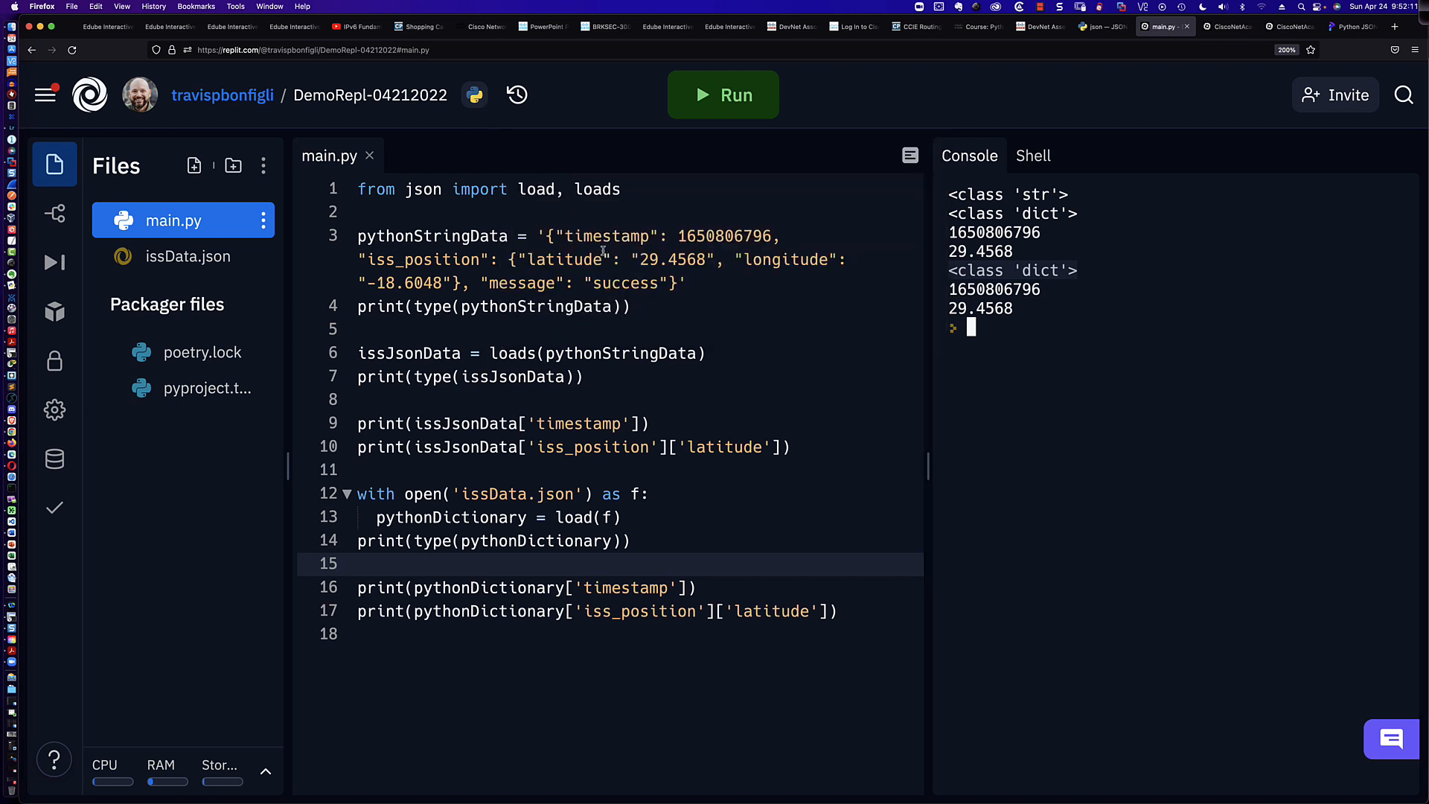
pyautogui.moveTo(560, 438)
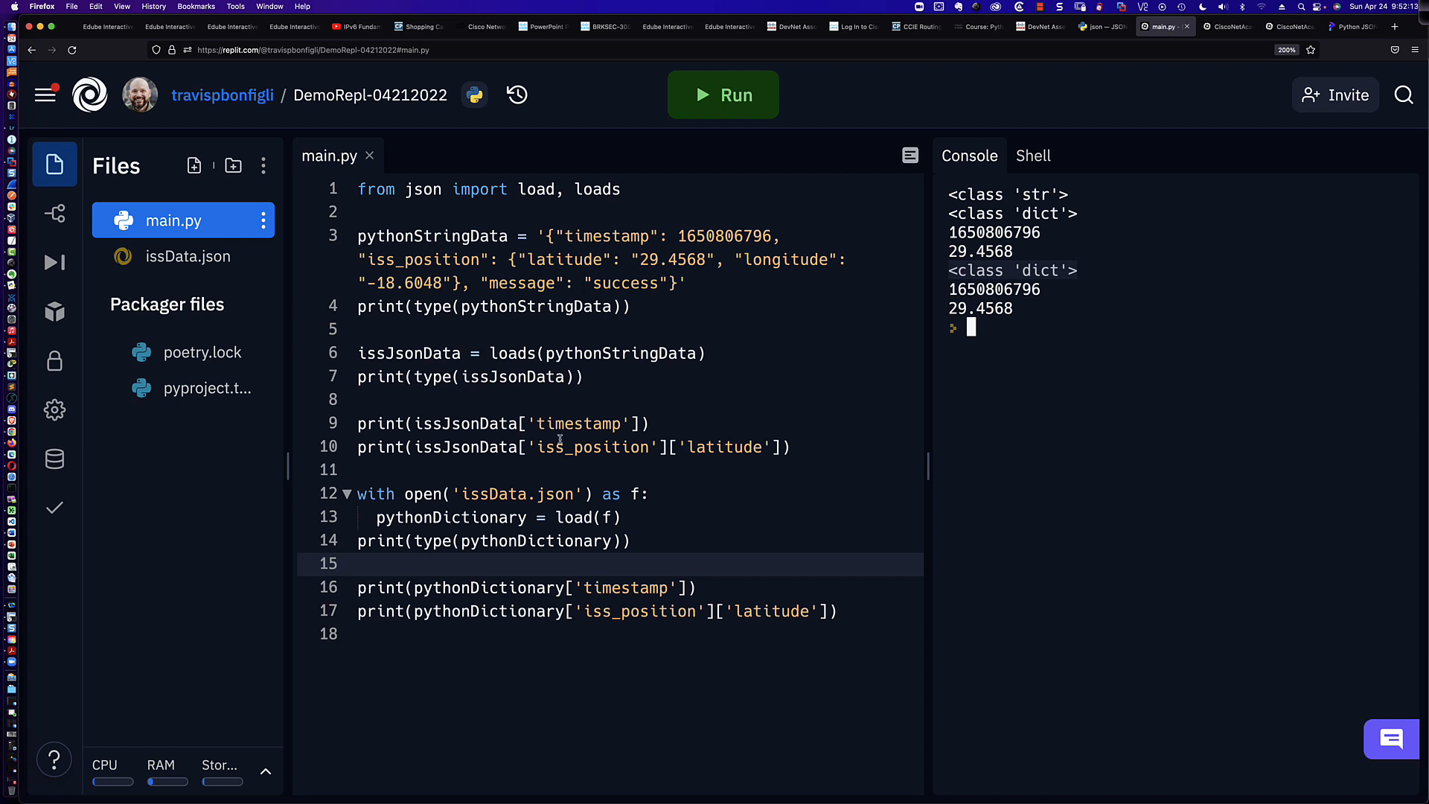
pyautogui.moveTo(552, 353)
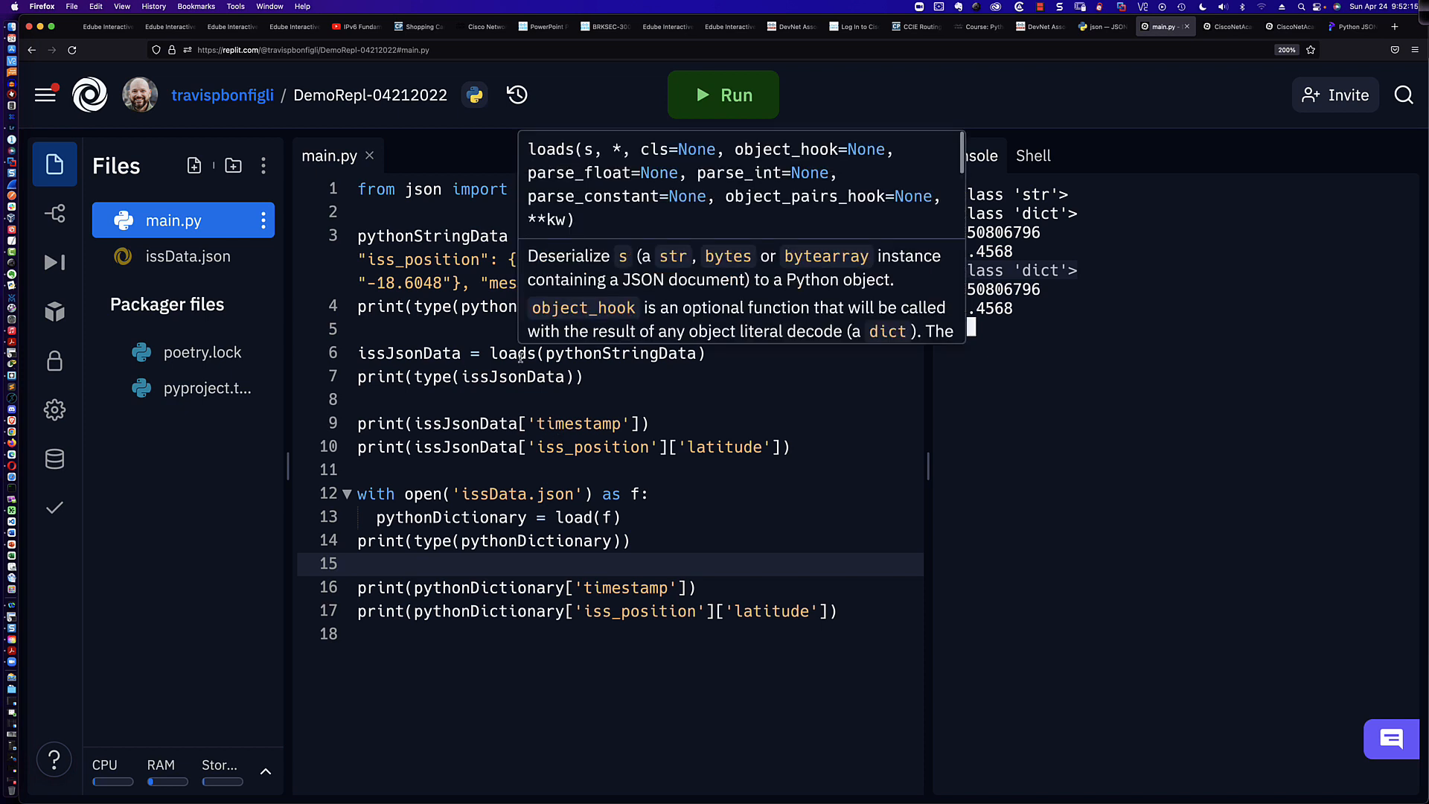